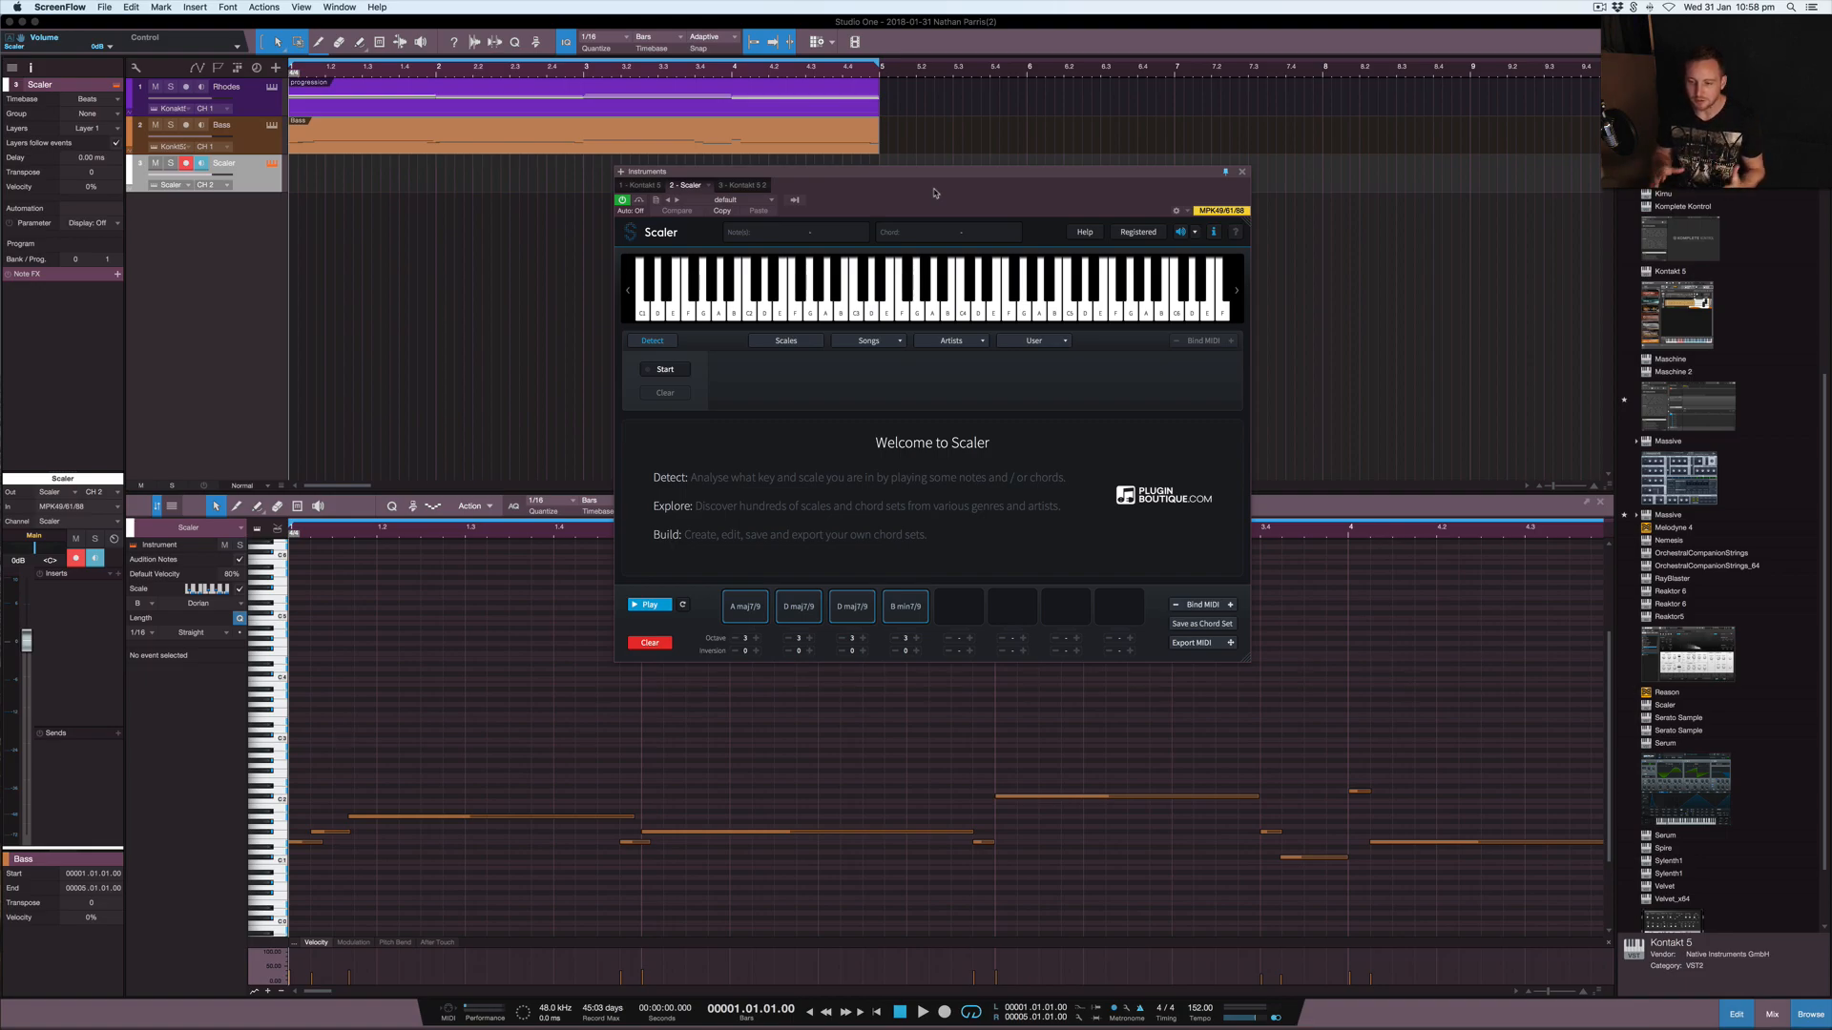
mouse_move(922, 230)
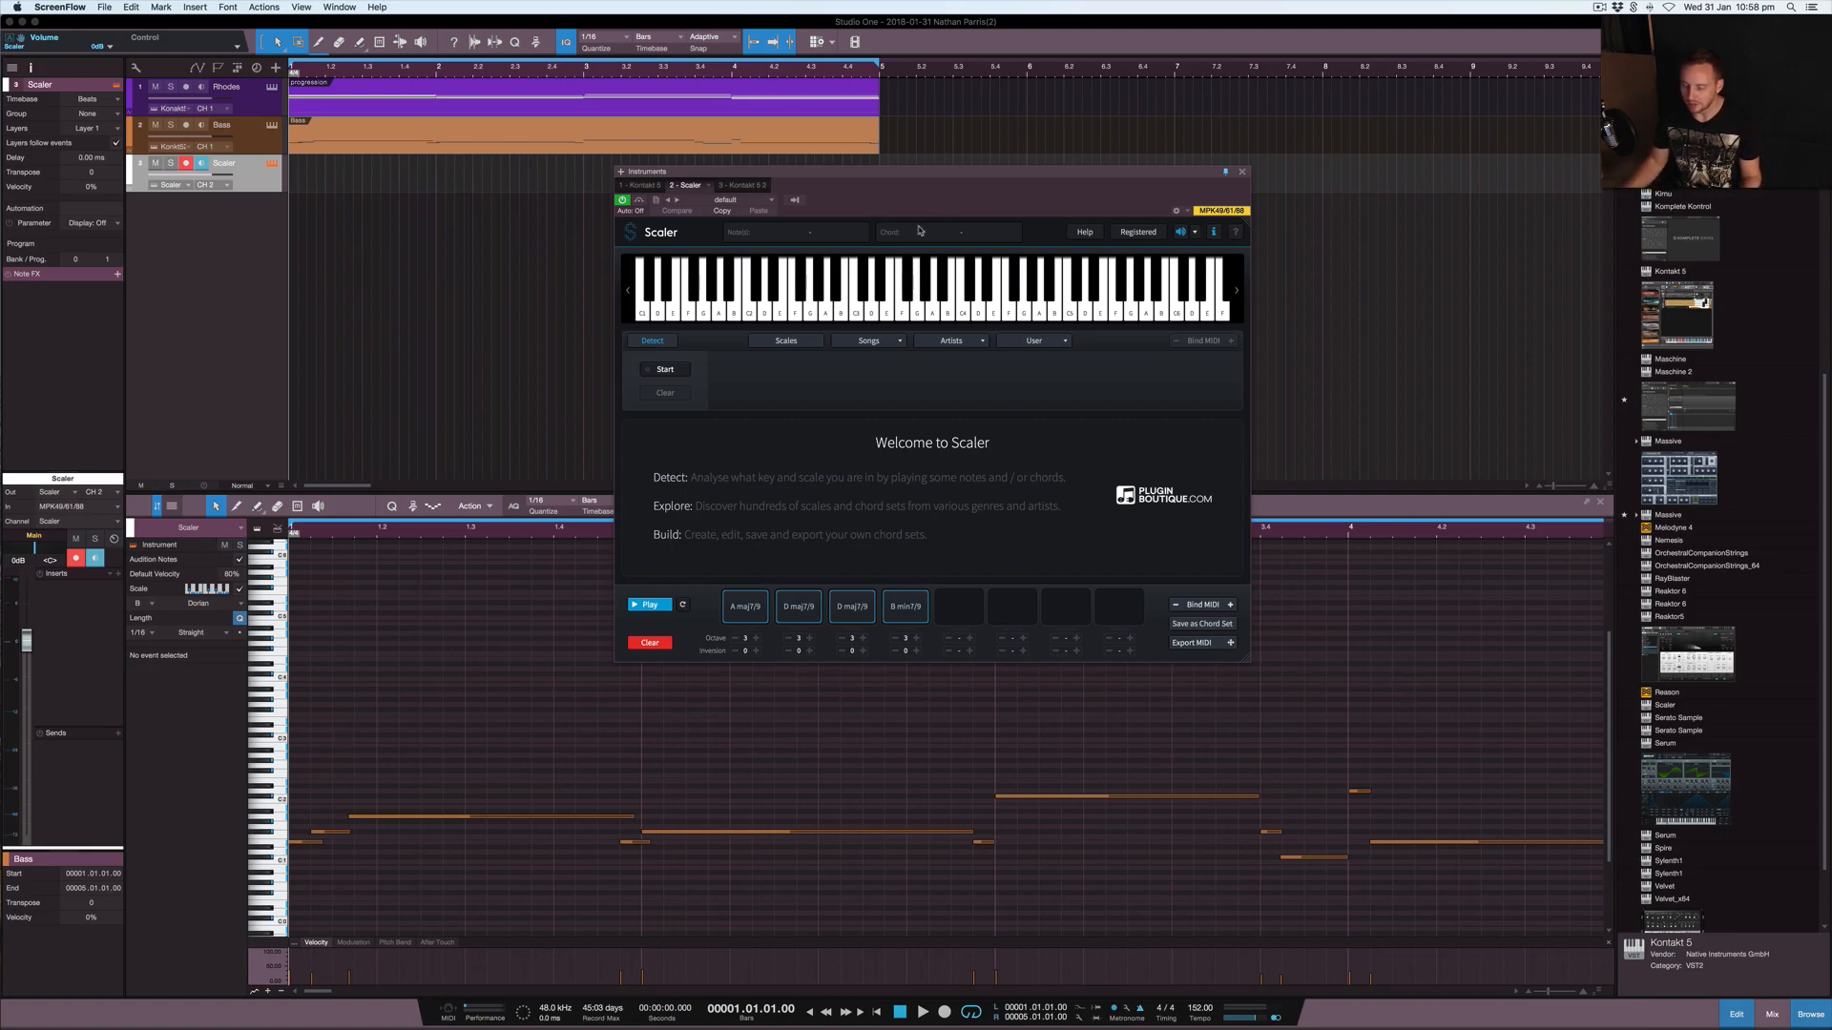
mouse_move(889, 366)
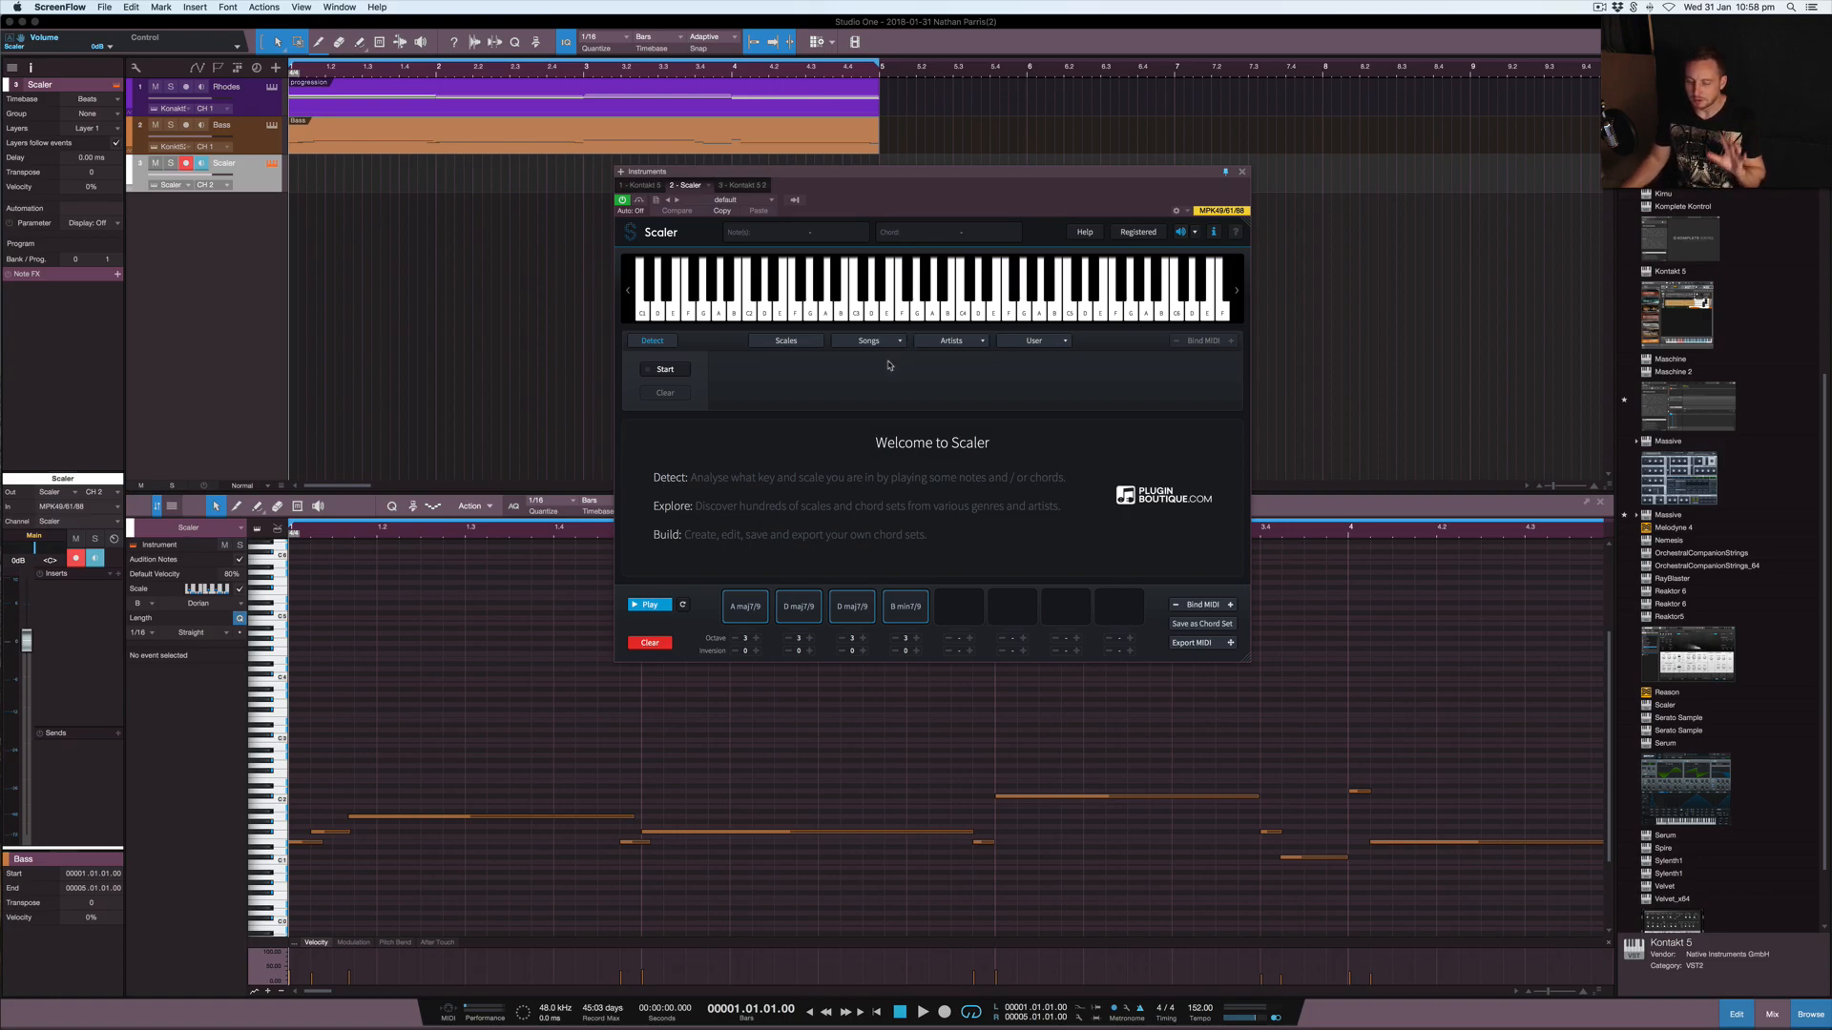
mouse_move(876, 365)
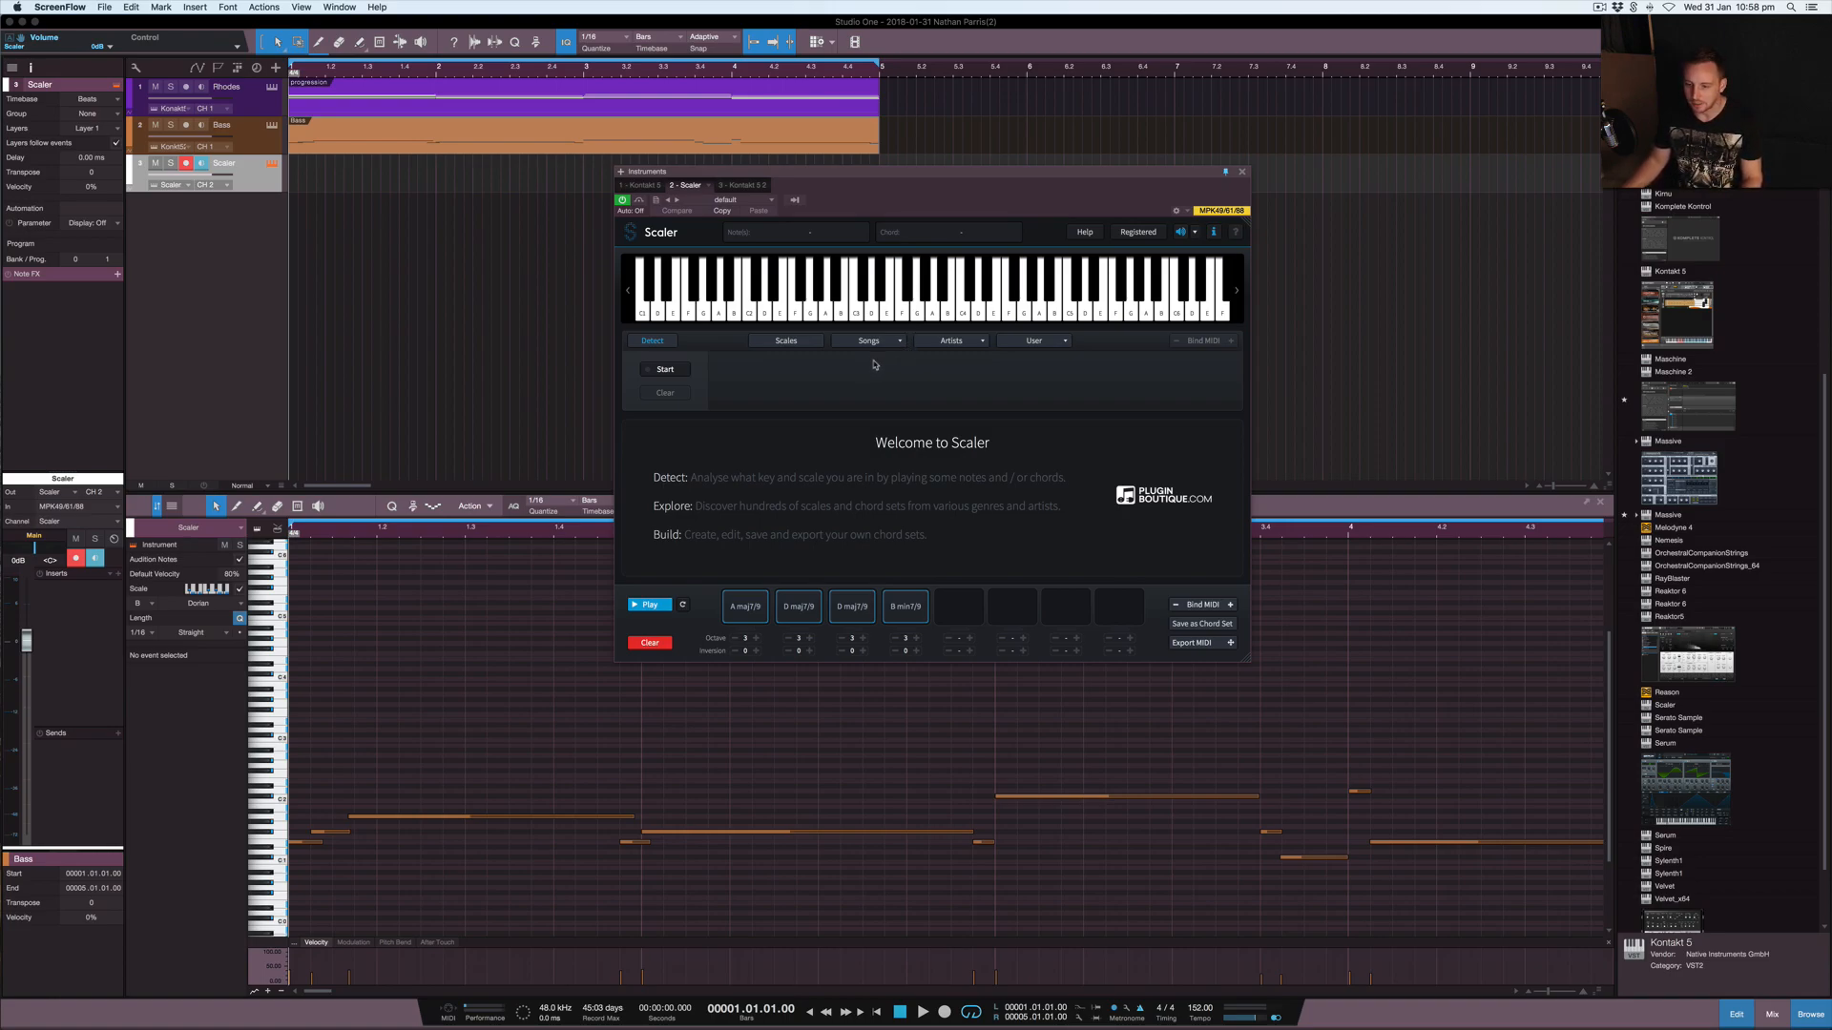
mouse_move(806, 354)
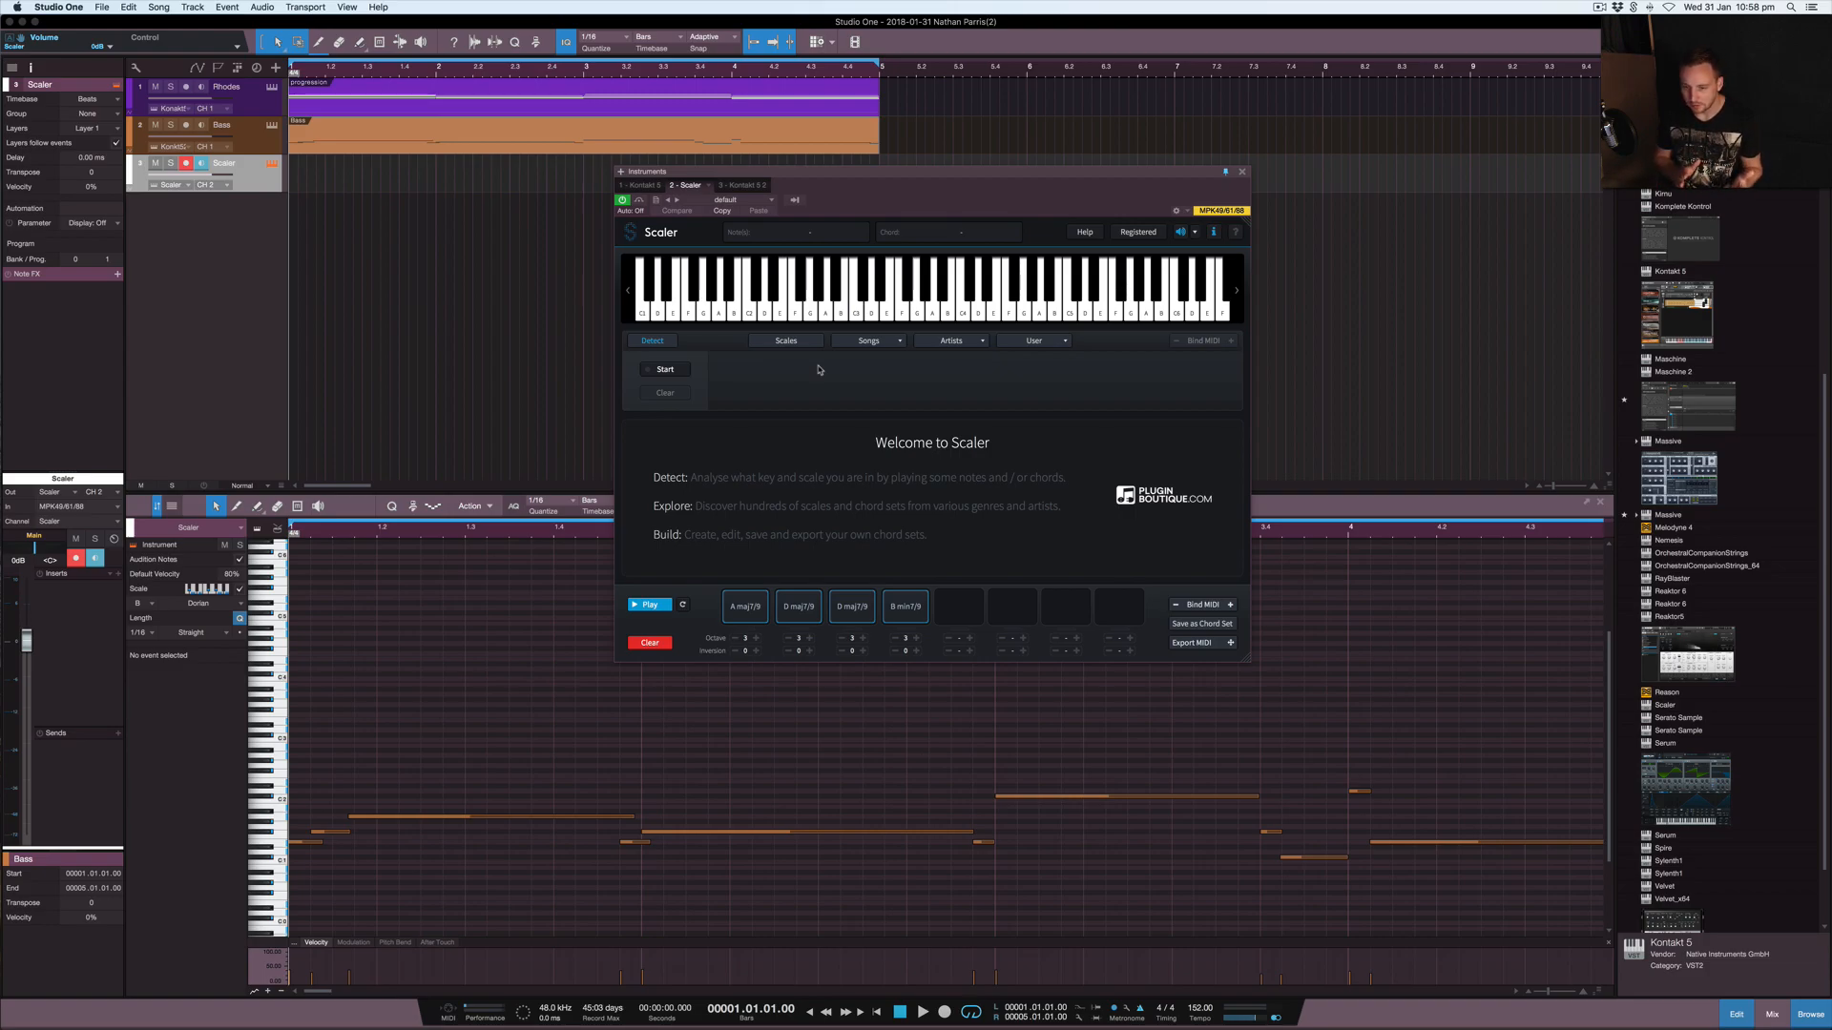
mouse_move(877, 405)
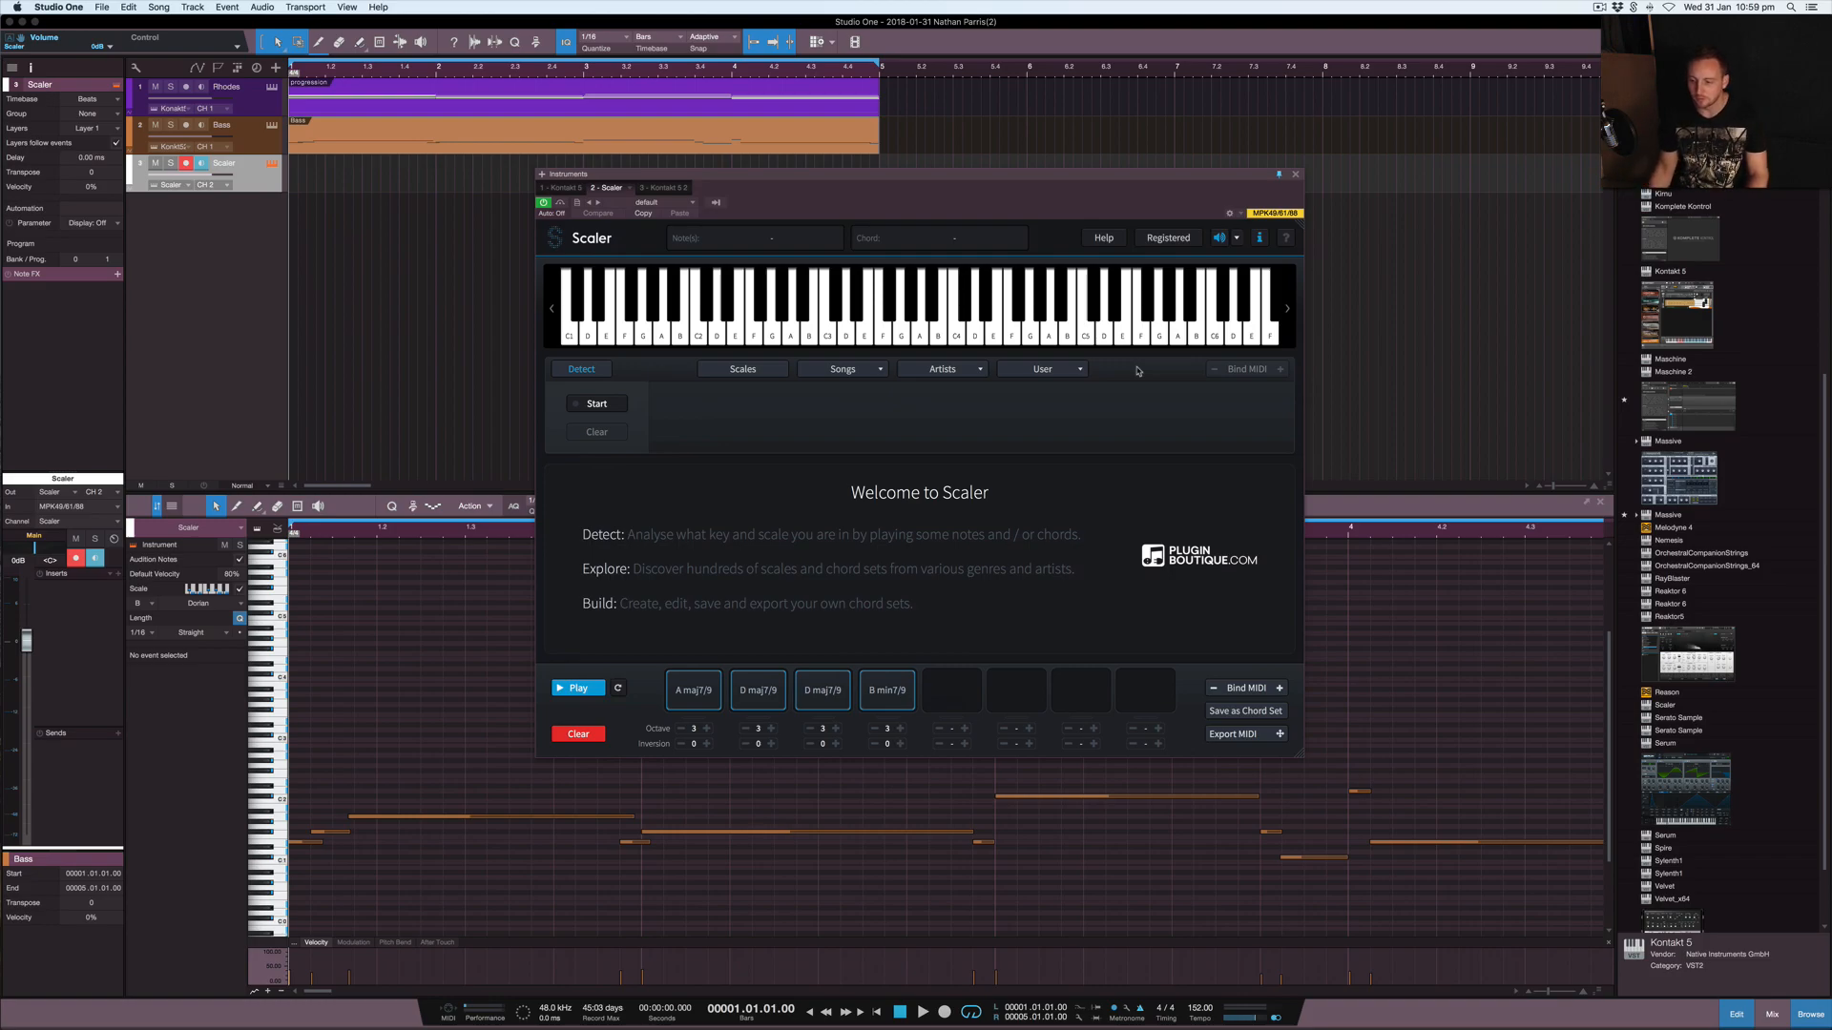
mouse_move(1117, 375)
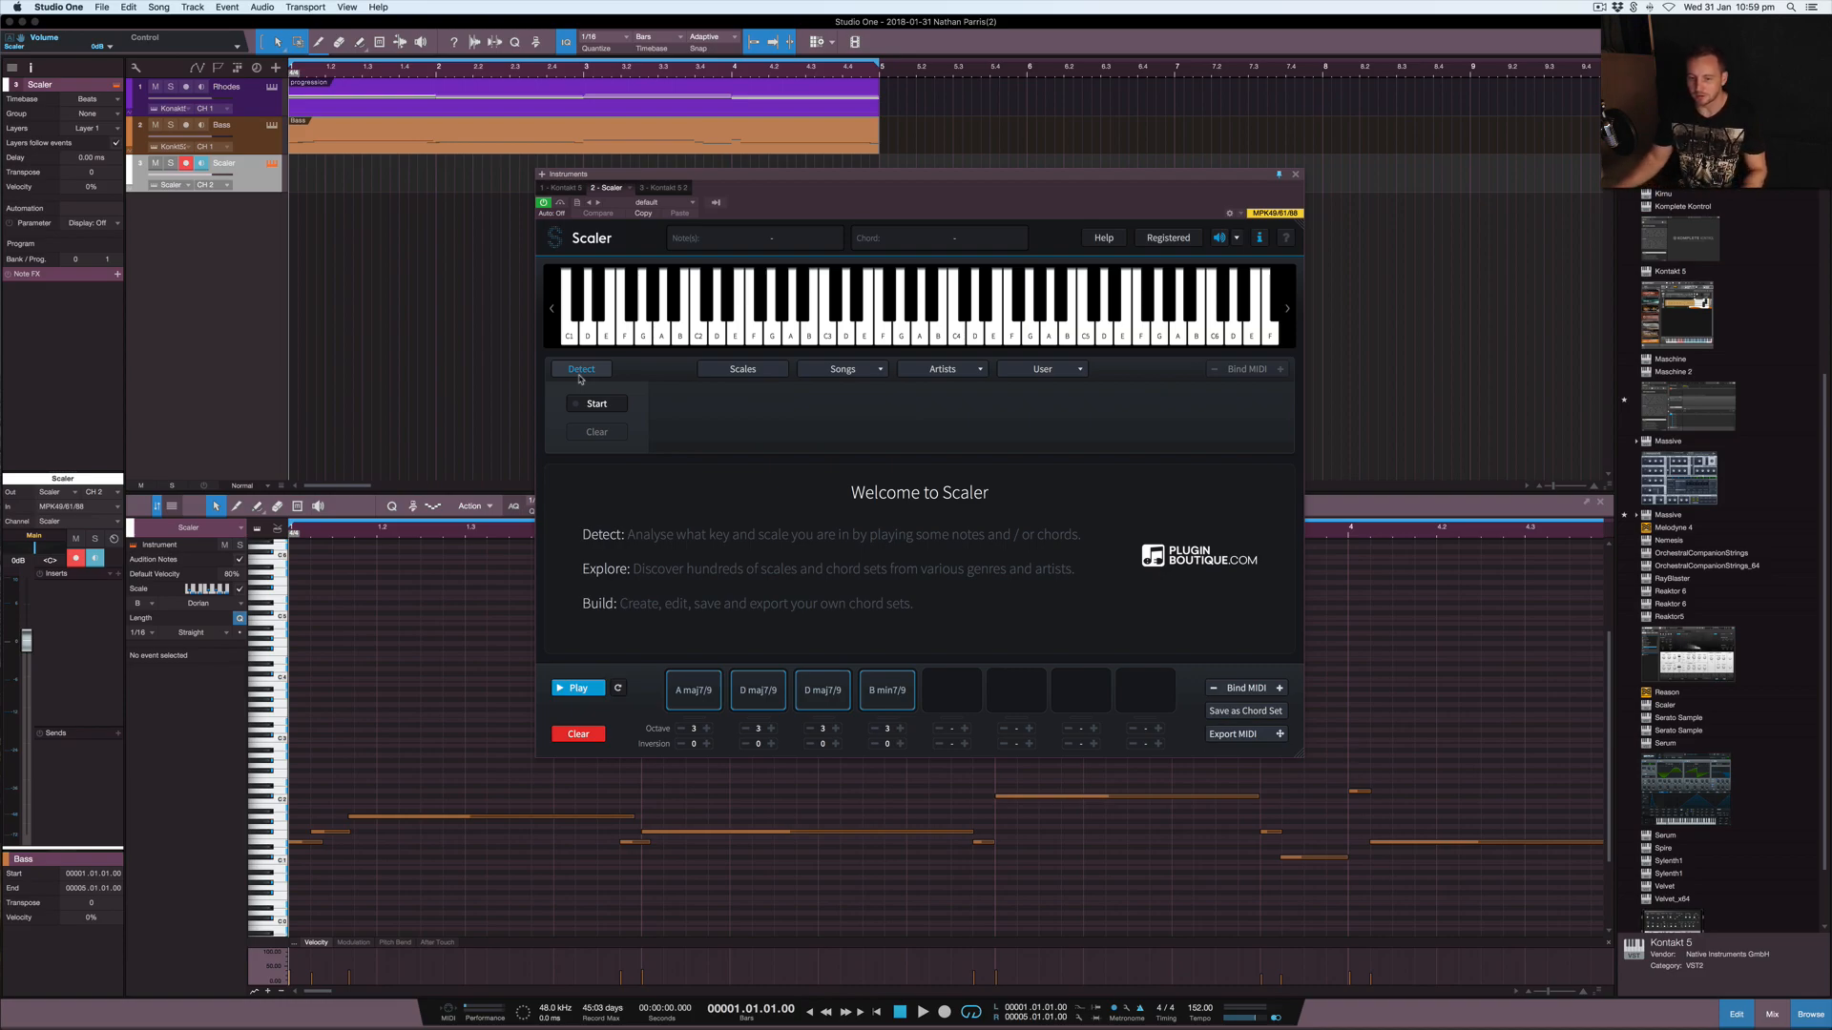
mouse_move(769, 401)
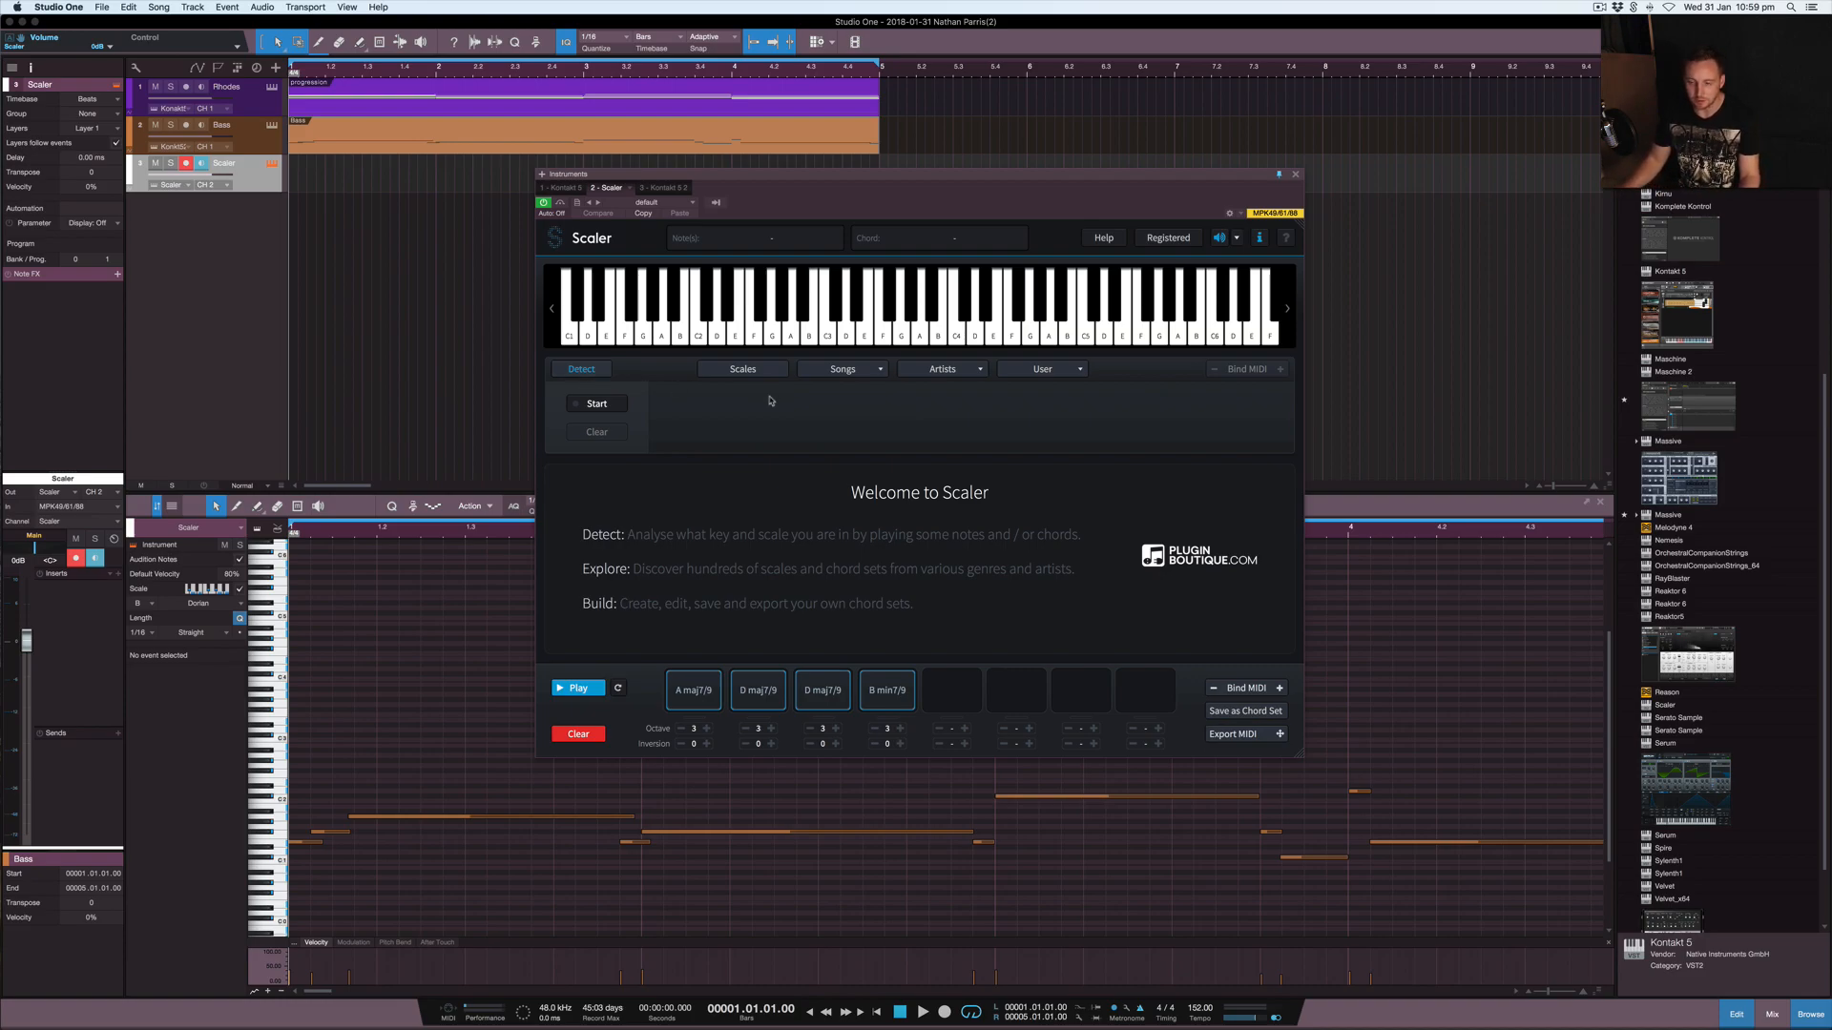
mouse_move(854, 422)
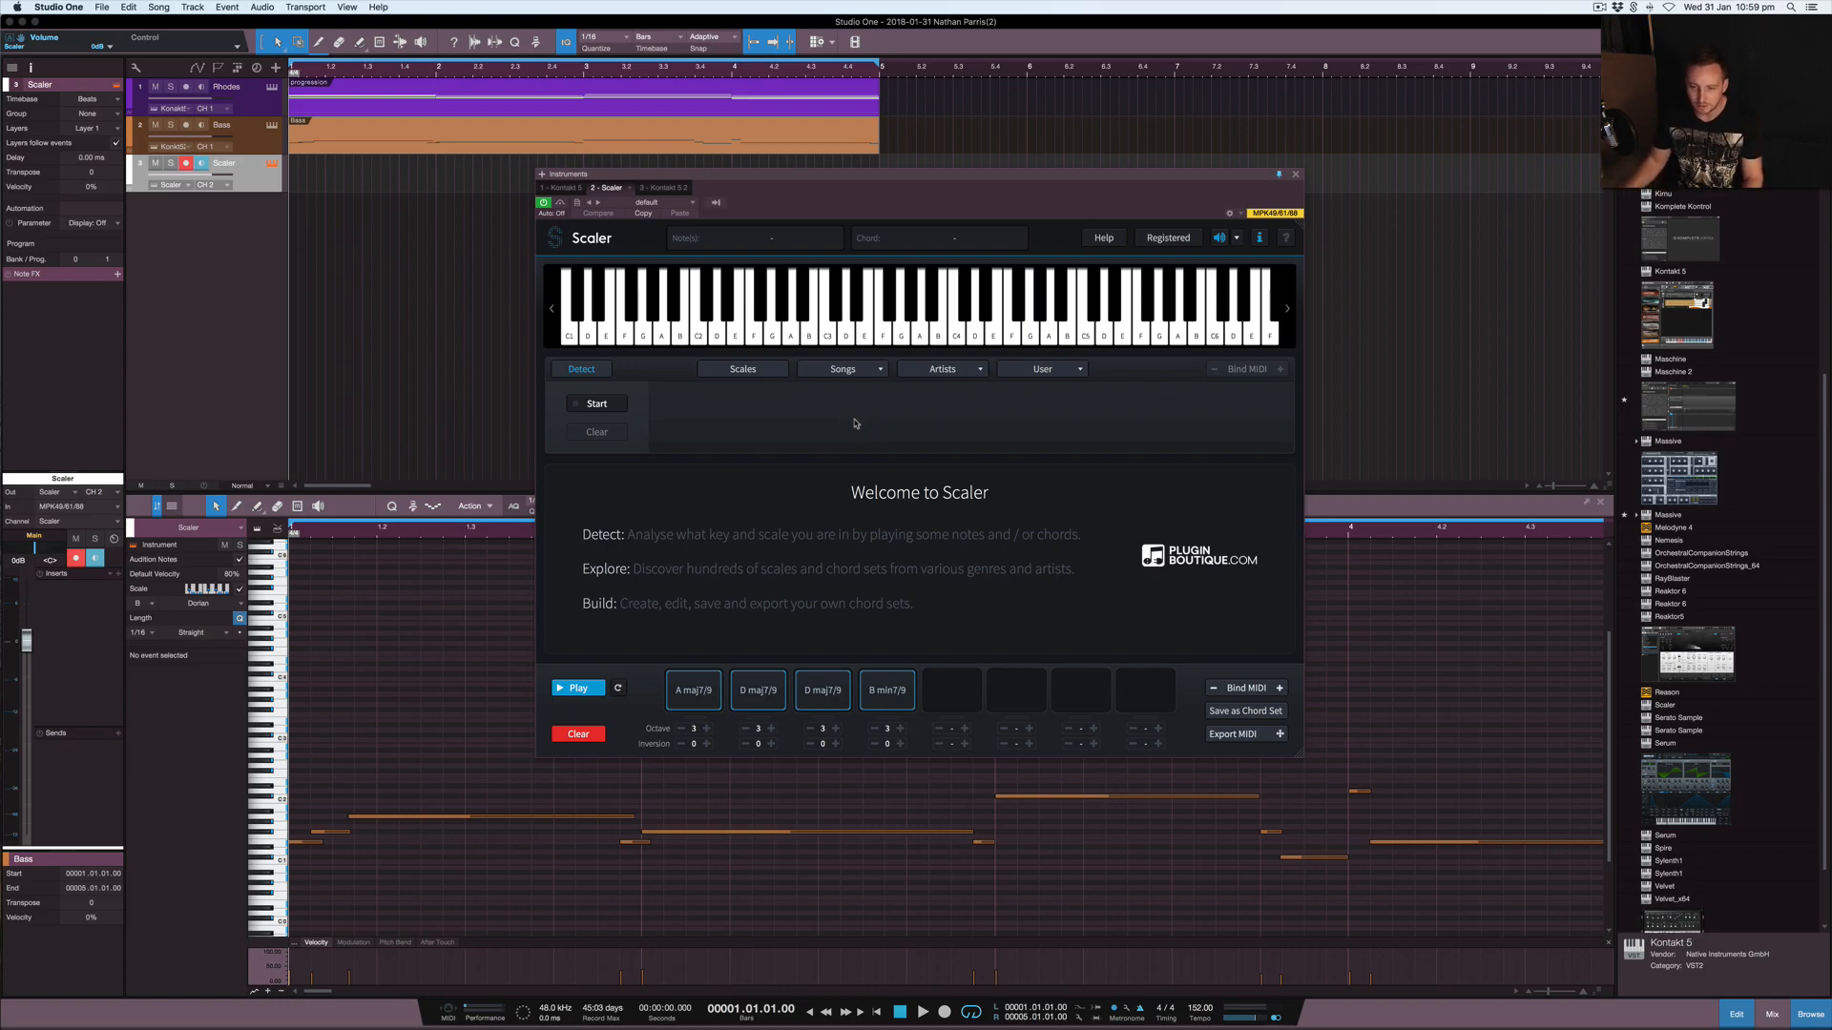
Step: Detect the played chords A min, G maj, F maj and E min, yielding an A Minor suggestion
left_click(595, 402)
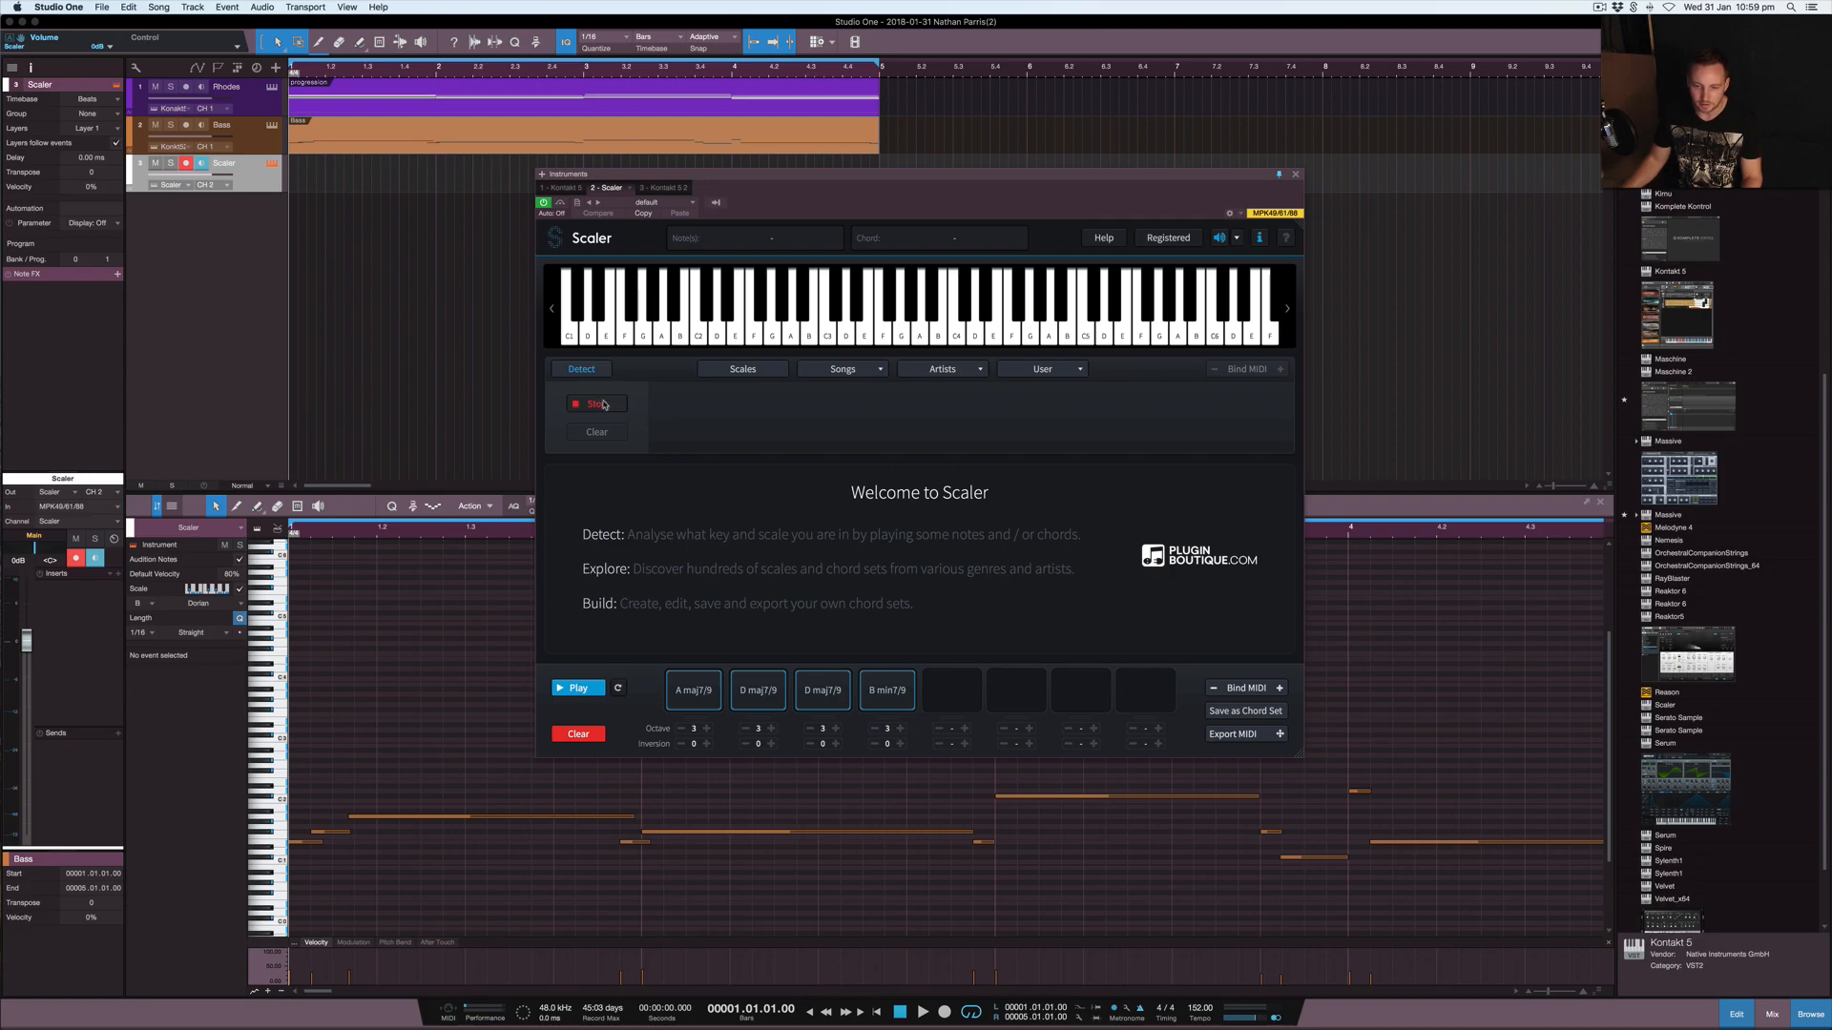
mouse_move(595, 405)
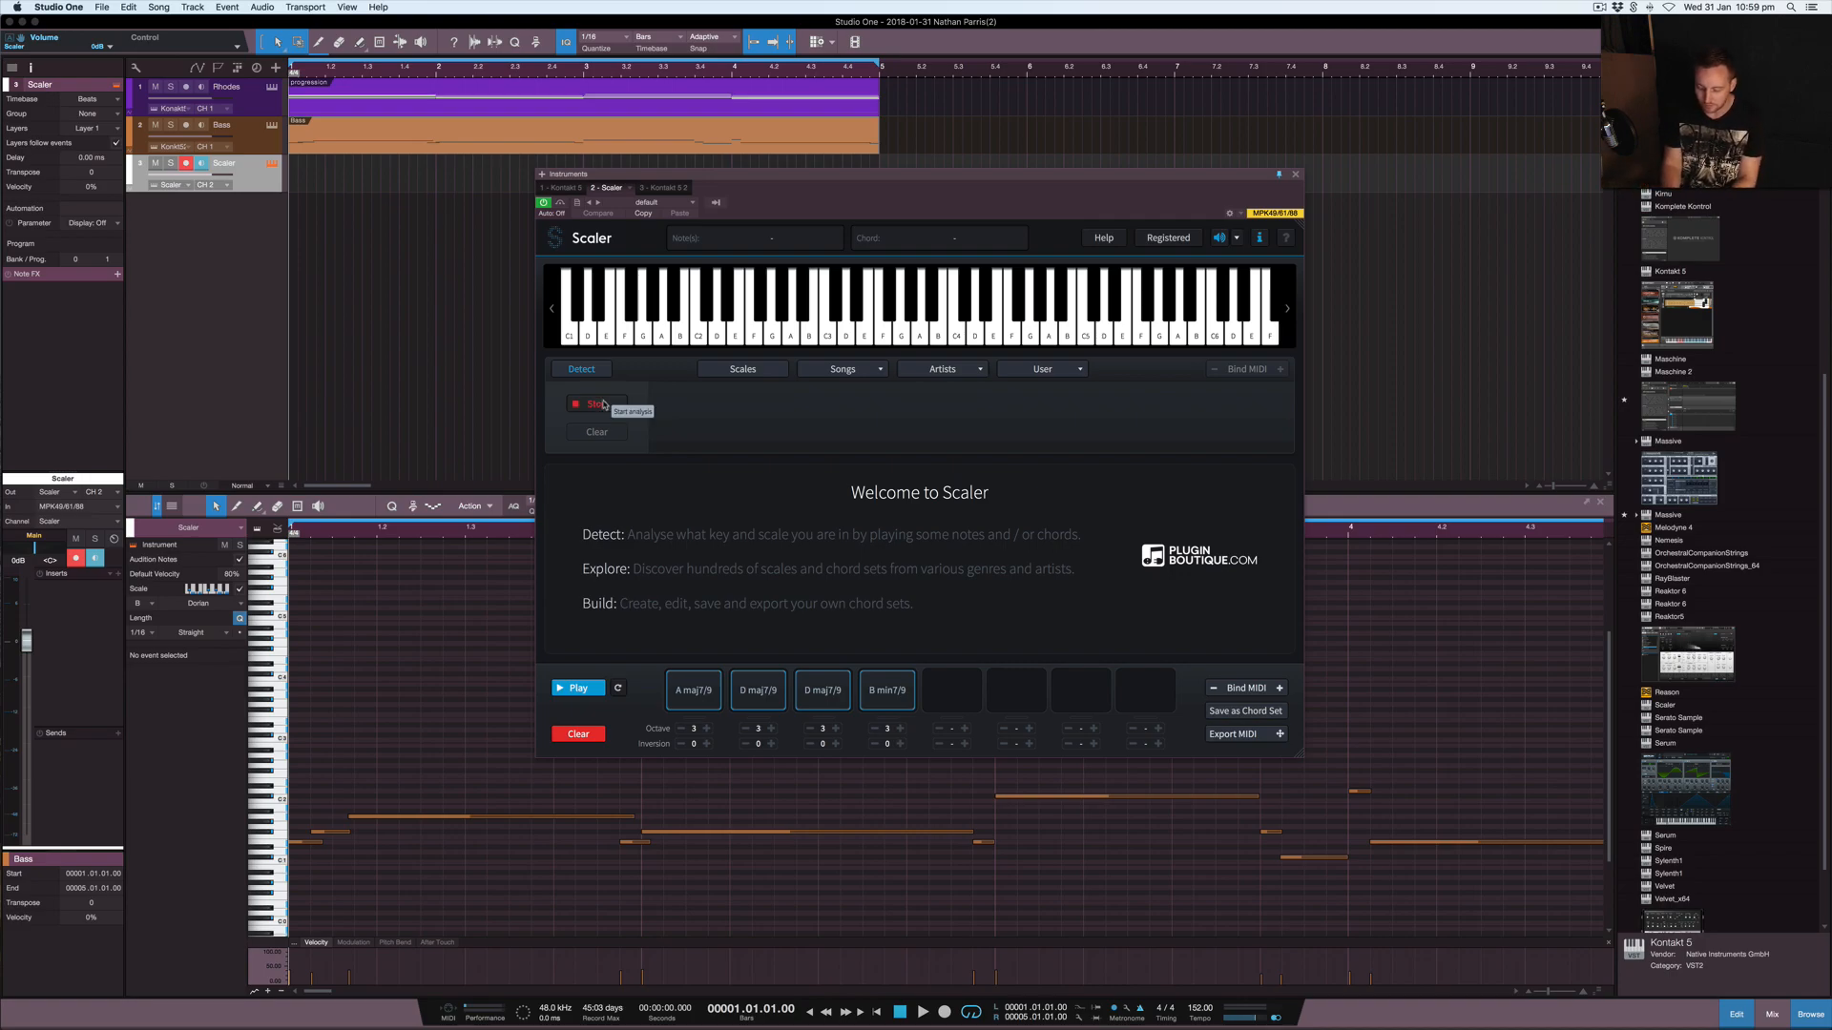
left_click(595, 404)
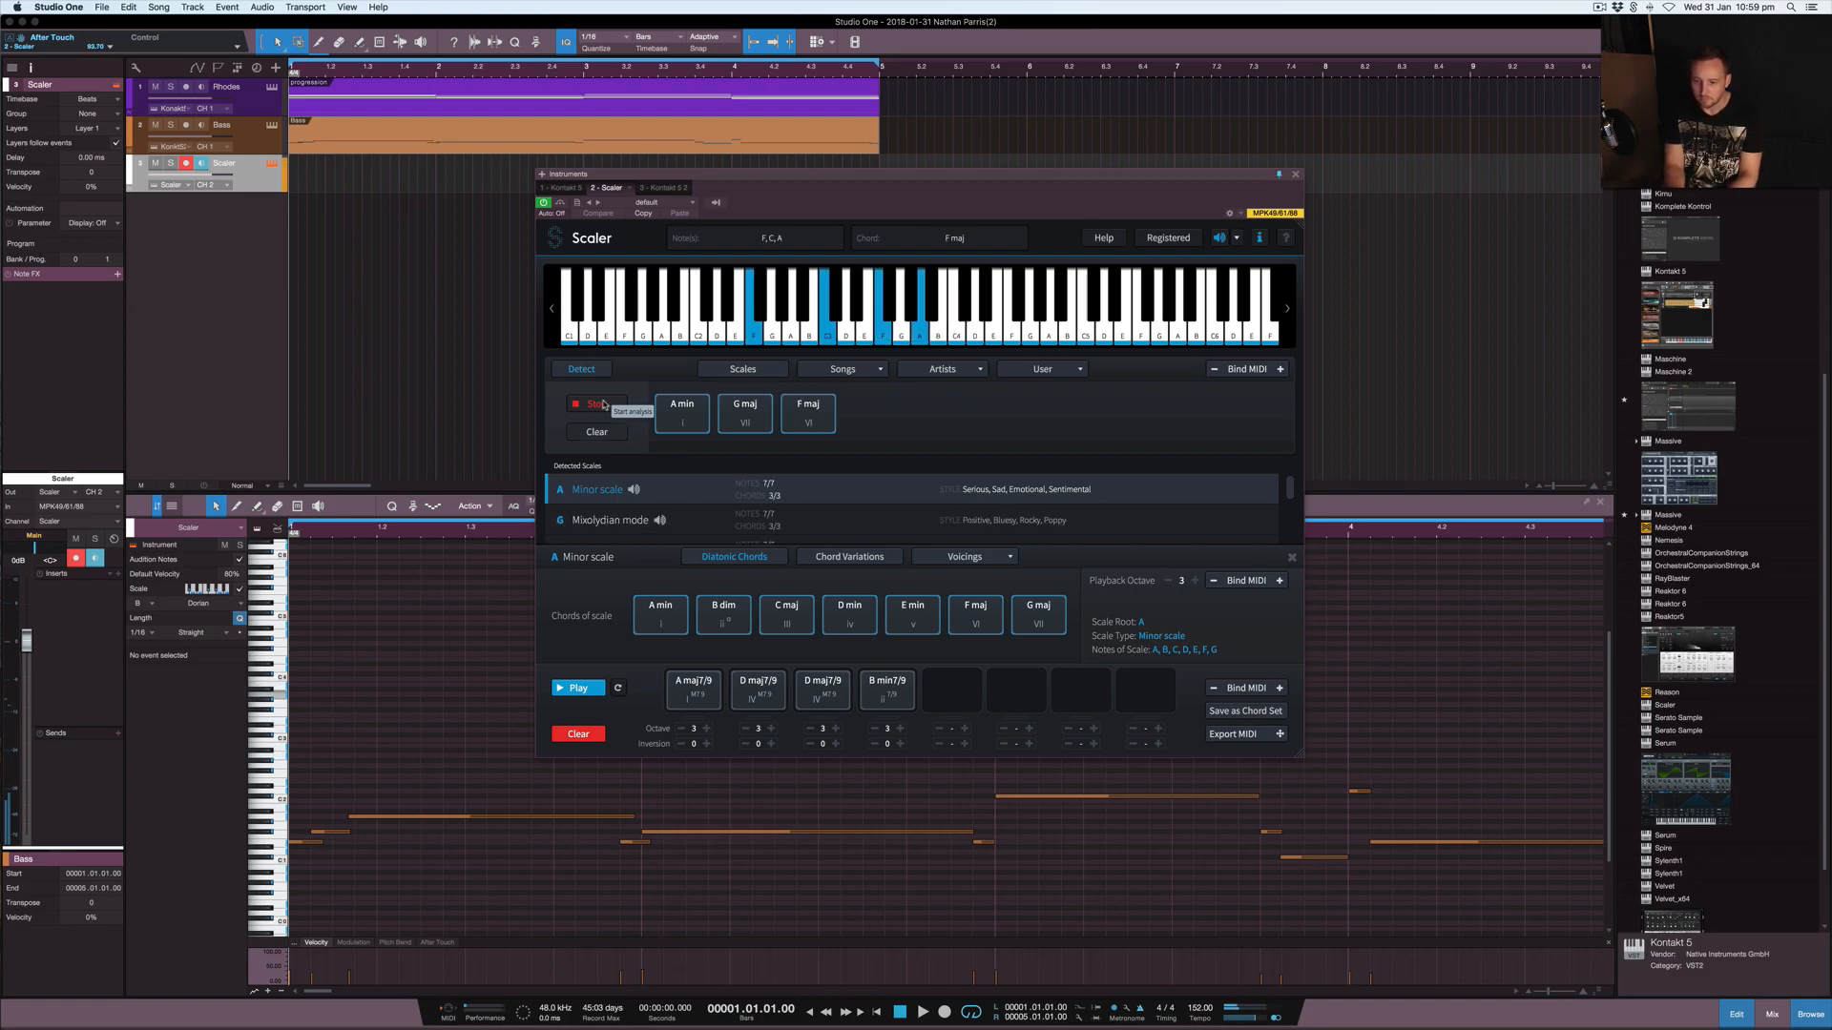
left_click(911, 613)
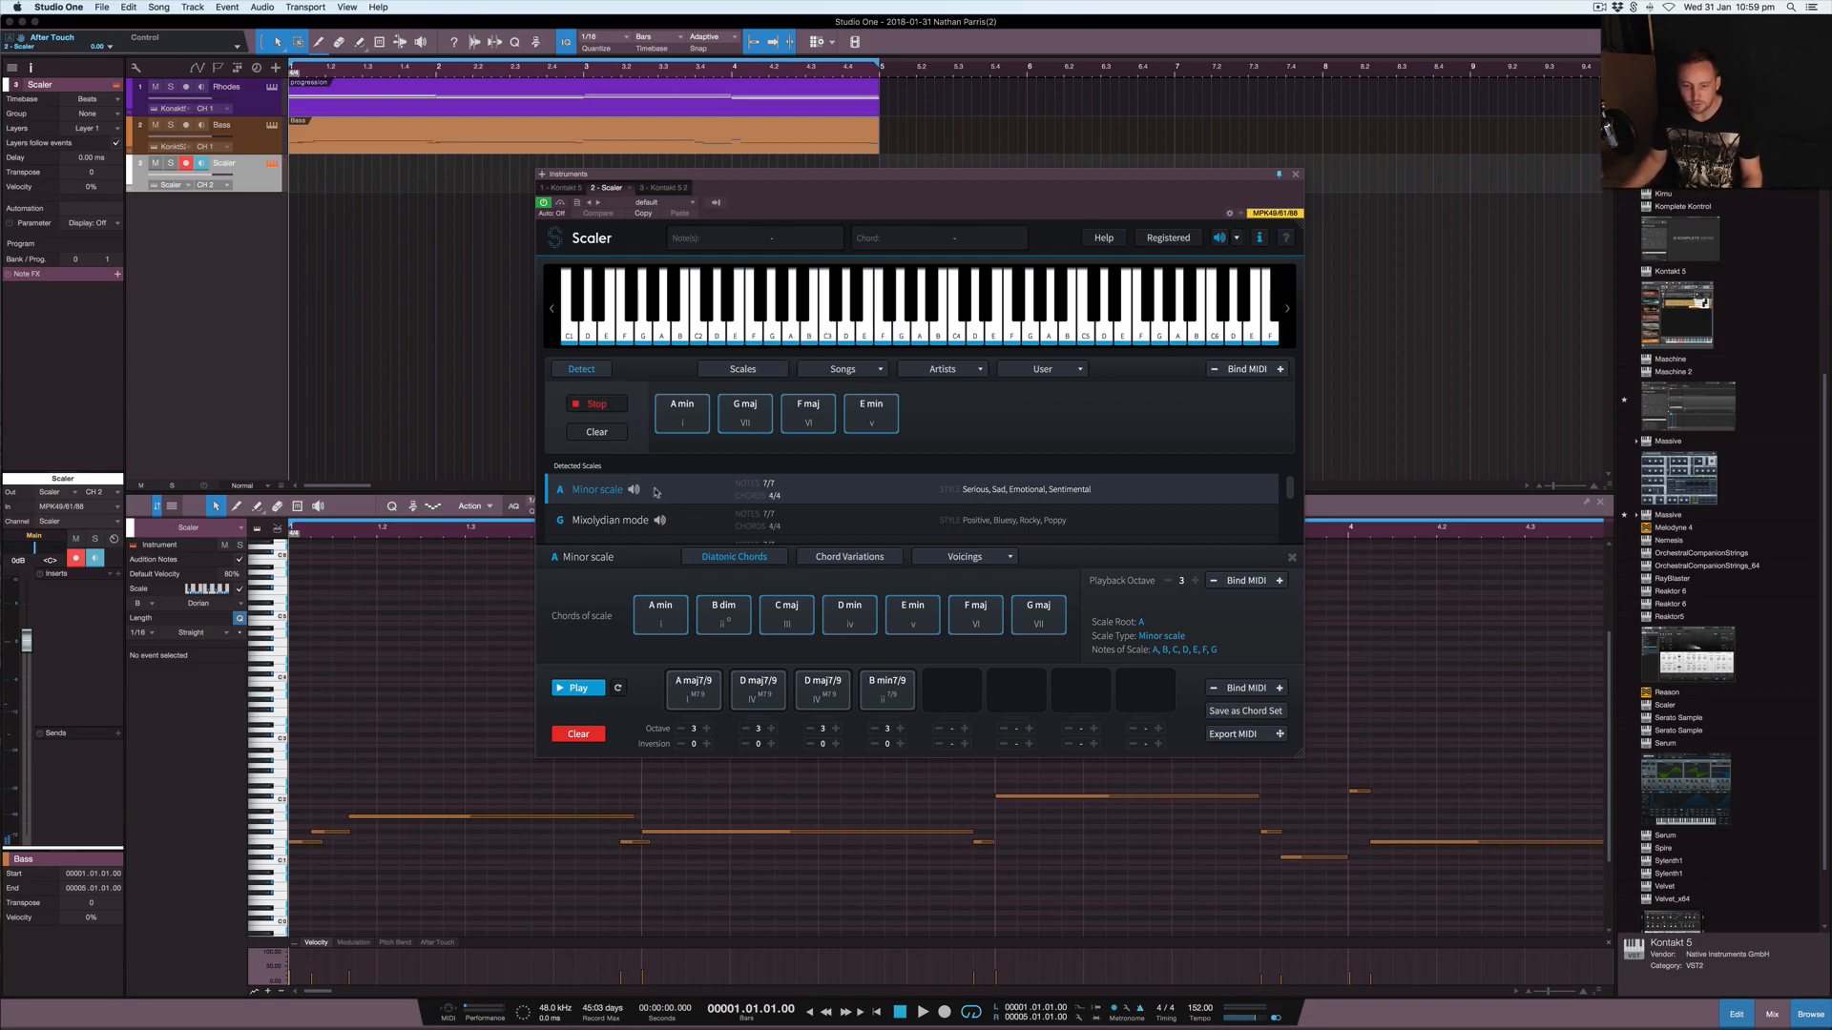
left_click(594, 402)
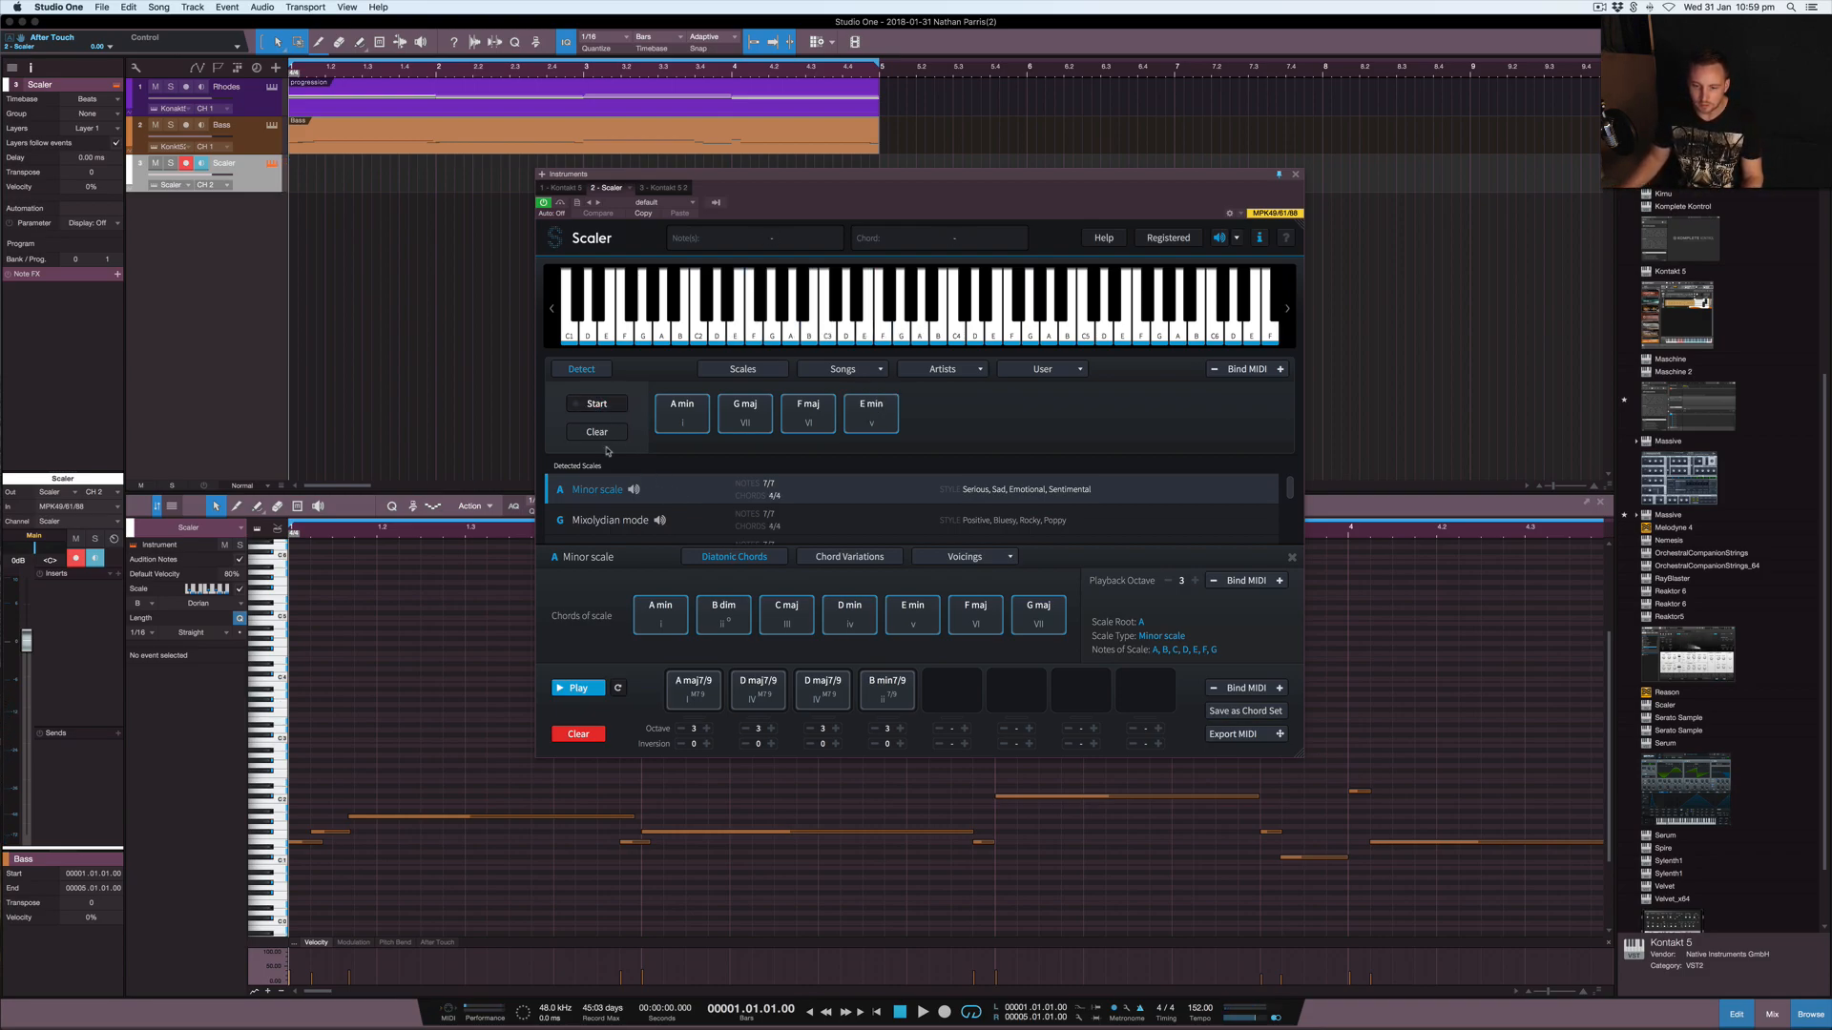
mouse_move(869, 411)
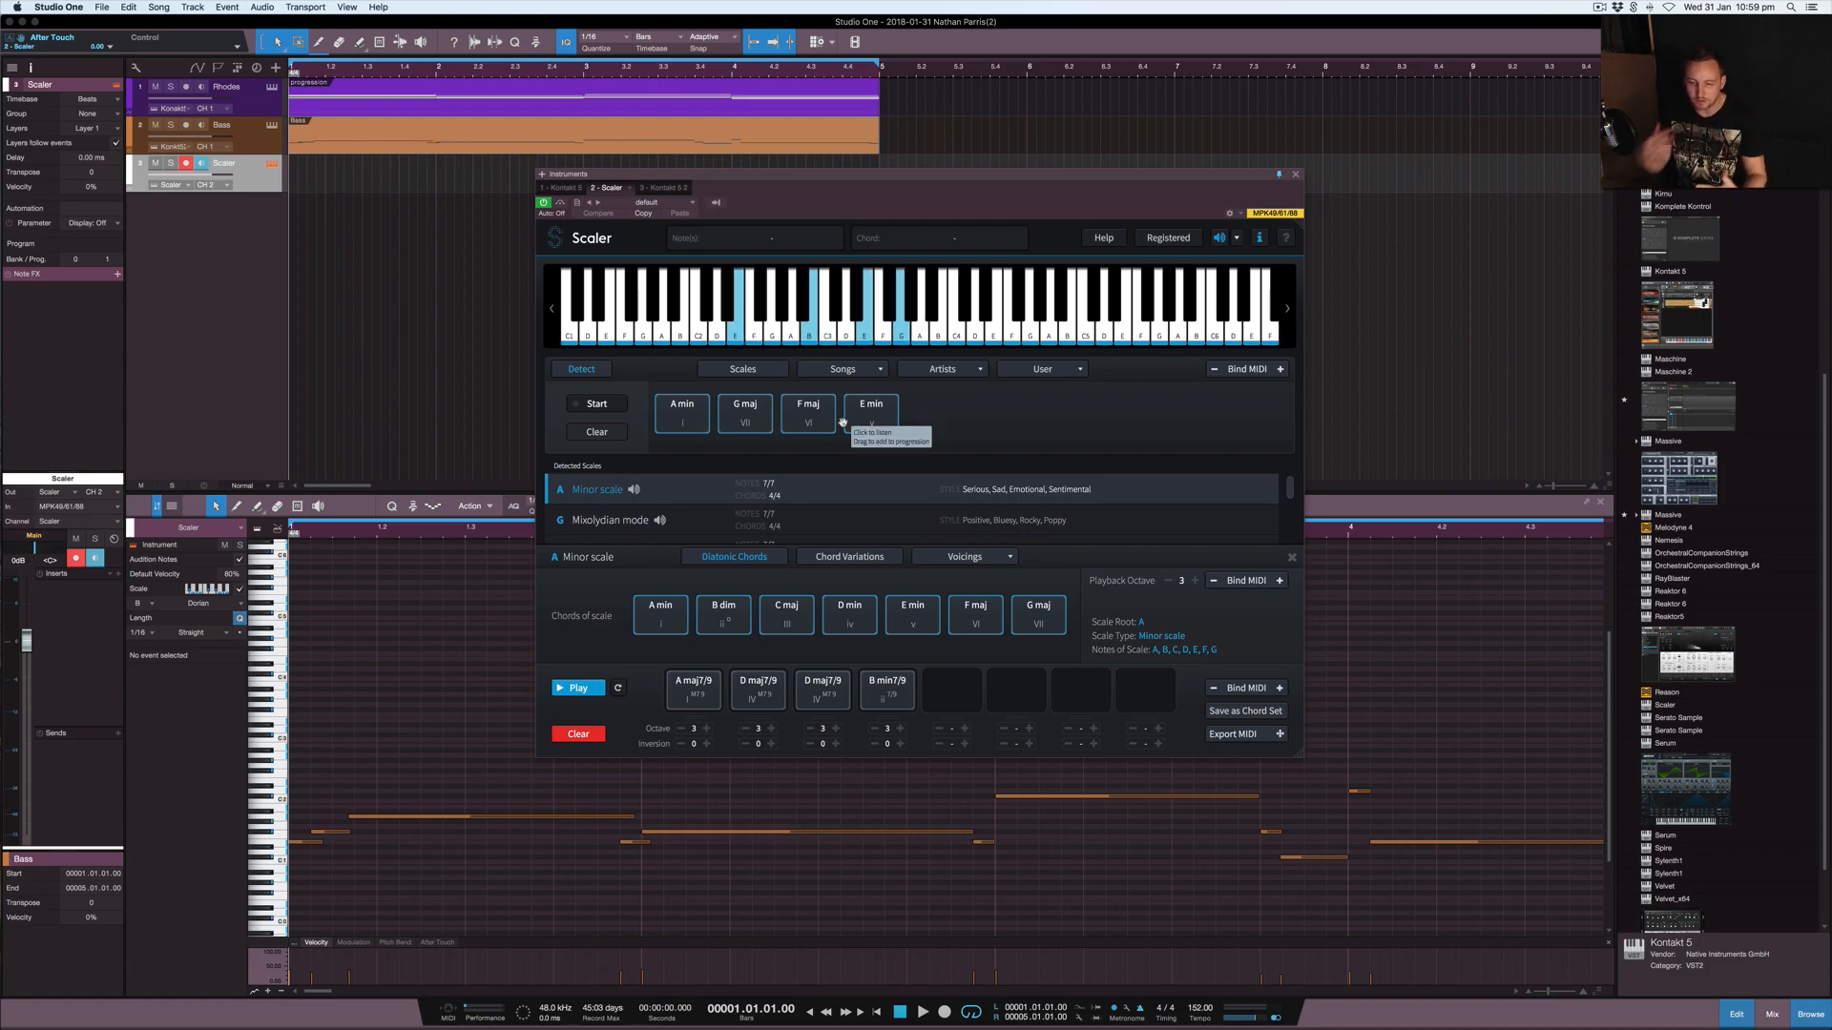
mouse_move(602, 499)
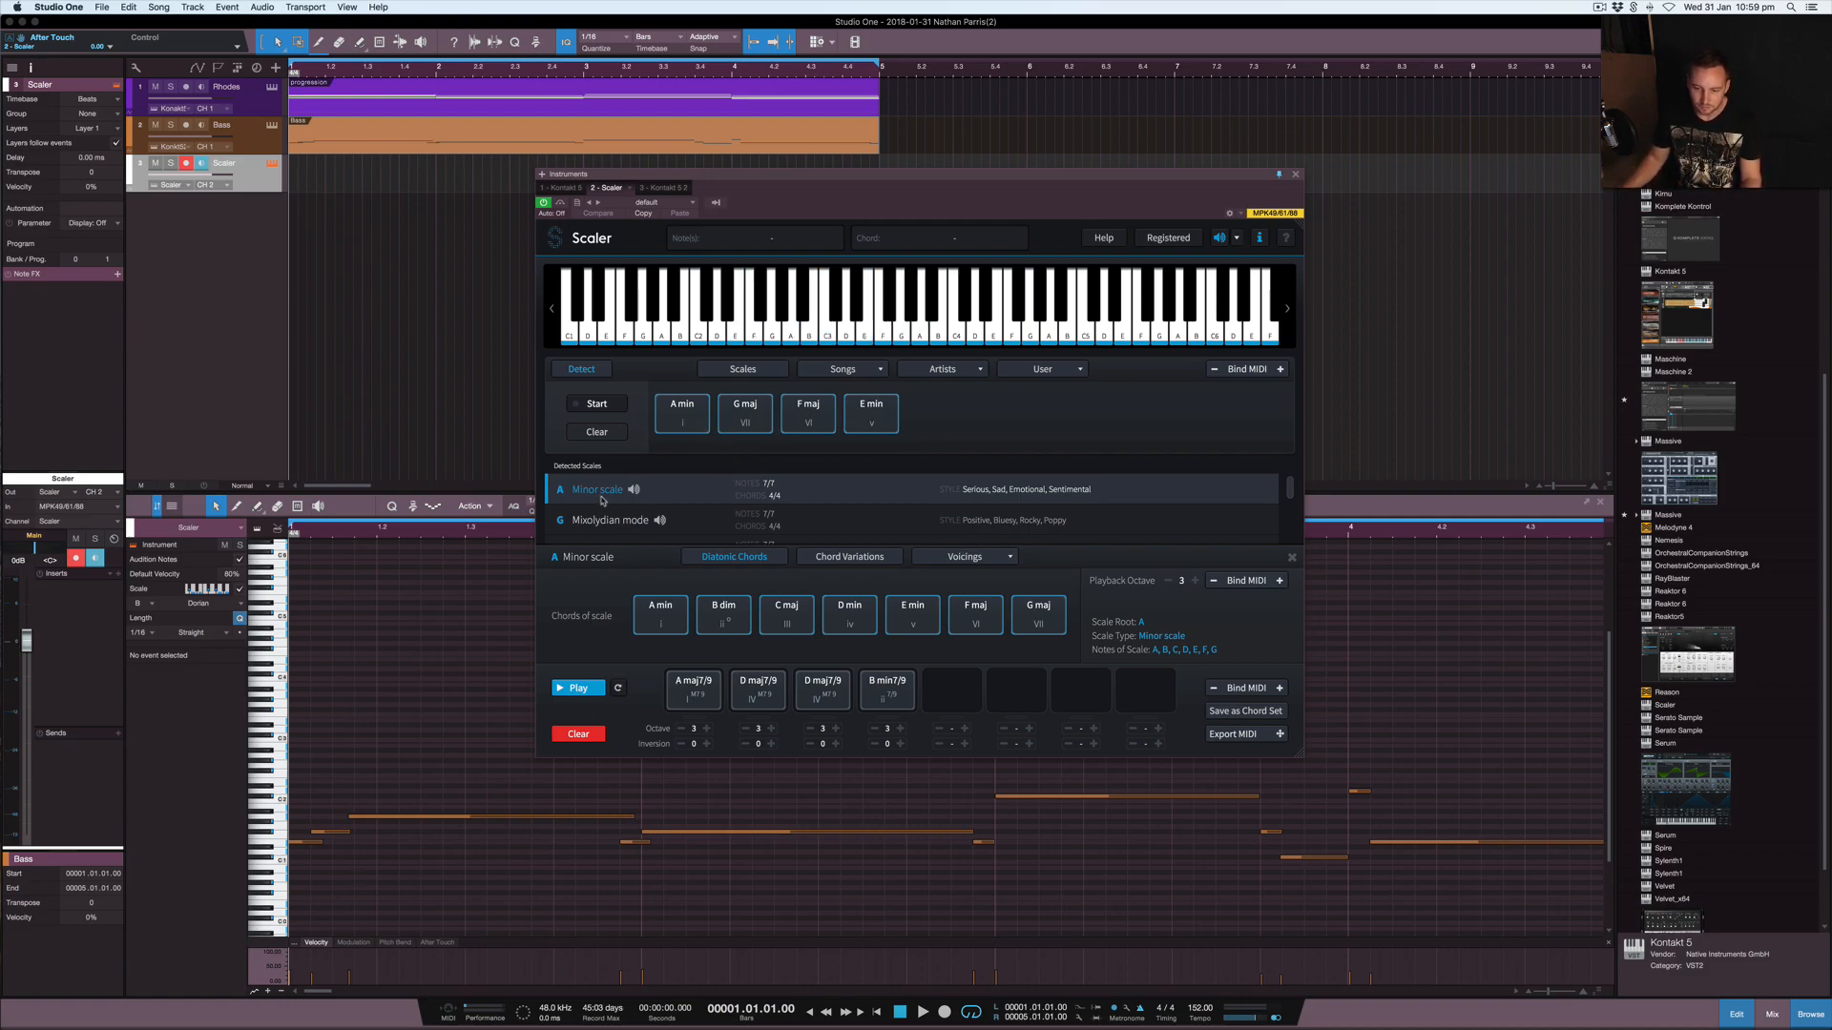
mouse_move(1212, 515)
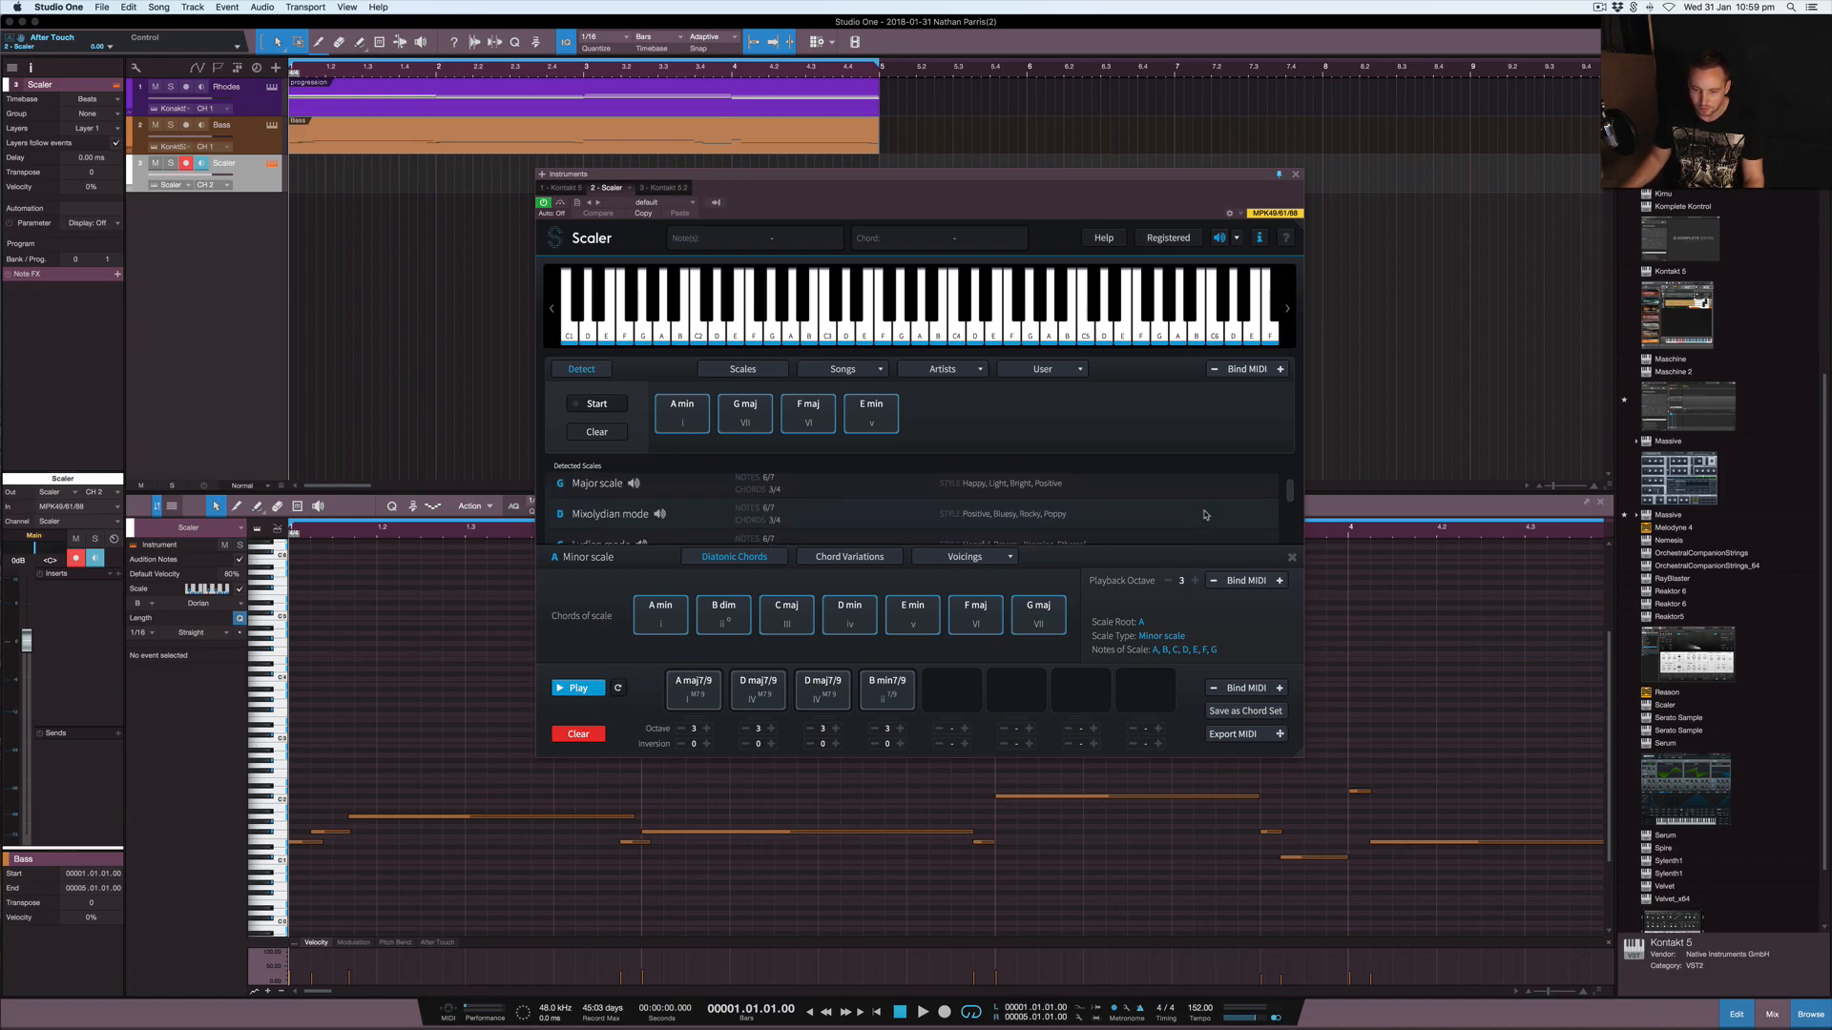
Step: Choose A Minor from Scaler's suggested scales to show its seven diatonic chords
left_click(598, 488)
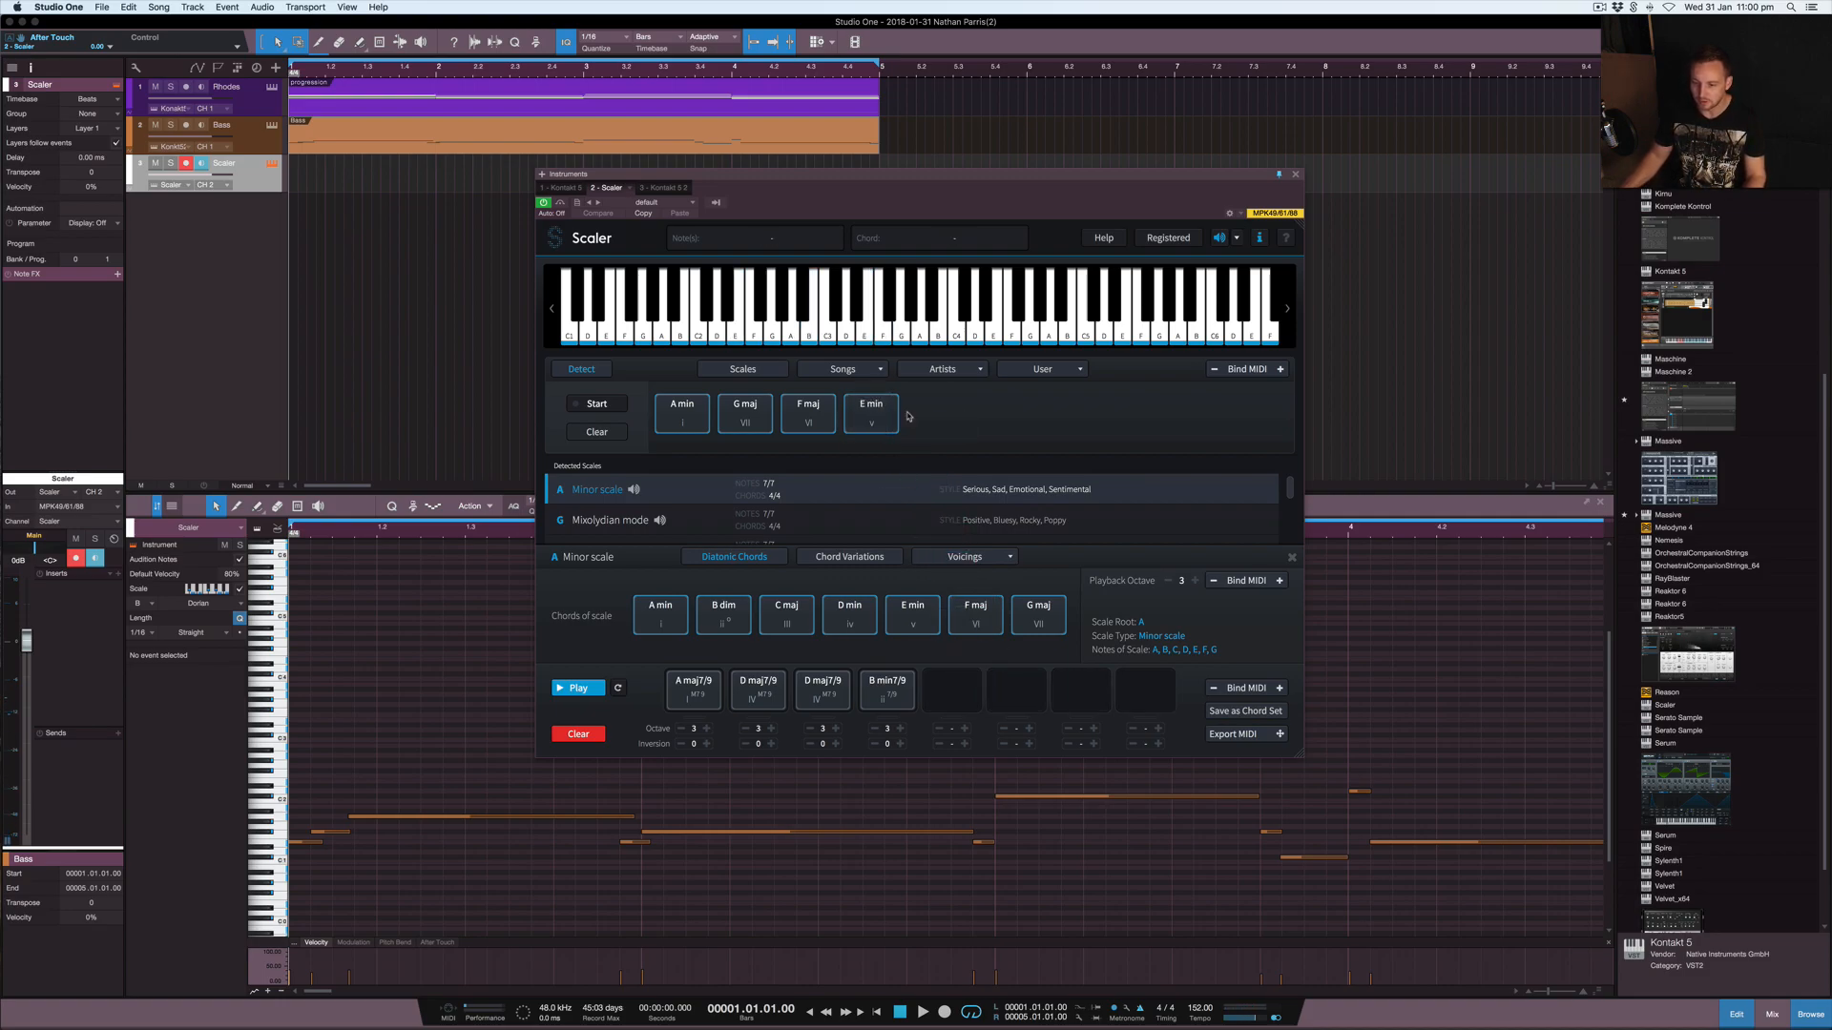
mouse_move(890, 397)
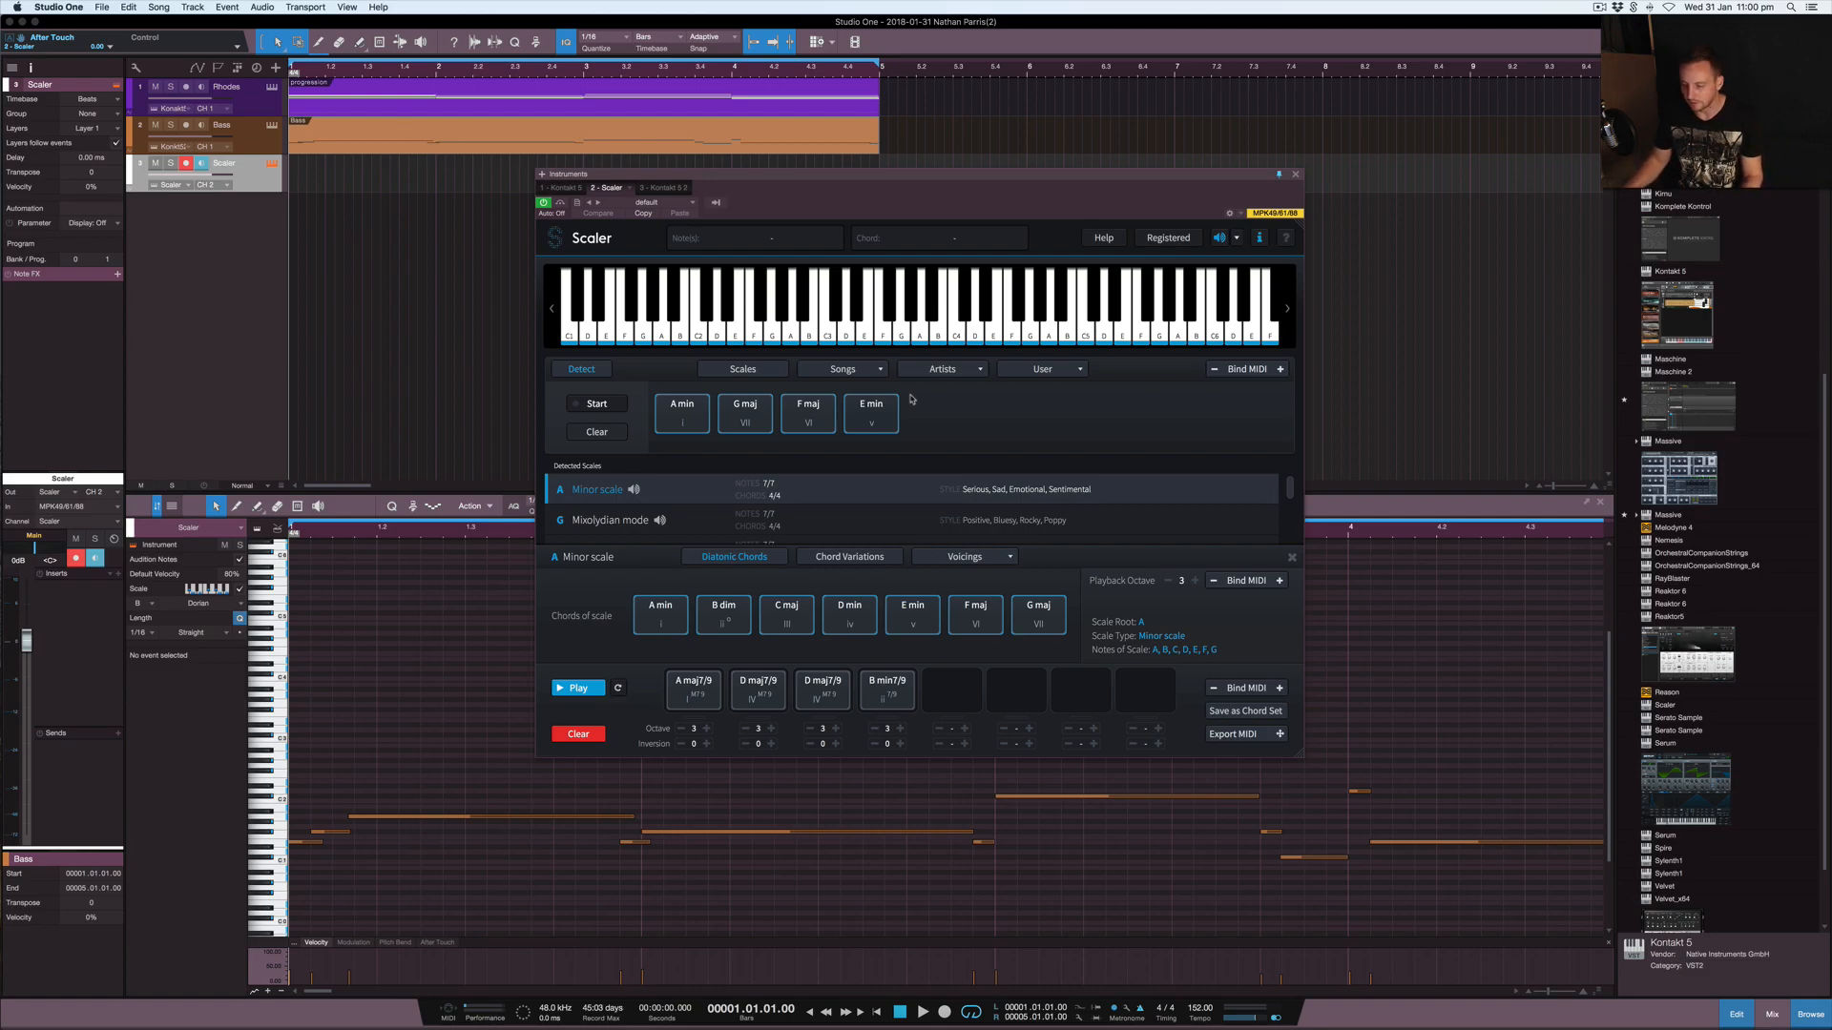
mouse_move(995, 423)
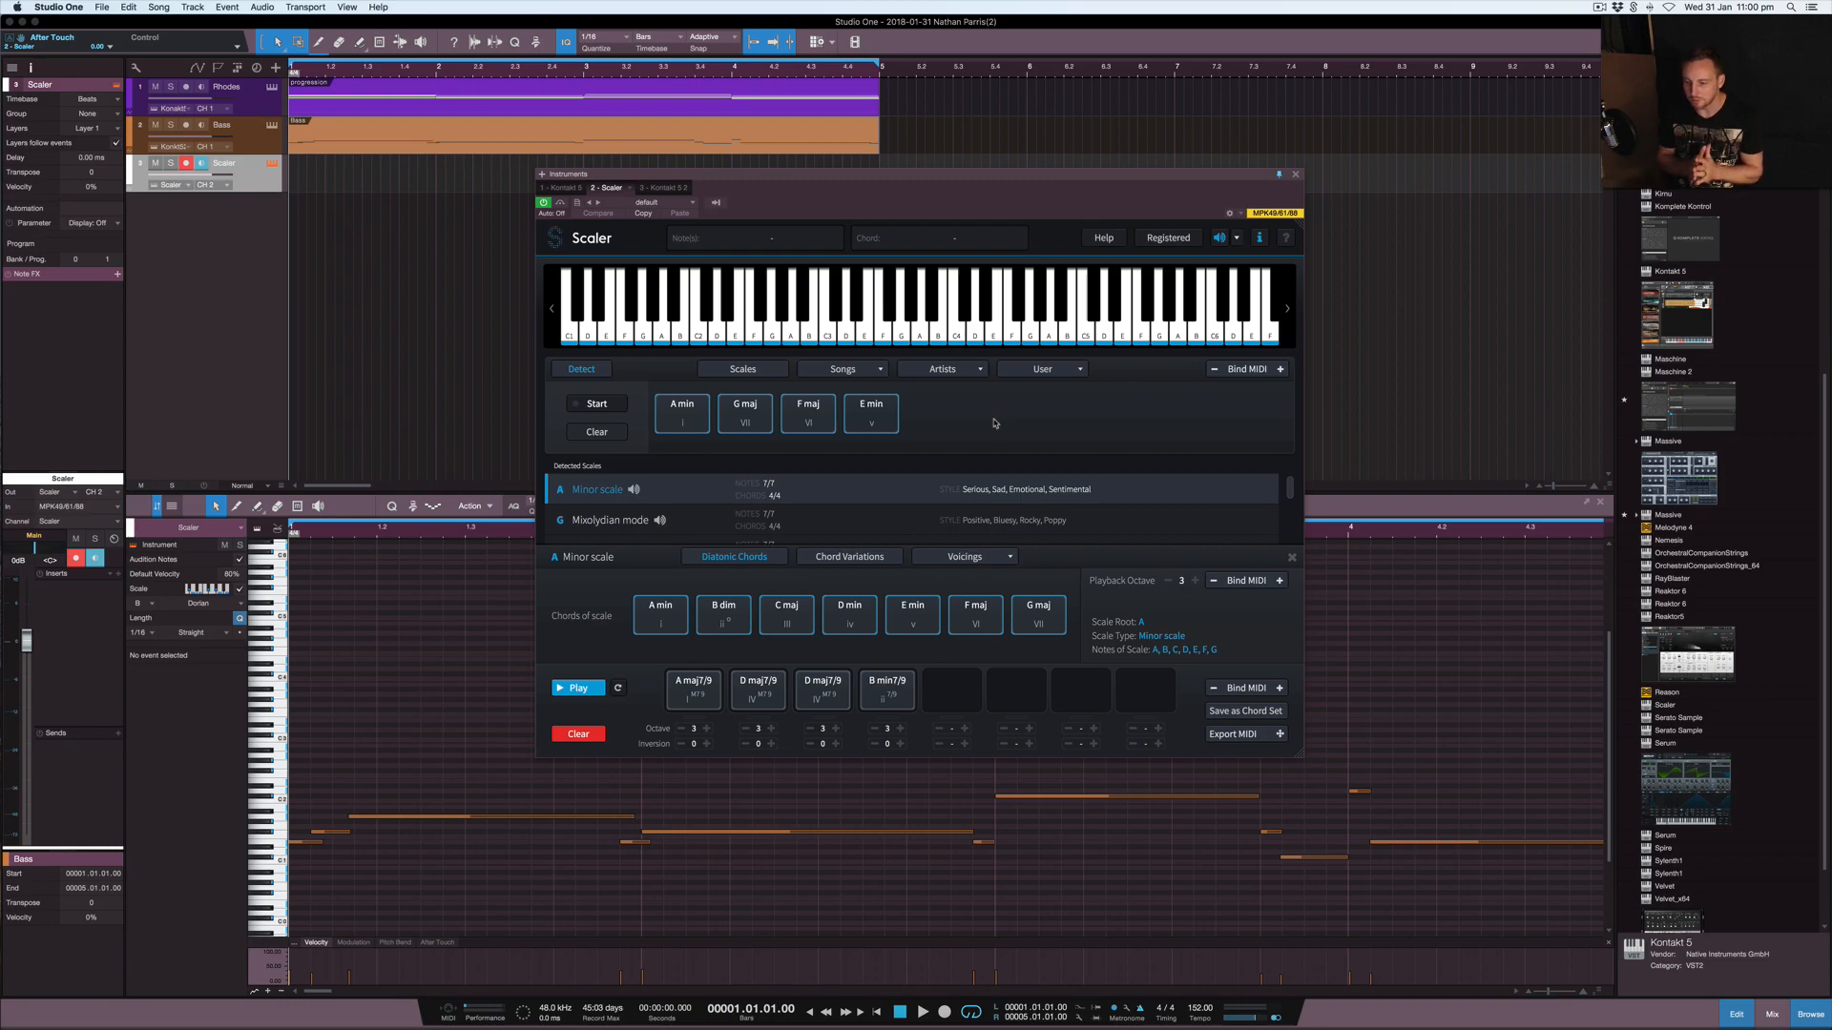
mouse_move(994, 422)
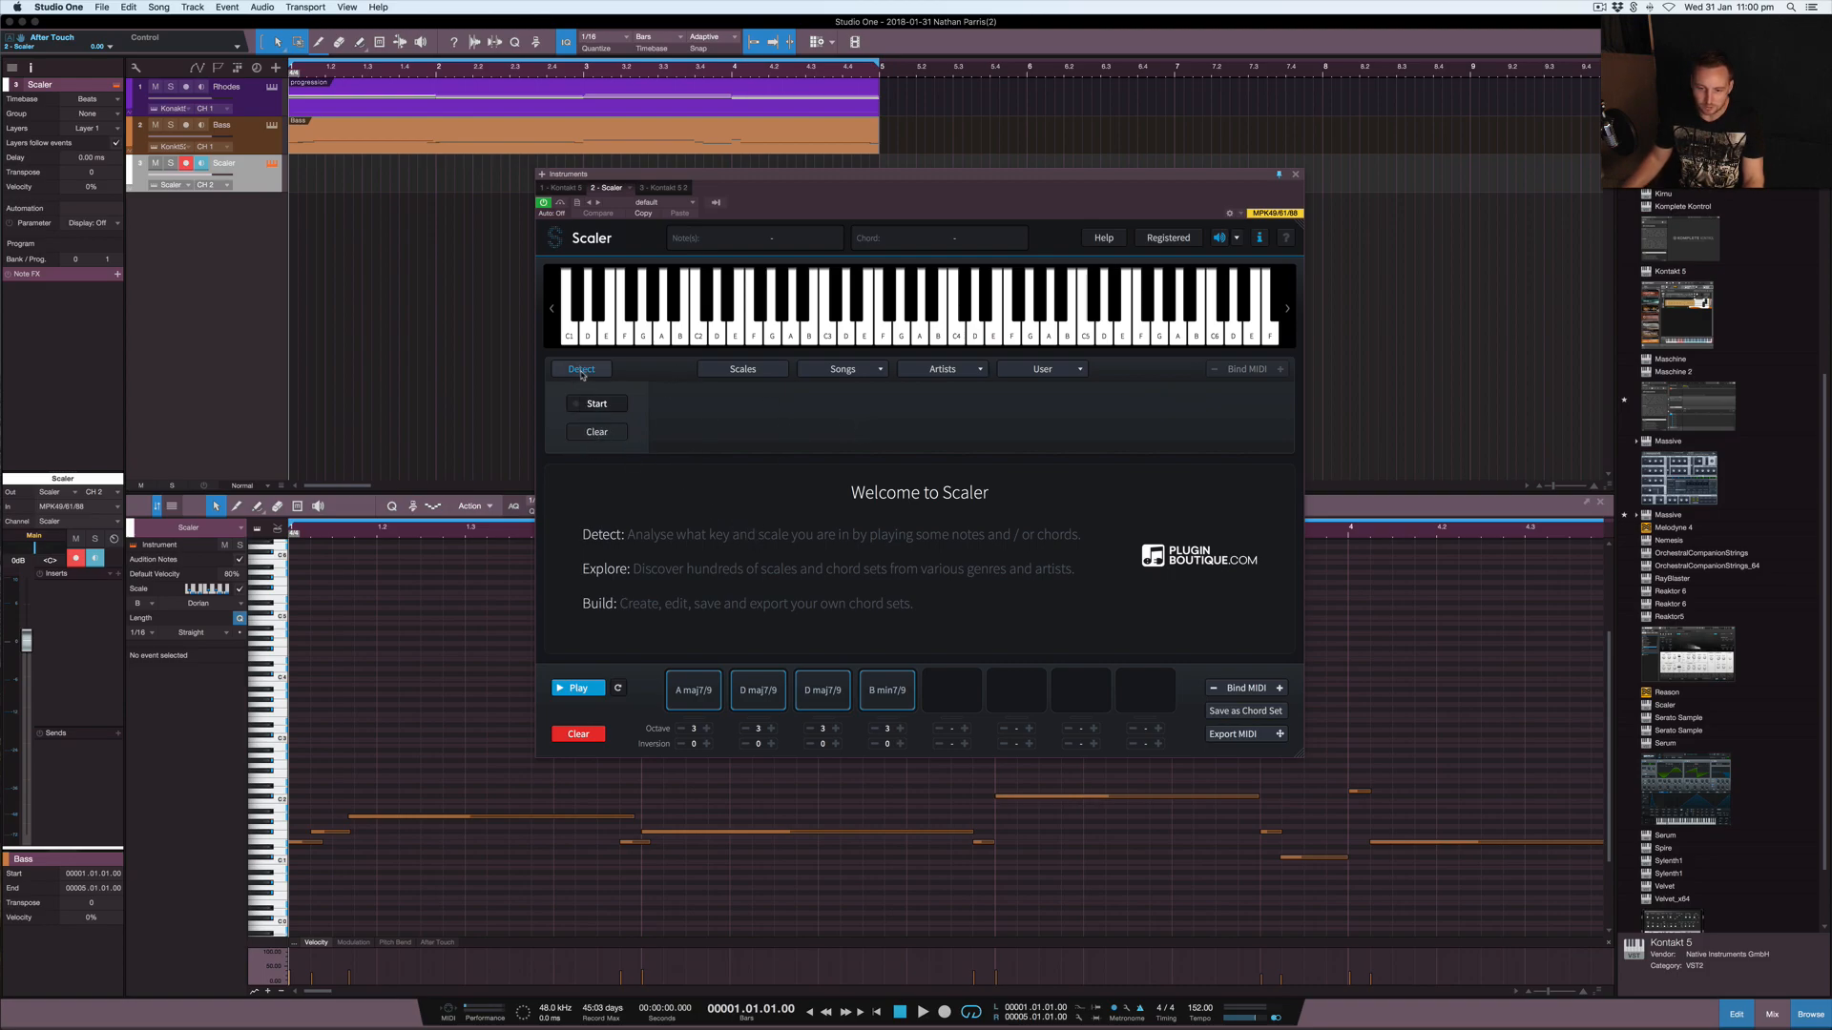
left_click(741, 369)
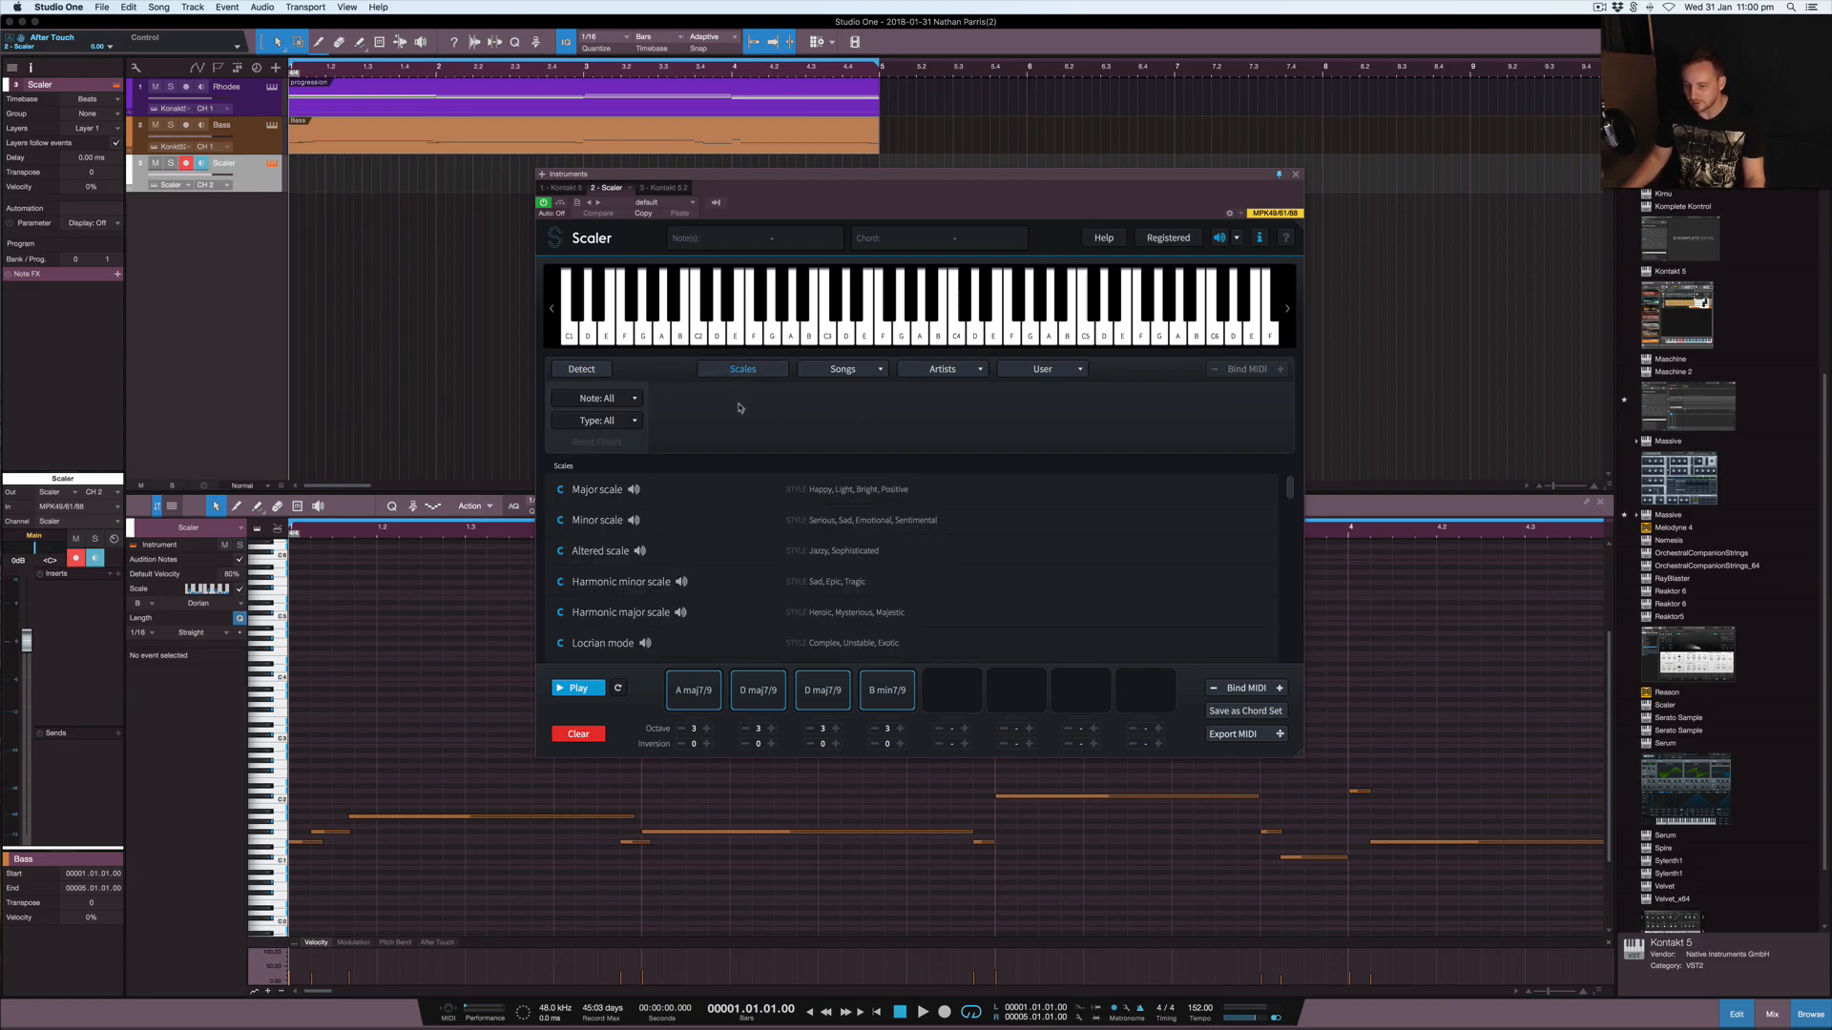
scroll("down", 3)
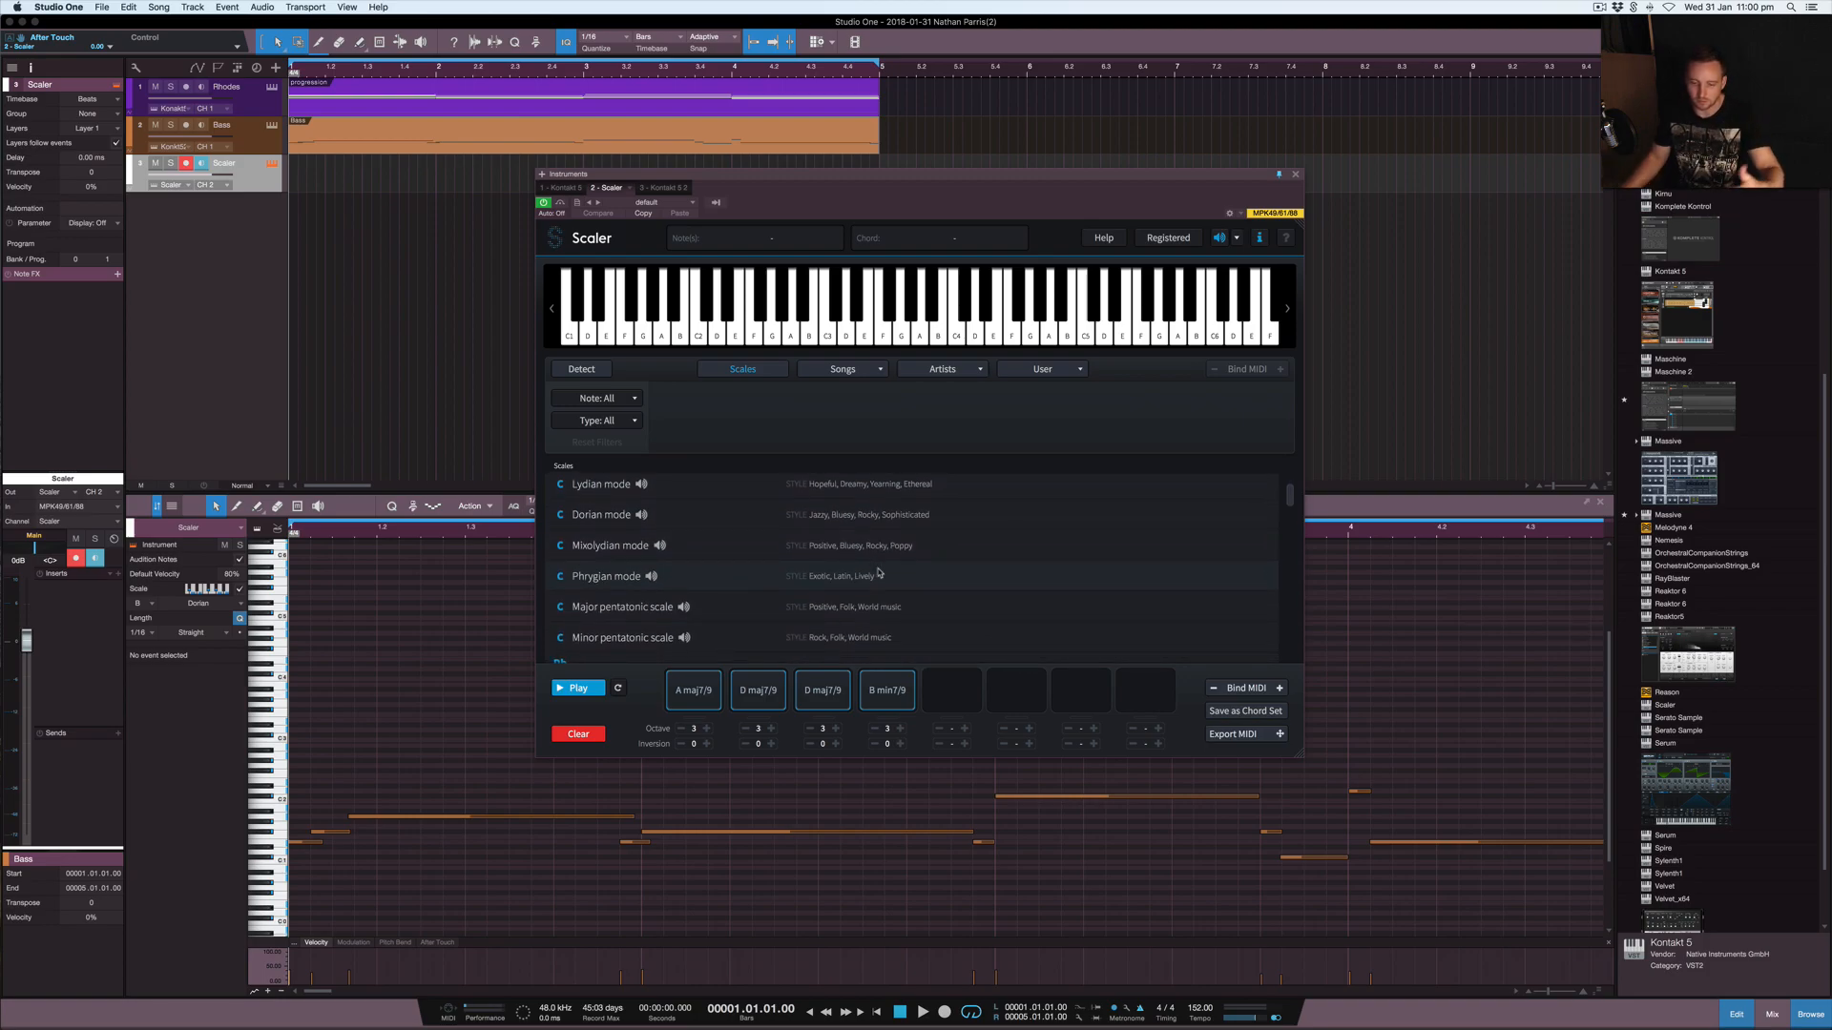
scroll("down", 3)
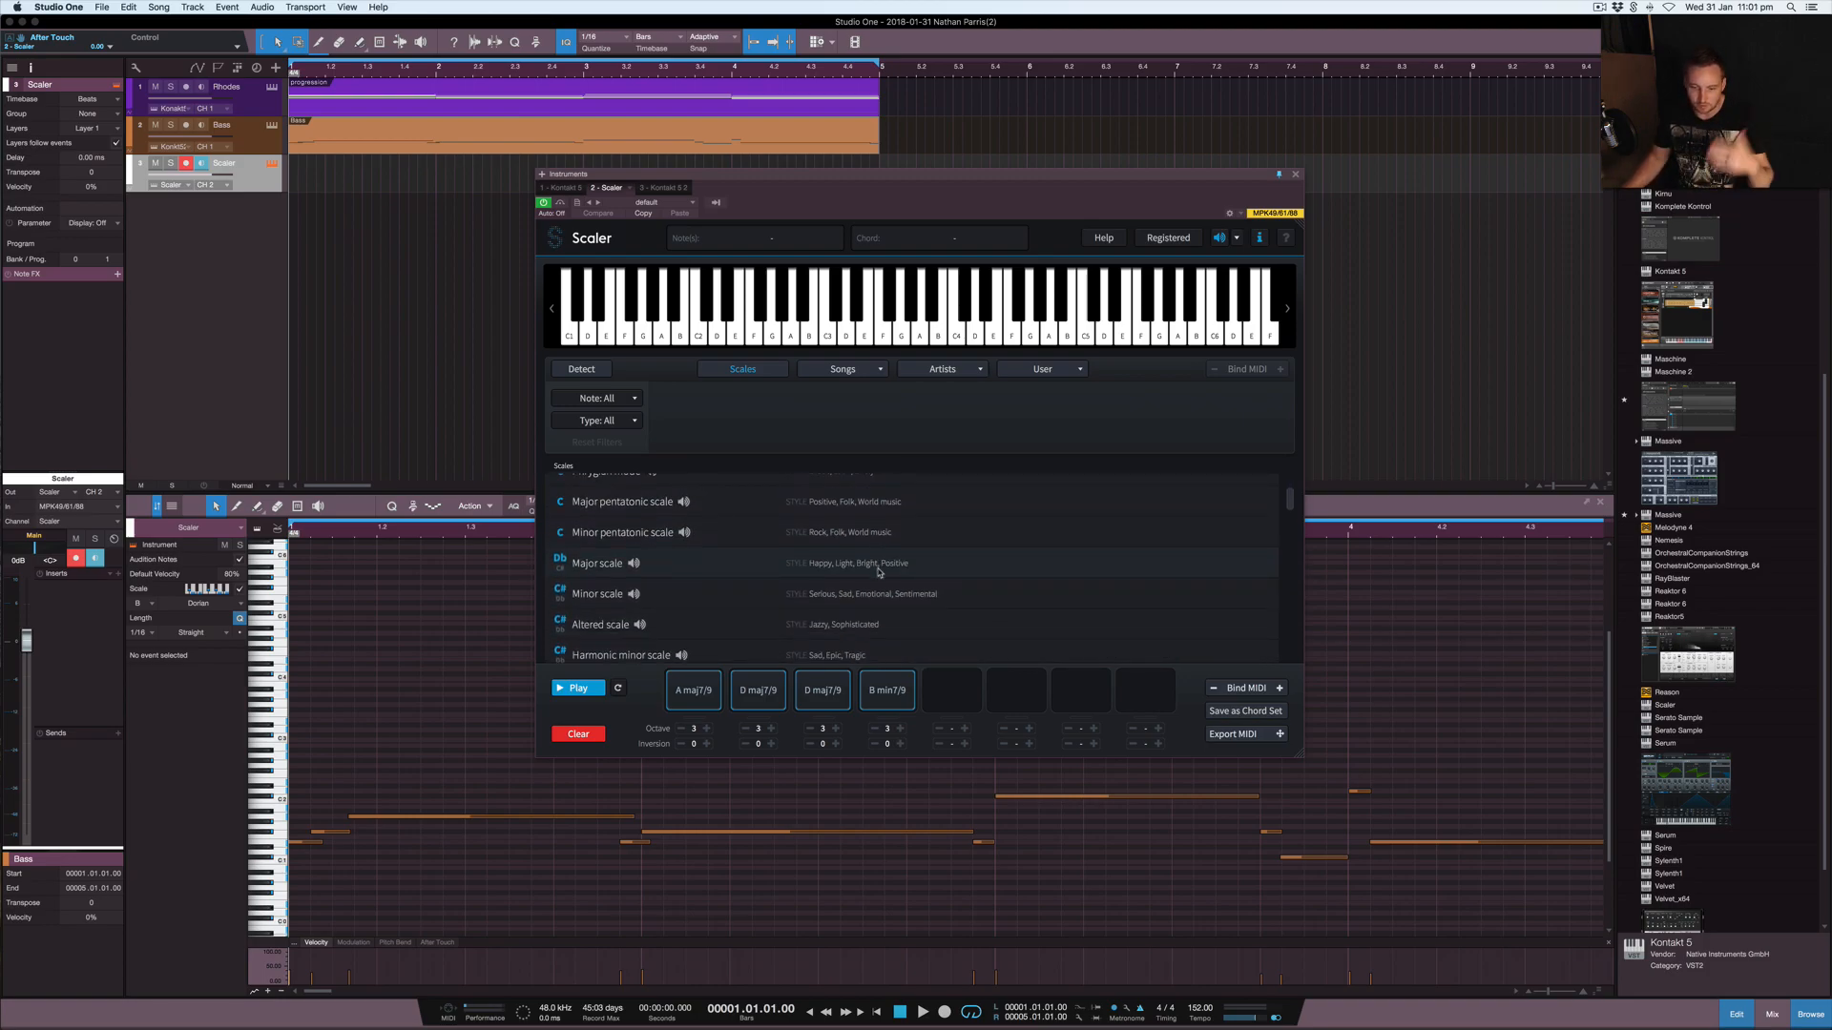
scroll("down", 3)
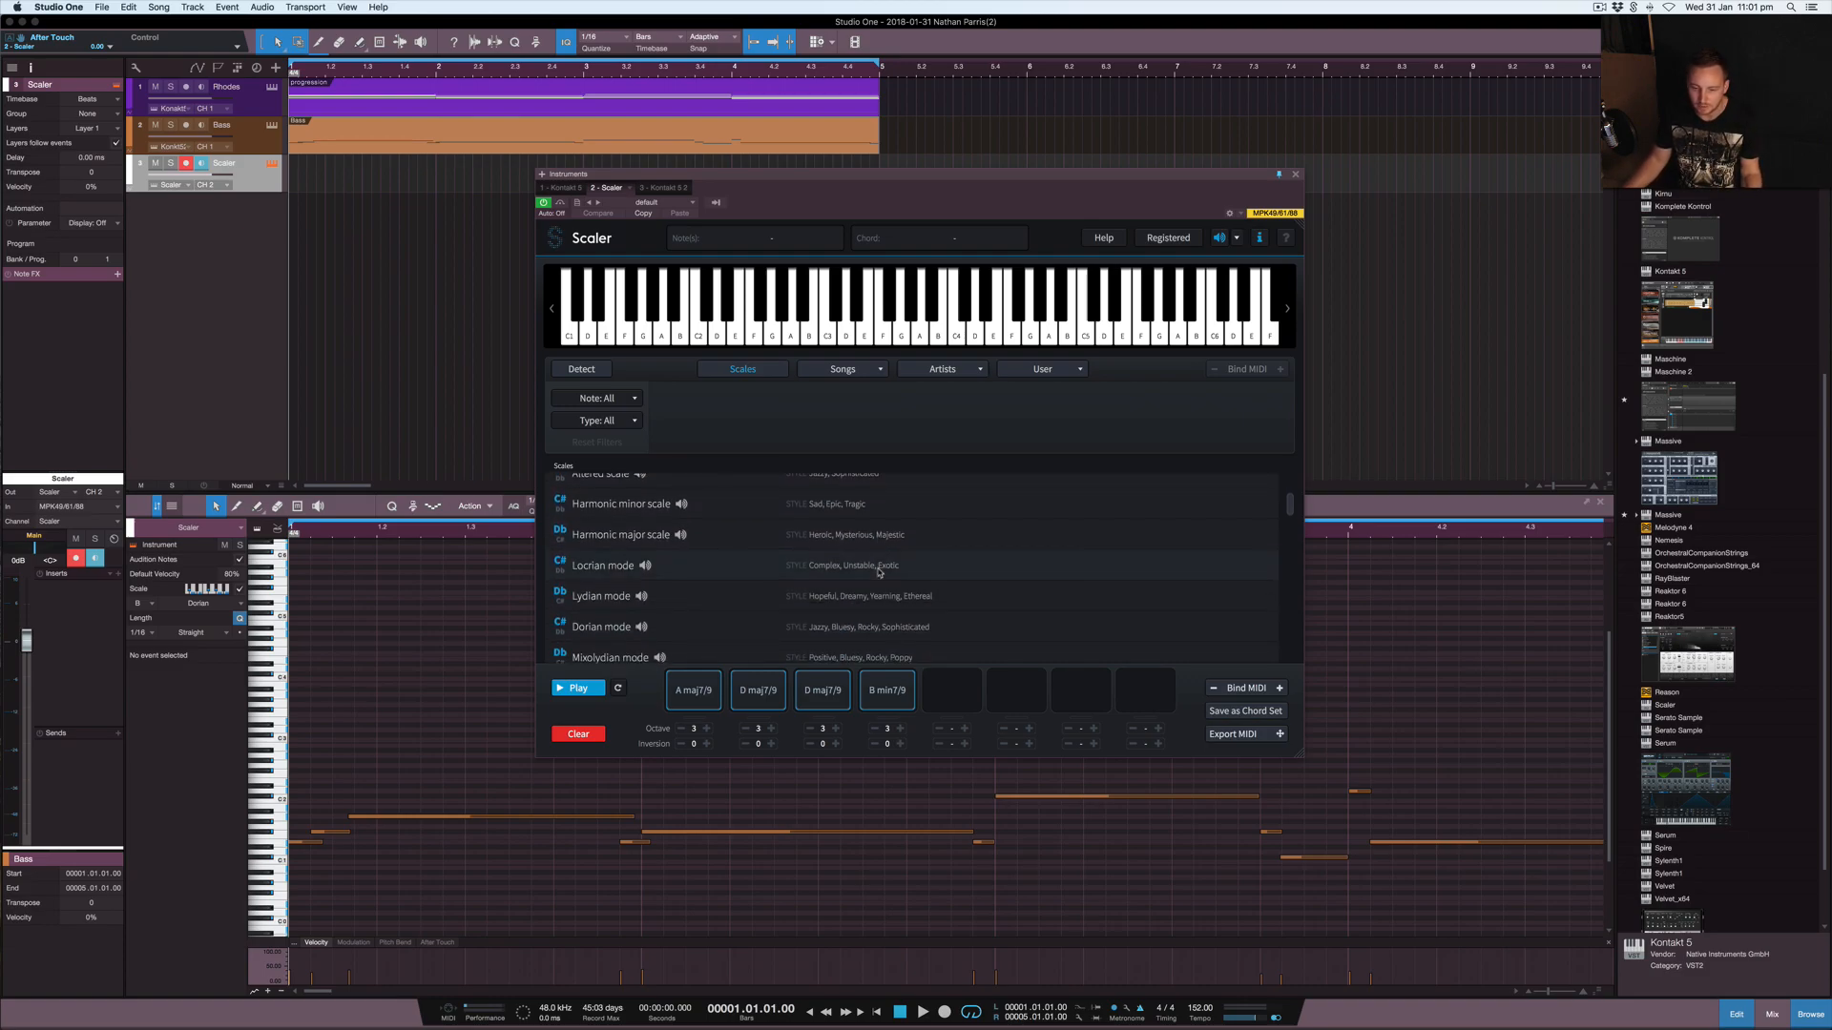
scroll("up", 3)
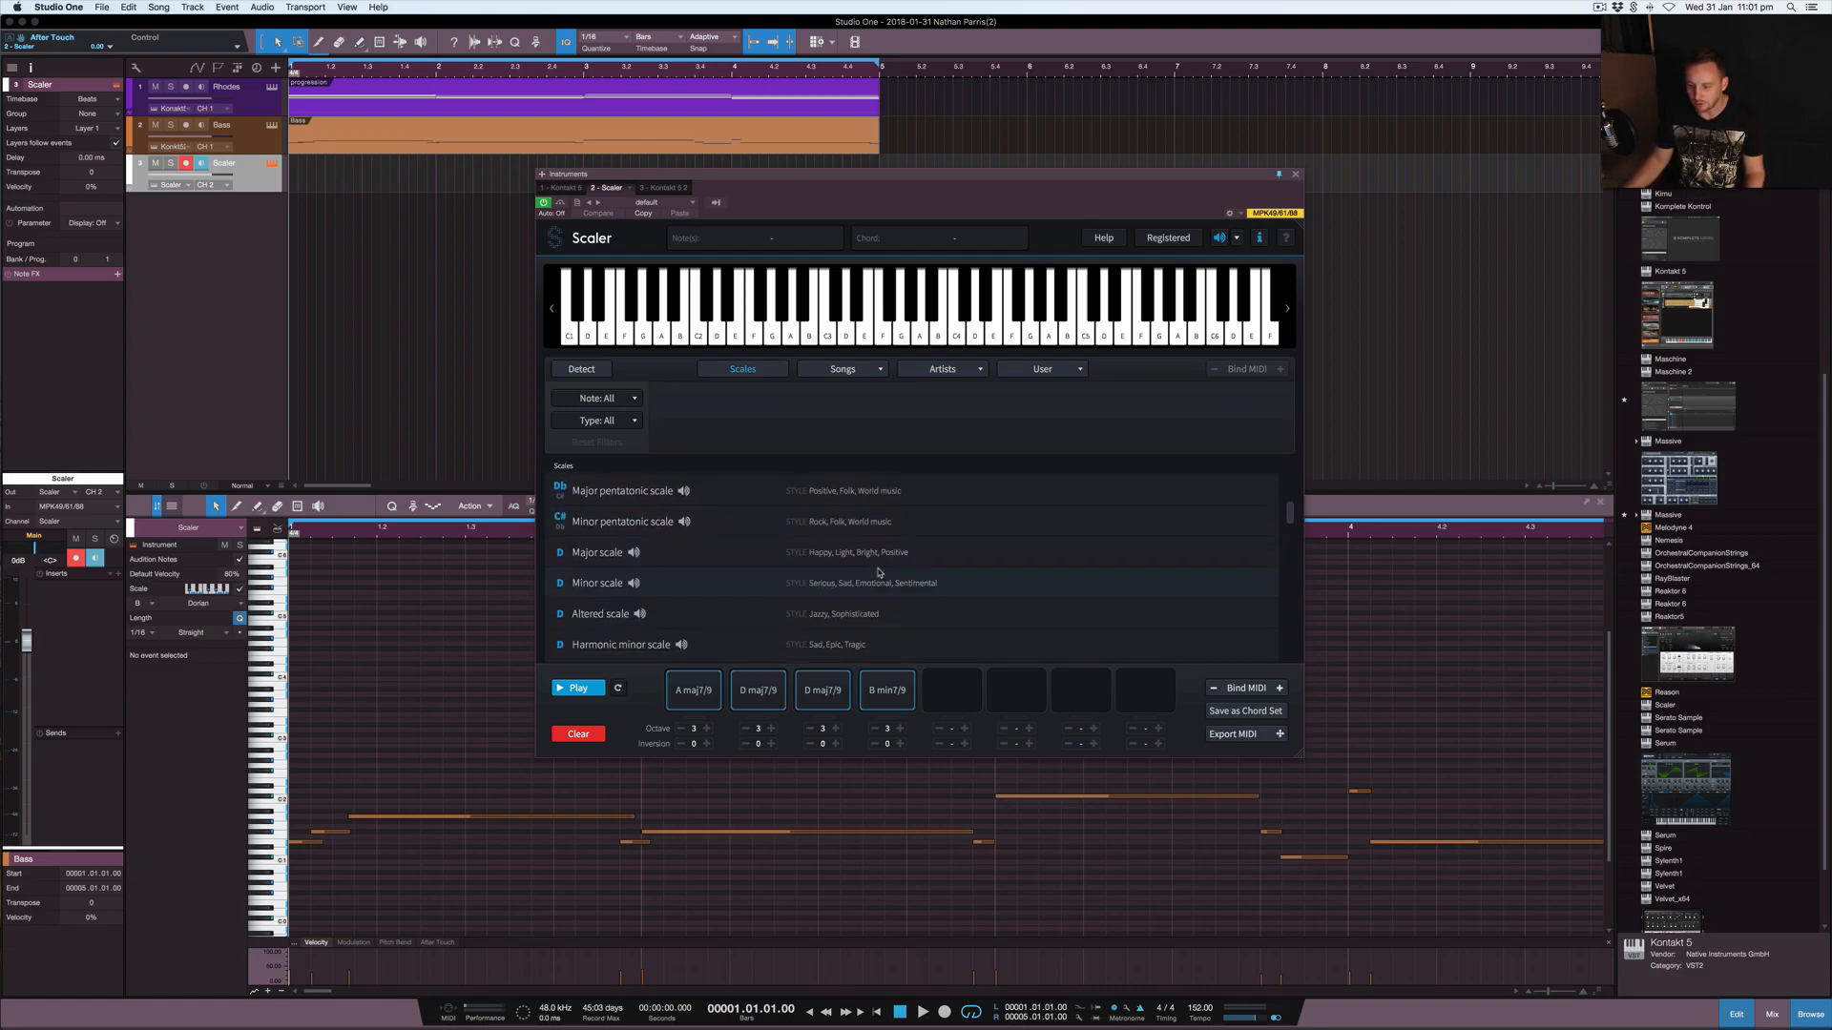
scroll("down", 3)
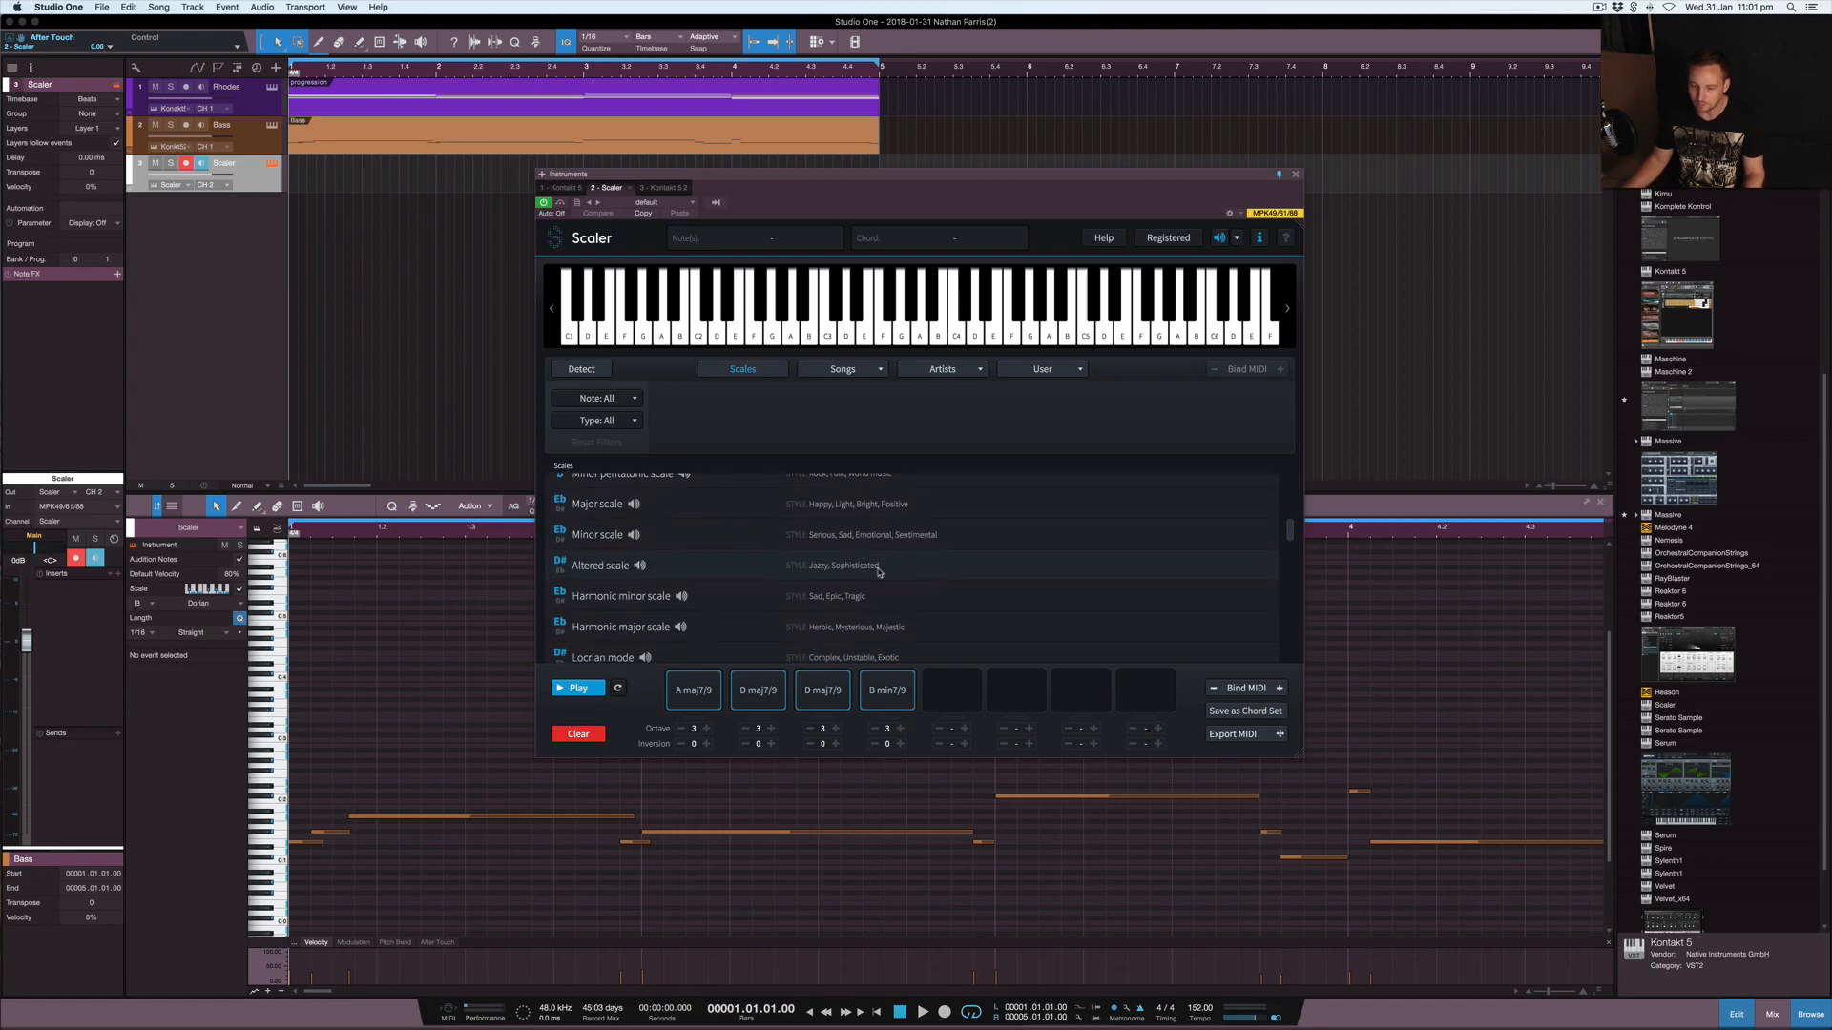
scroll("down", 3)
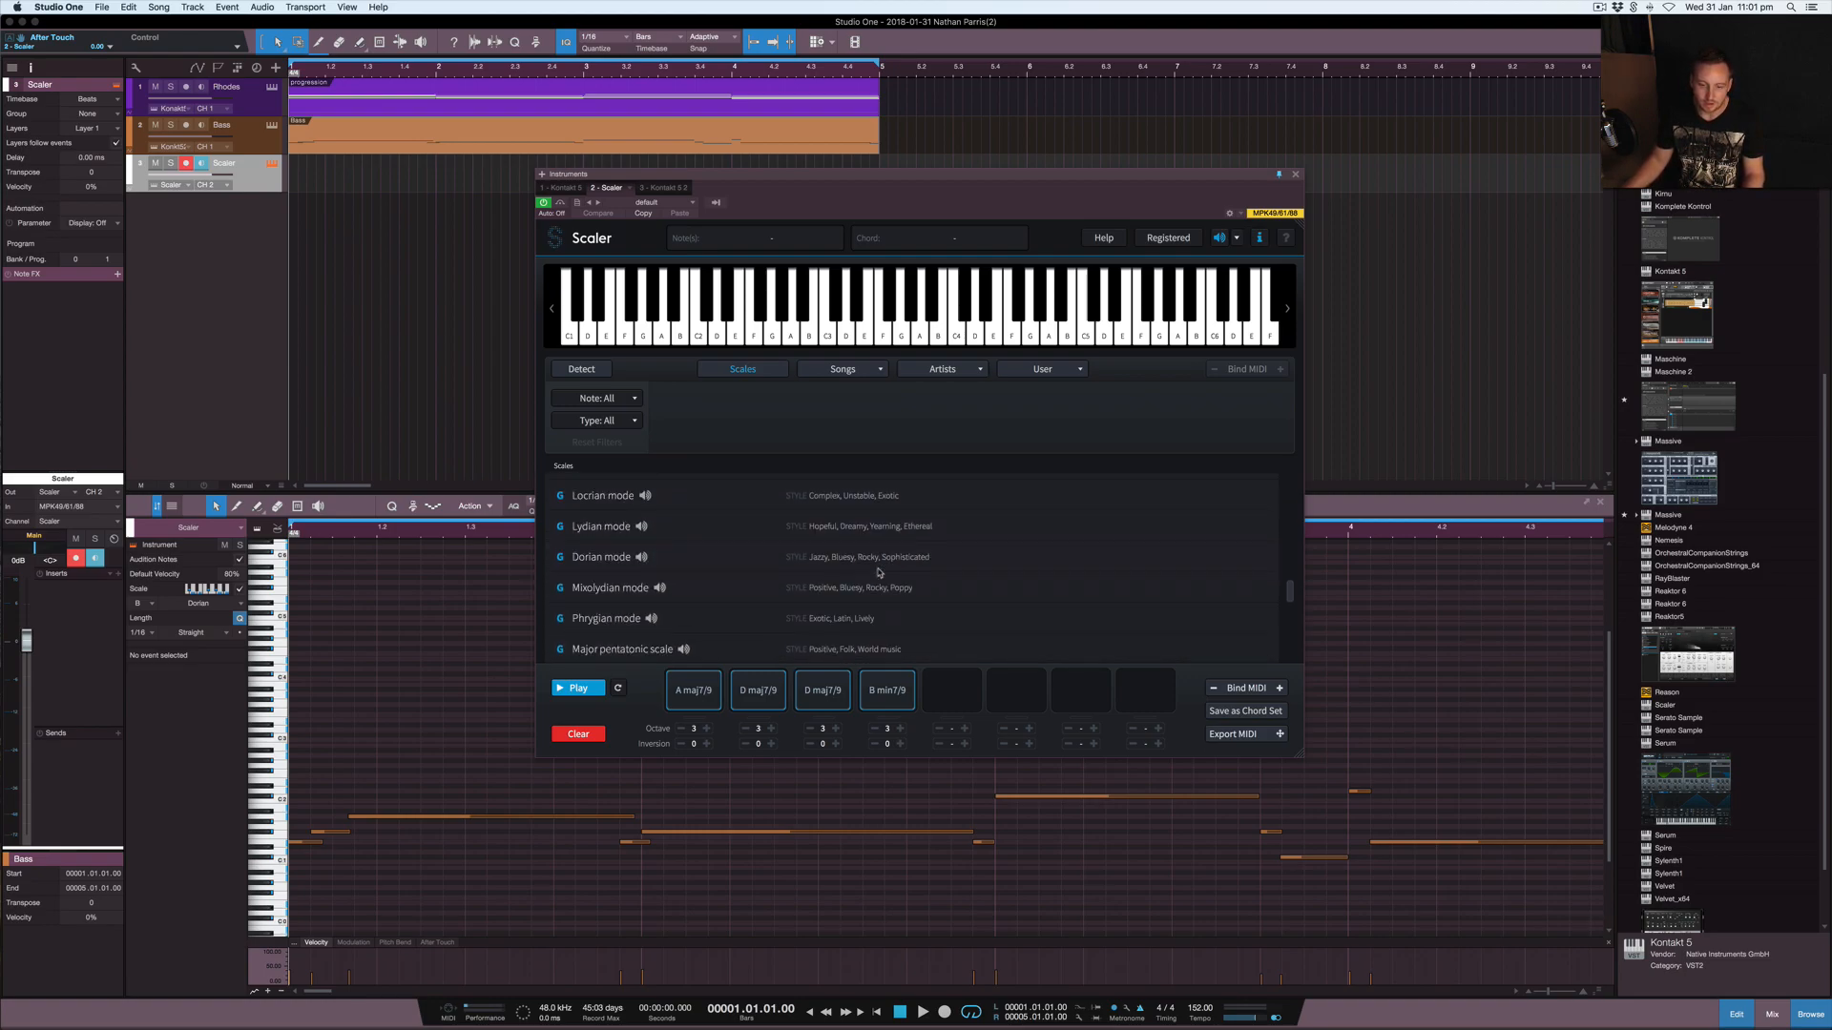
scroll("down", 3)
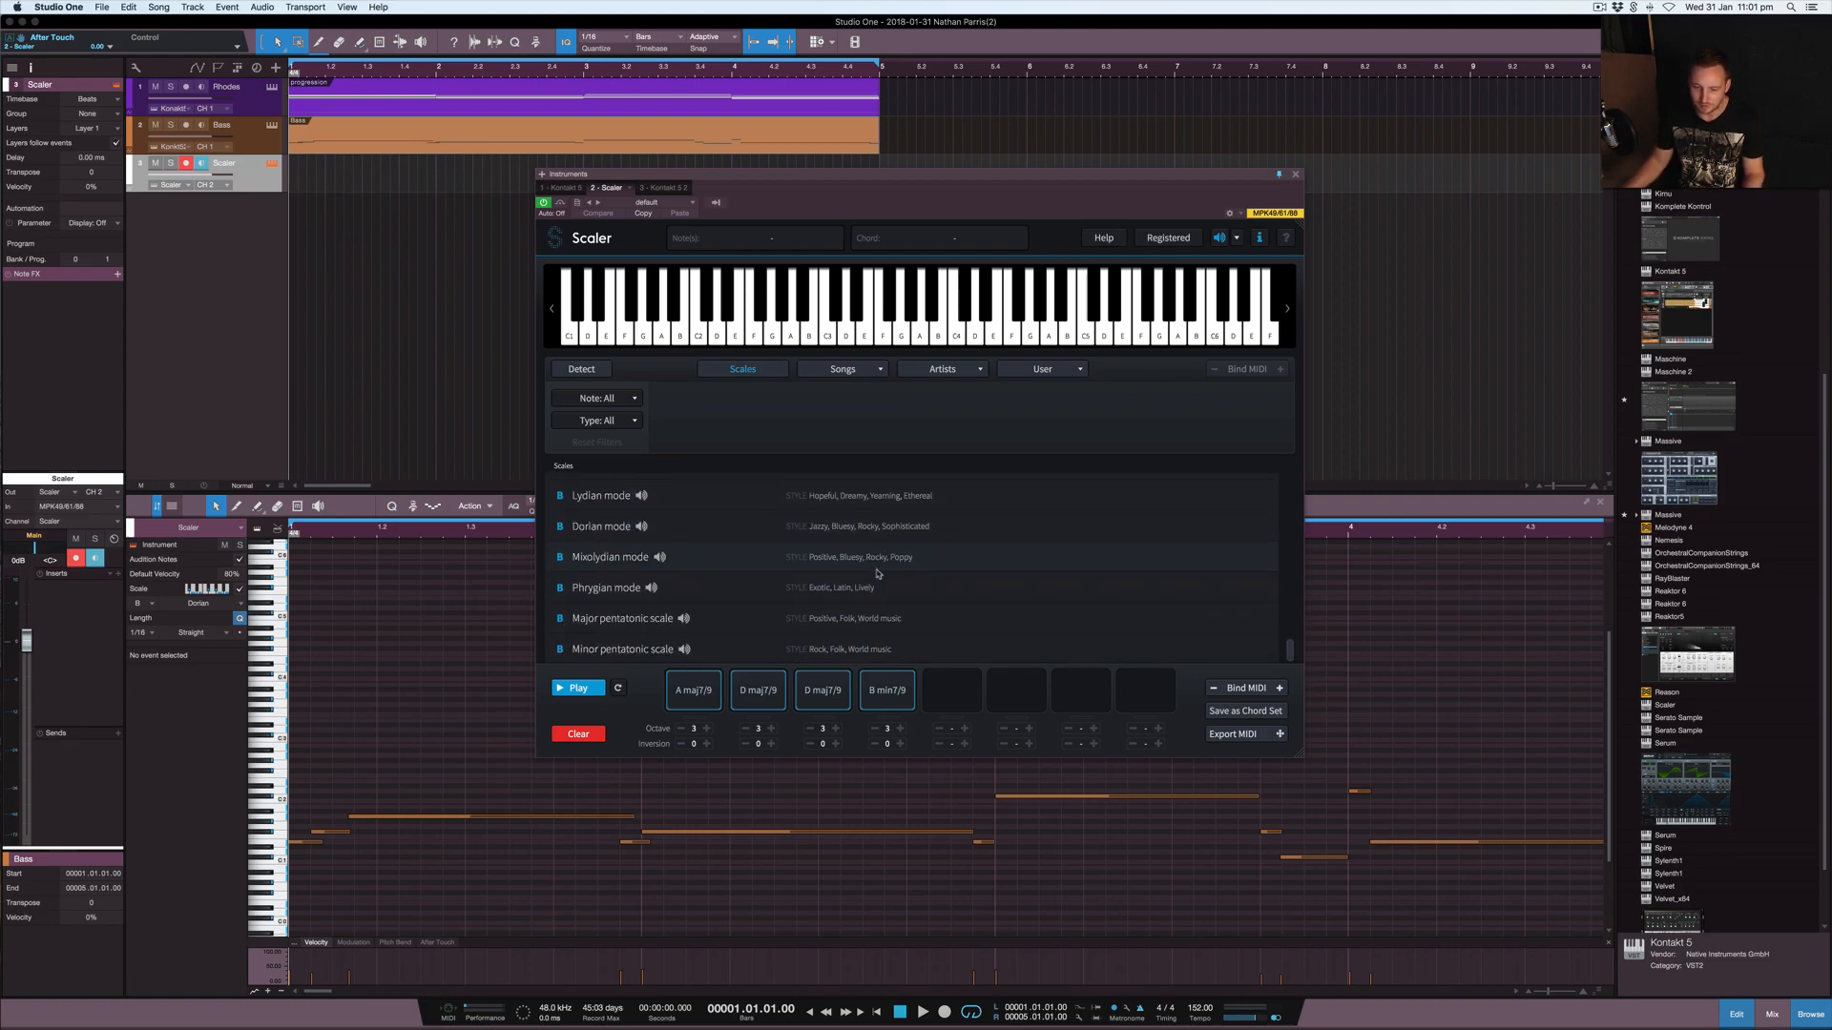
mouse_move(662, 589)
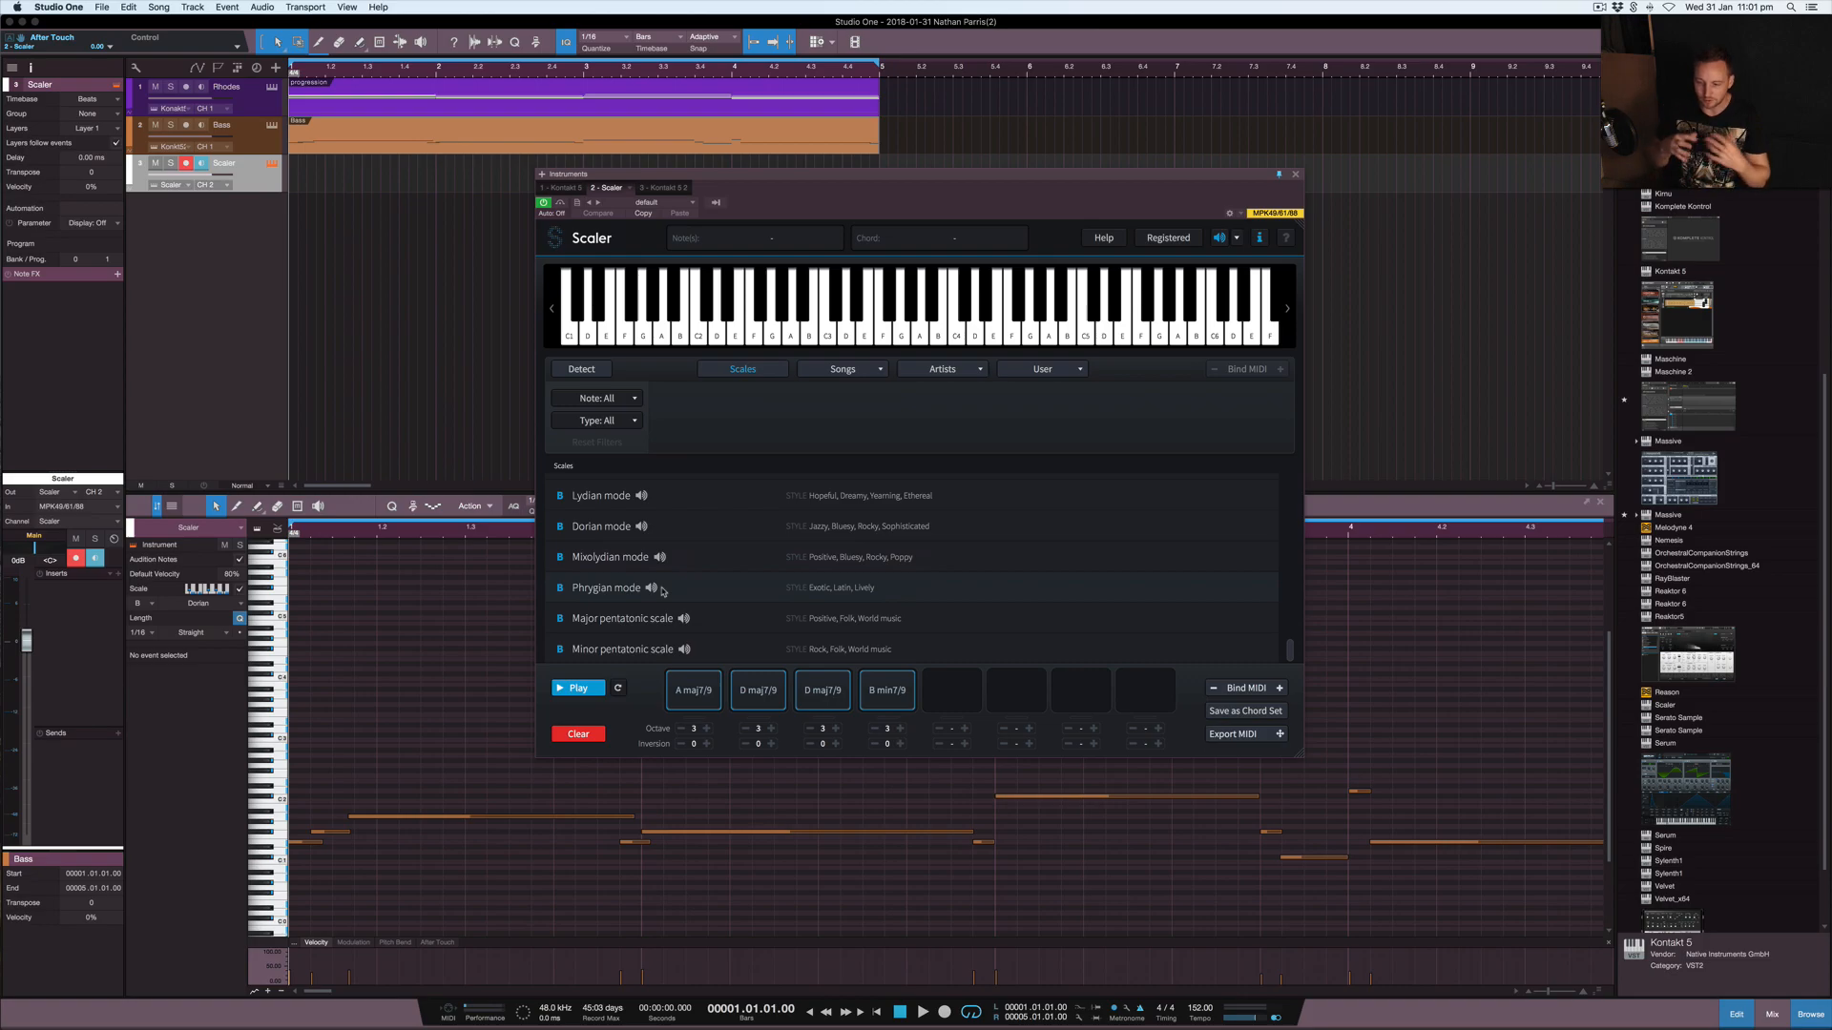
mouse_move(868, 604)
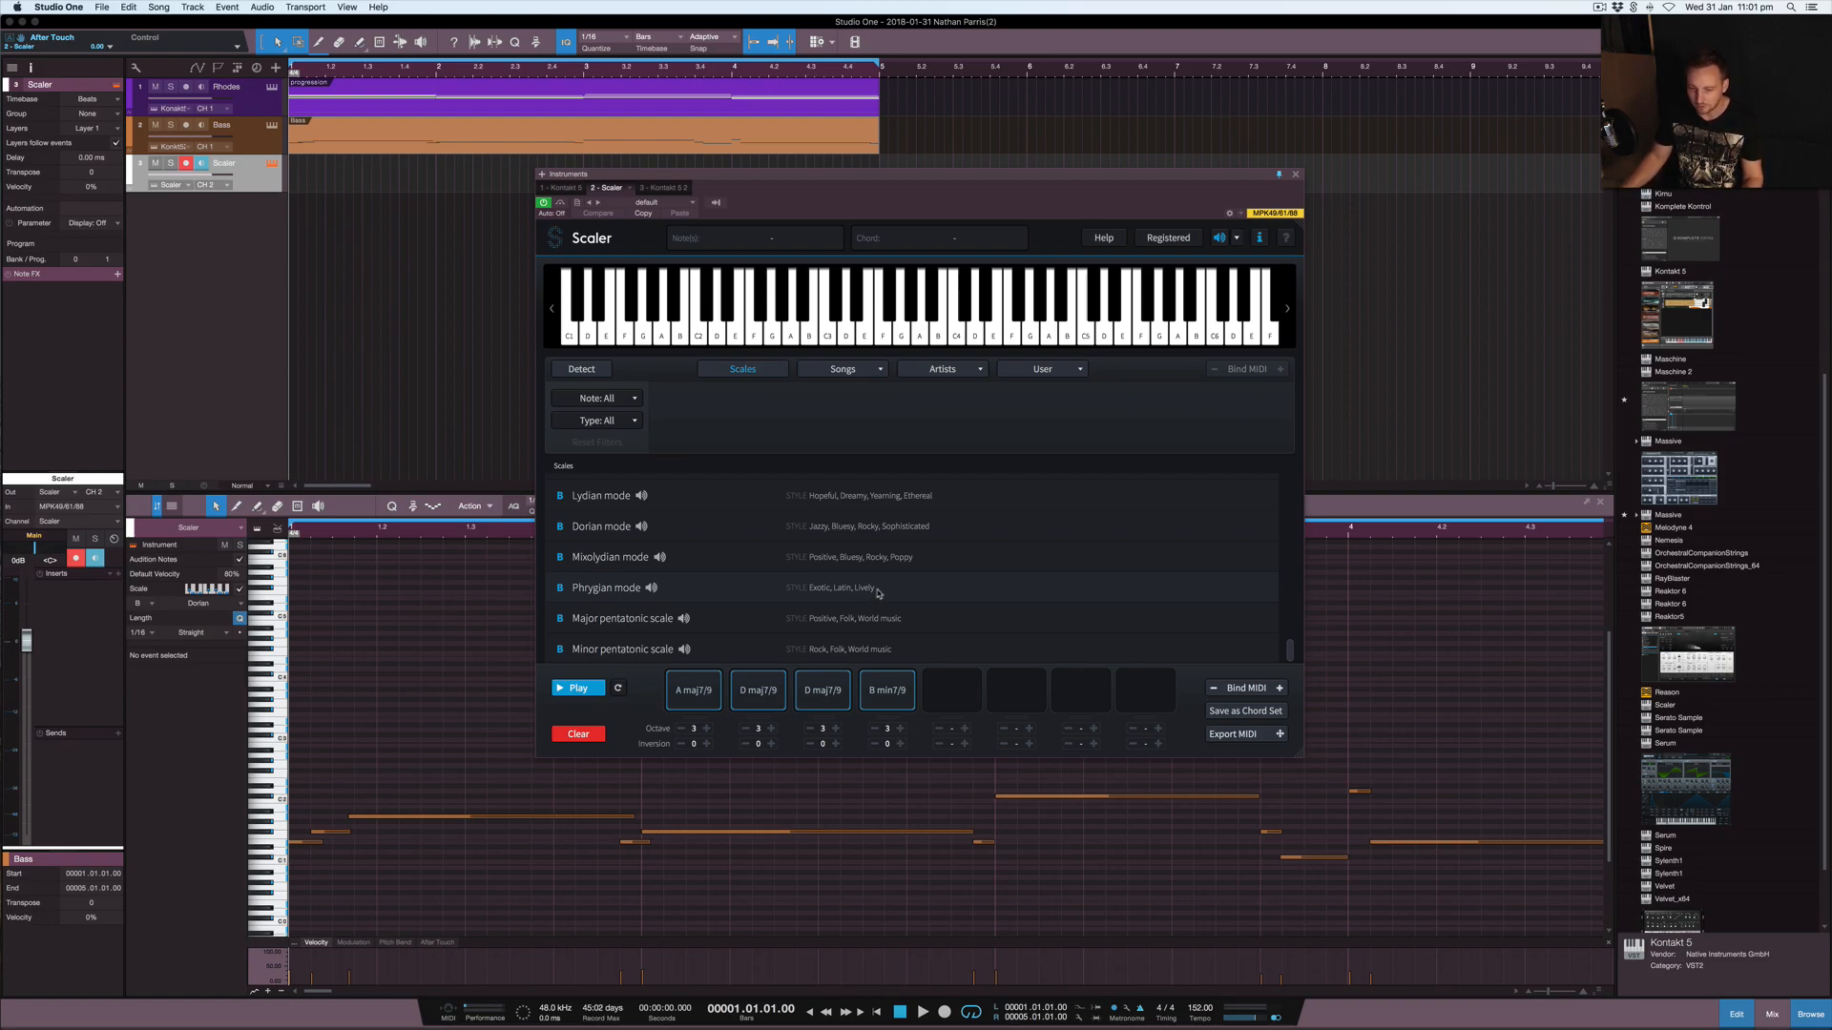
scroll("down", 3)
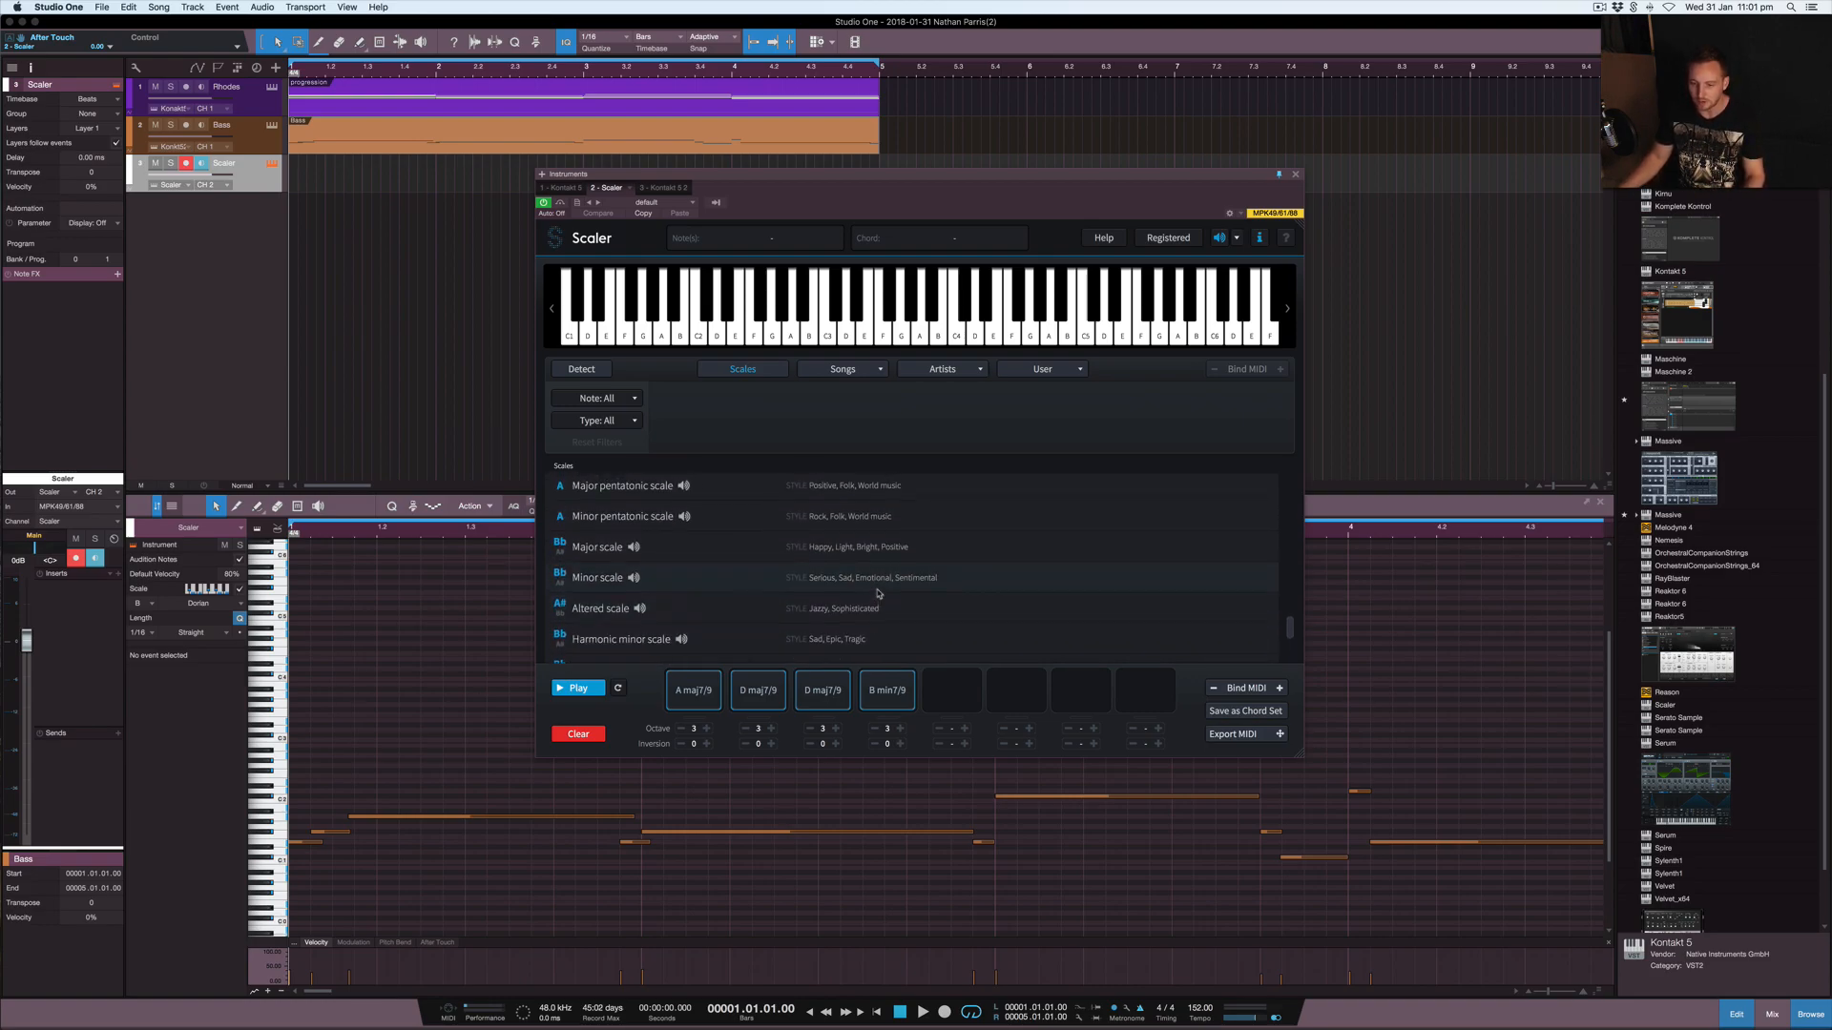
scroll("up", 3)
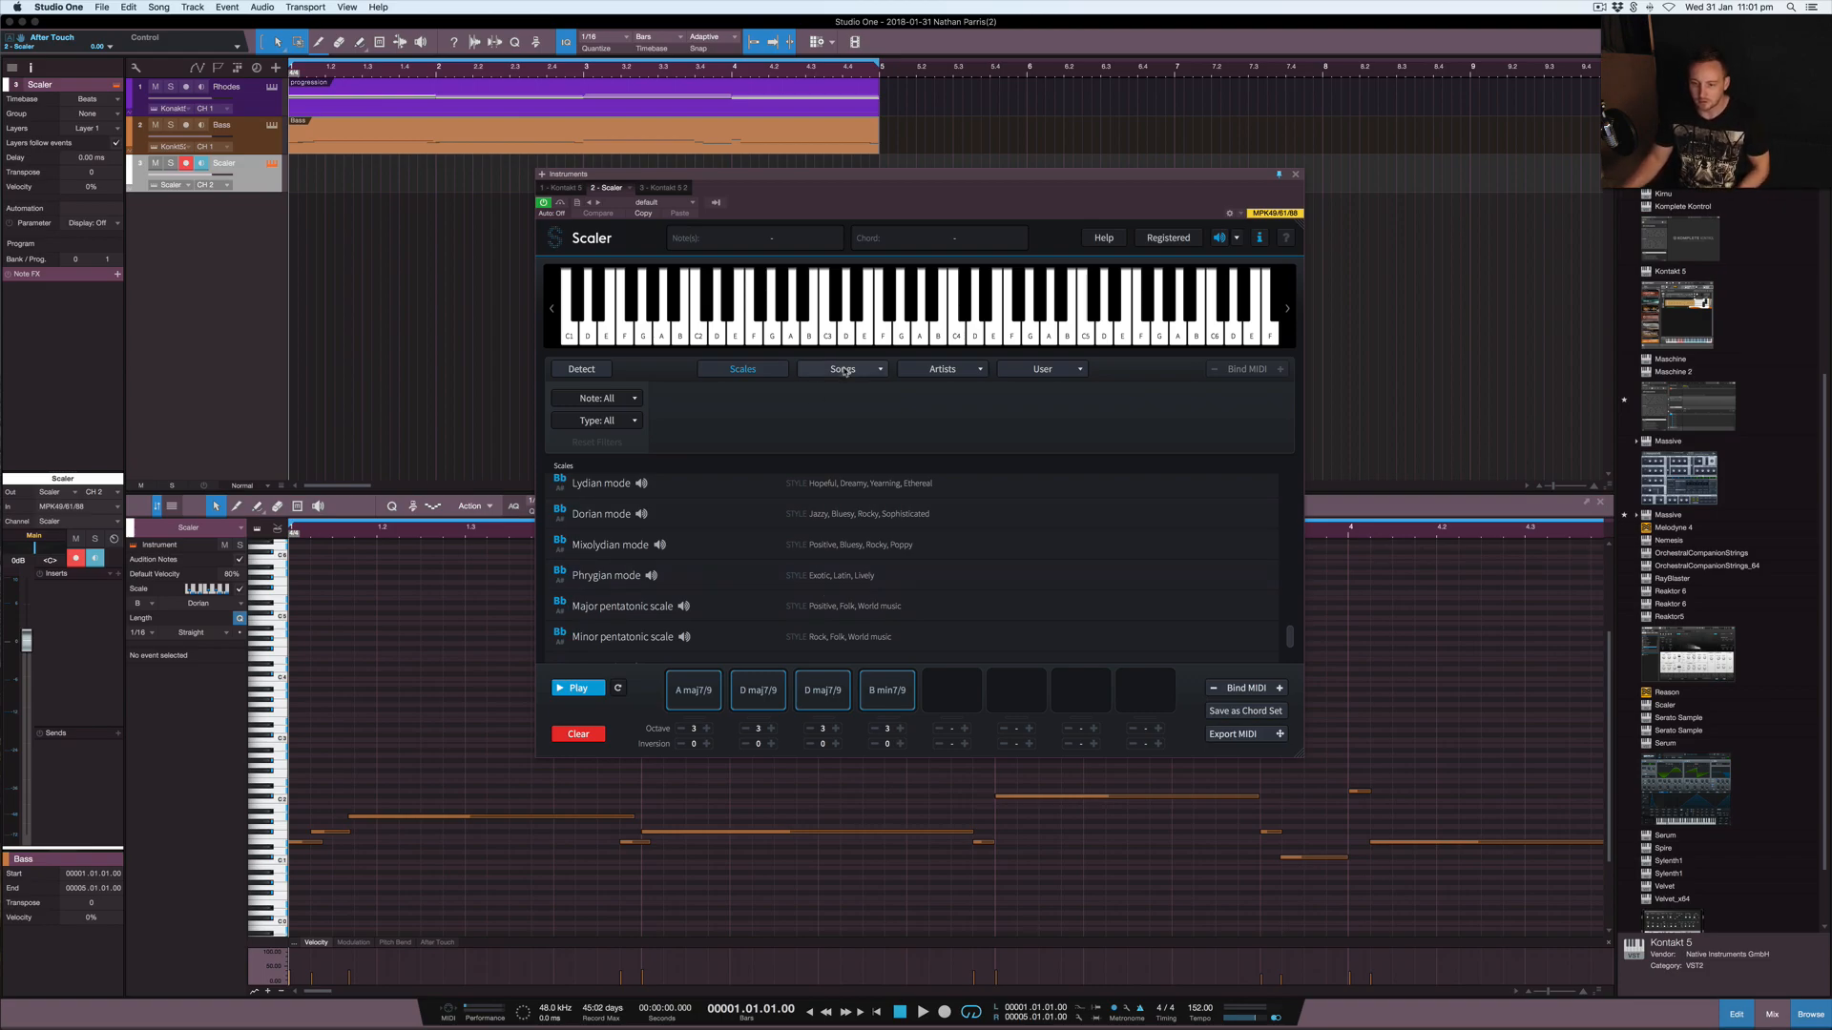
Step: Load the Drum & Bass 1 song chord set and view its B Dorian diatonic chords
left_click(842, 370)
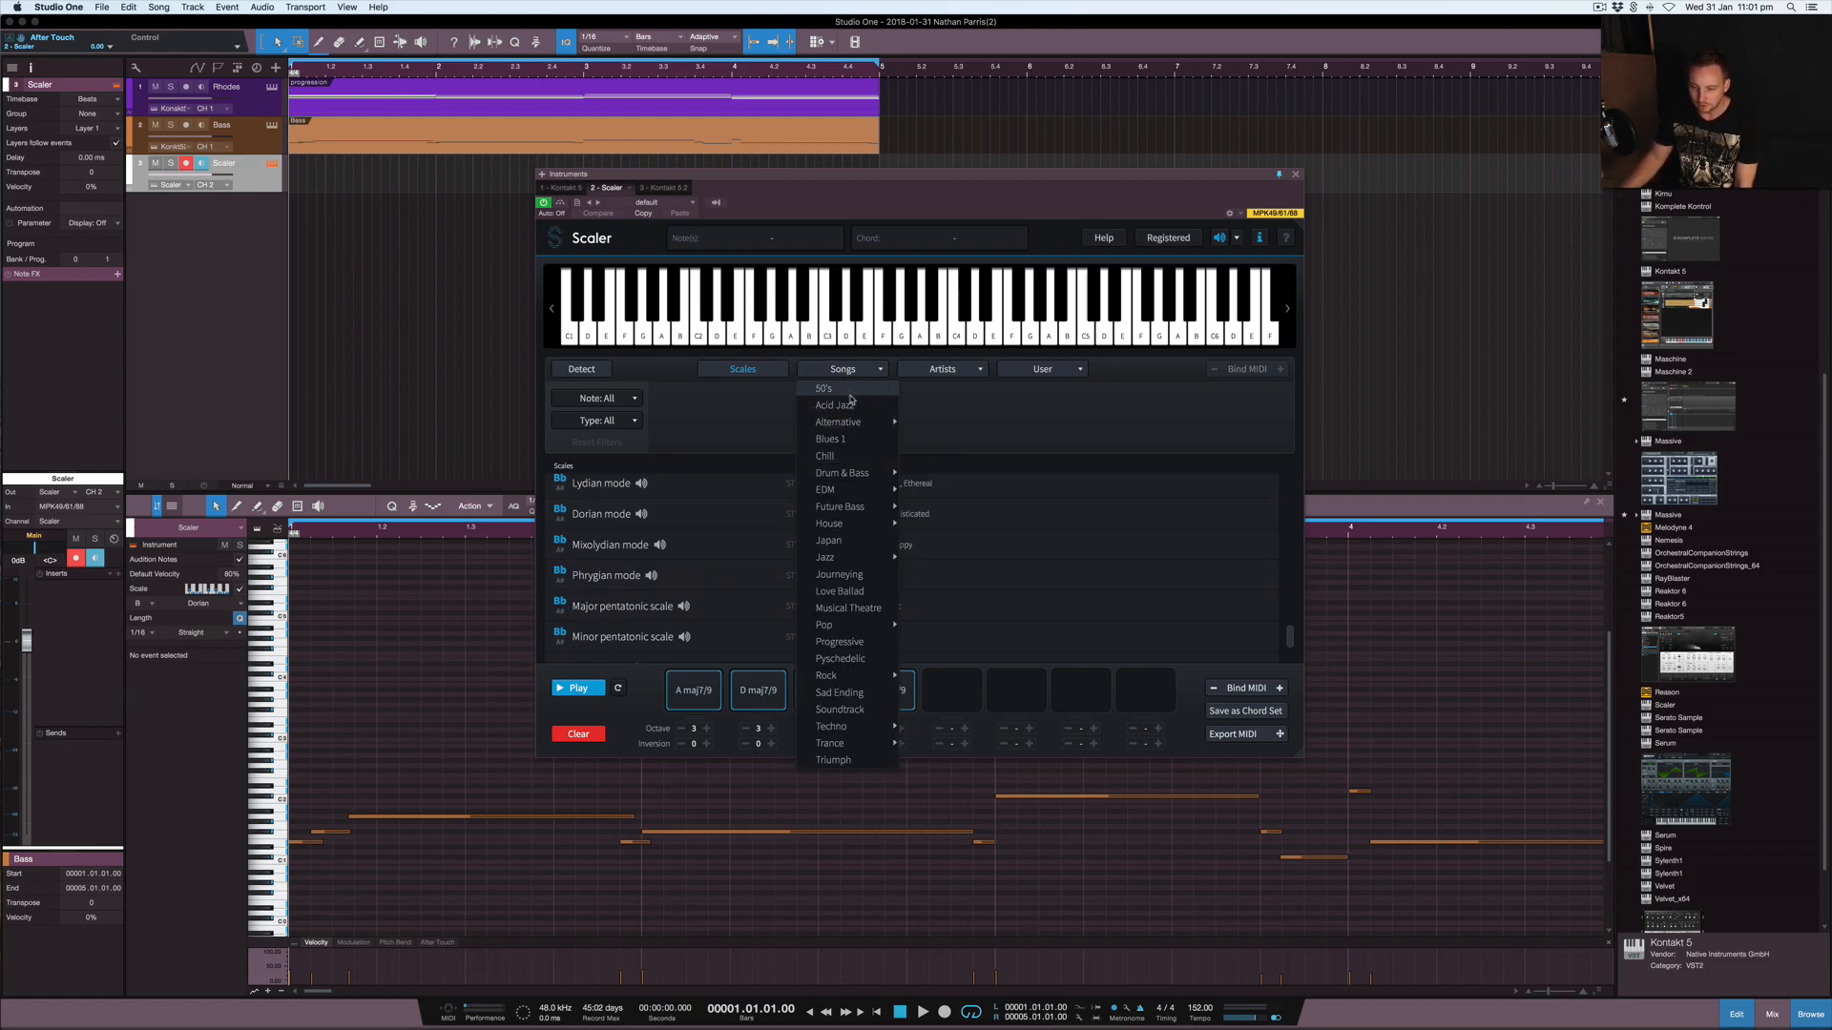
mouse_move(833, 406)
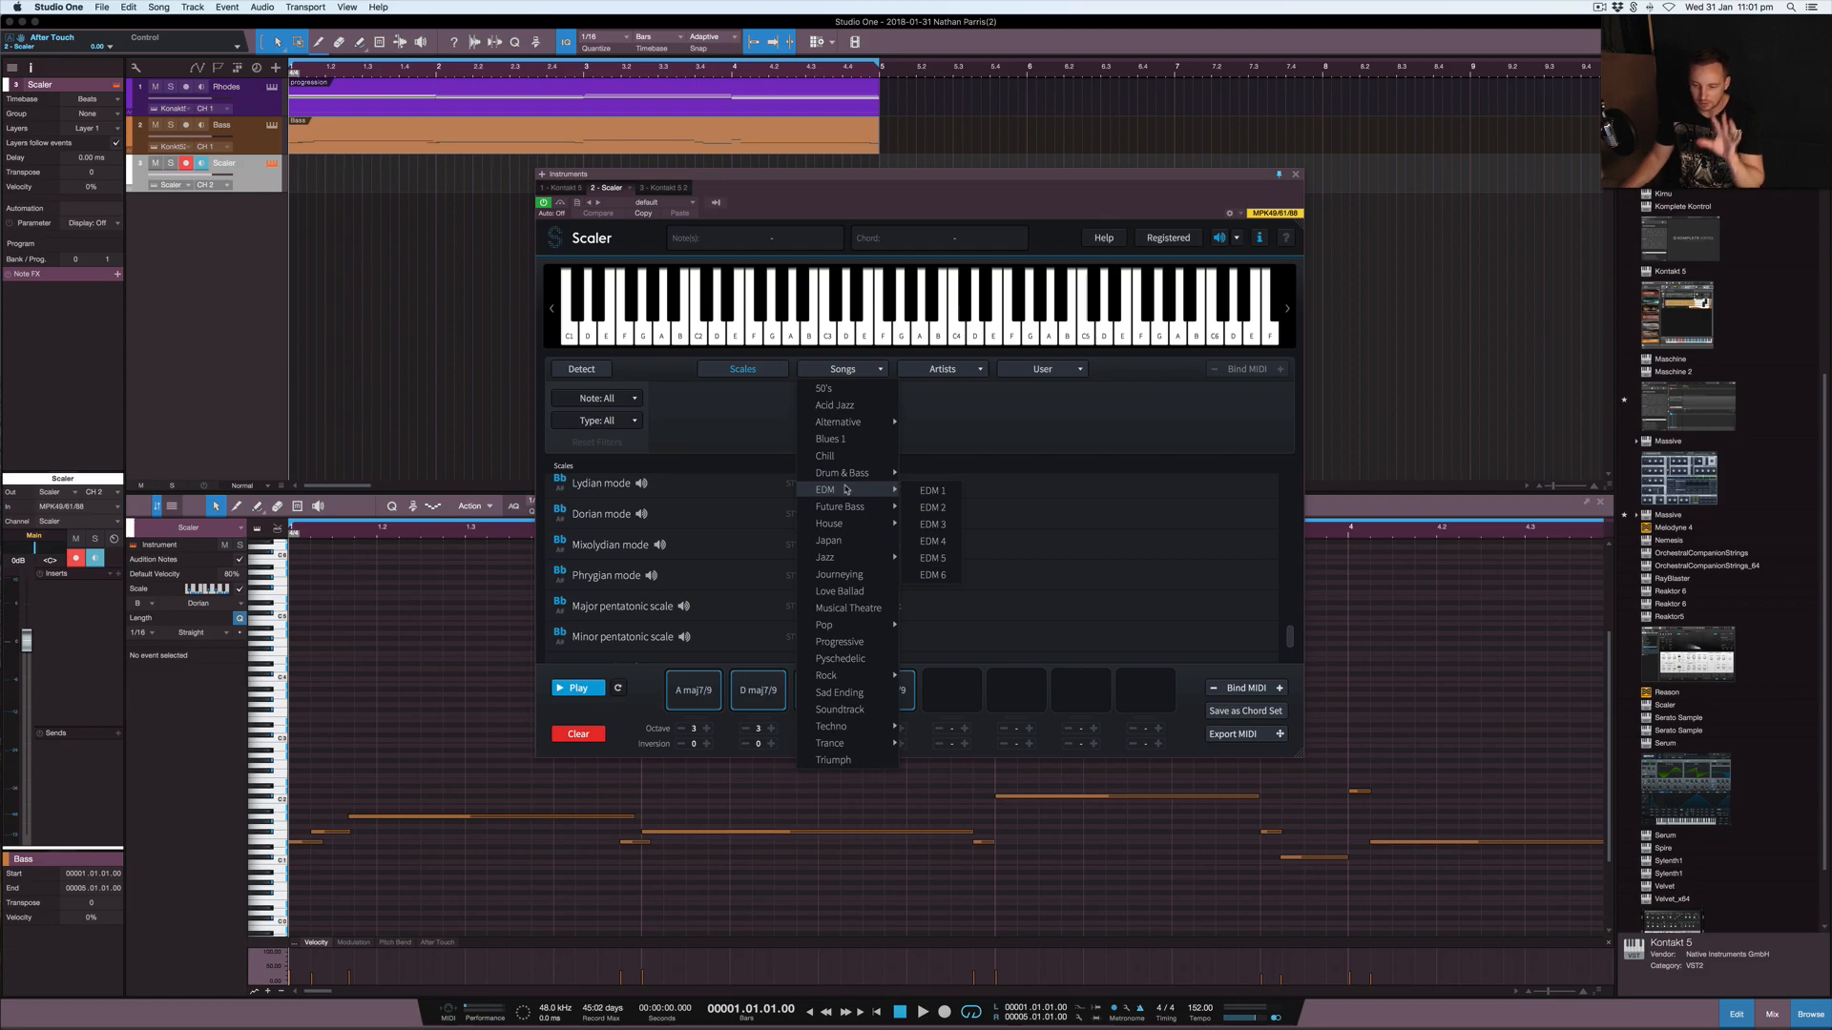
mouse_move(841, 474)
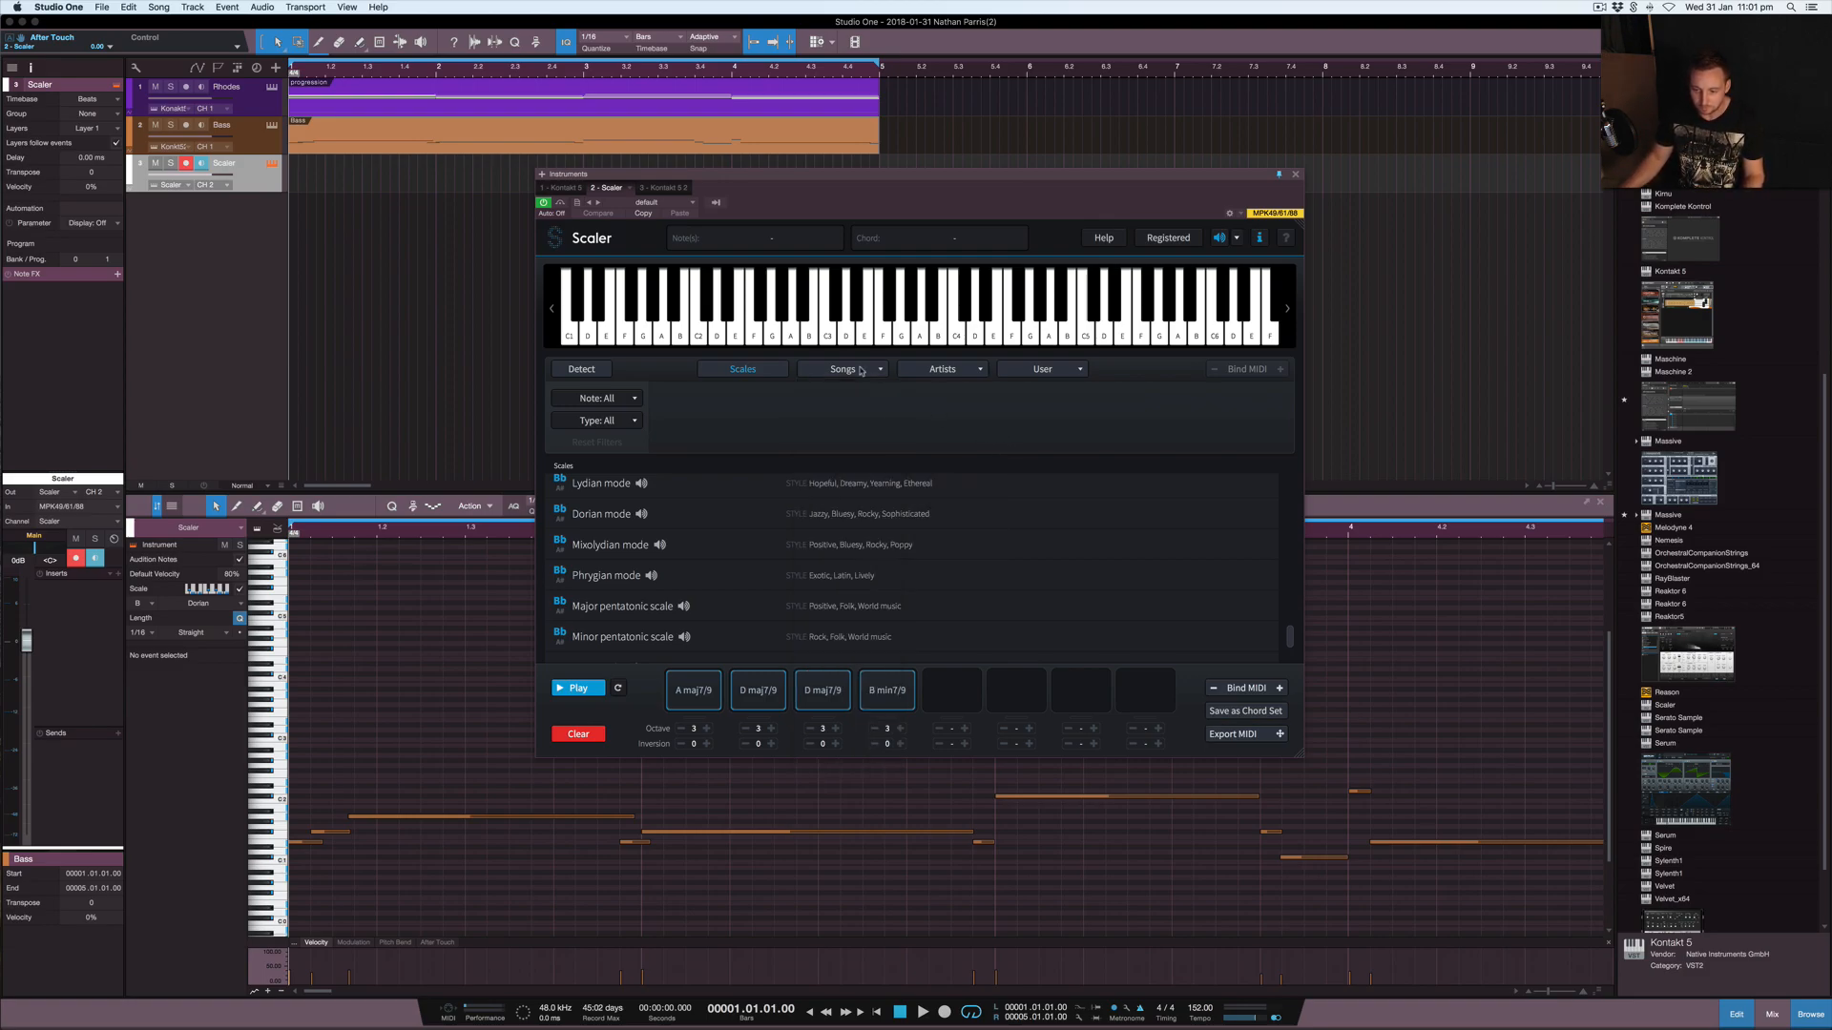
left_click(845, 369)
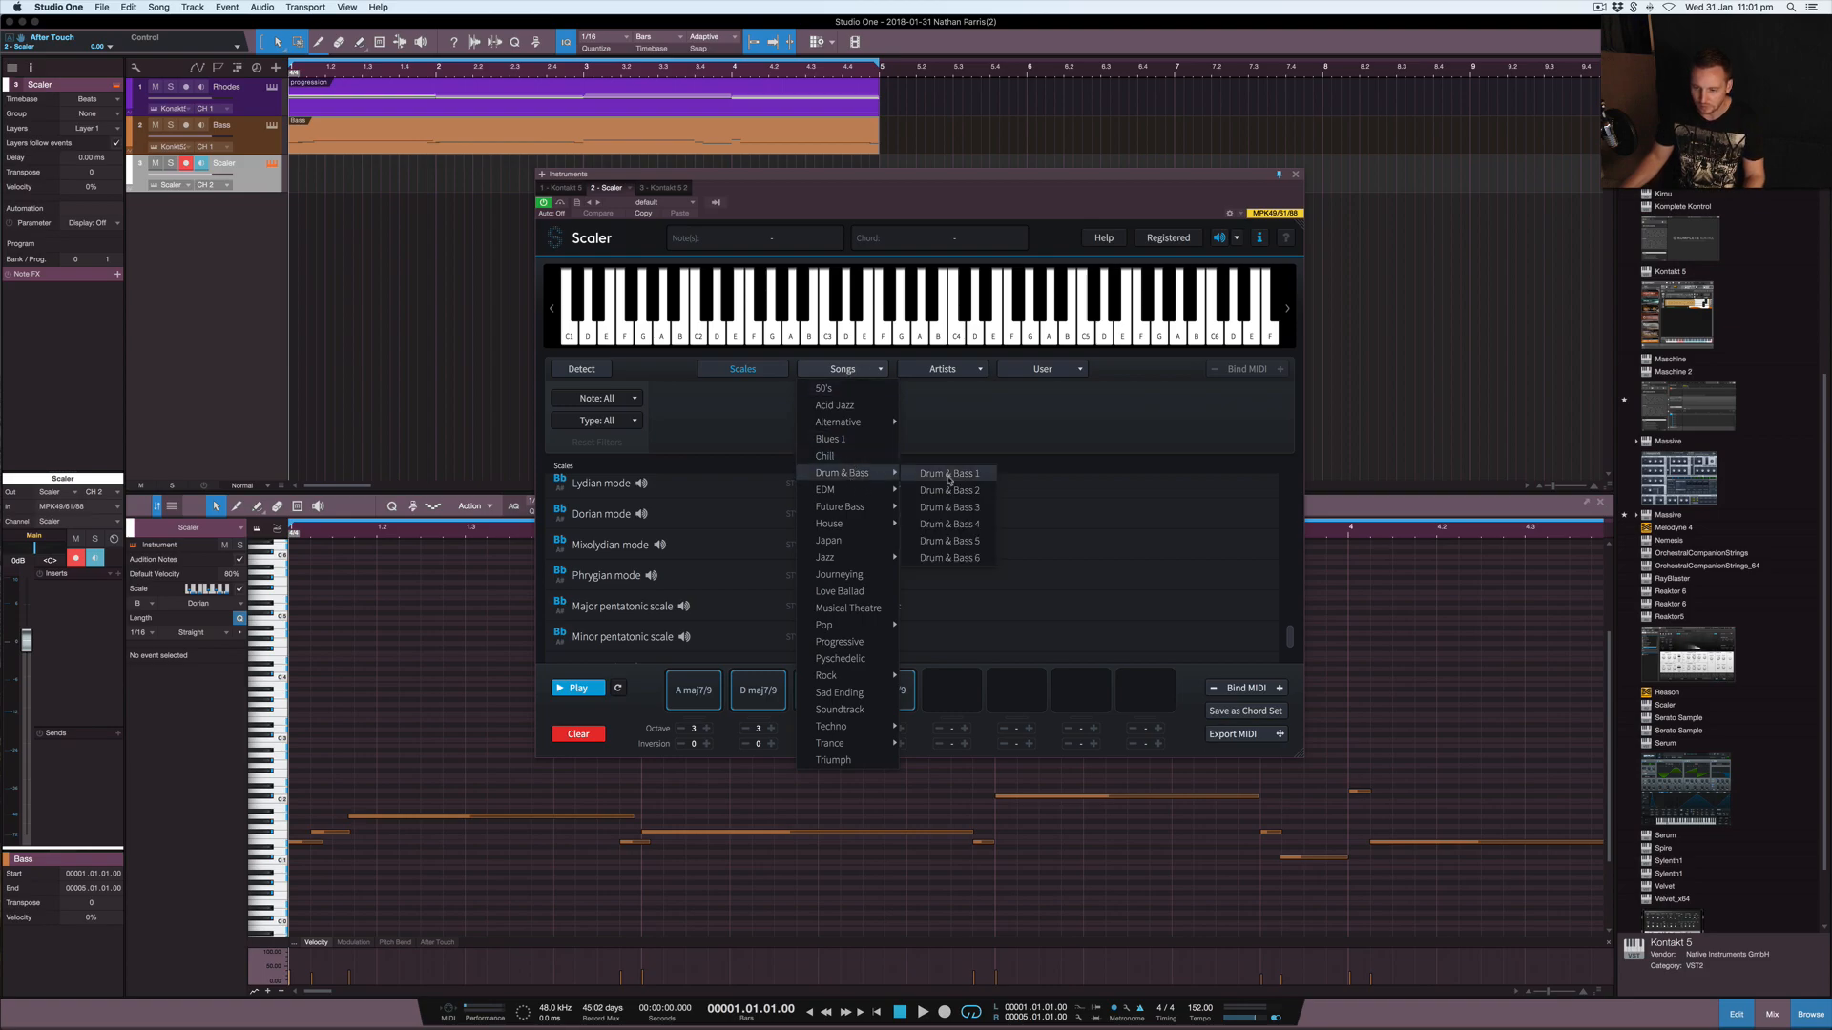
left_click(948, 473)
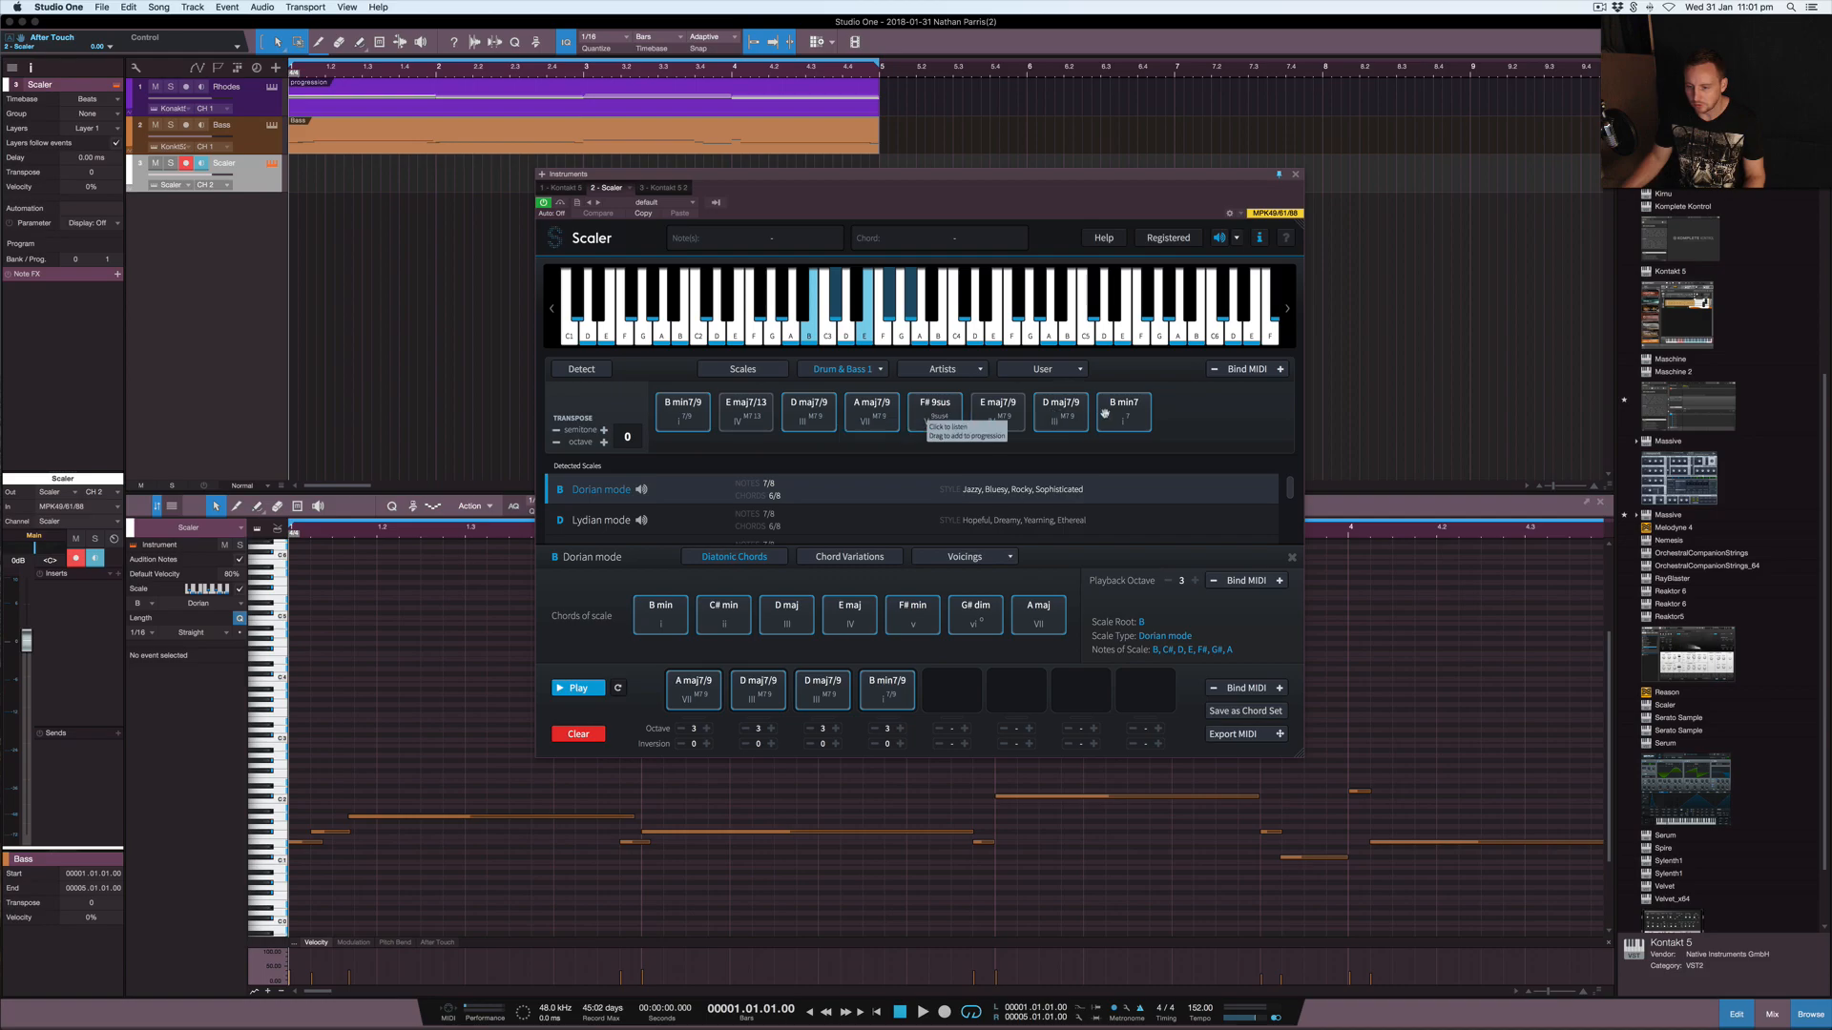
scroll("down", 3)
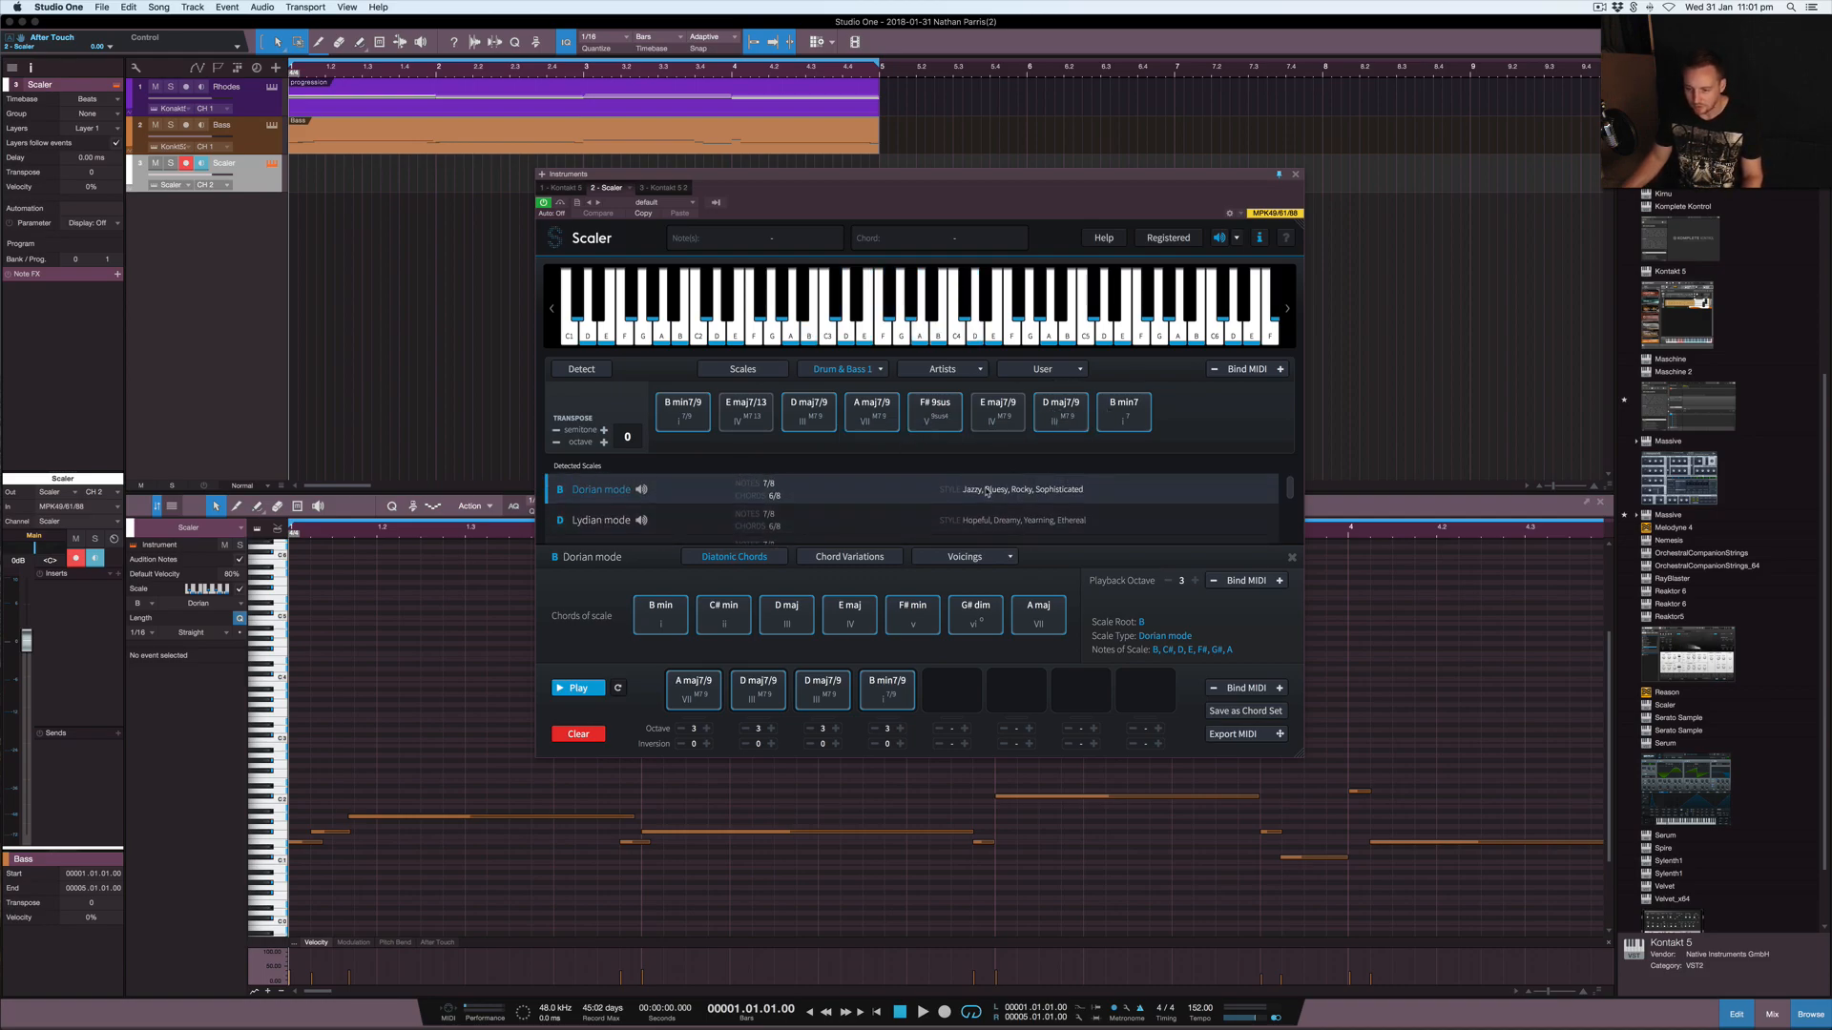
mouse_move(621, 499)
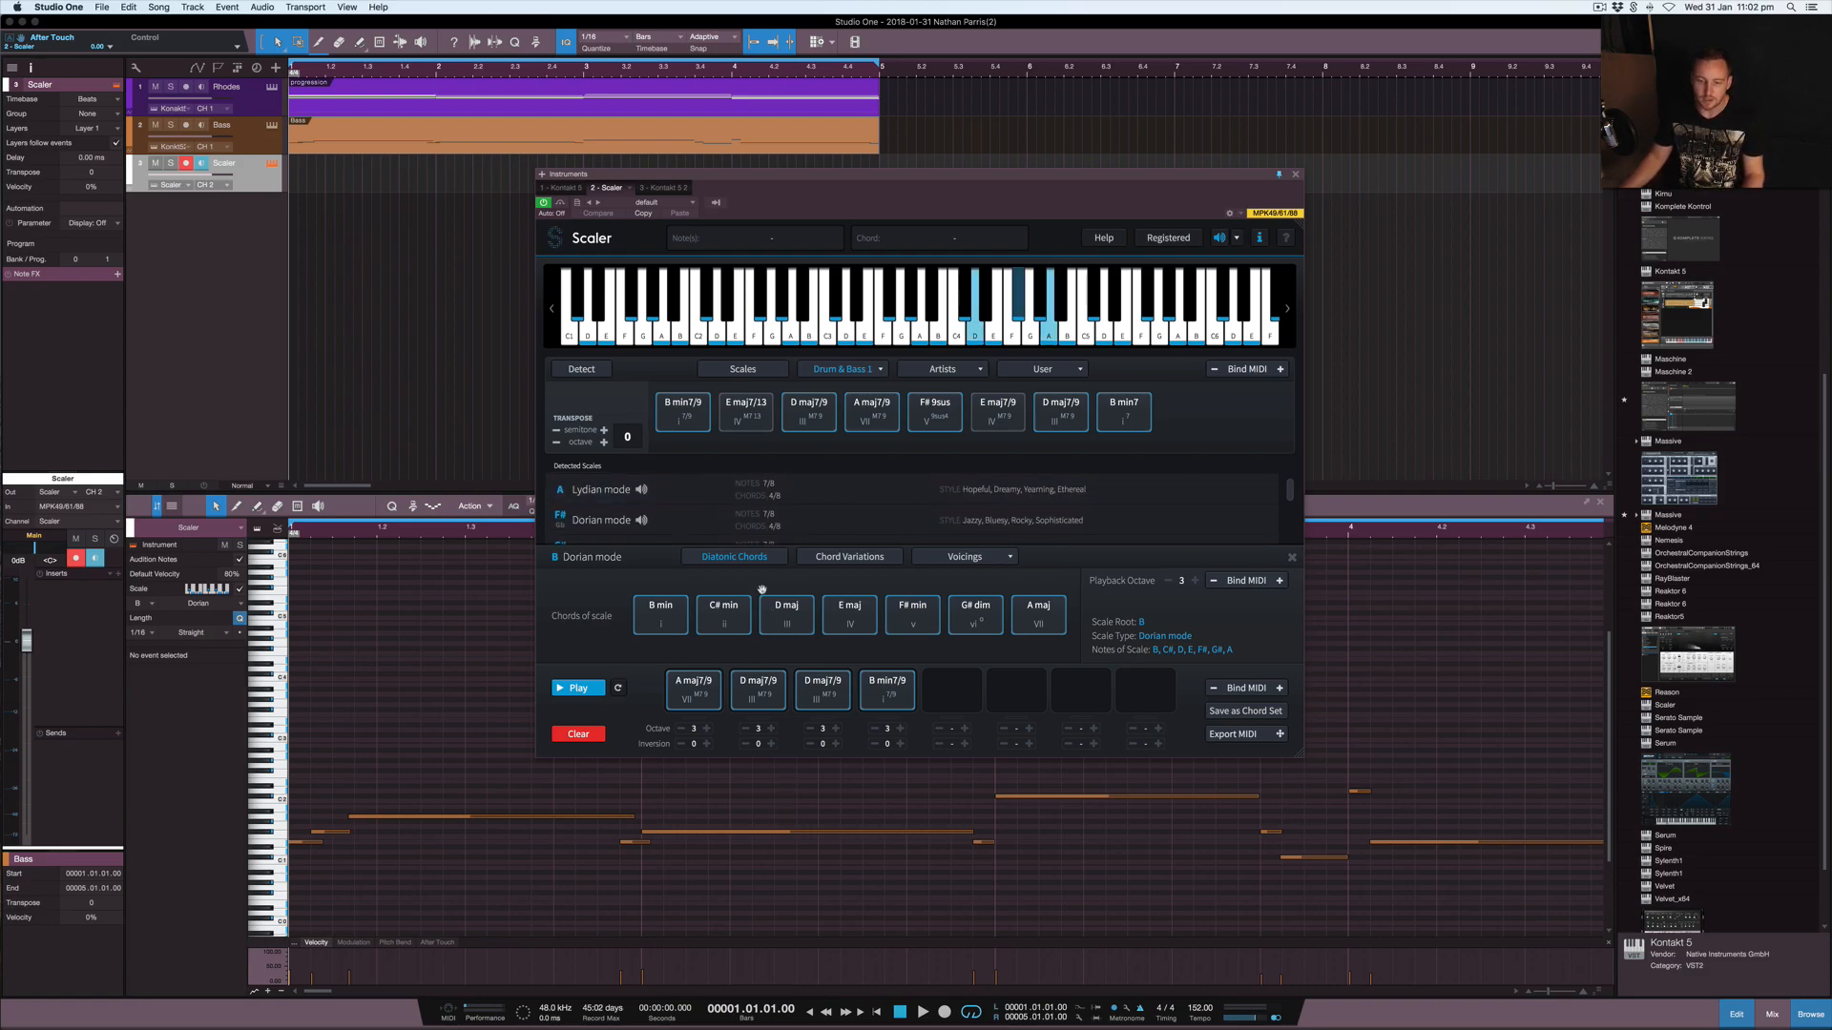
mouse_move(744, 409)
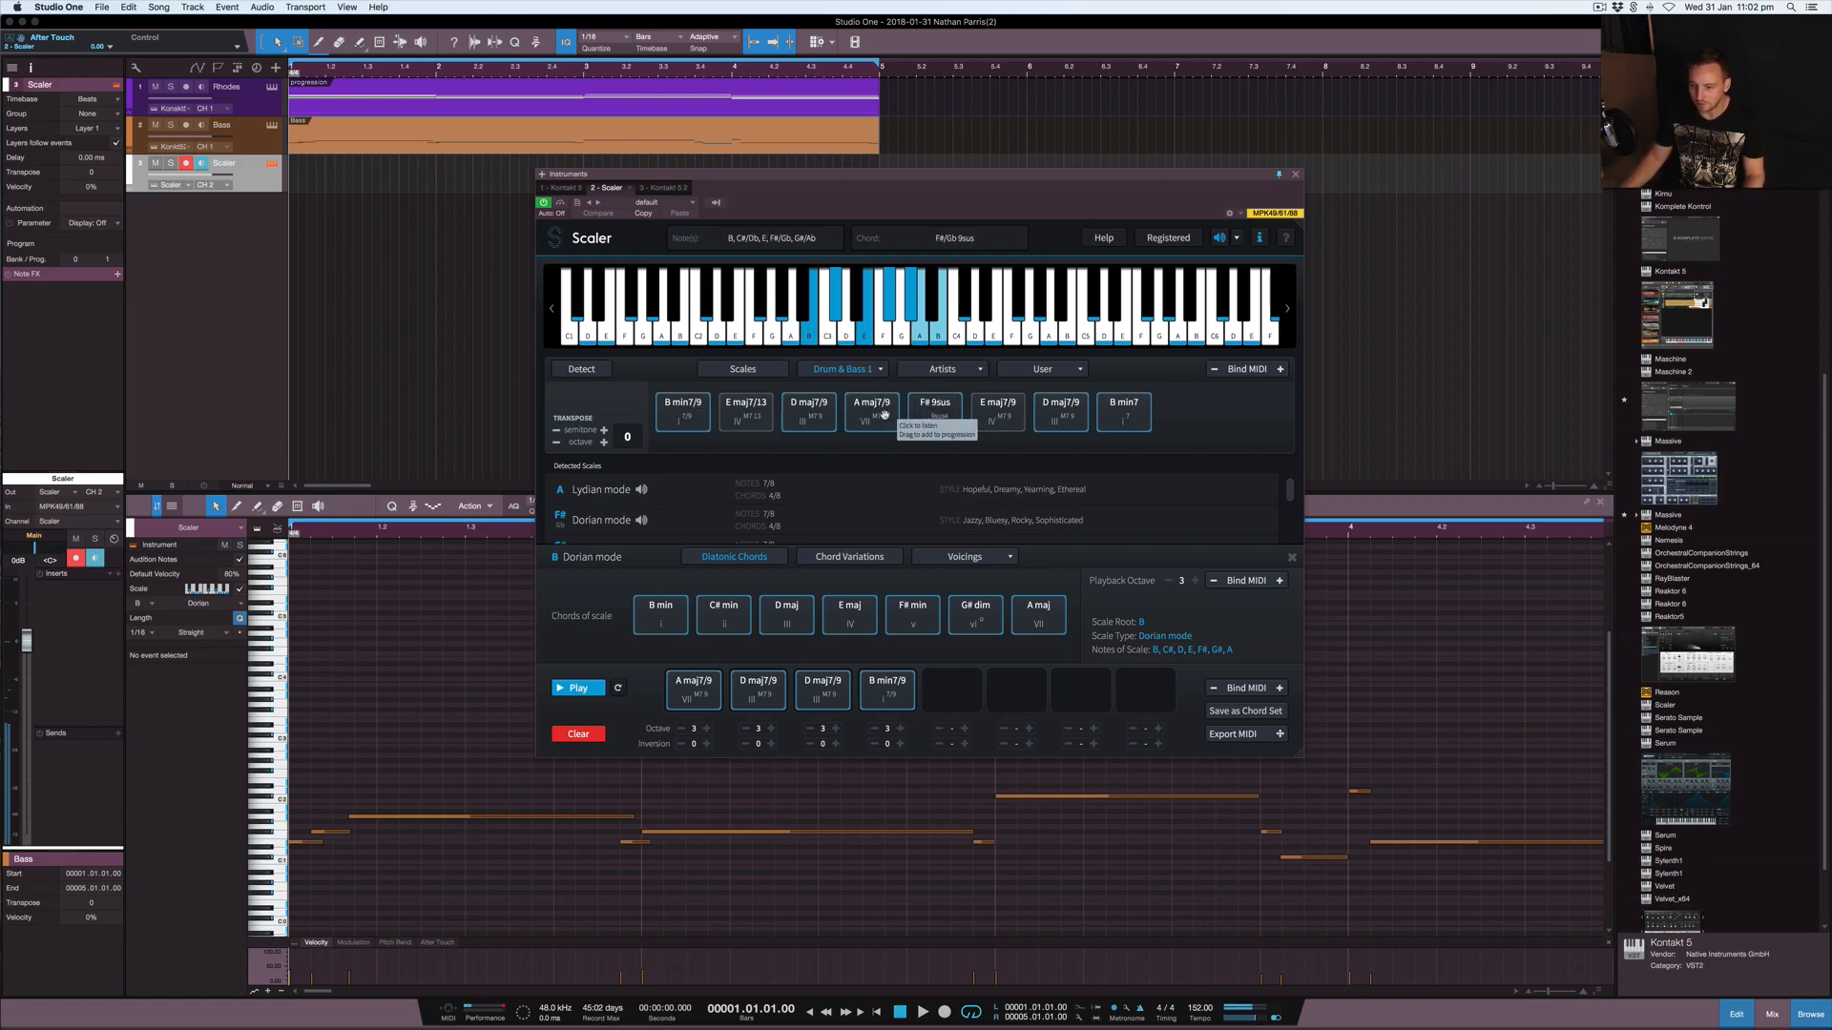
mouse_move(808, 412)
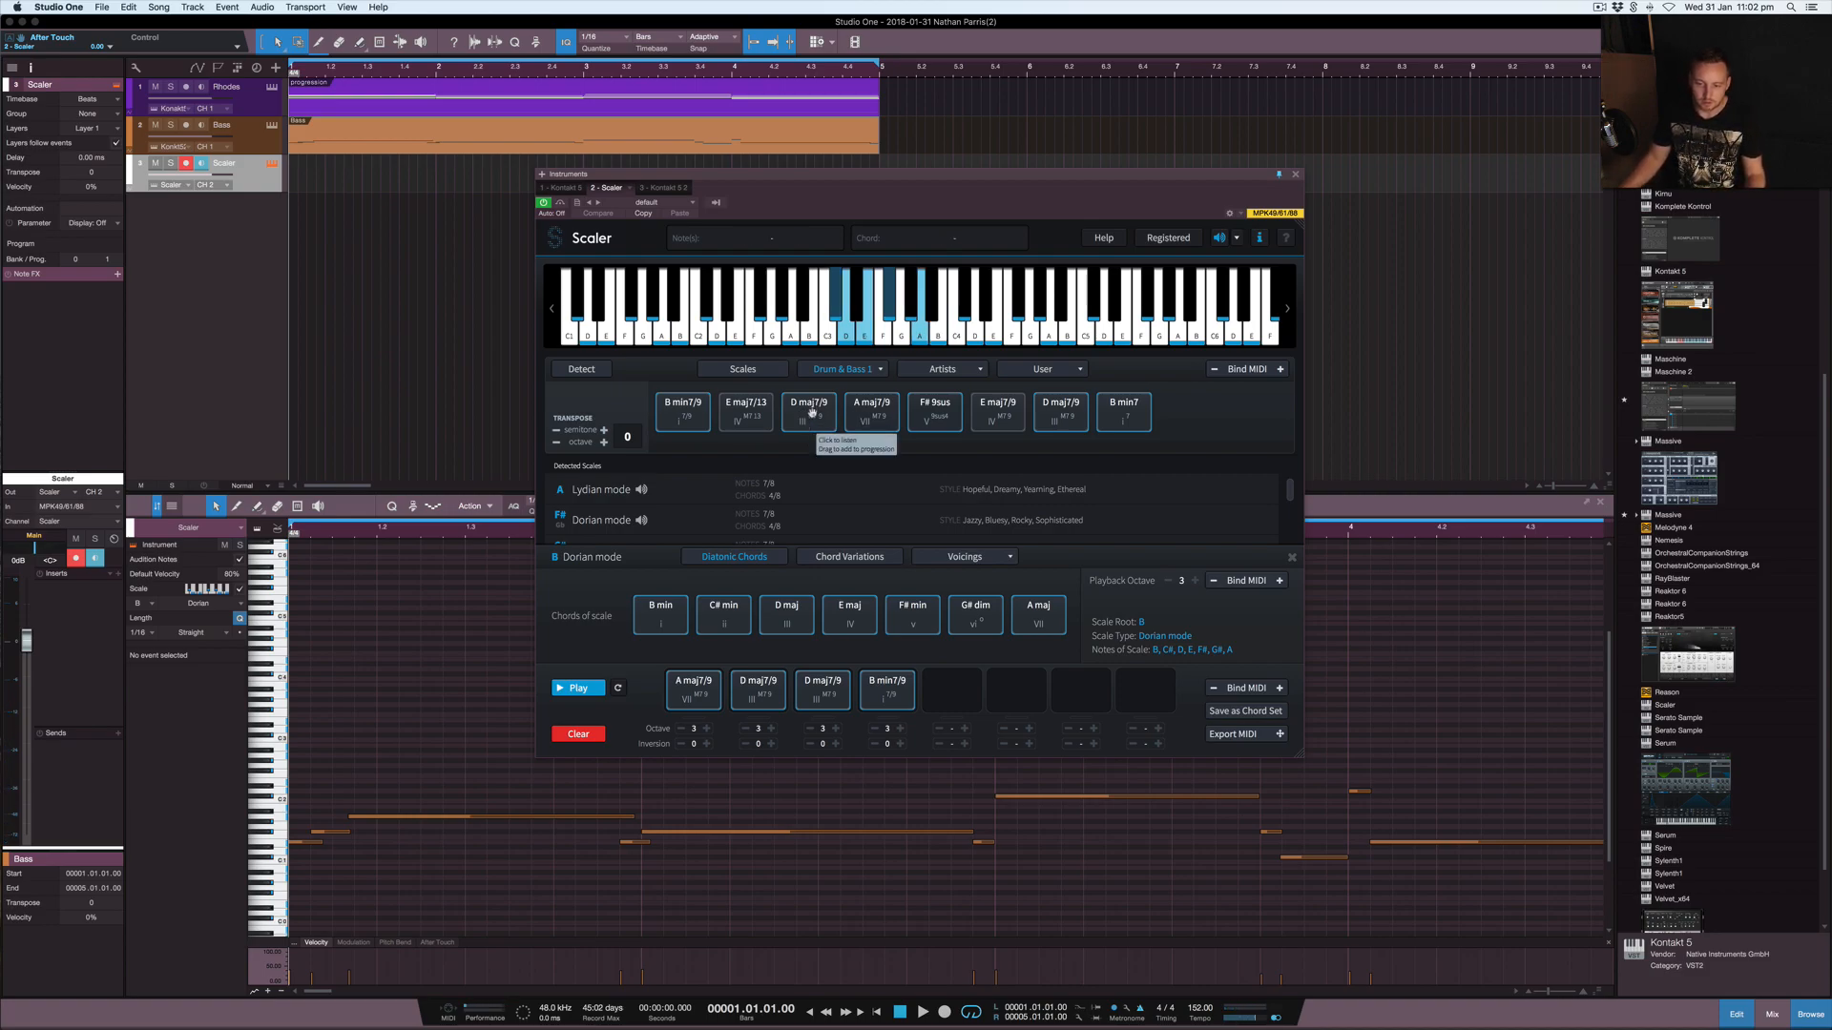
left_click(808, 411)
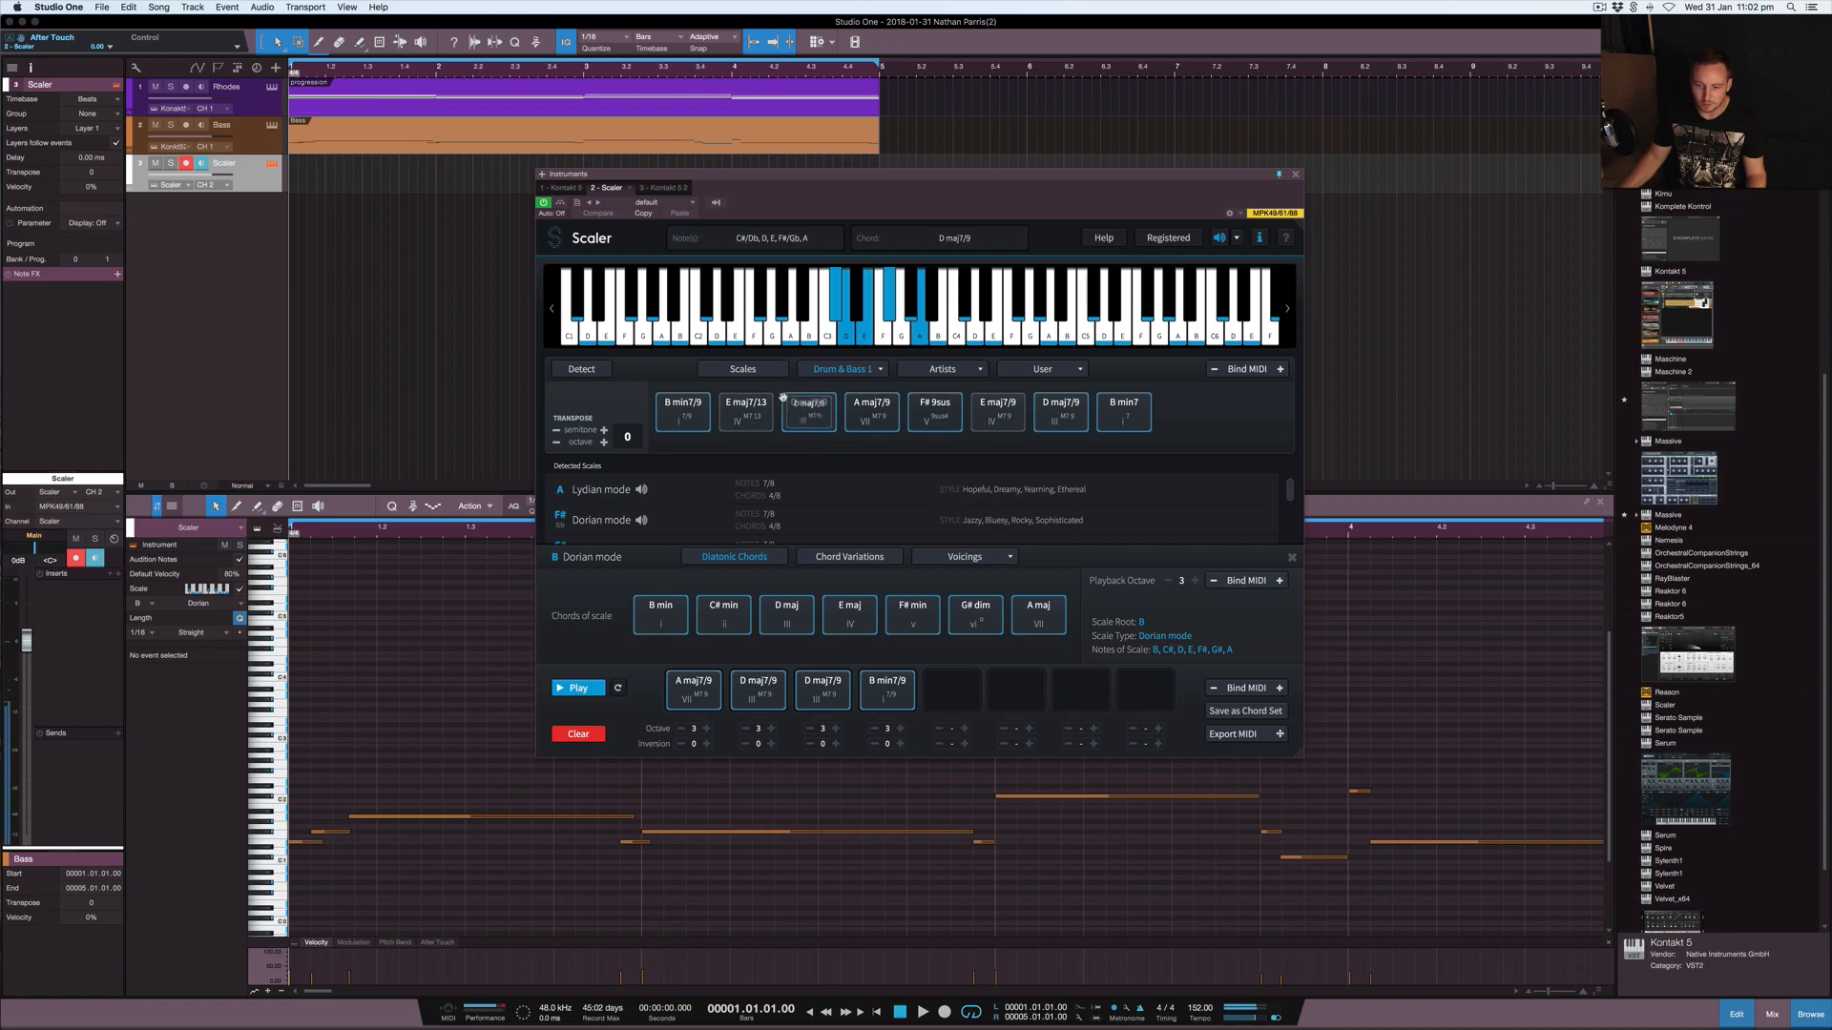
left_click(808, 411)
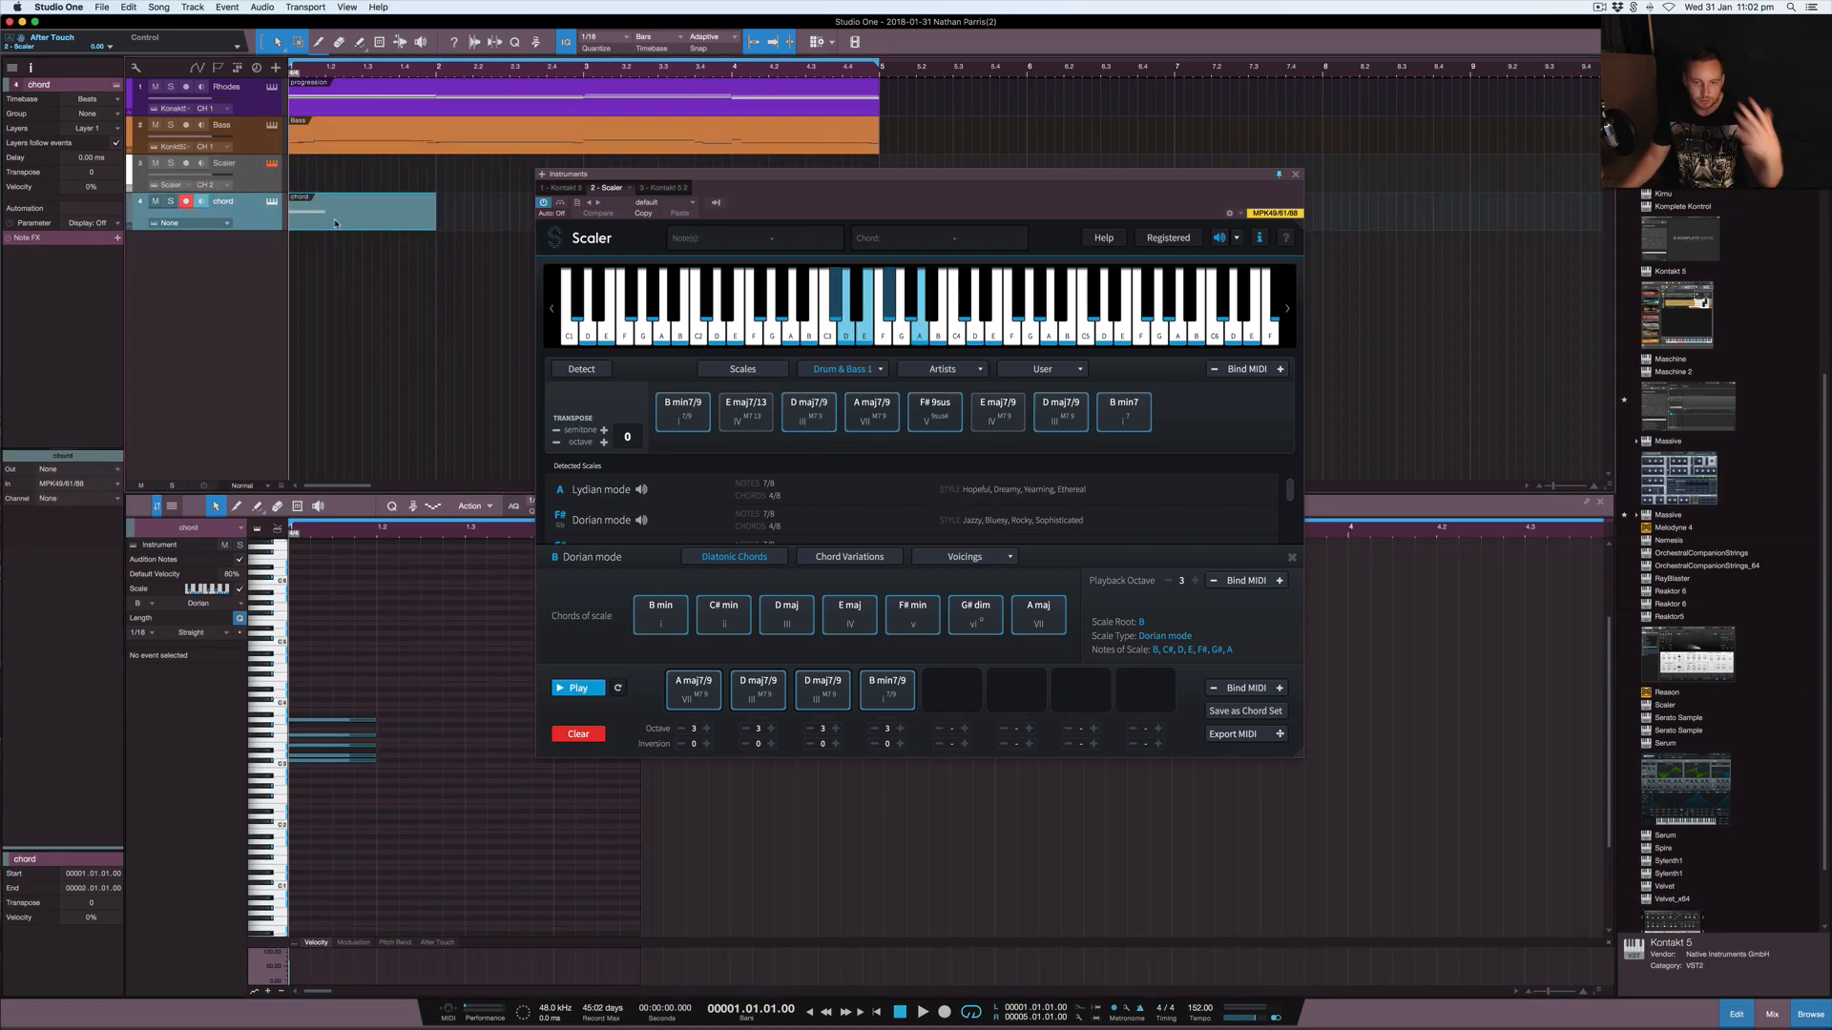
right_click(222, 210)
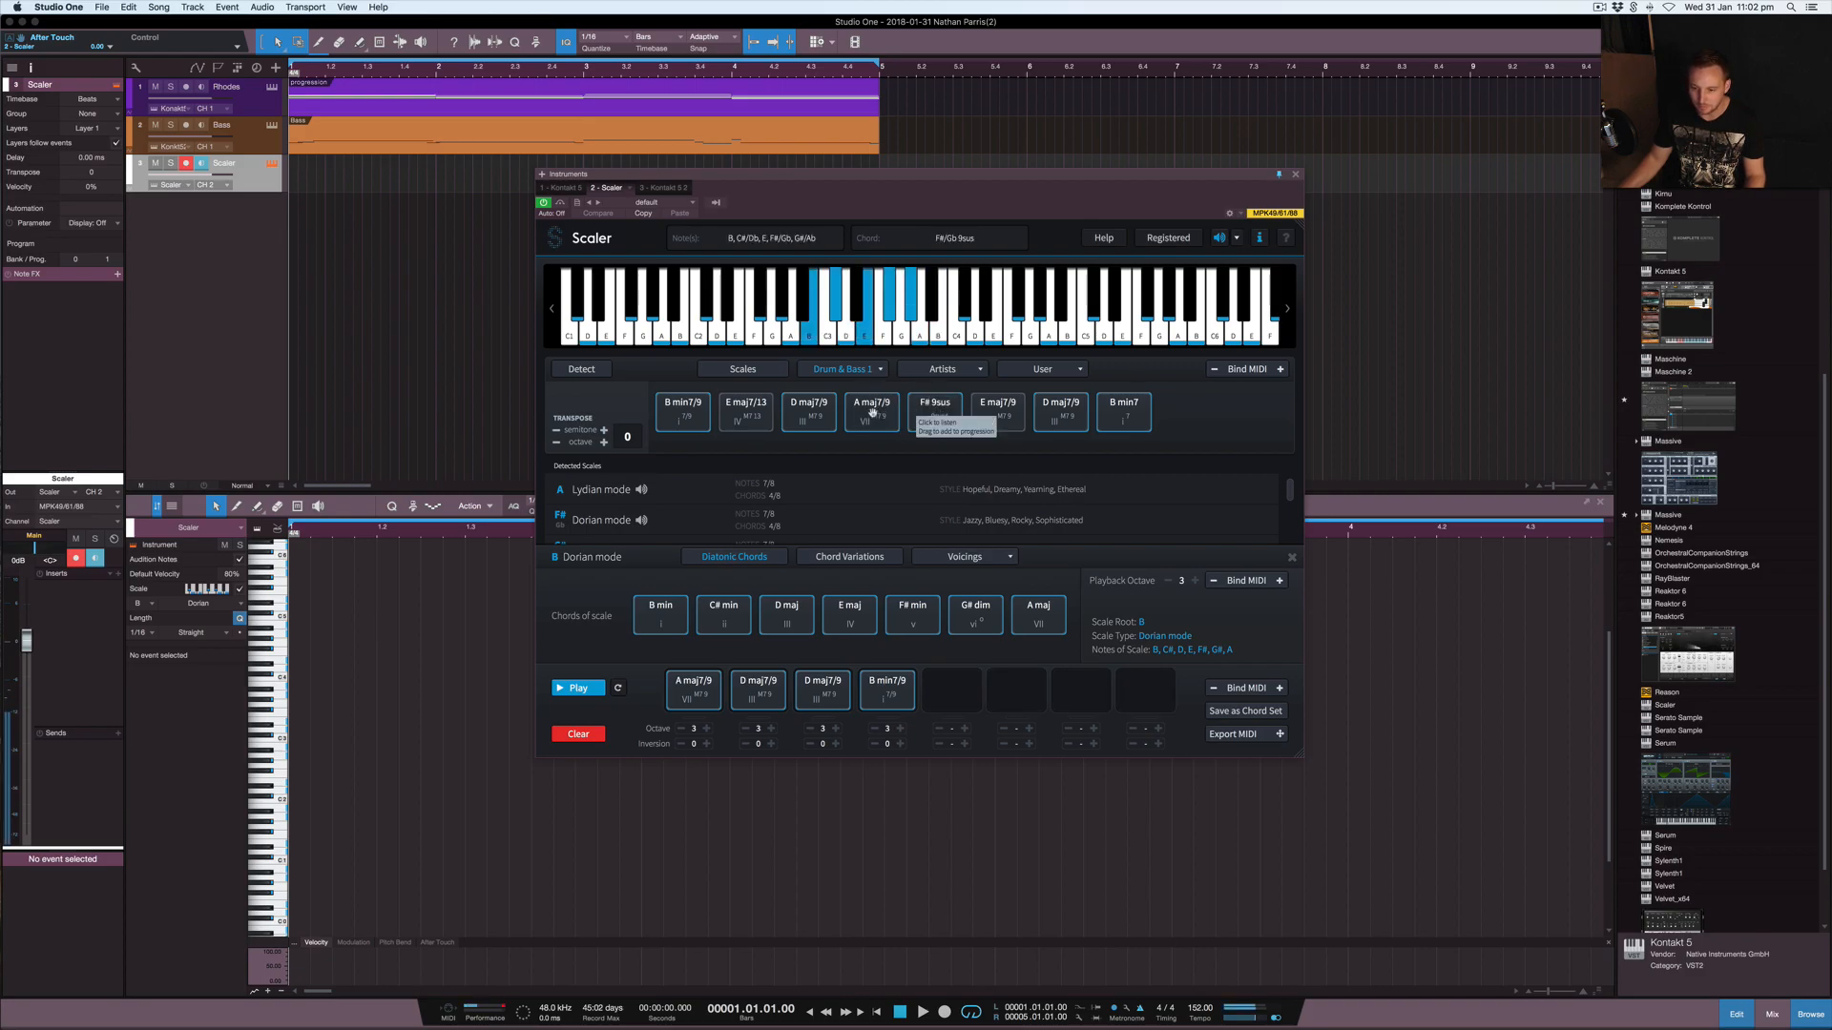
mouse_move(682, 407)
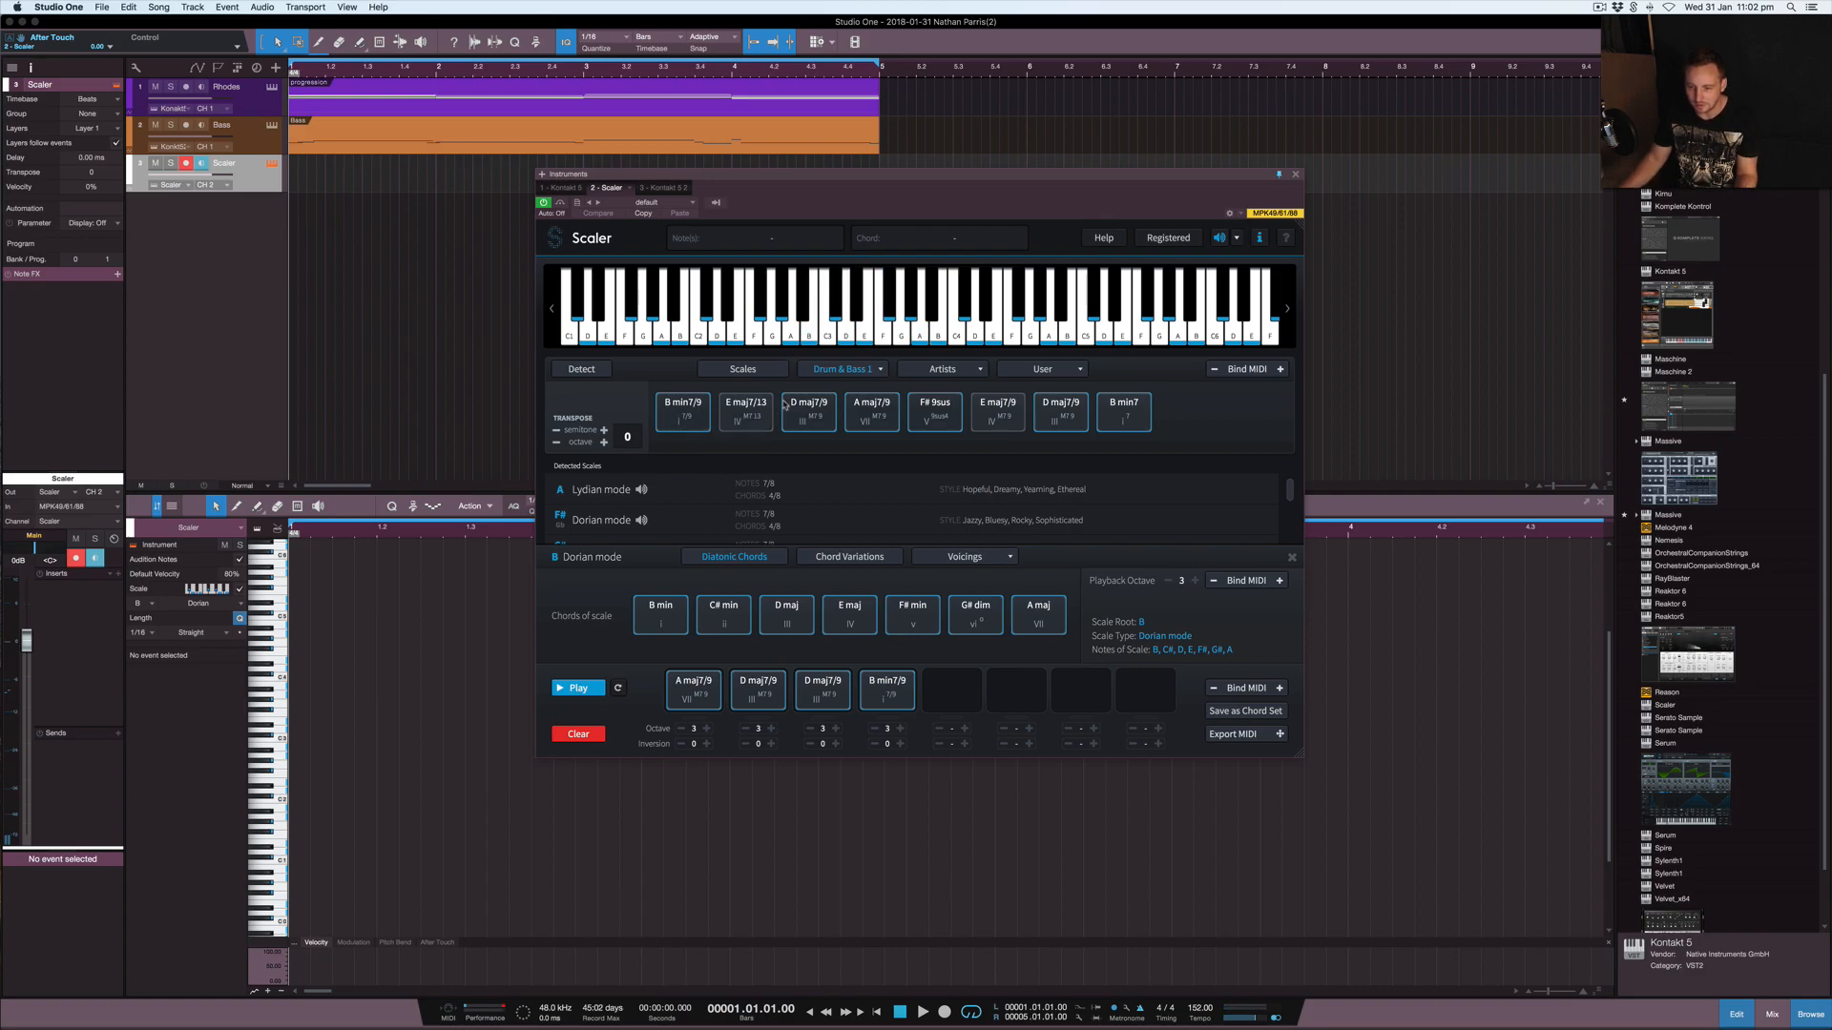
Step: Audition the A maj7/9, D maj7/9, B min7/9 progression, close Scaler, and drag it to the arrangement
left_click(693, 689)
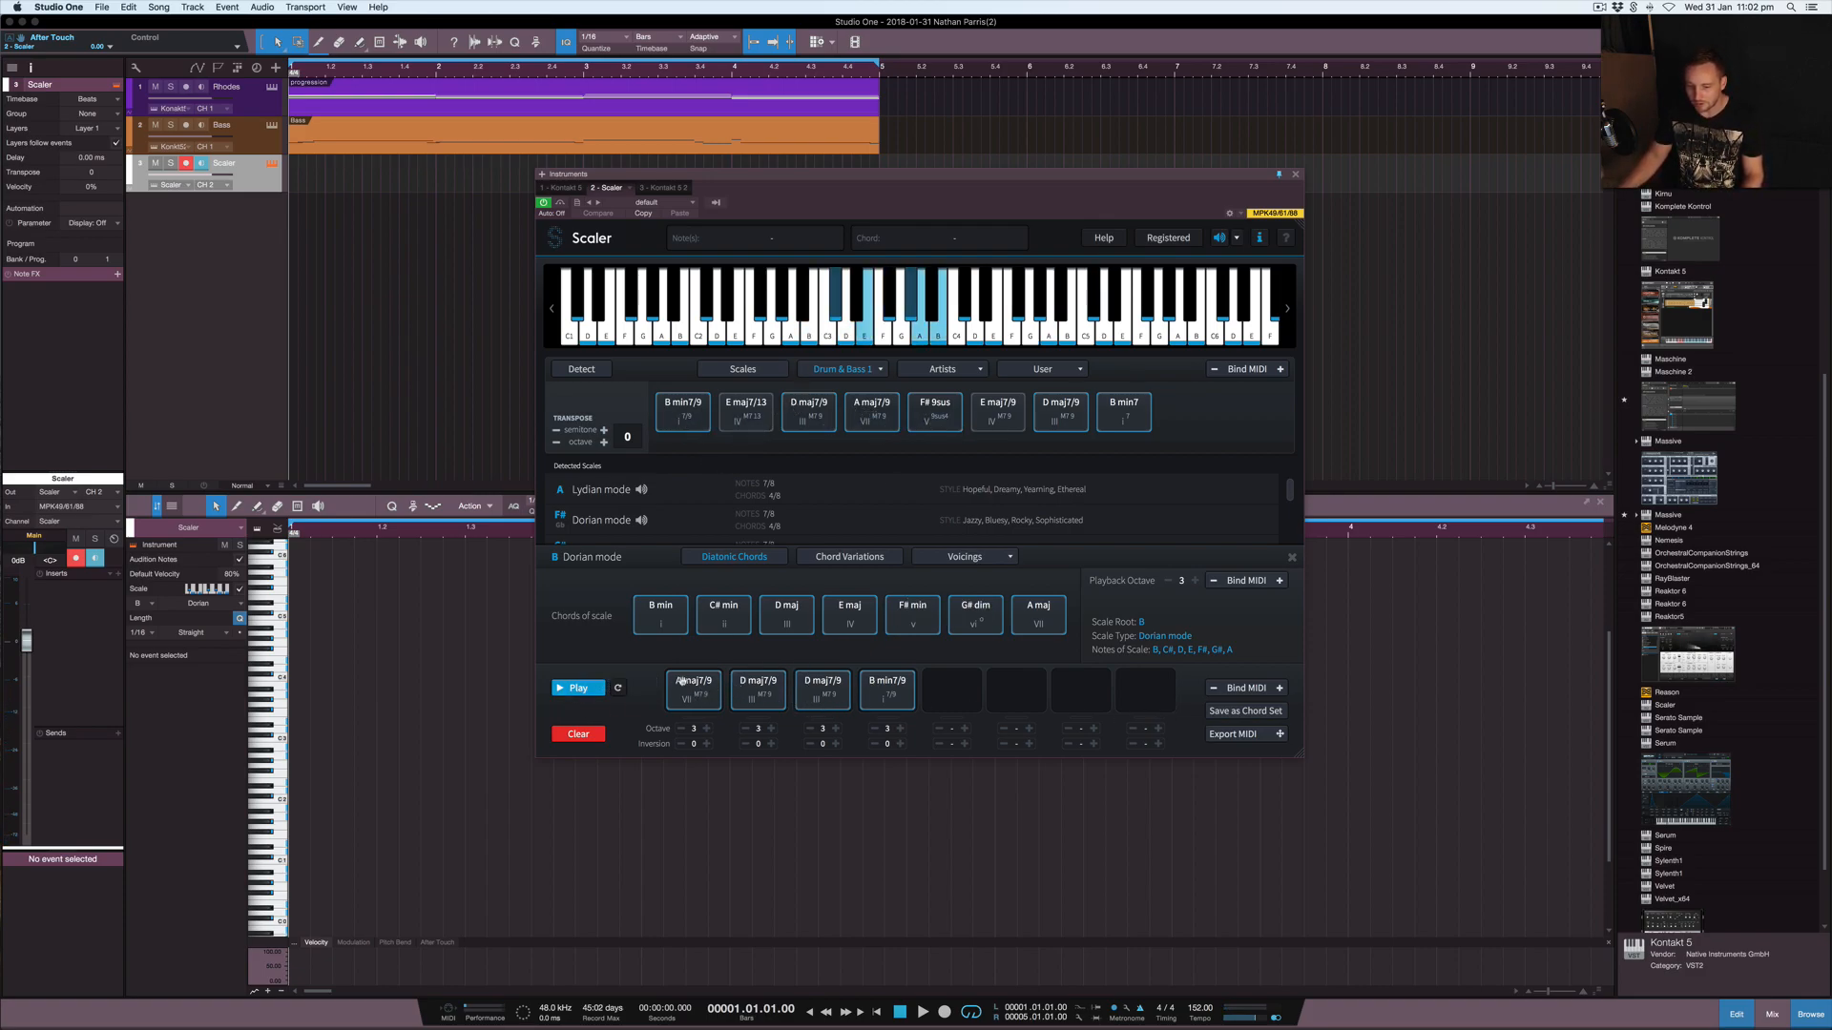
mouse_move(888, 688)
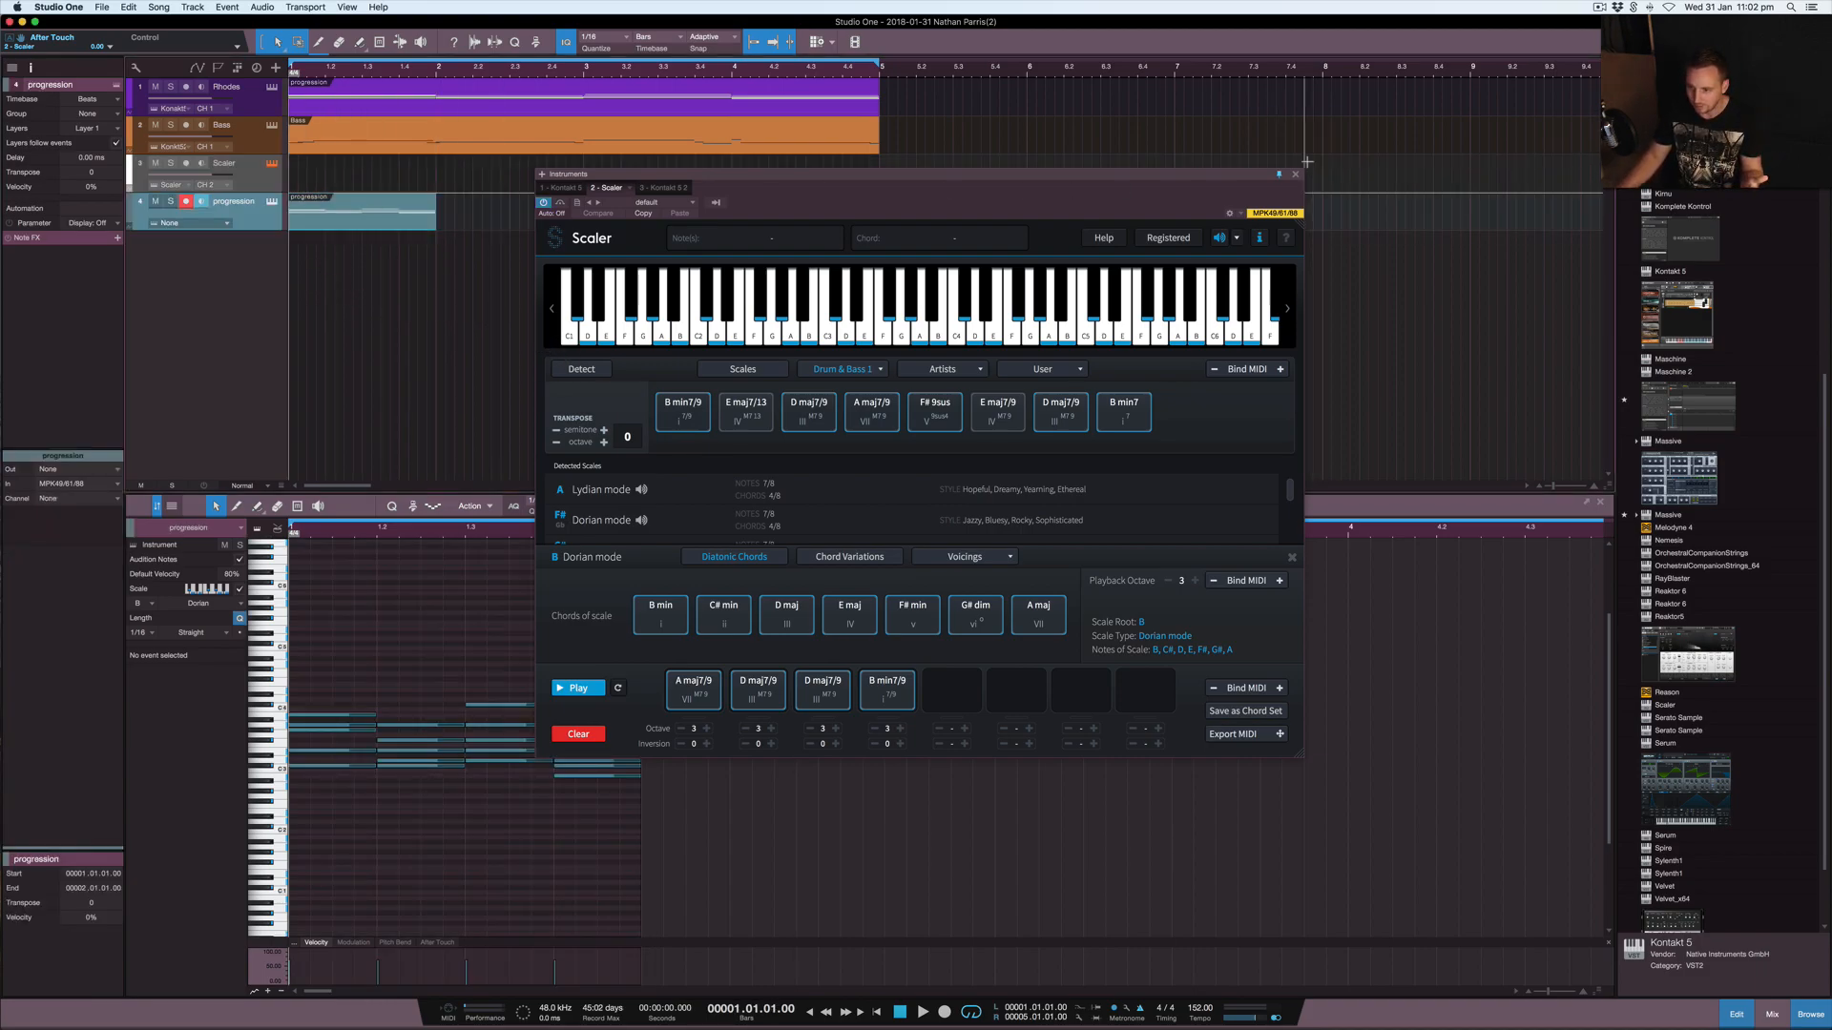
left_click(1295, 174)
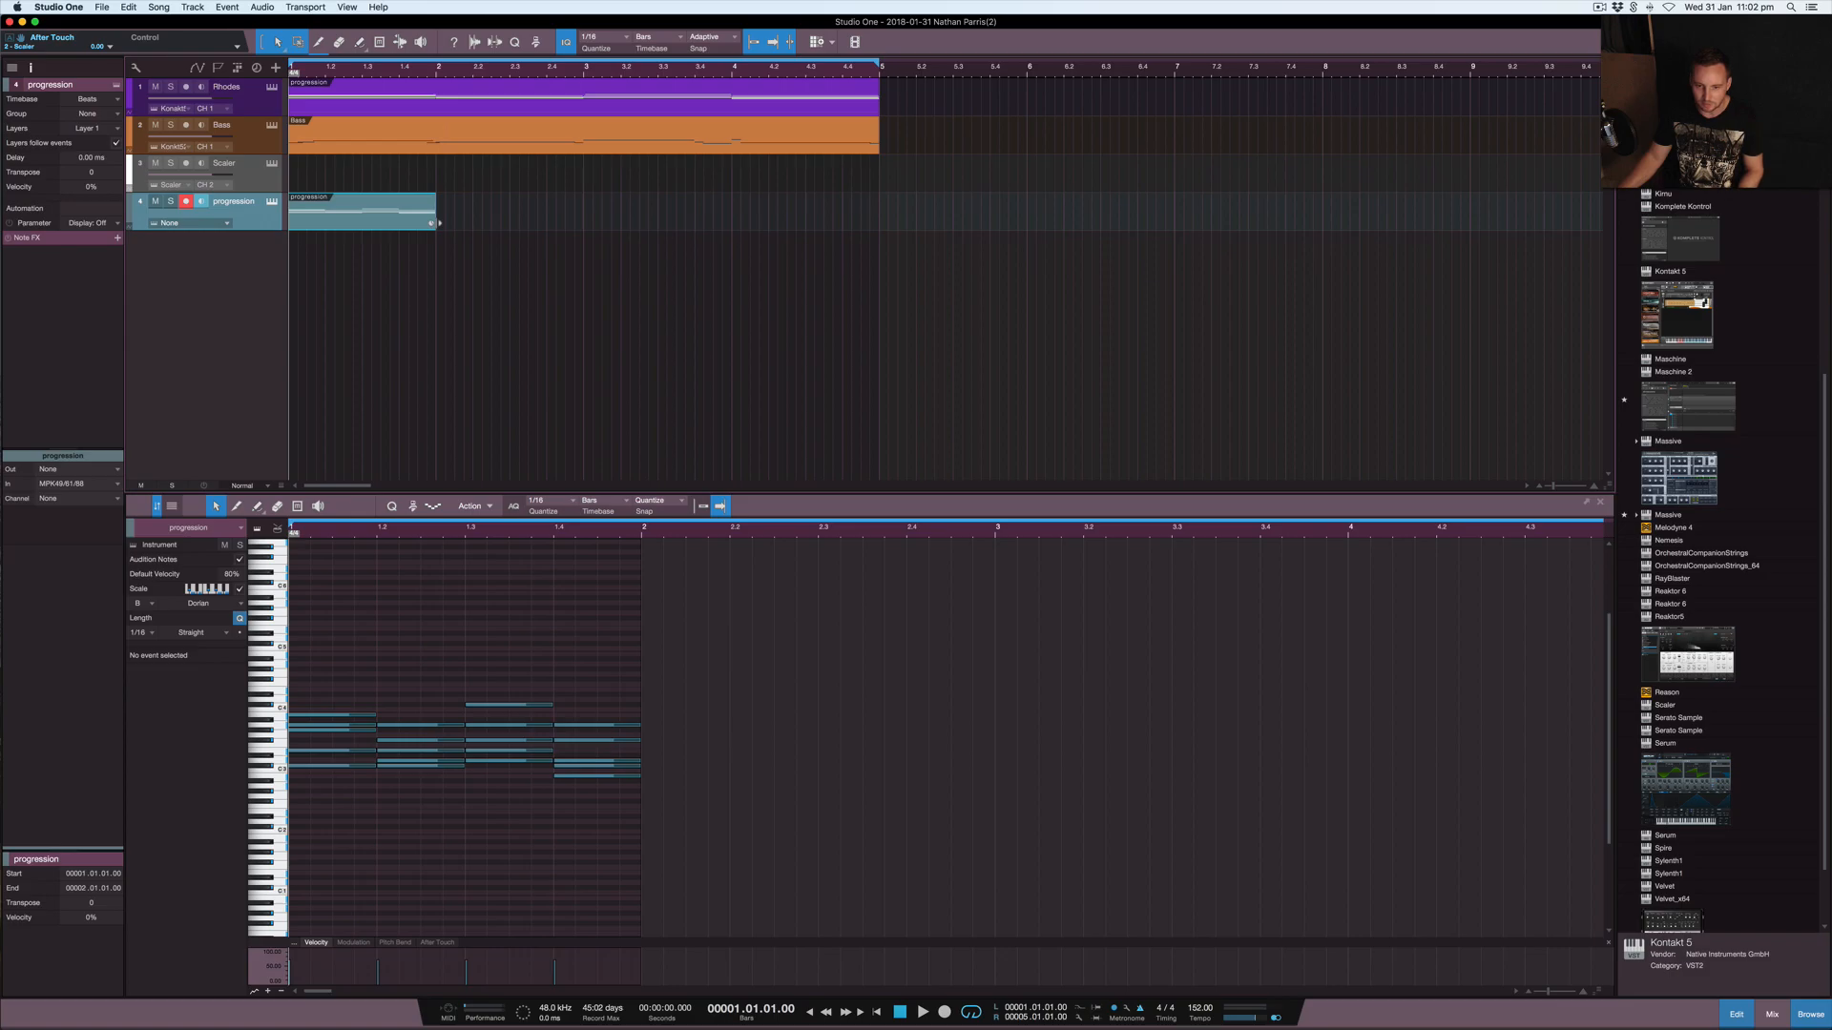
left_click_drag(439, 222, 556, 223)
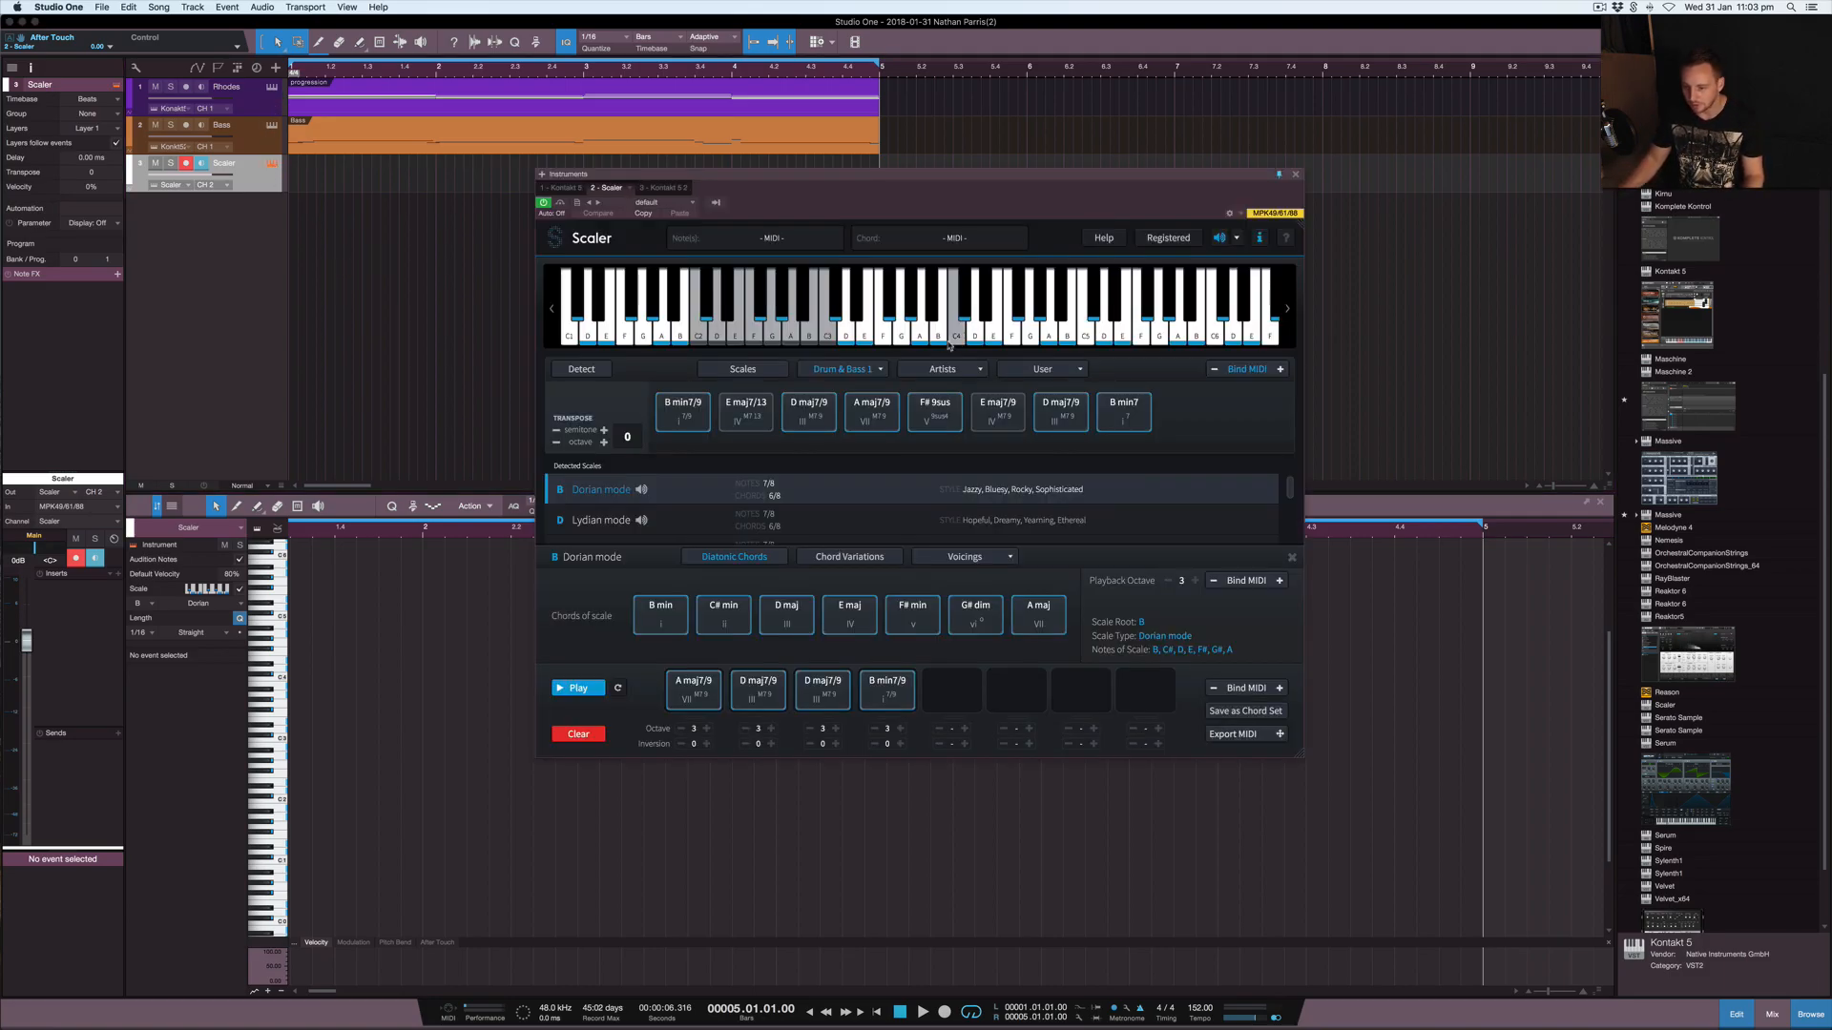
left_click(942, 368)
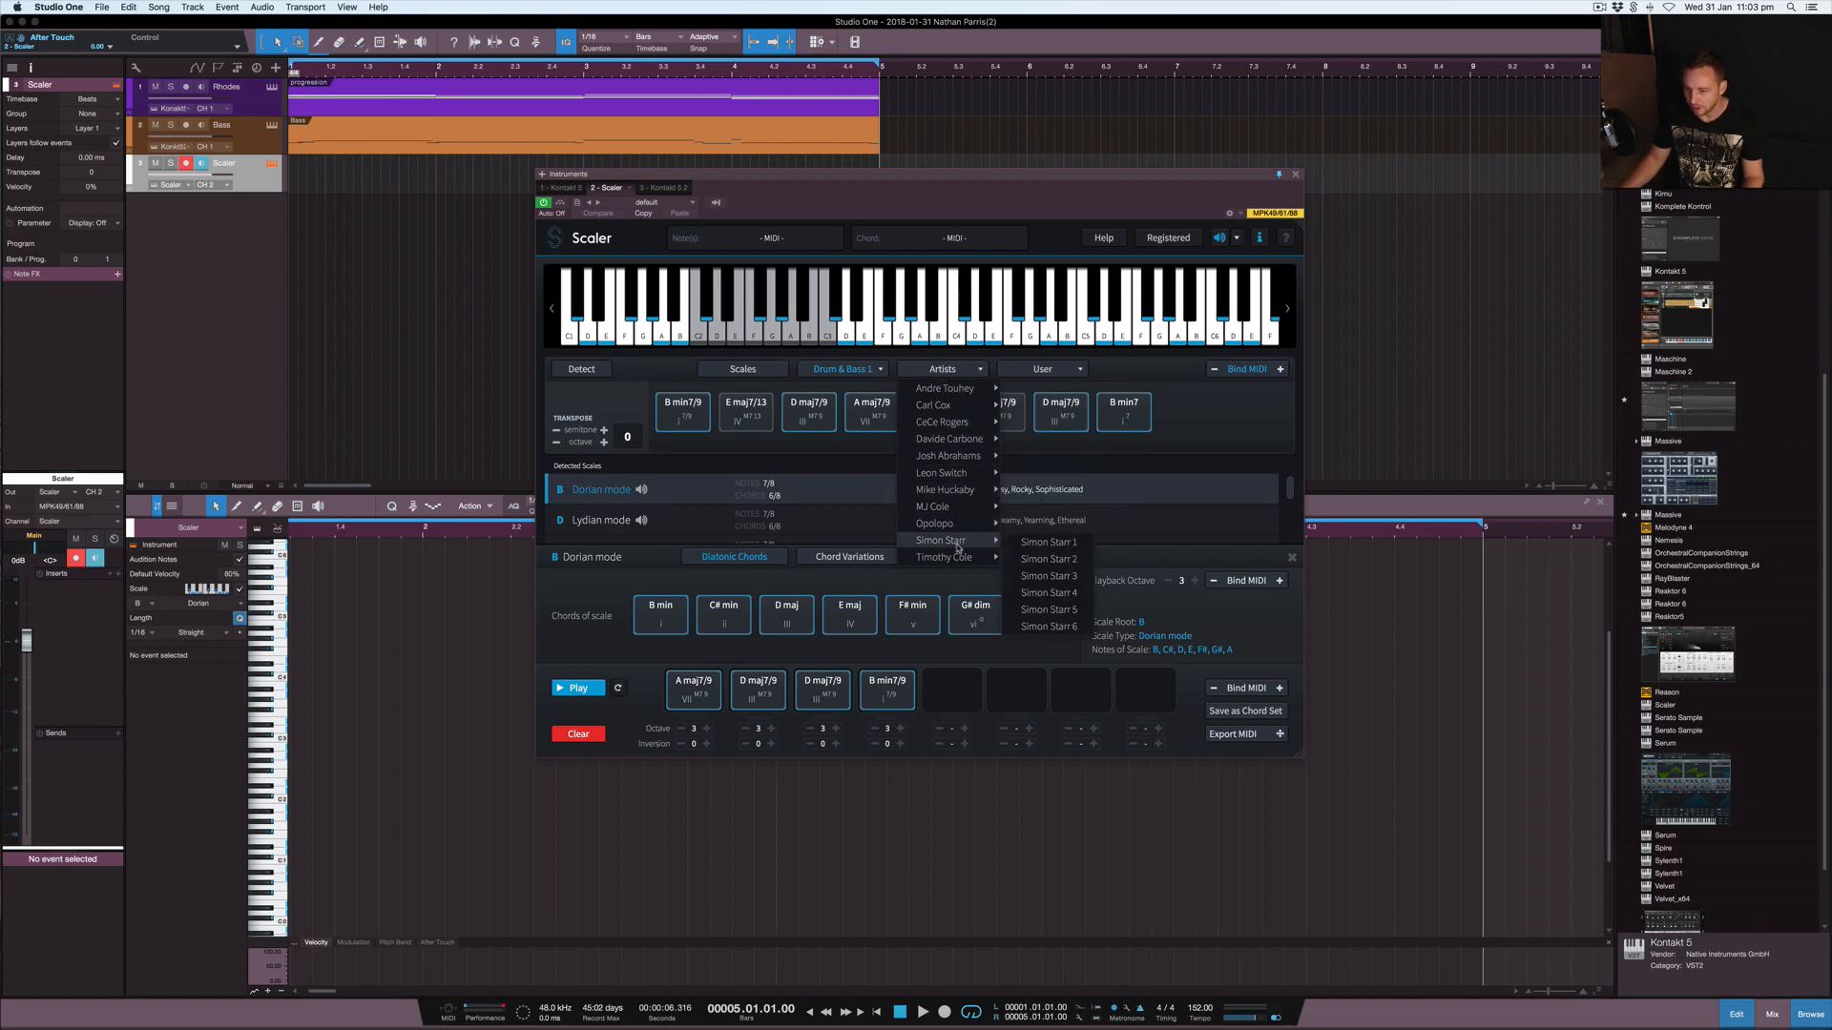
mouse_move(935, 524)
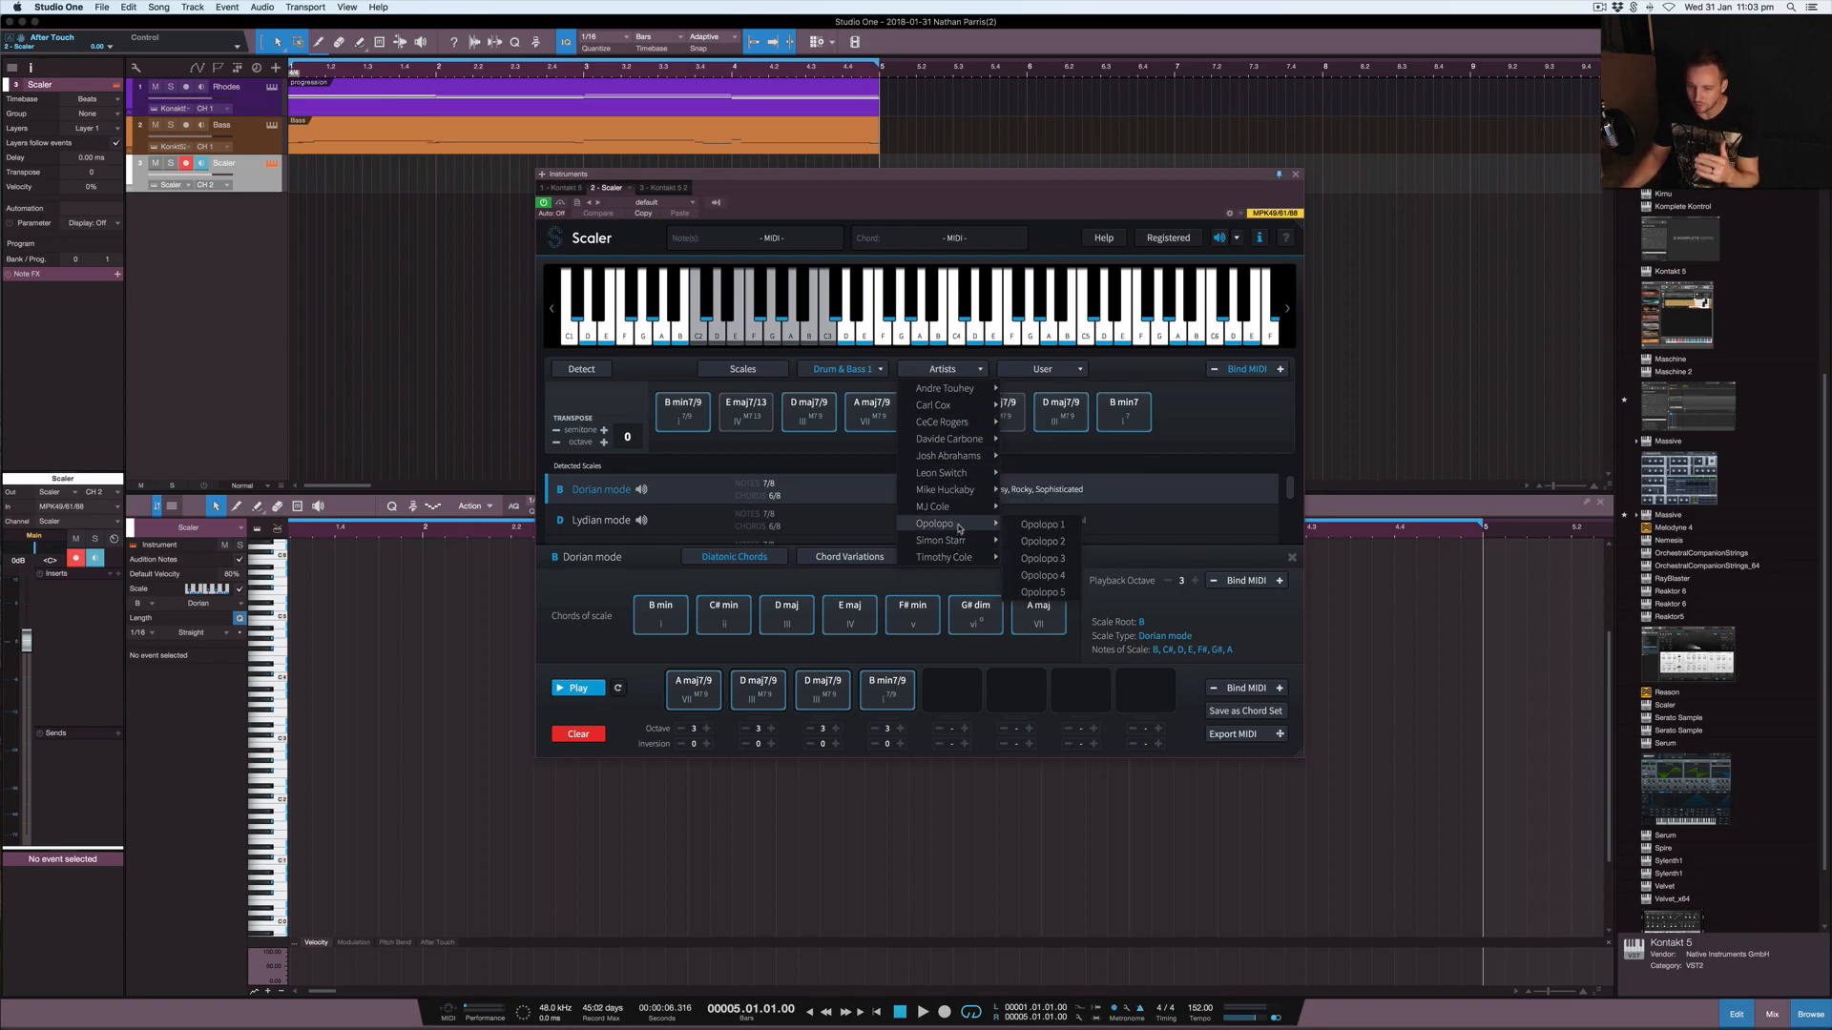
mouse_move(948, 454)
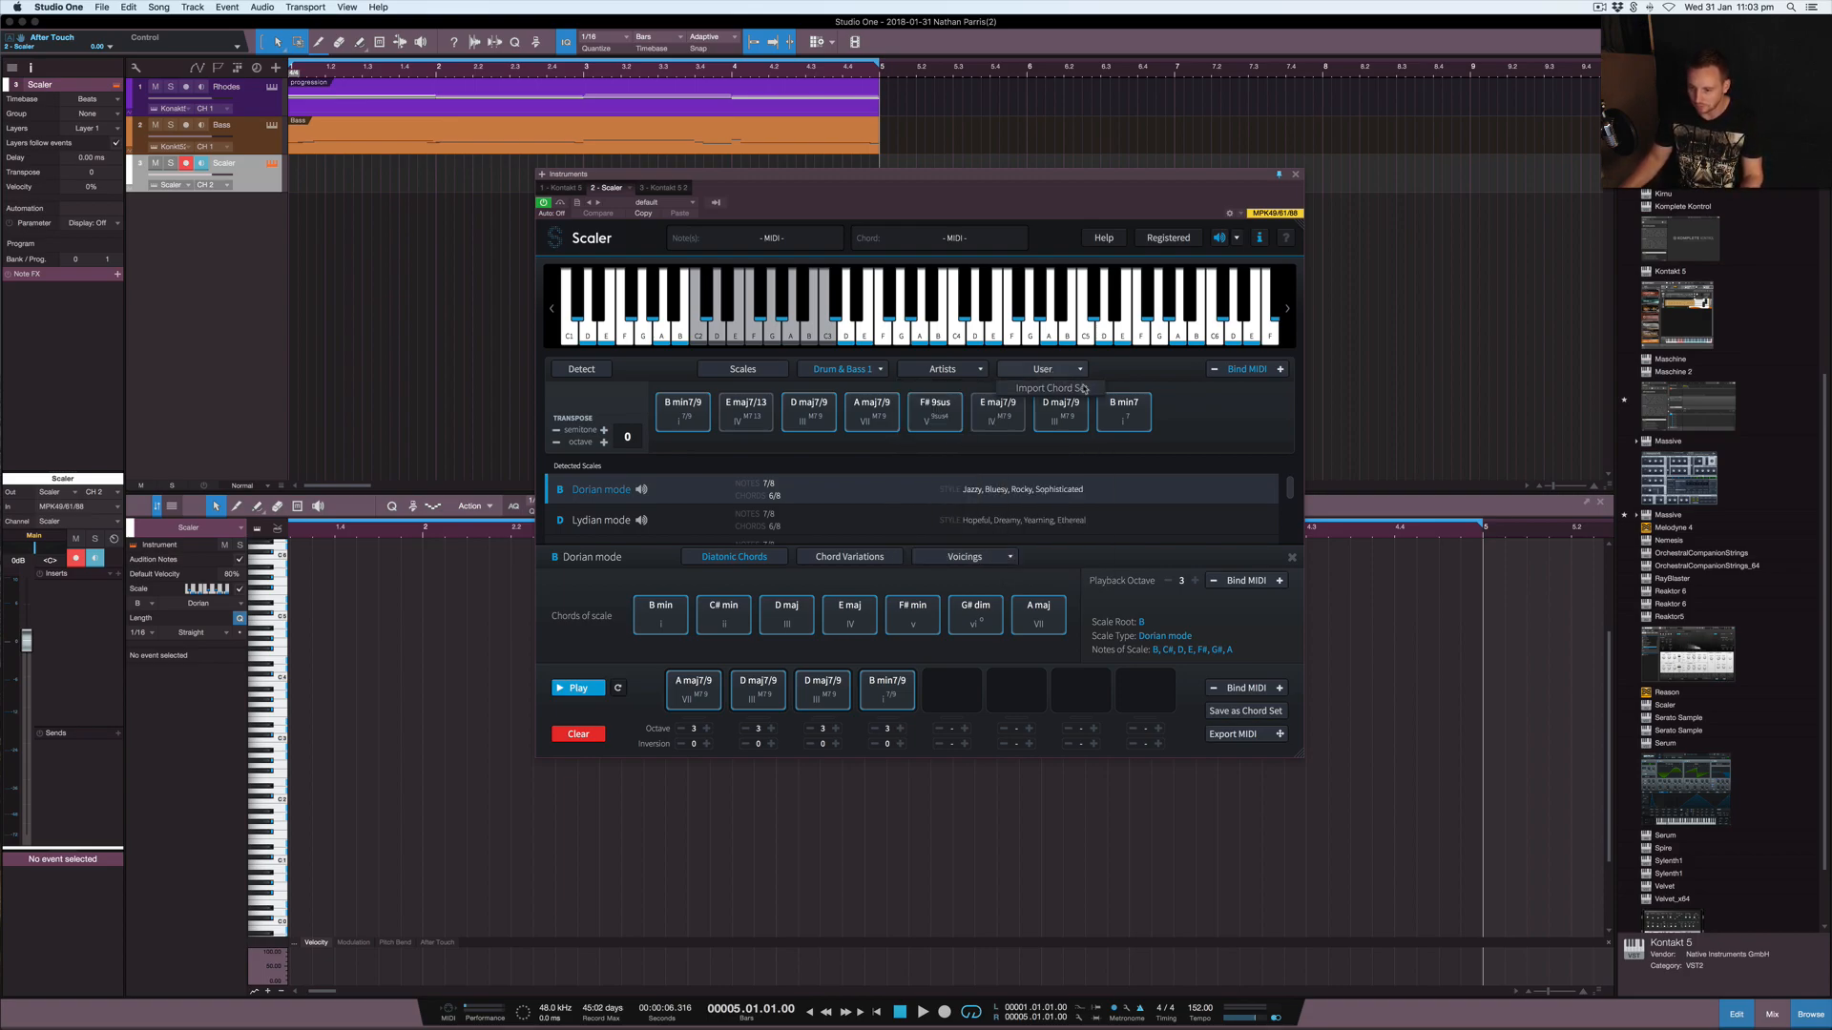
mouse_move(1219, 458)
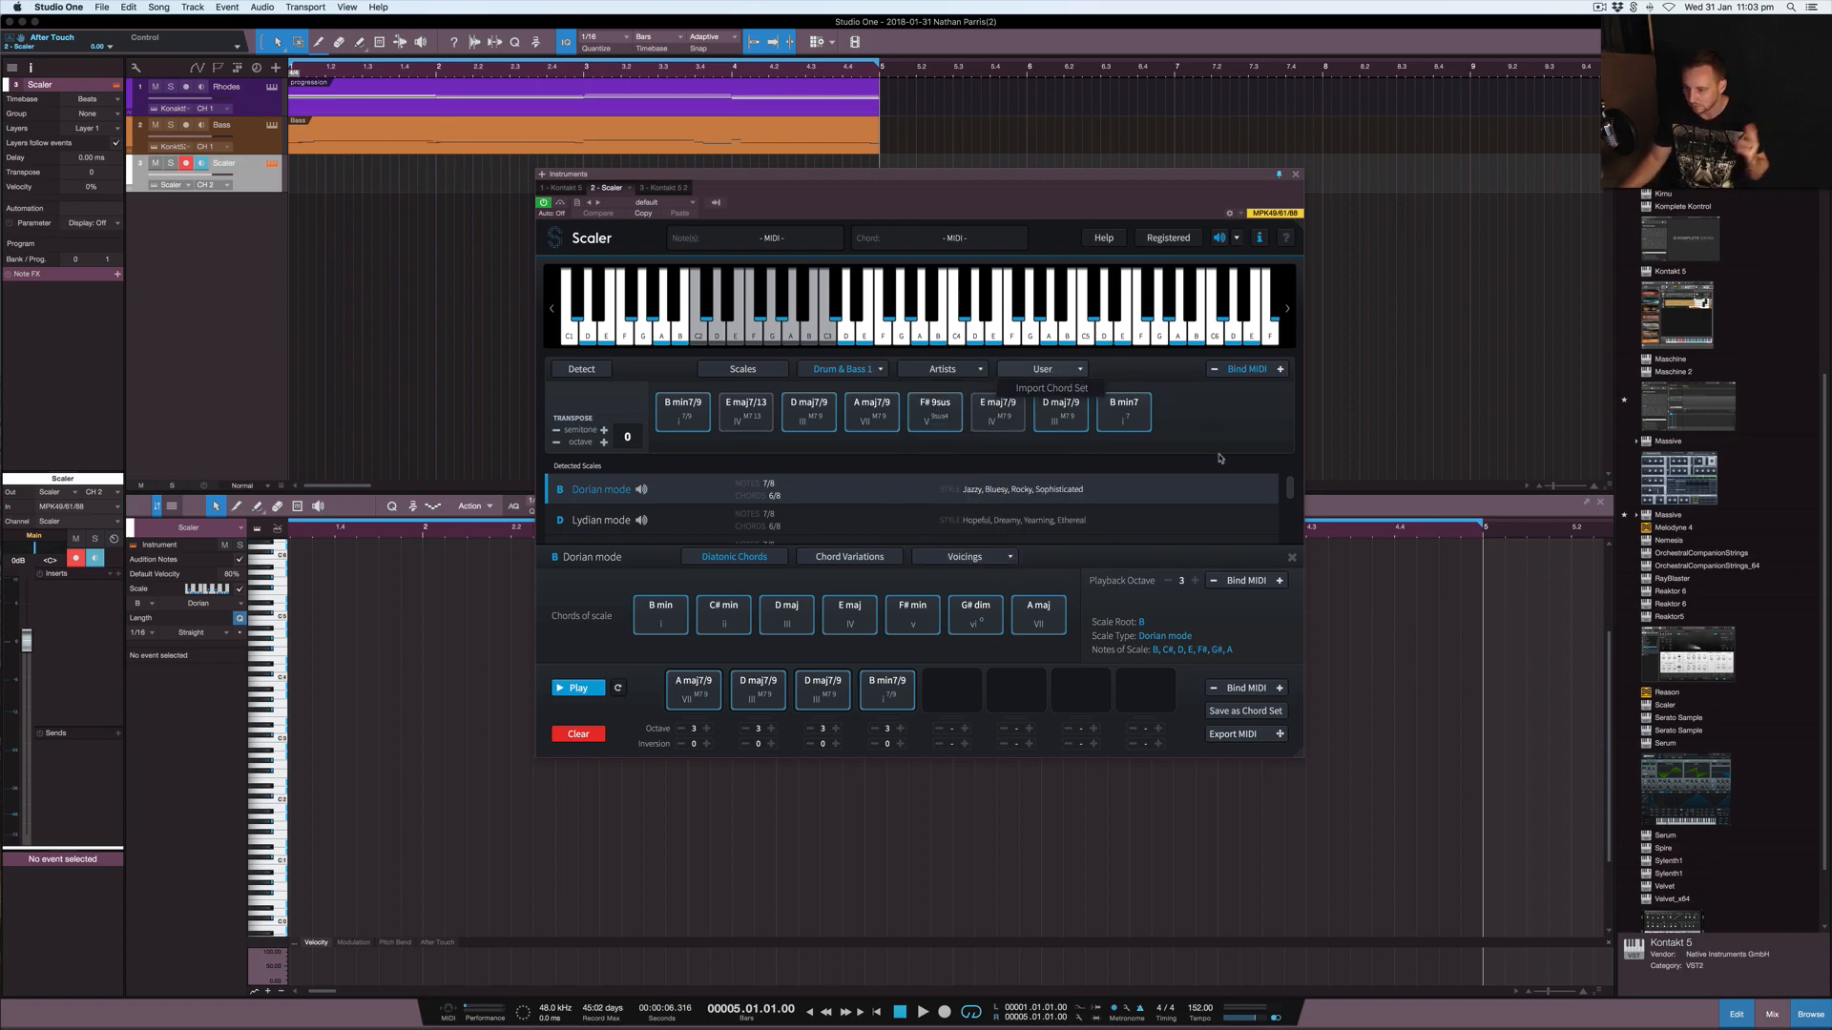
mouse_move(1212, 438)
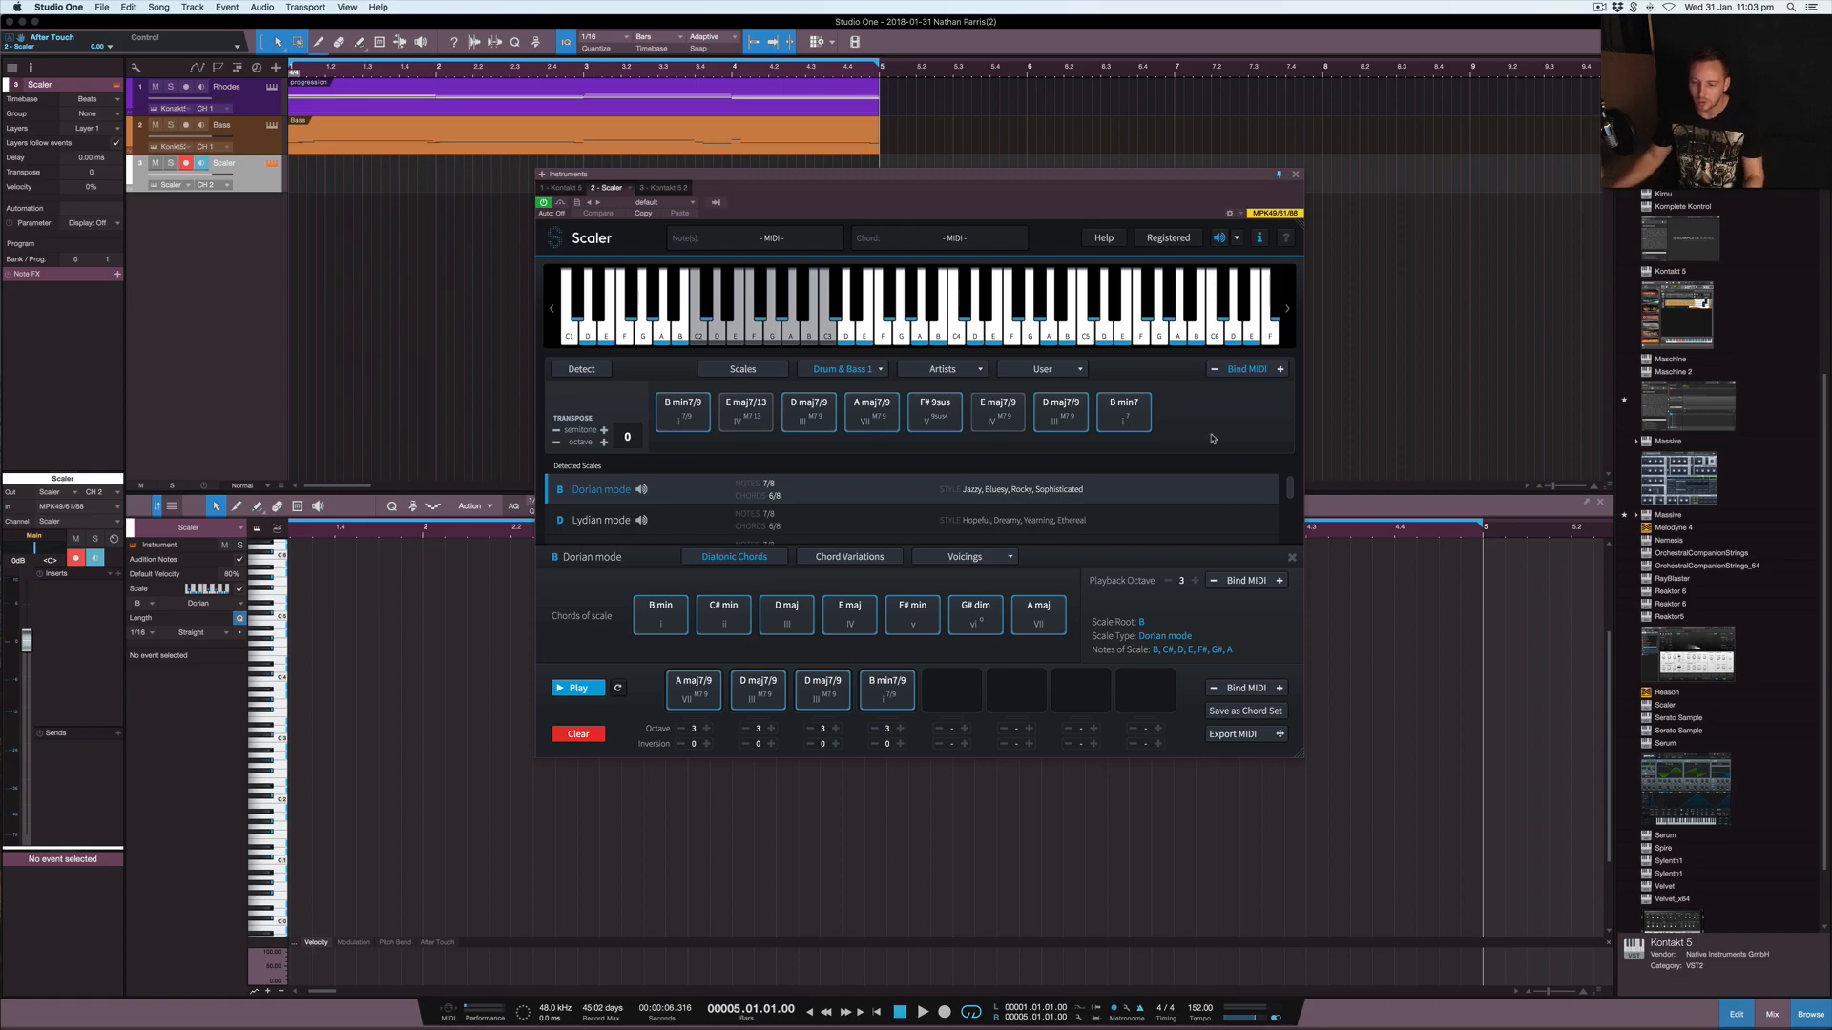
left_click(848, 556)
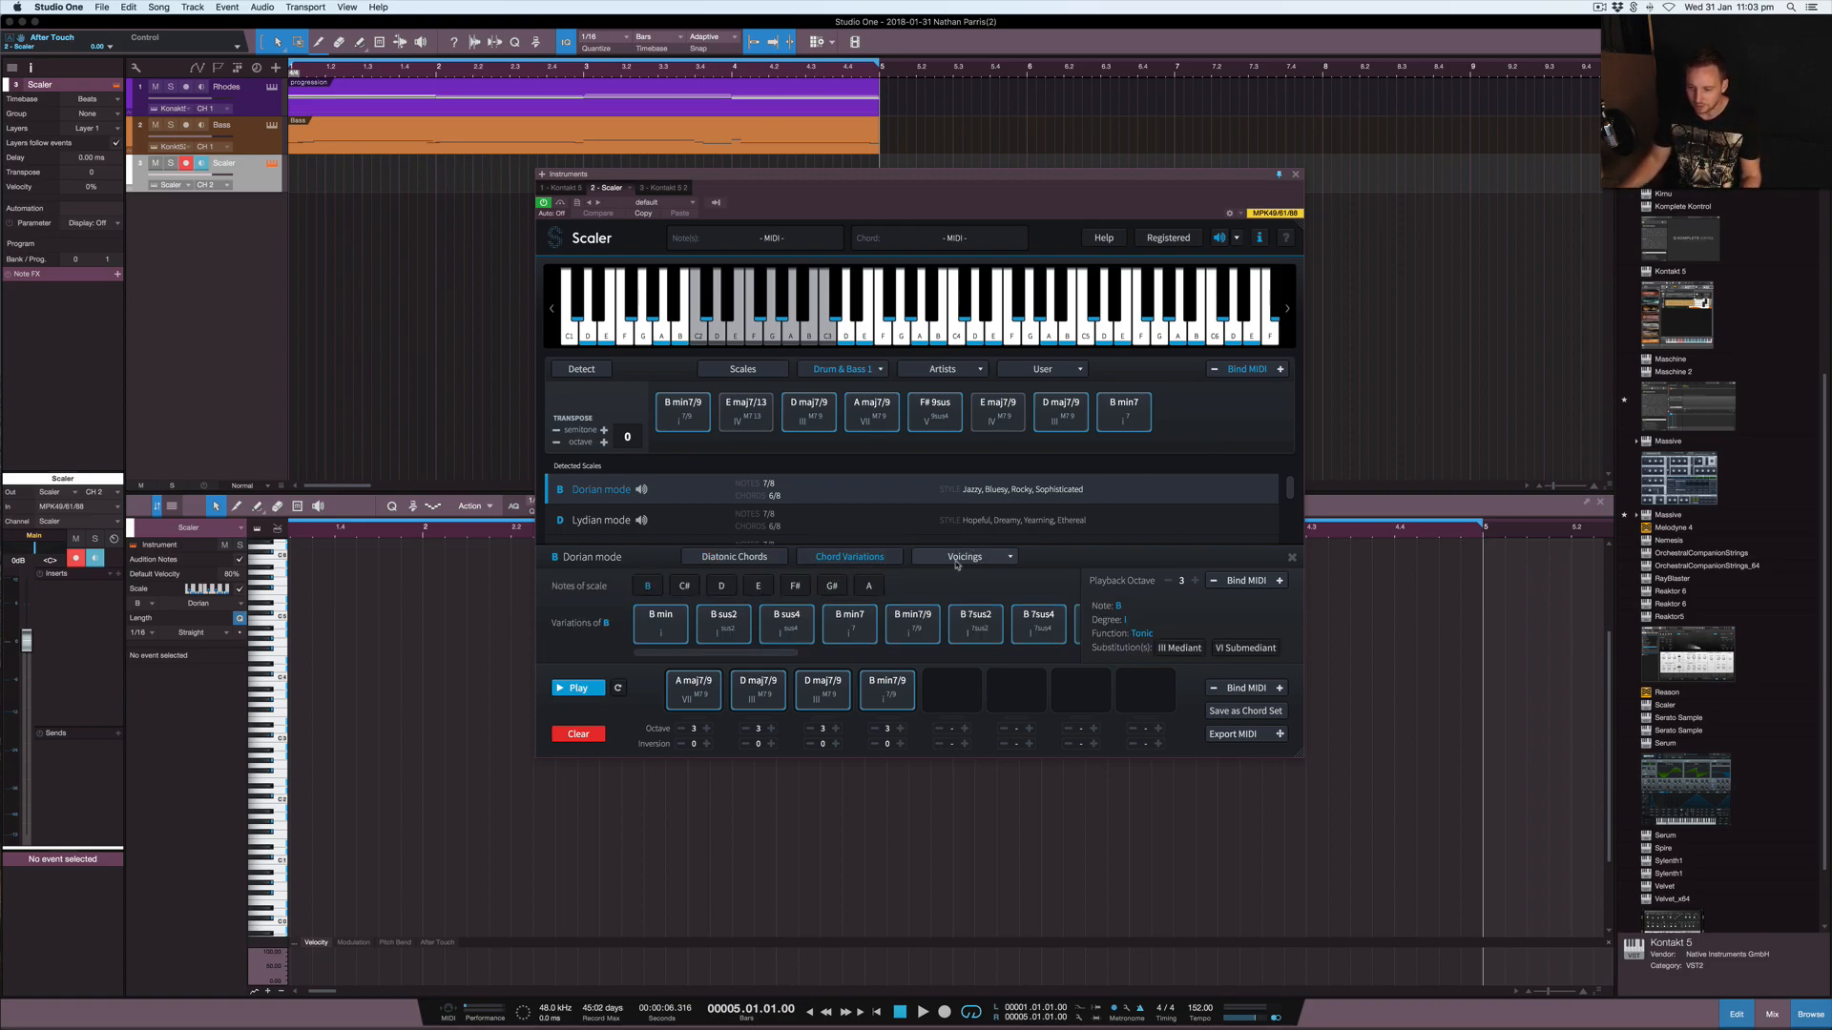
left_click(963, 556)
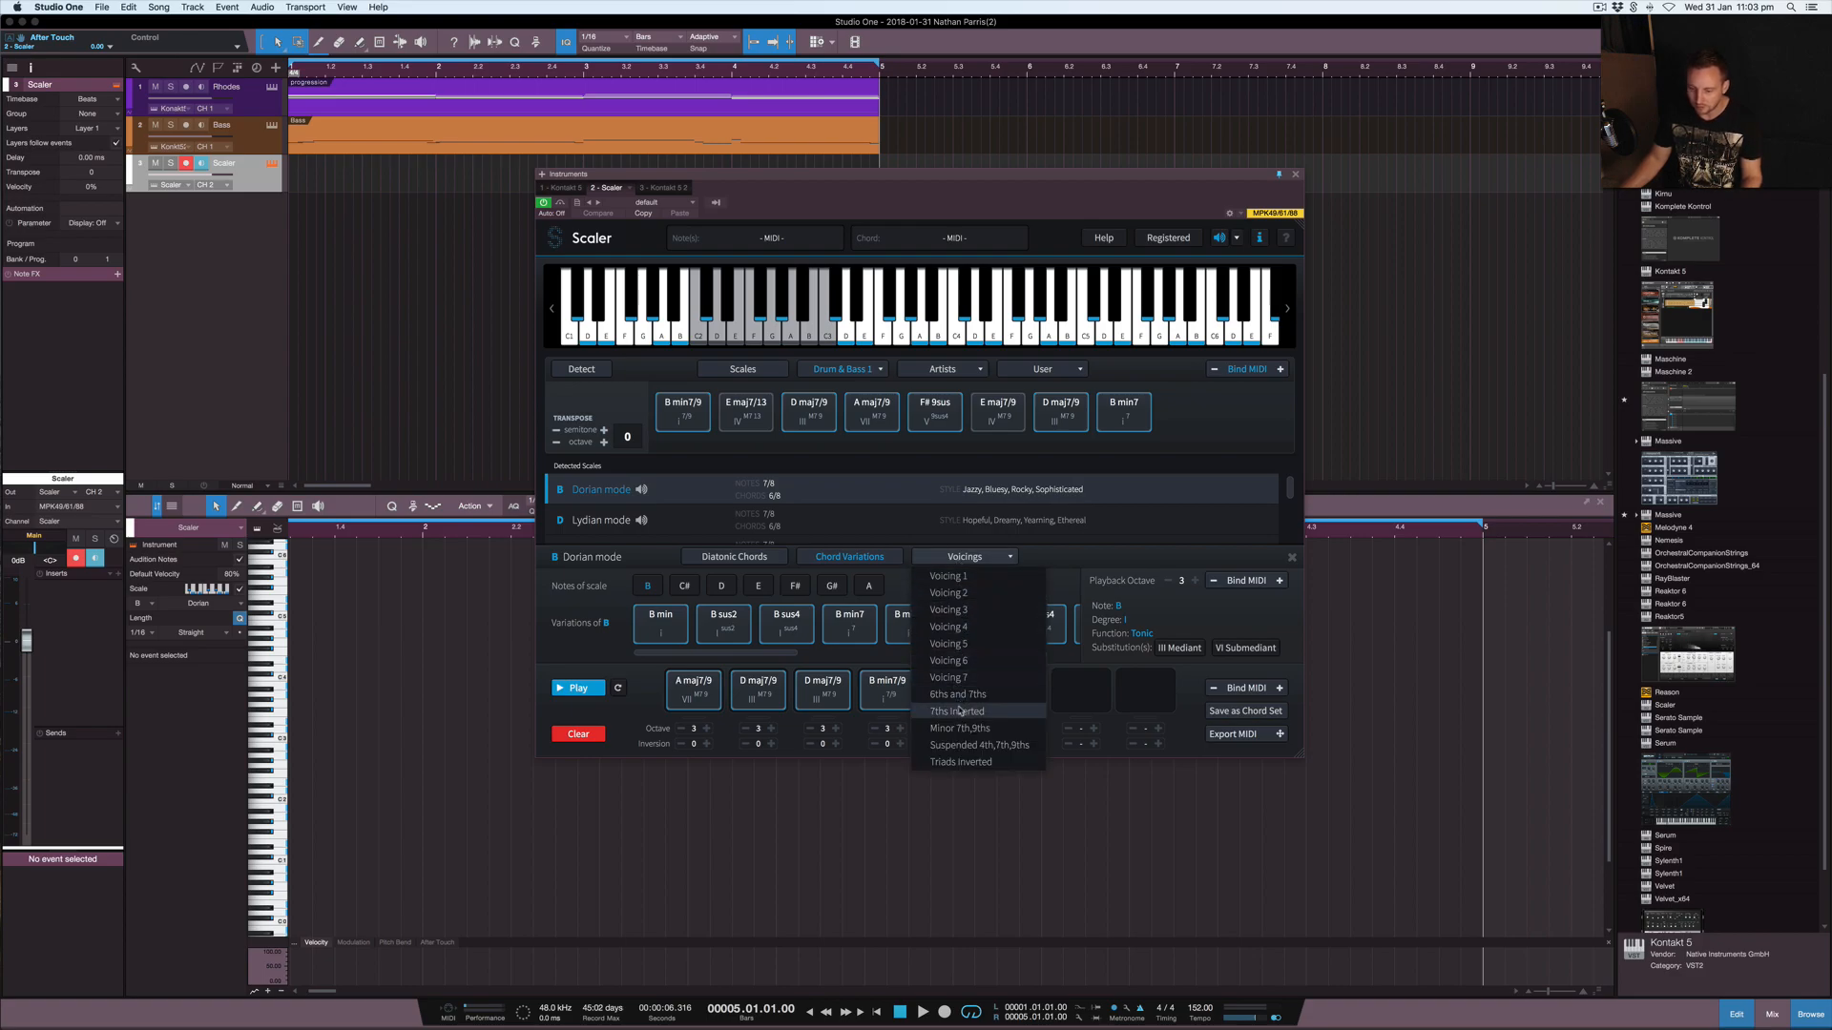
mouse_move(970, 767)
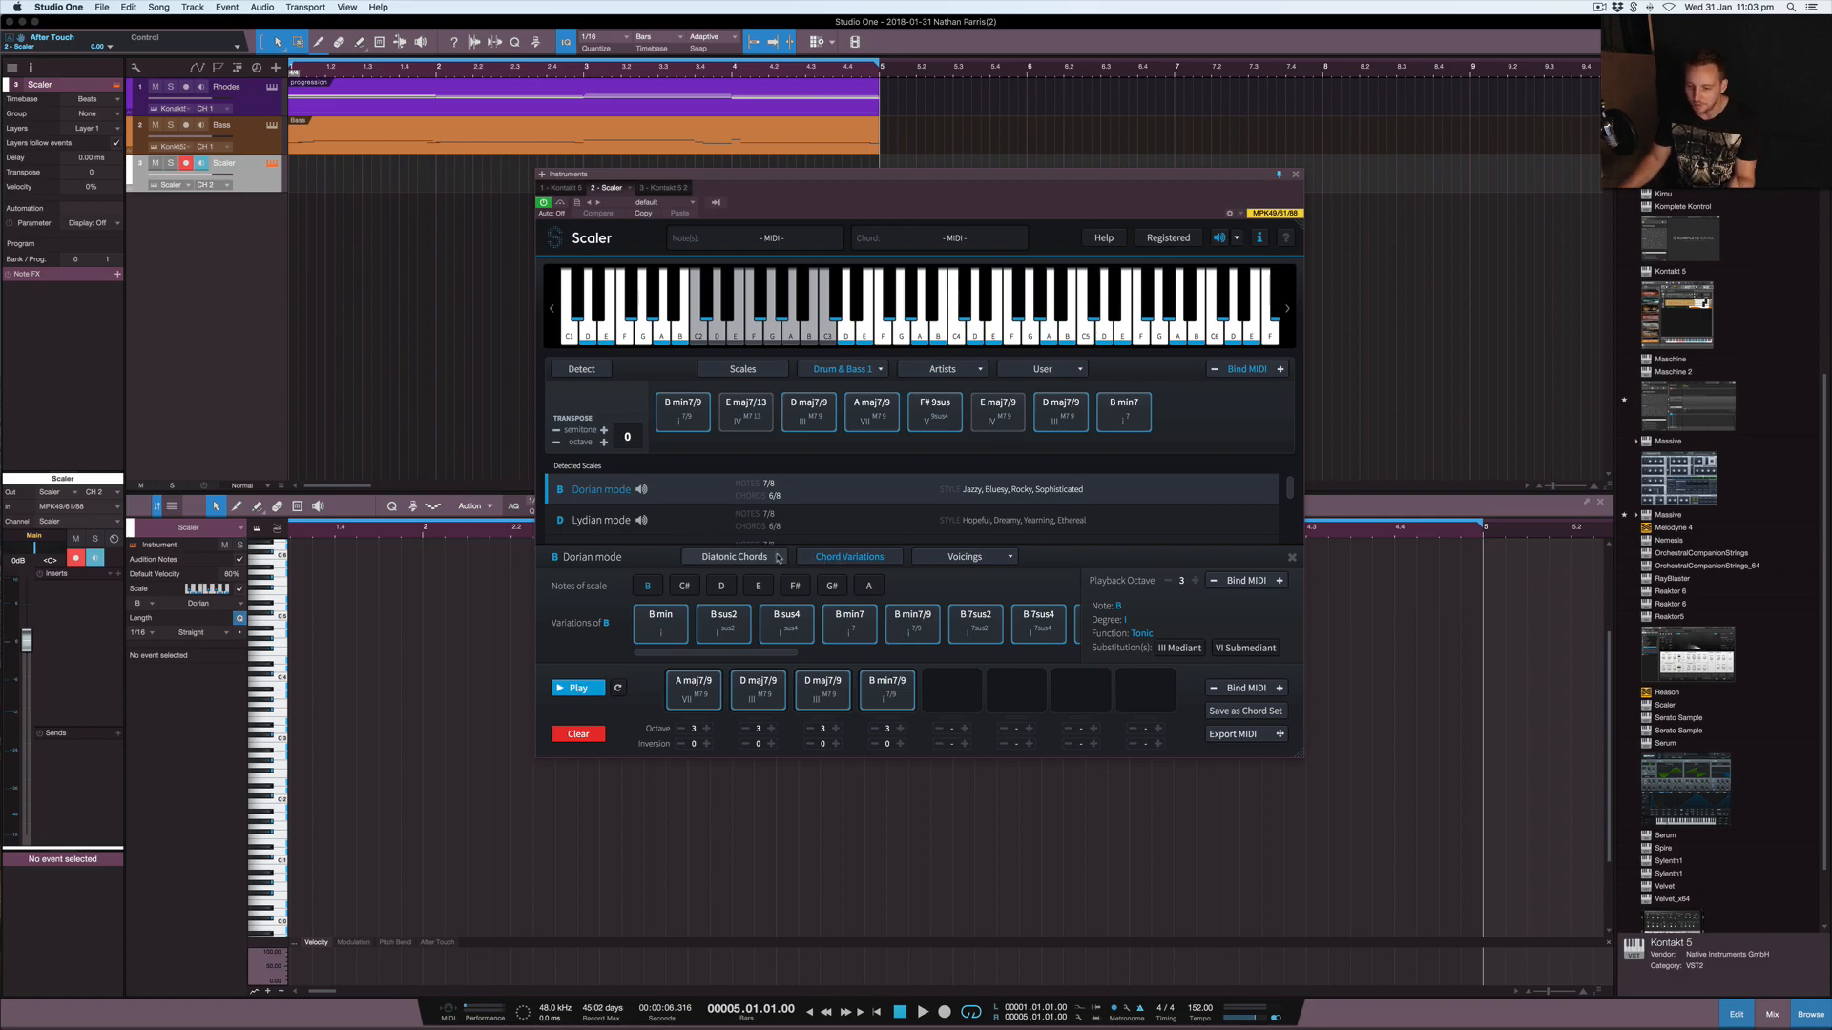
left_click(733, 556)
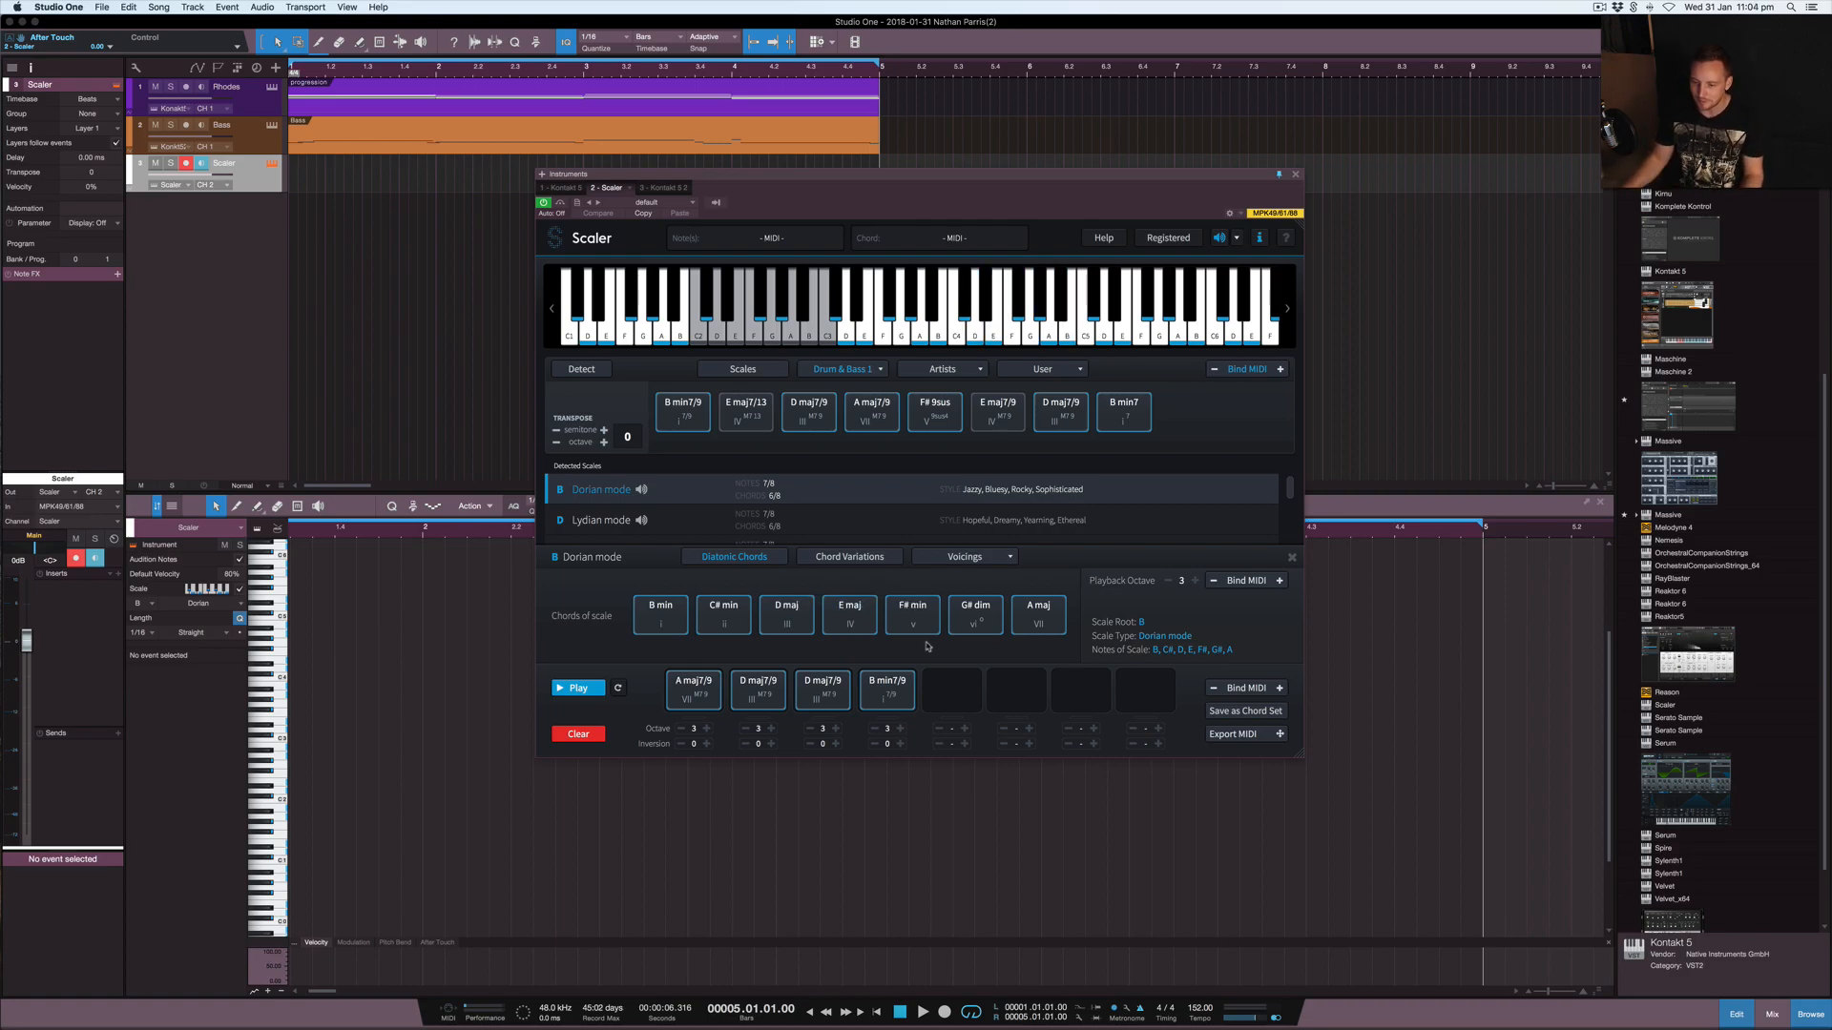
mouse_move(1235, 655)
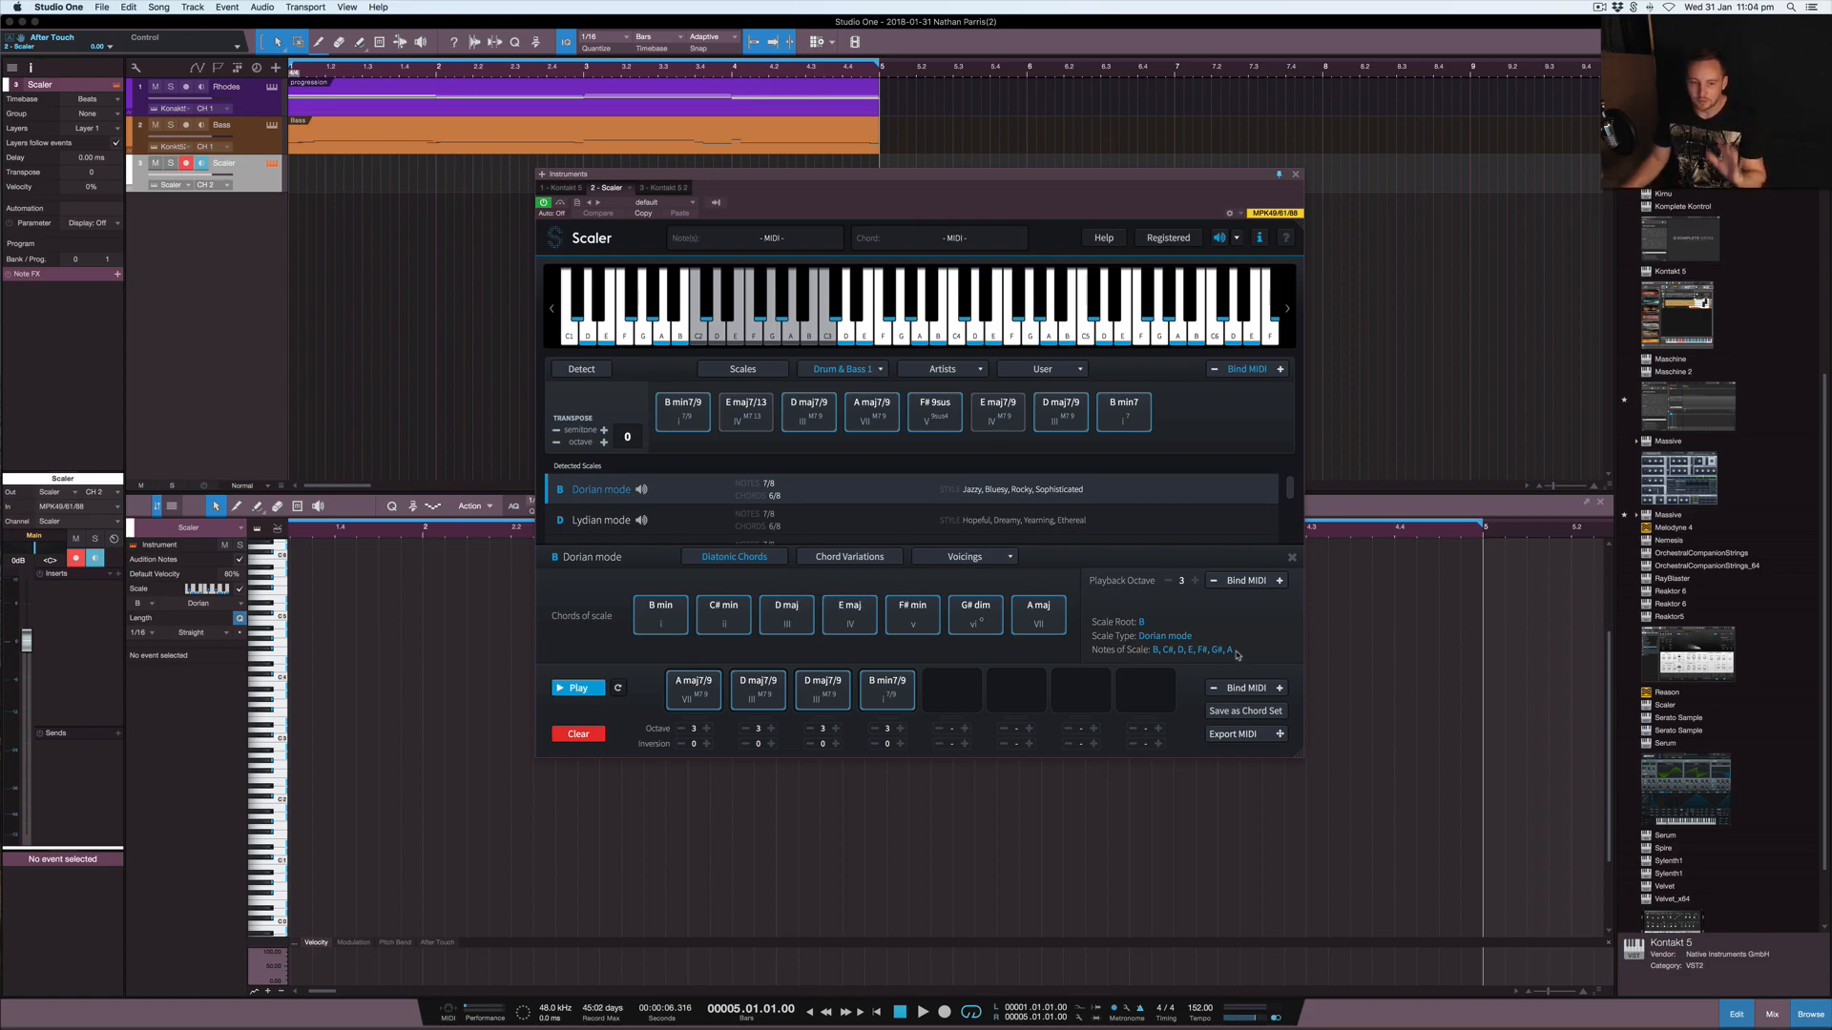
left_click(115, 274)
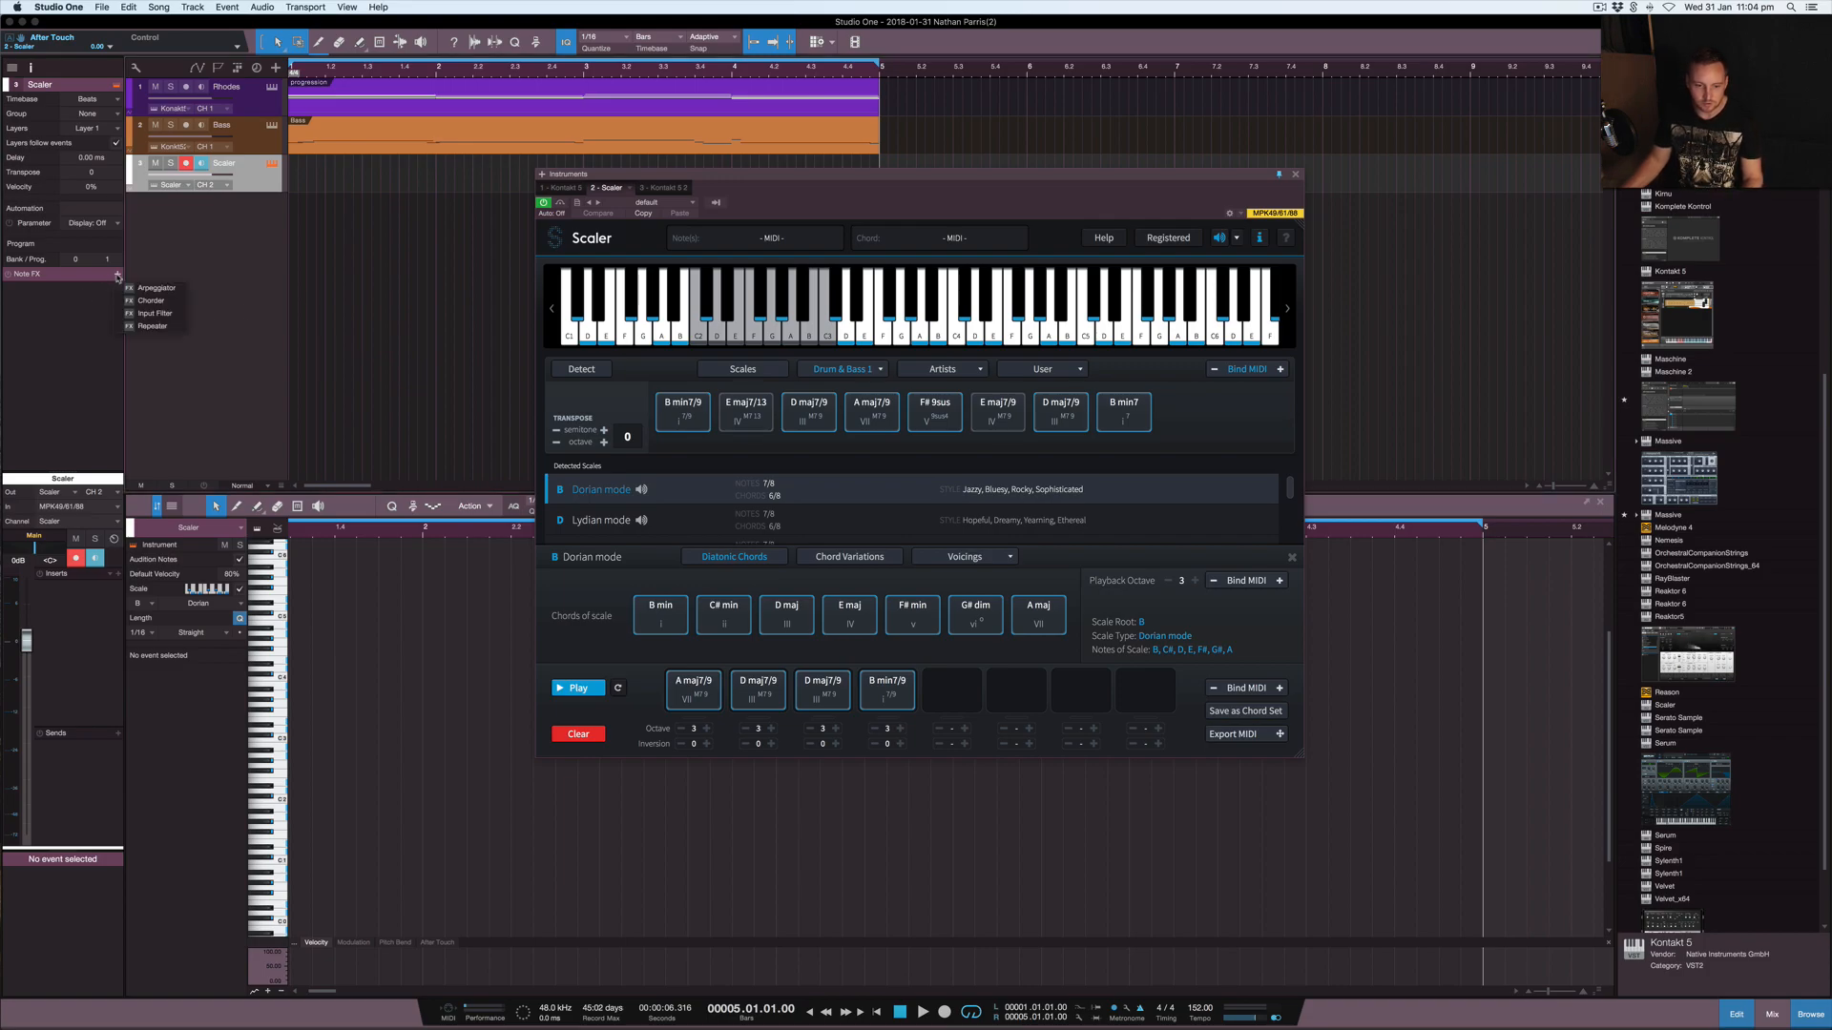
left_click(150, 301)
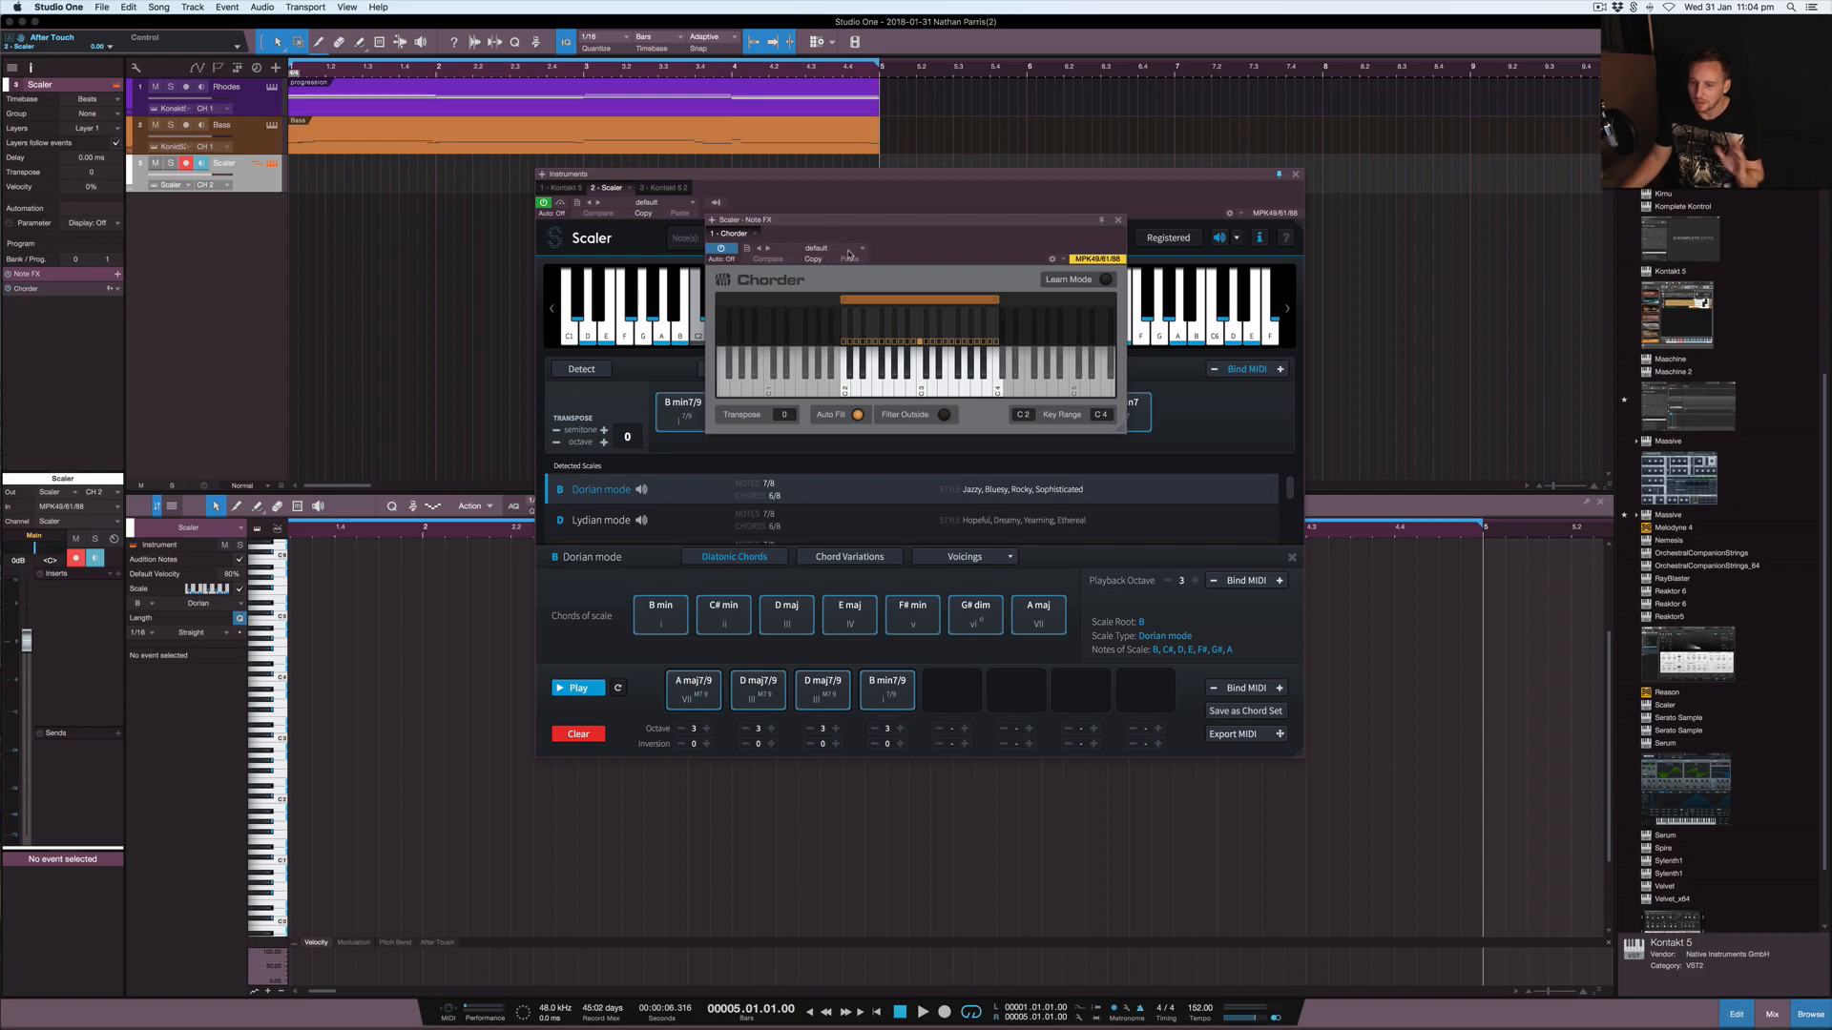
mouse_move(1103, 222)
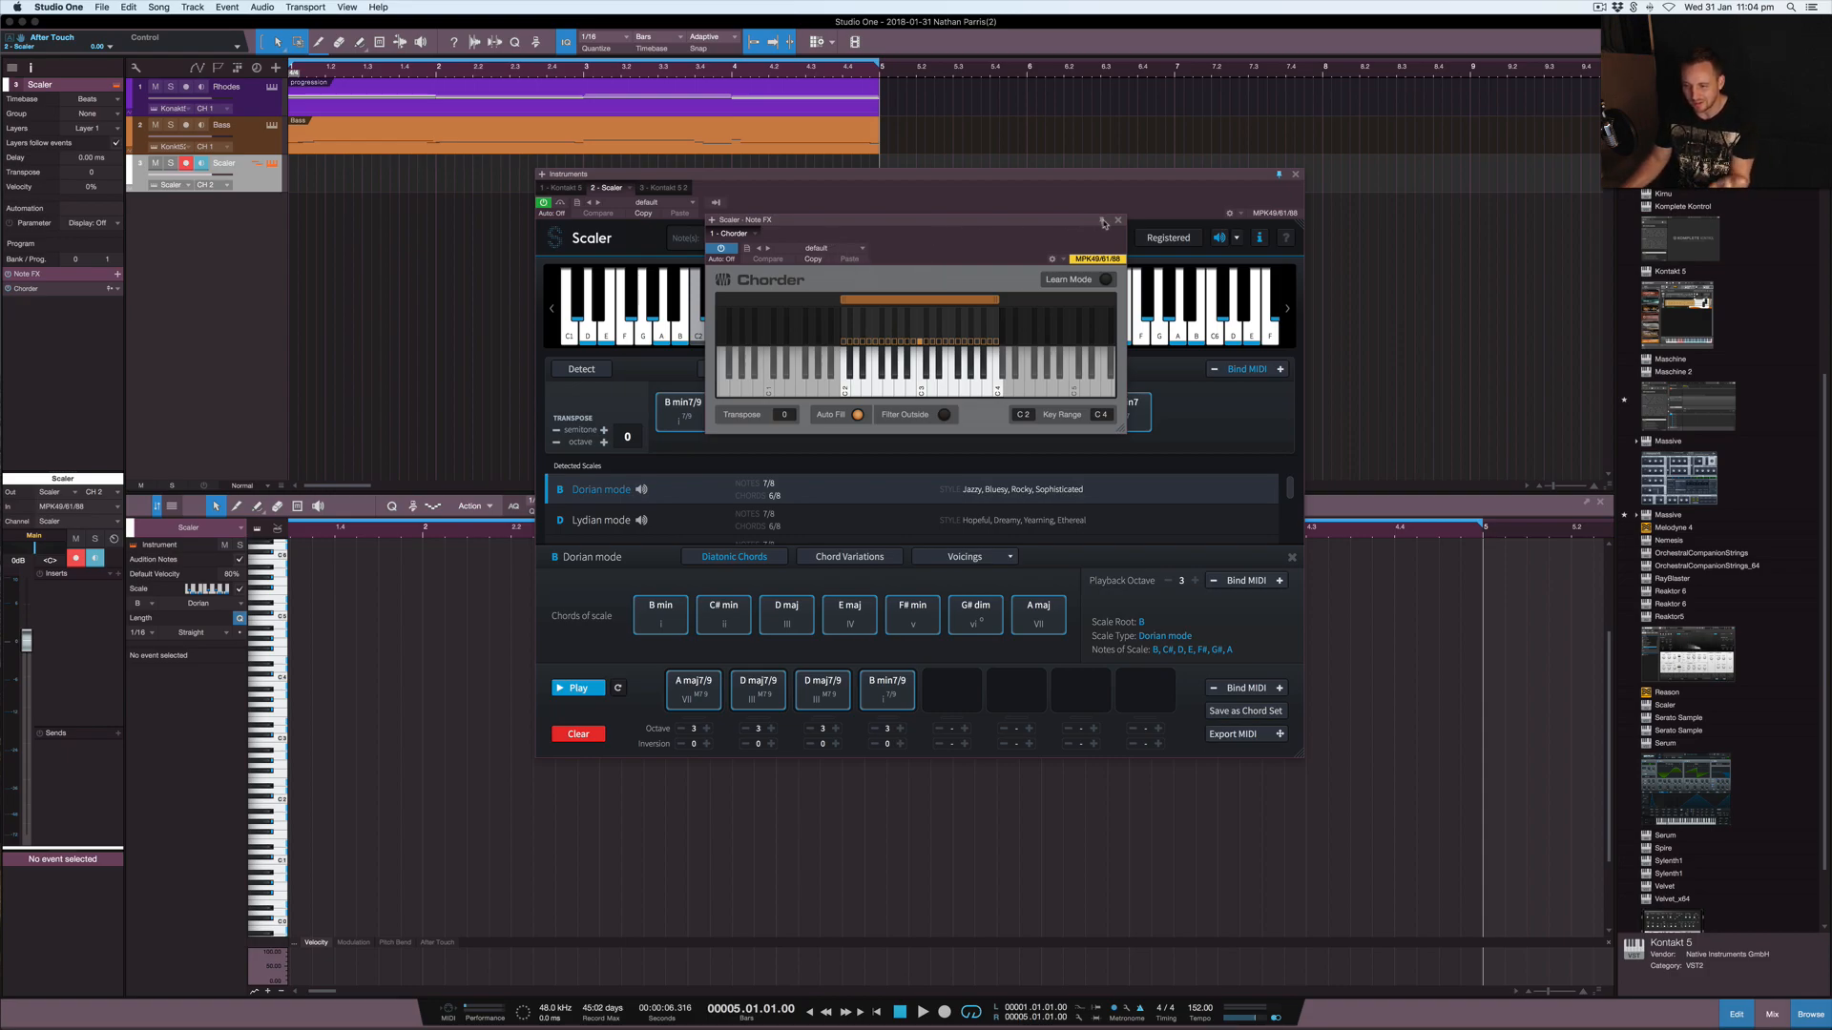
left_click(818, 249)
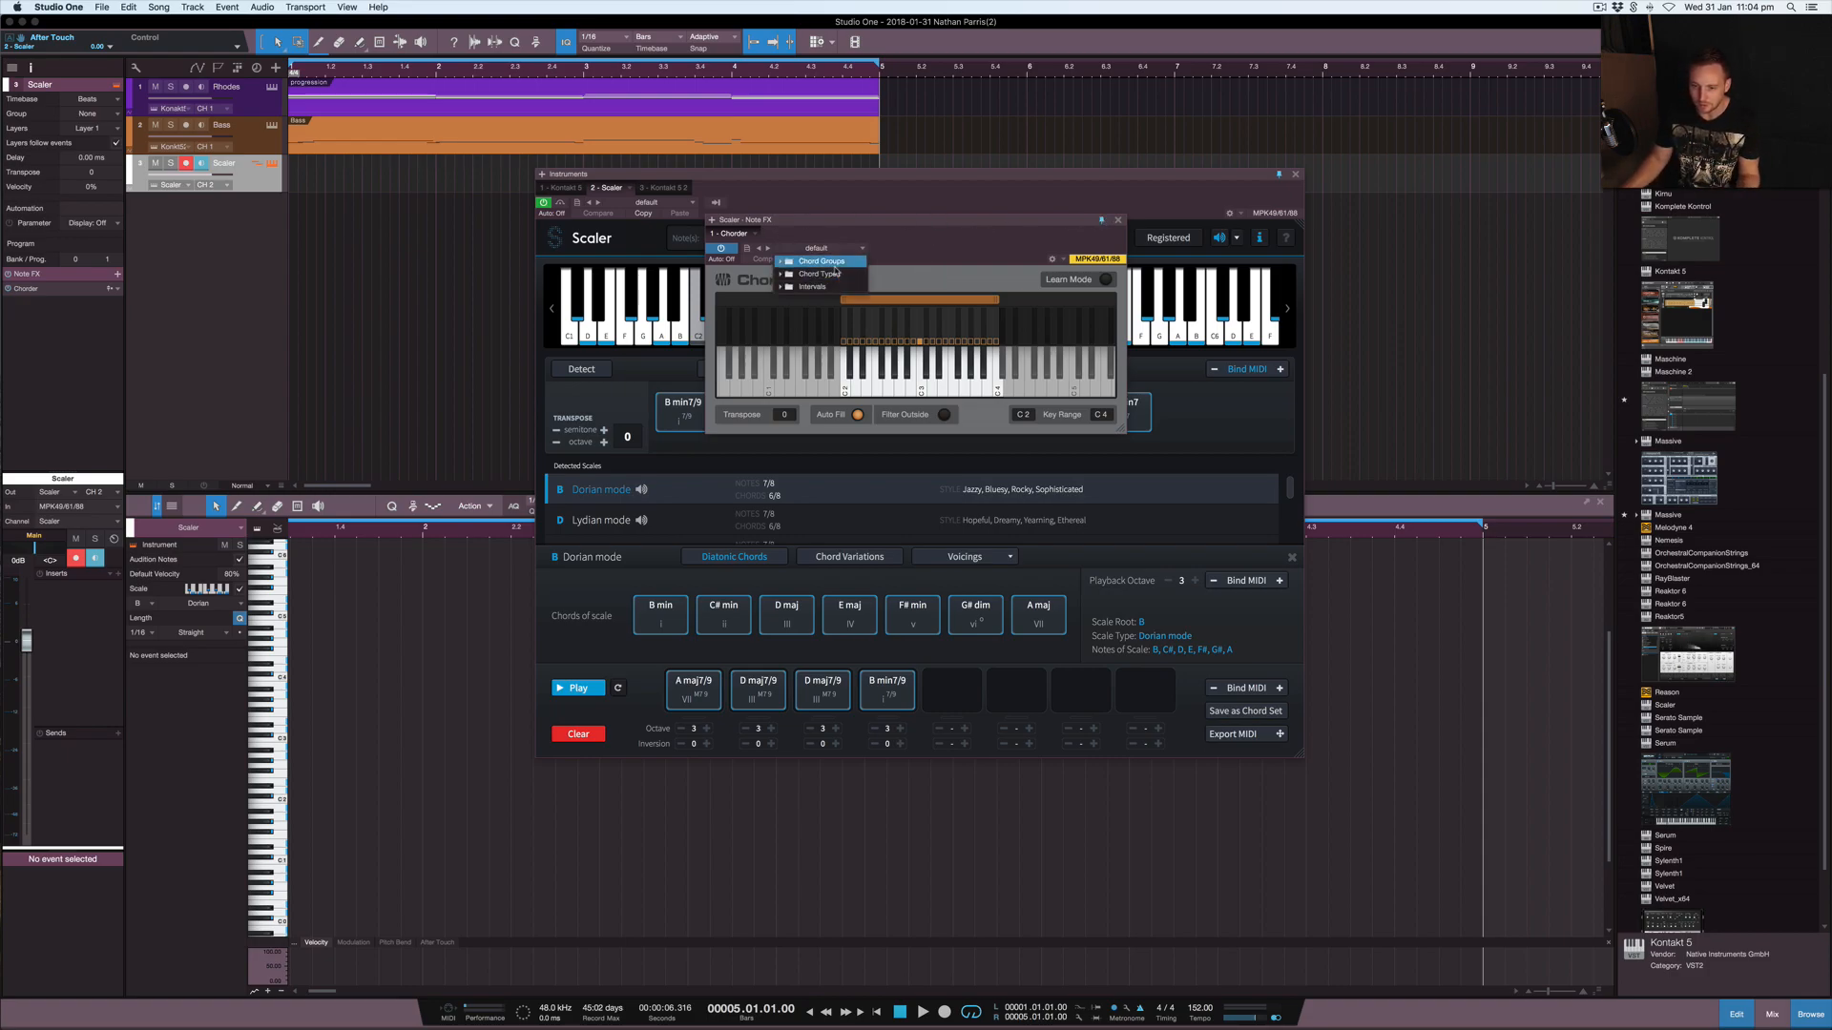
left_click(821, 274)
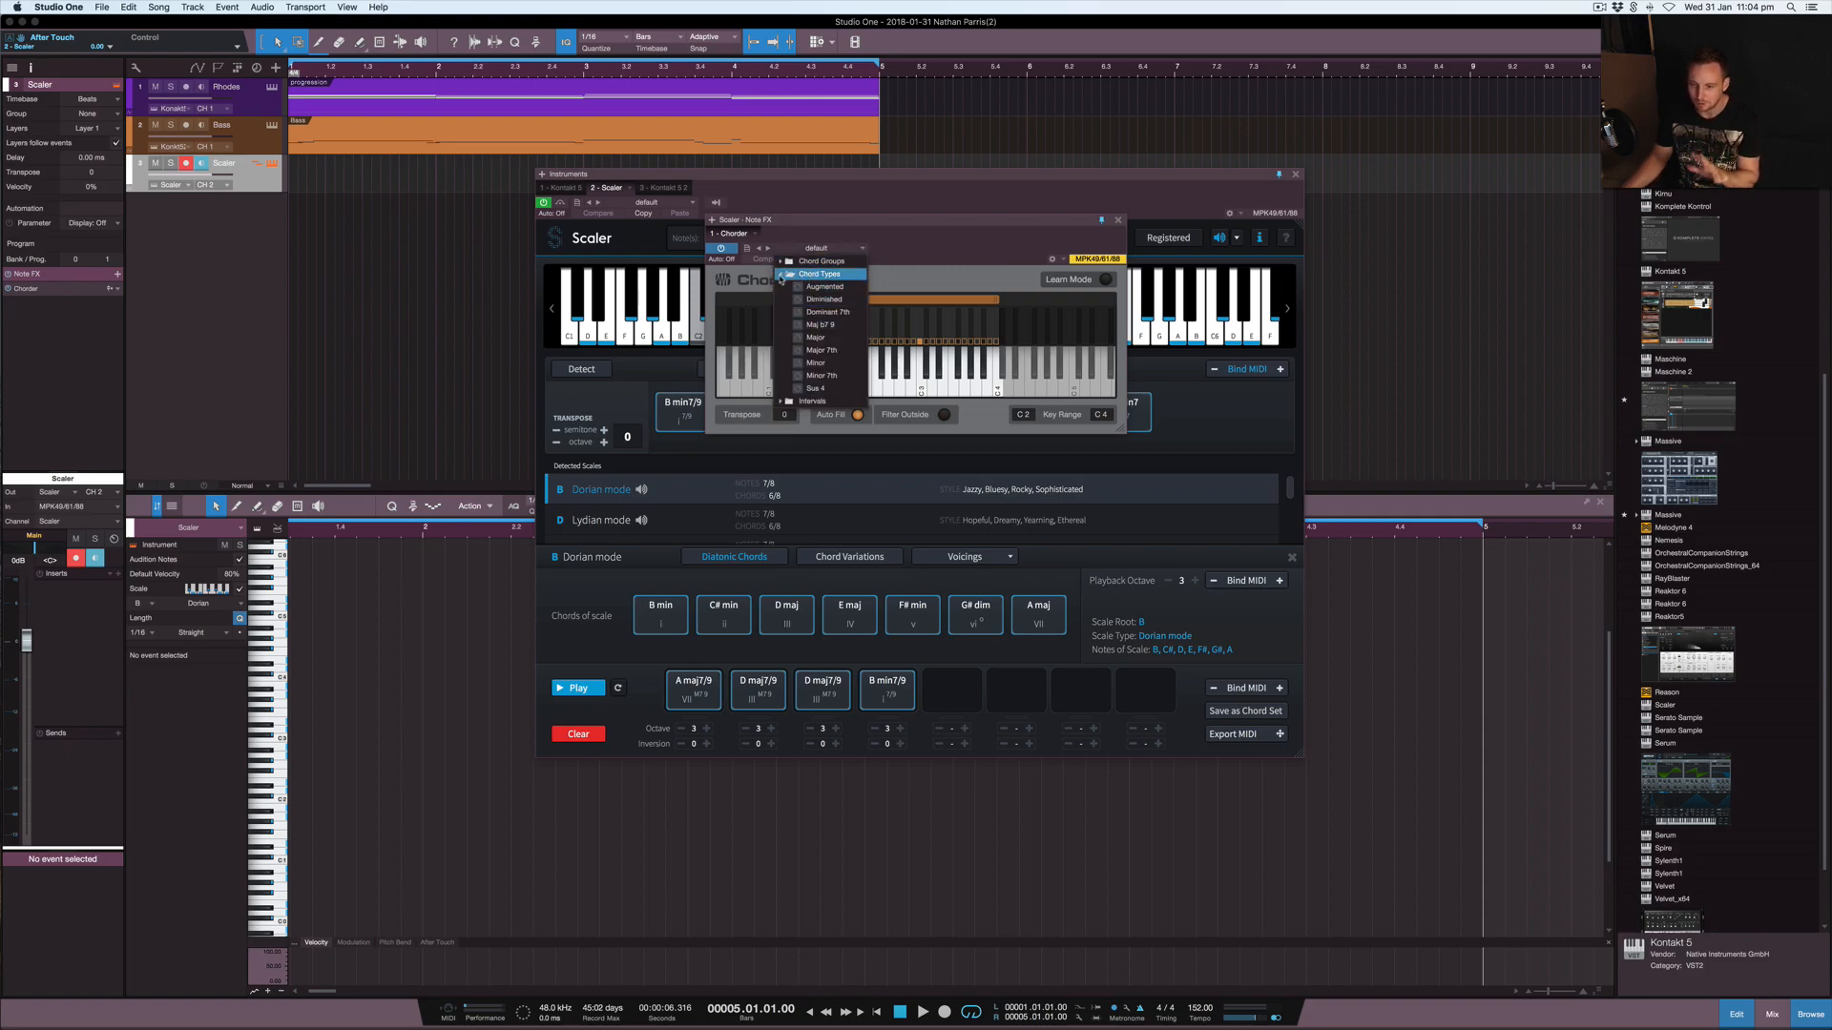
left_click(818, 274)
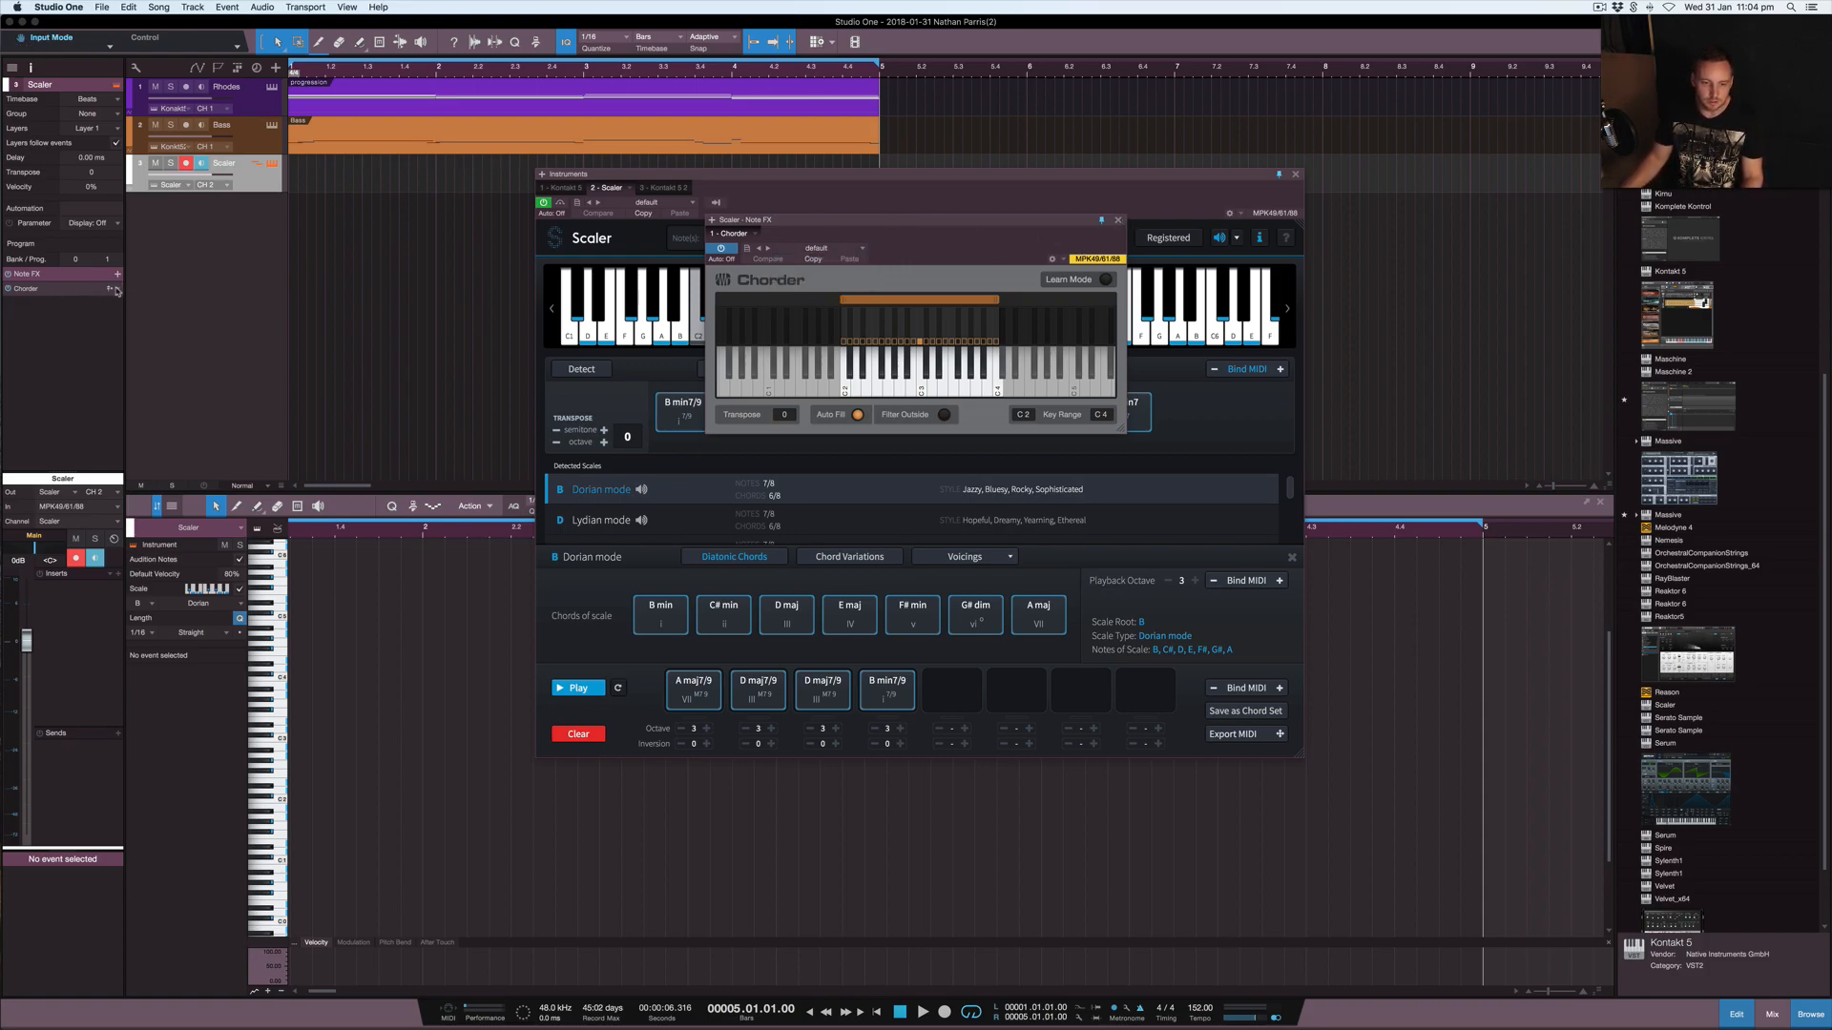
left_click(1117, 220)
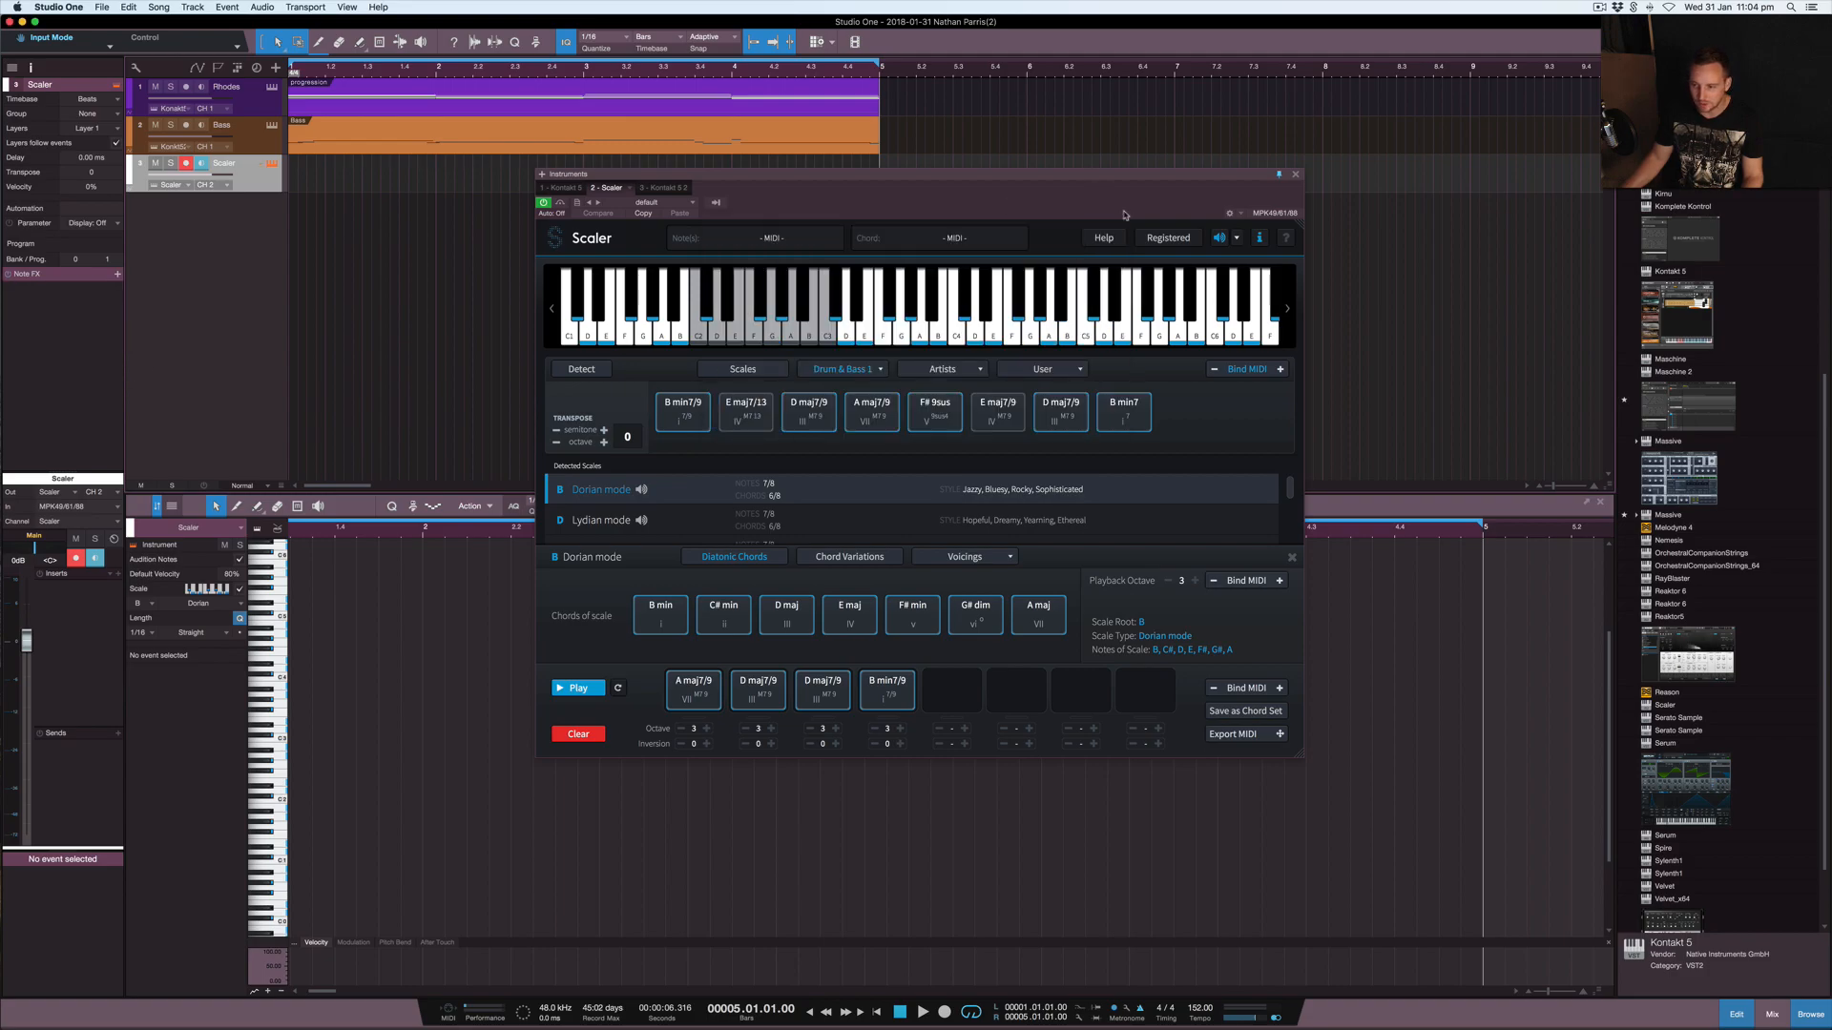
mouse_move(389, 363)
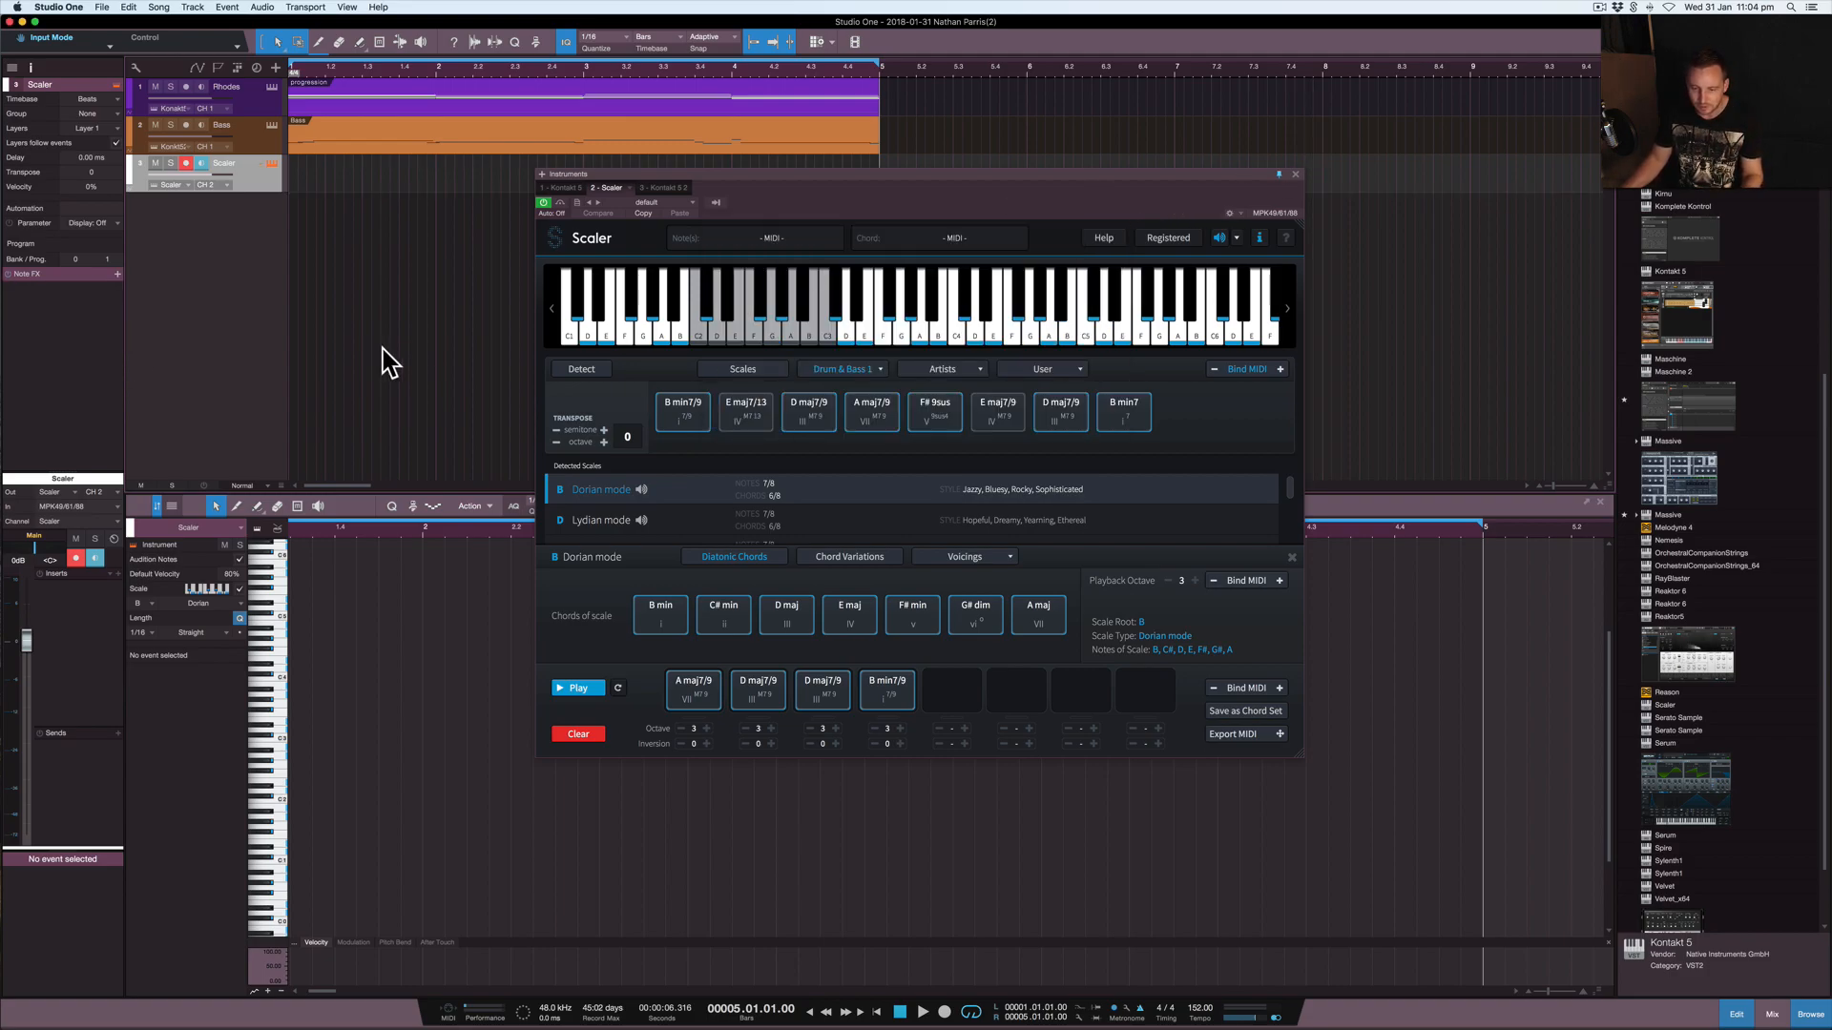
mouse_move(1308, 181)
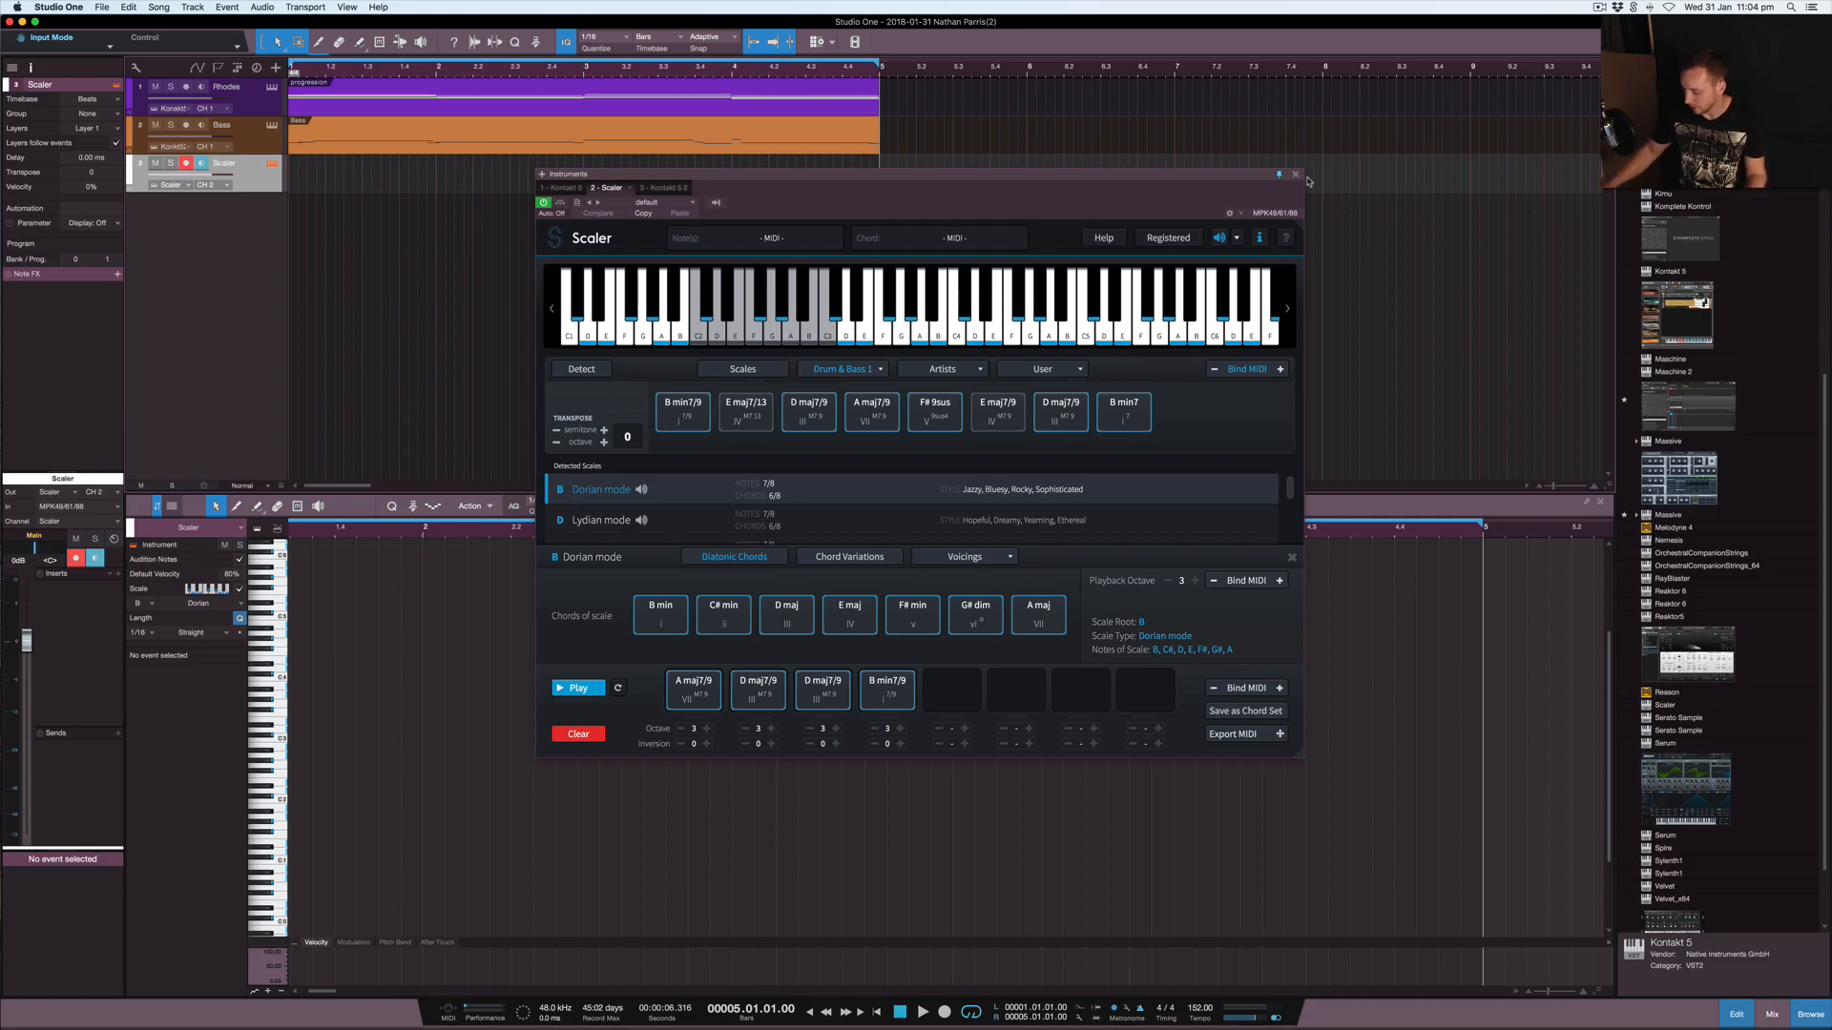
mouse_move(1311, 181)
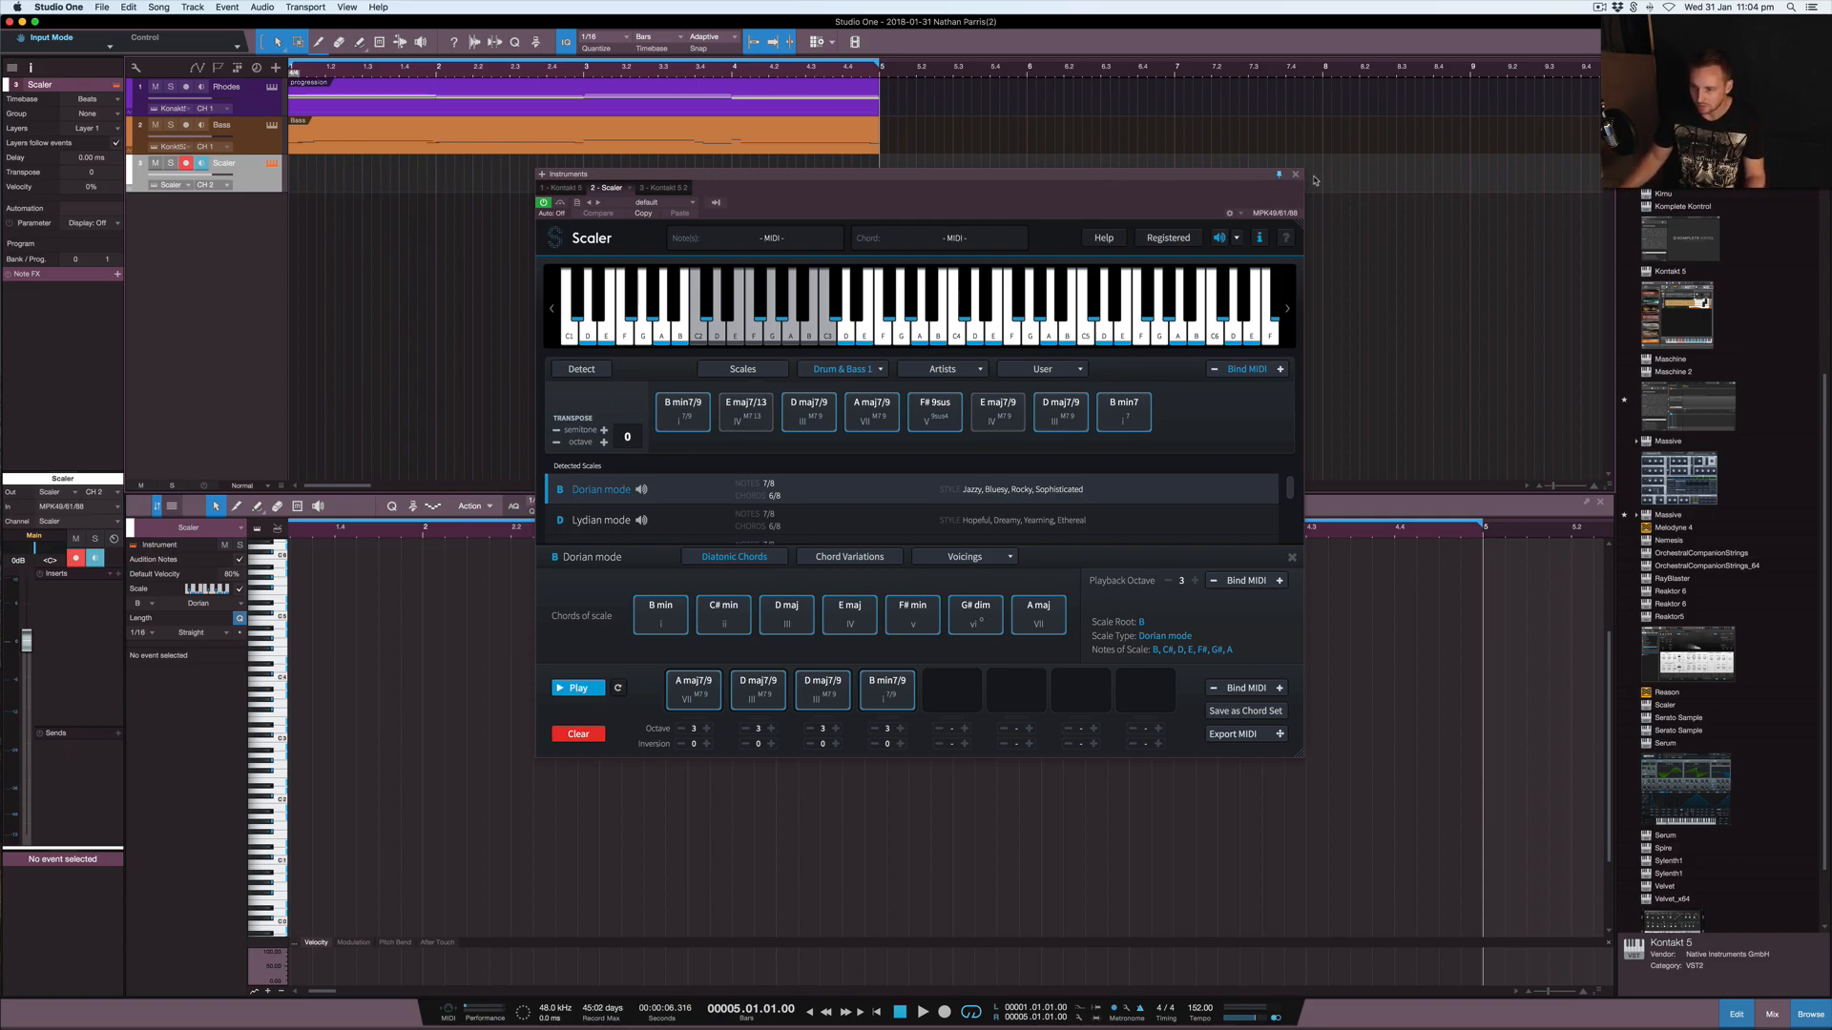
Step: Close Scaler, select and play the Bass track, then close the Kontakt window
left_click(1294, 174)
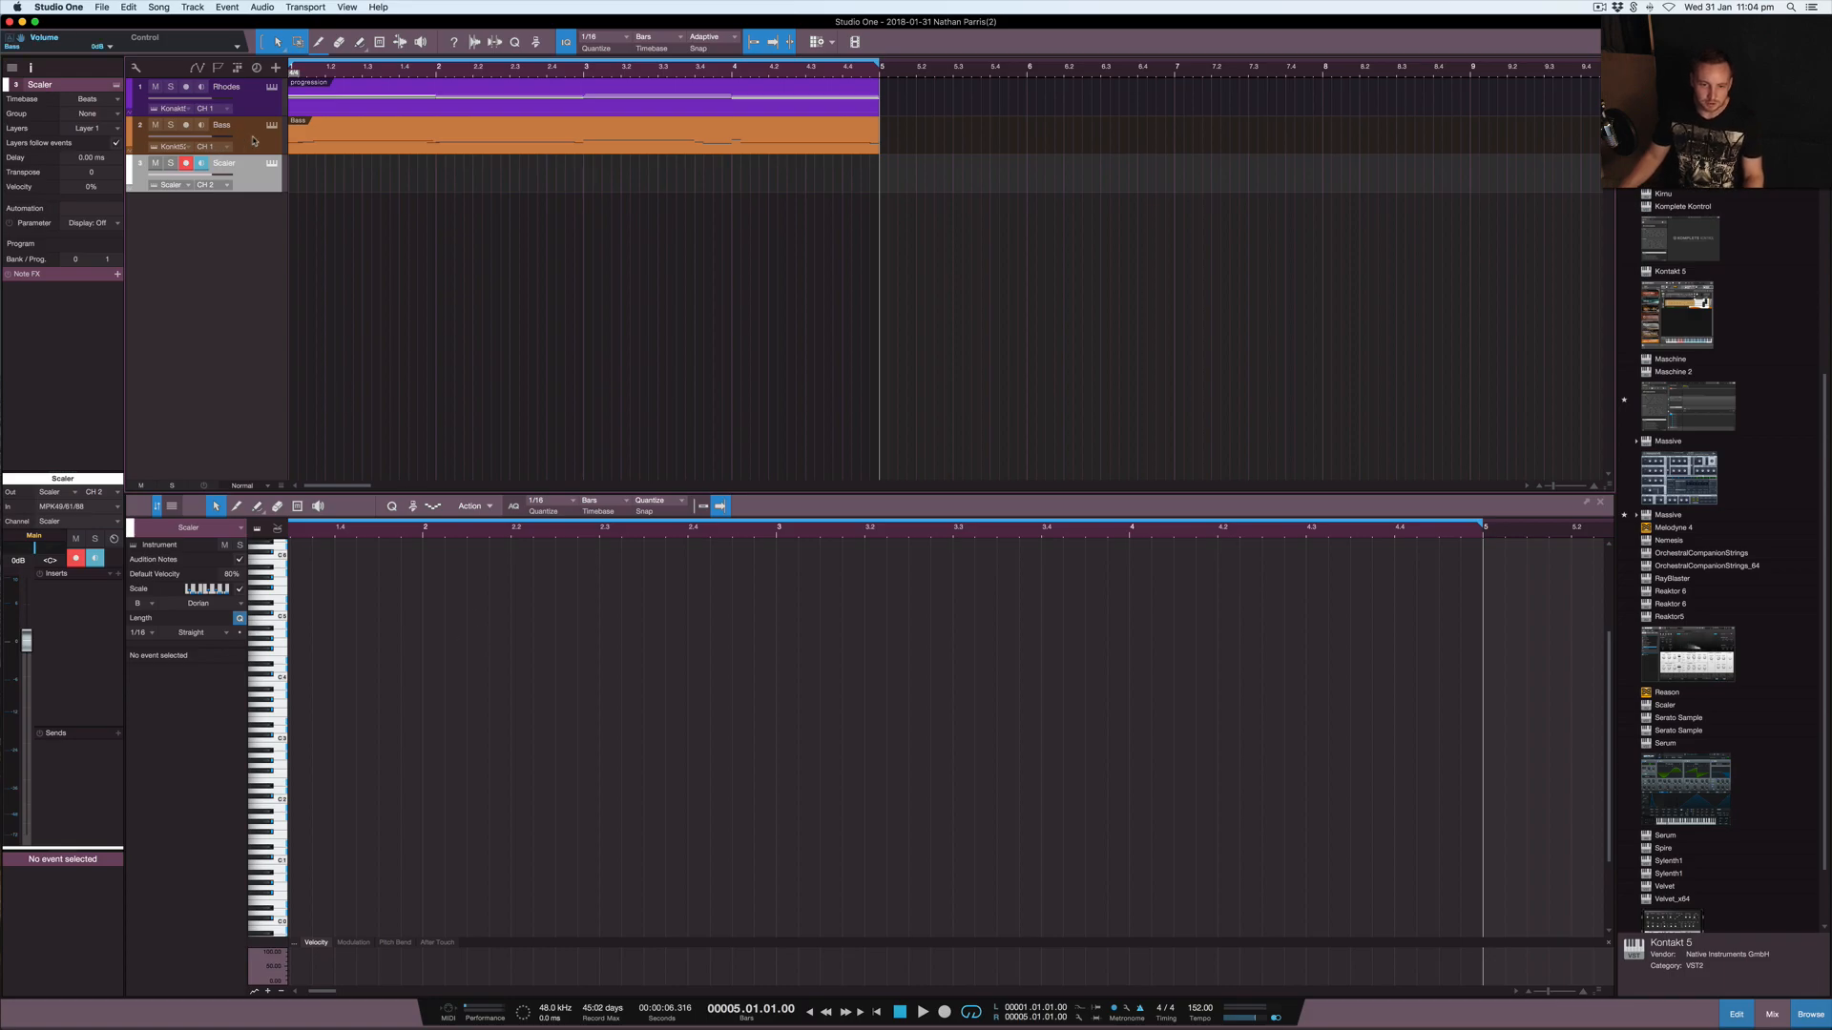
left_click(222, 125)
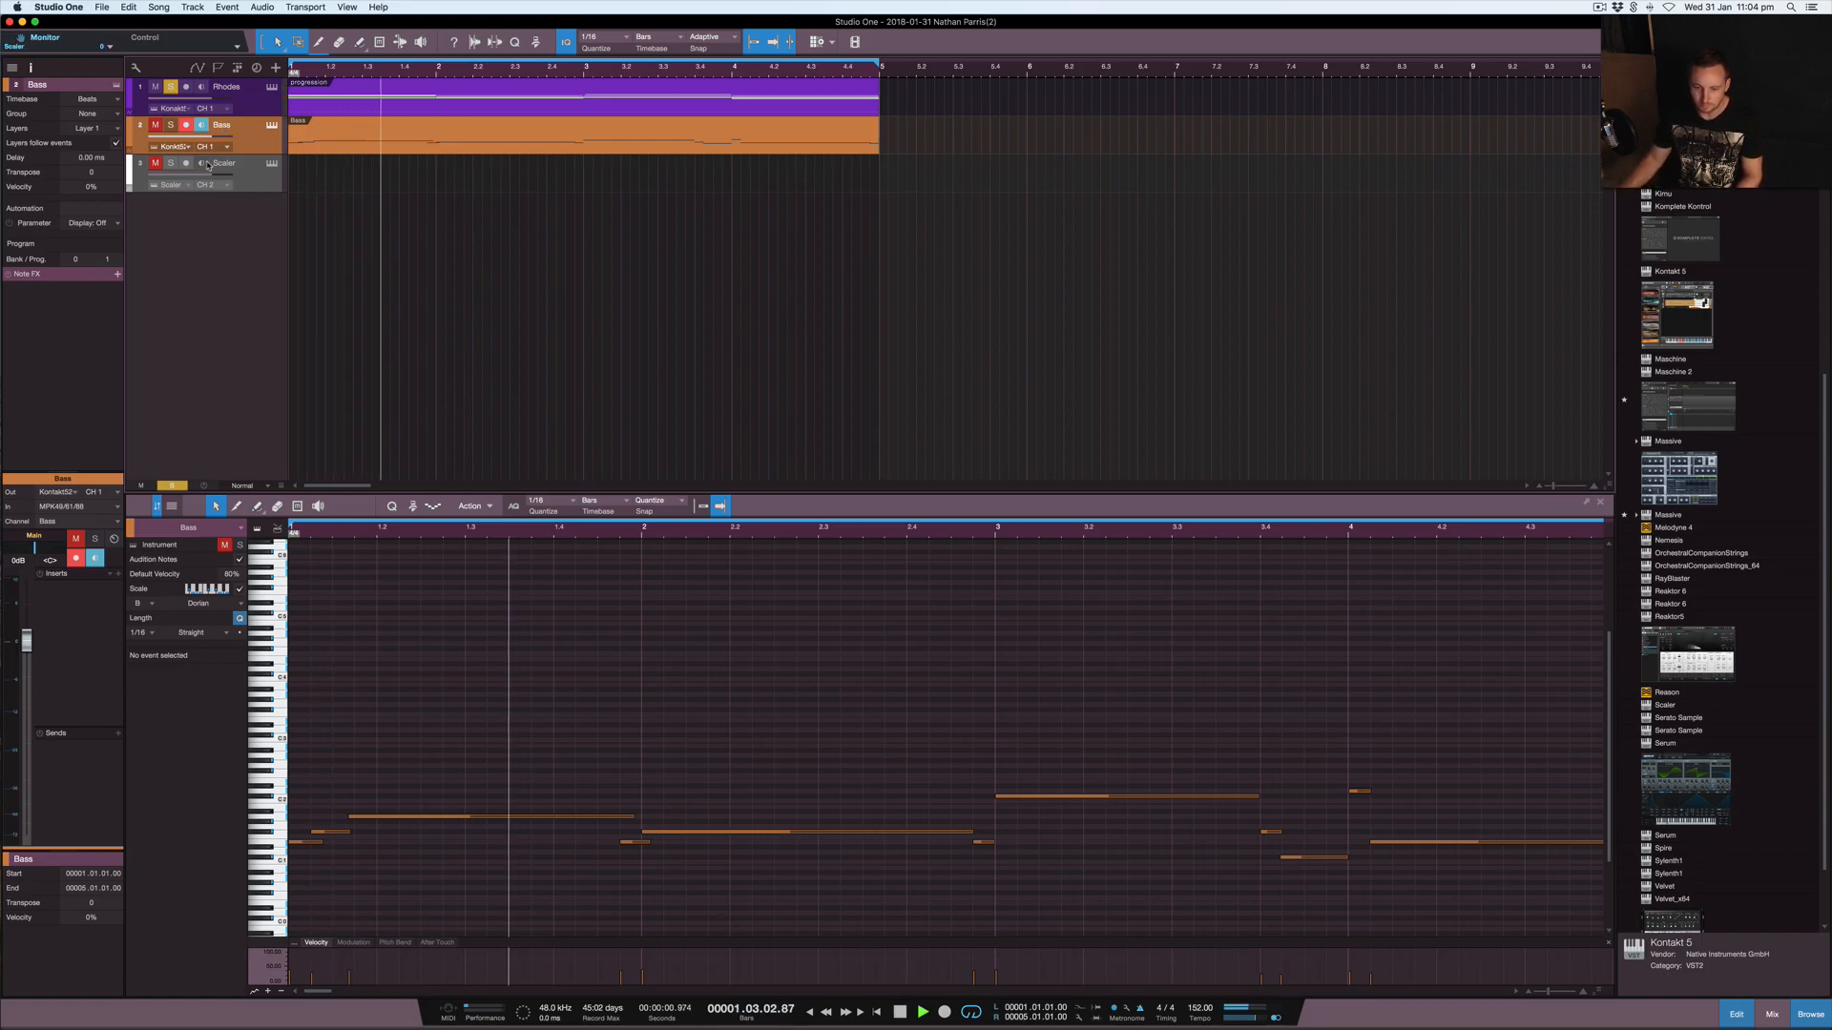
left_click(923, 1011)
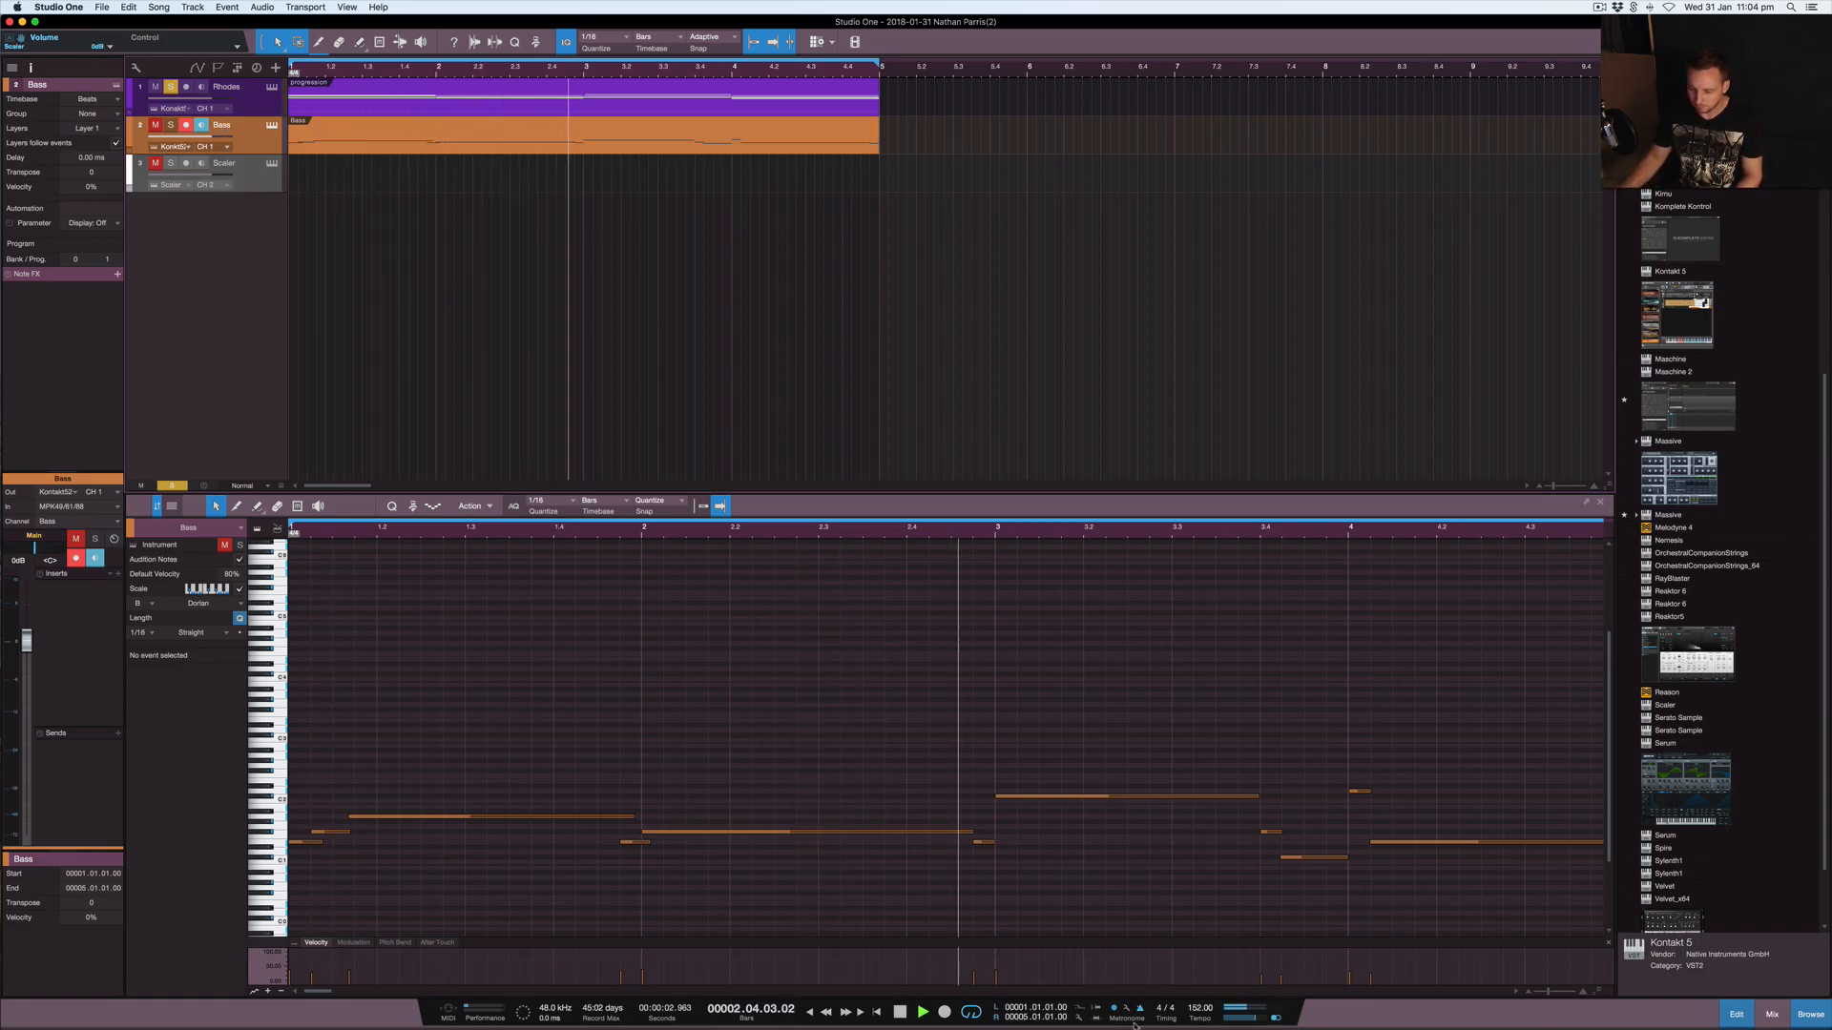
left_click(922, 1011)
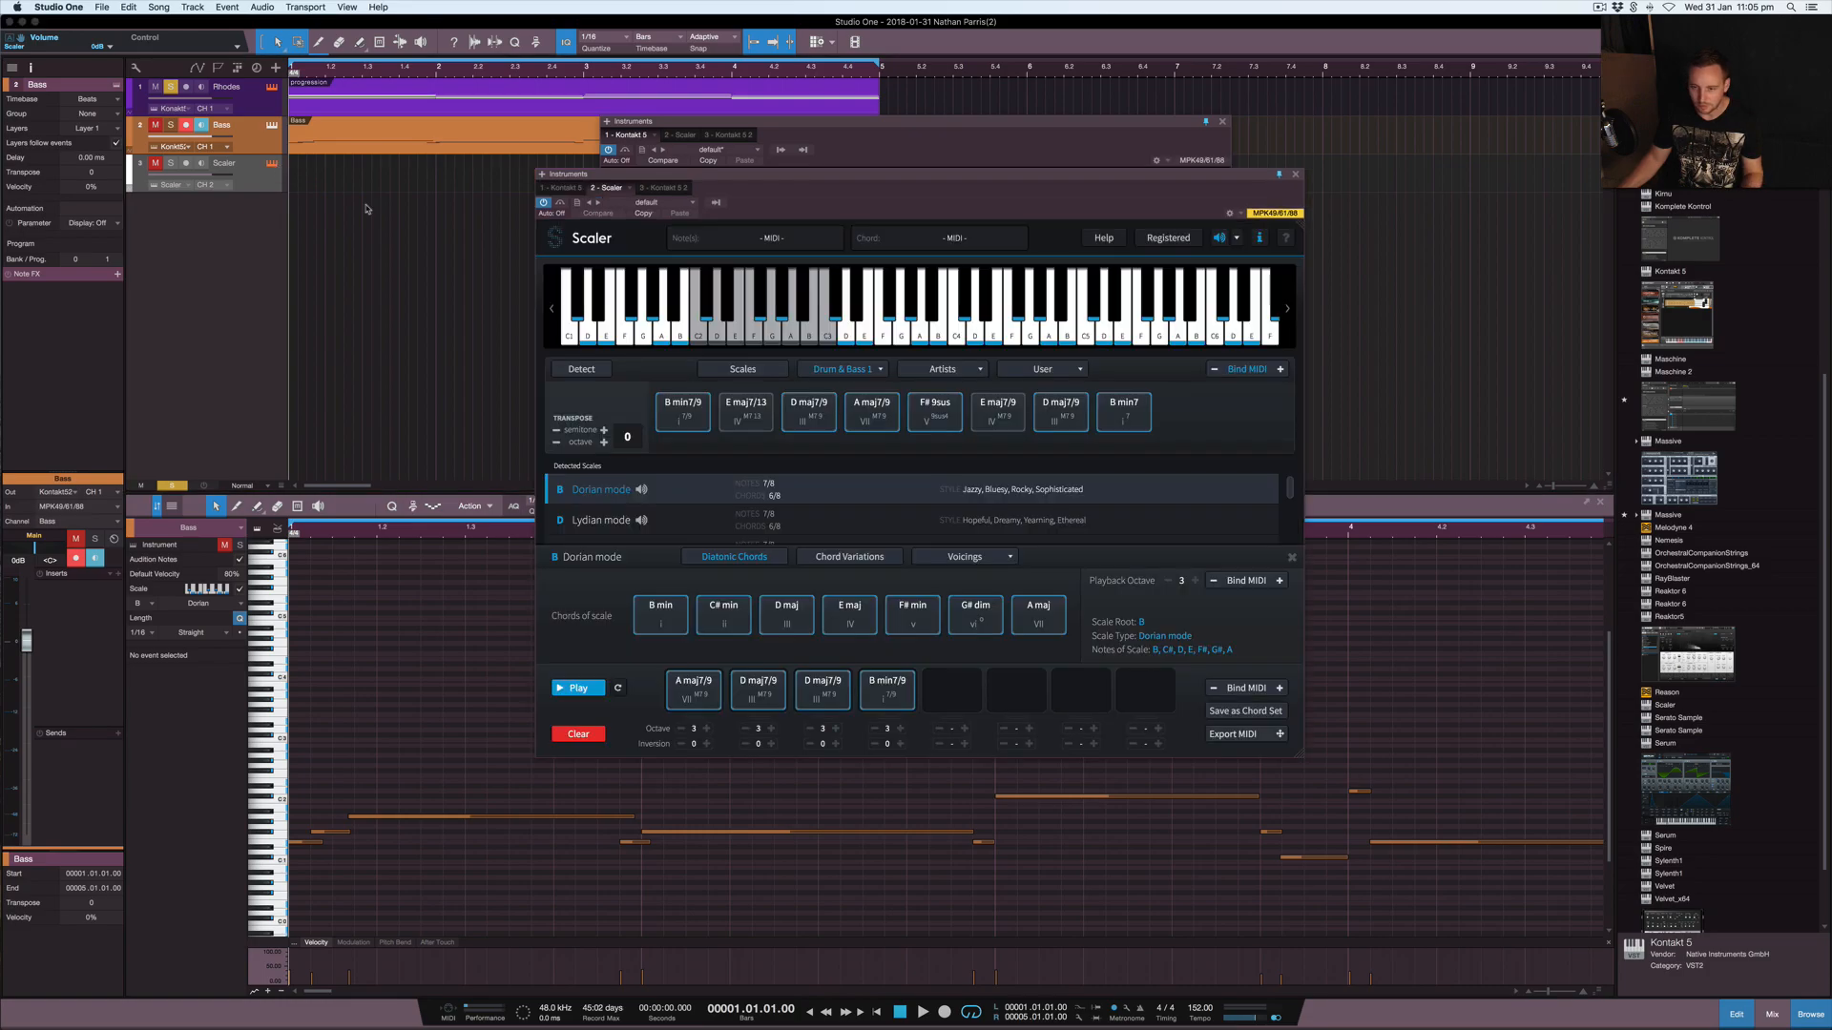
mouse_move(594, 495)
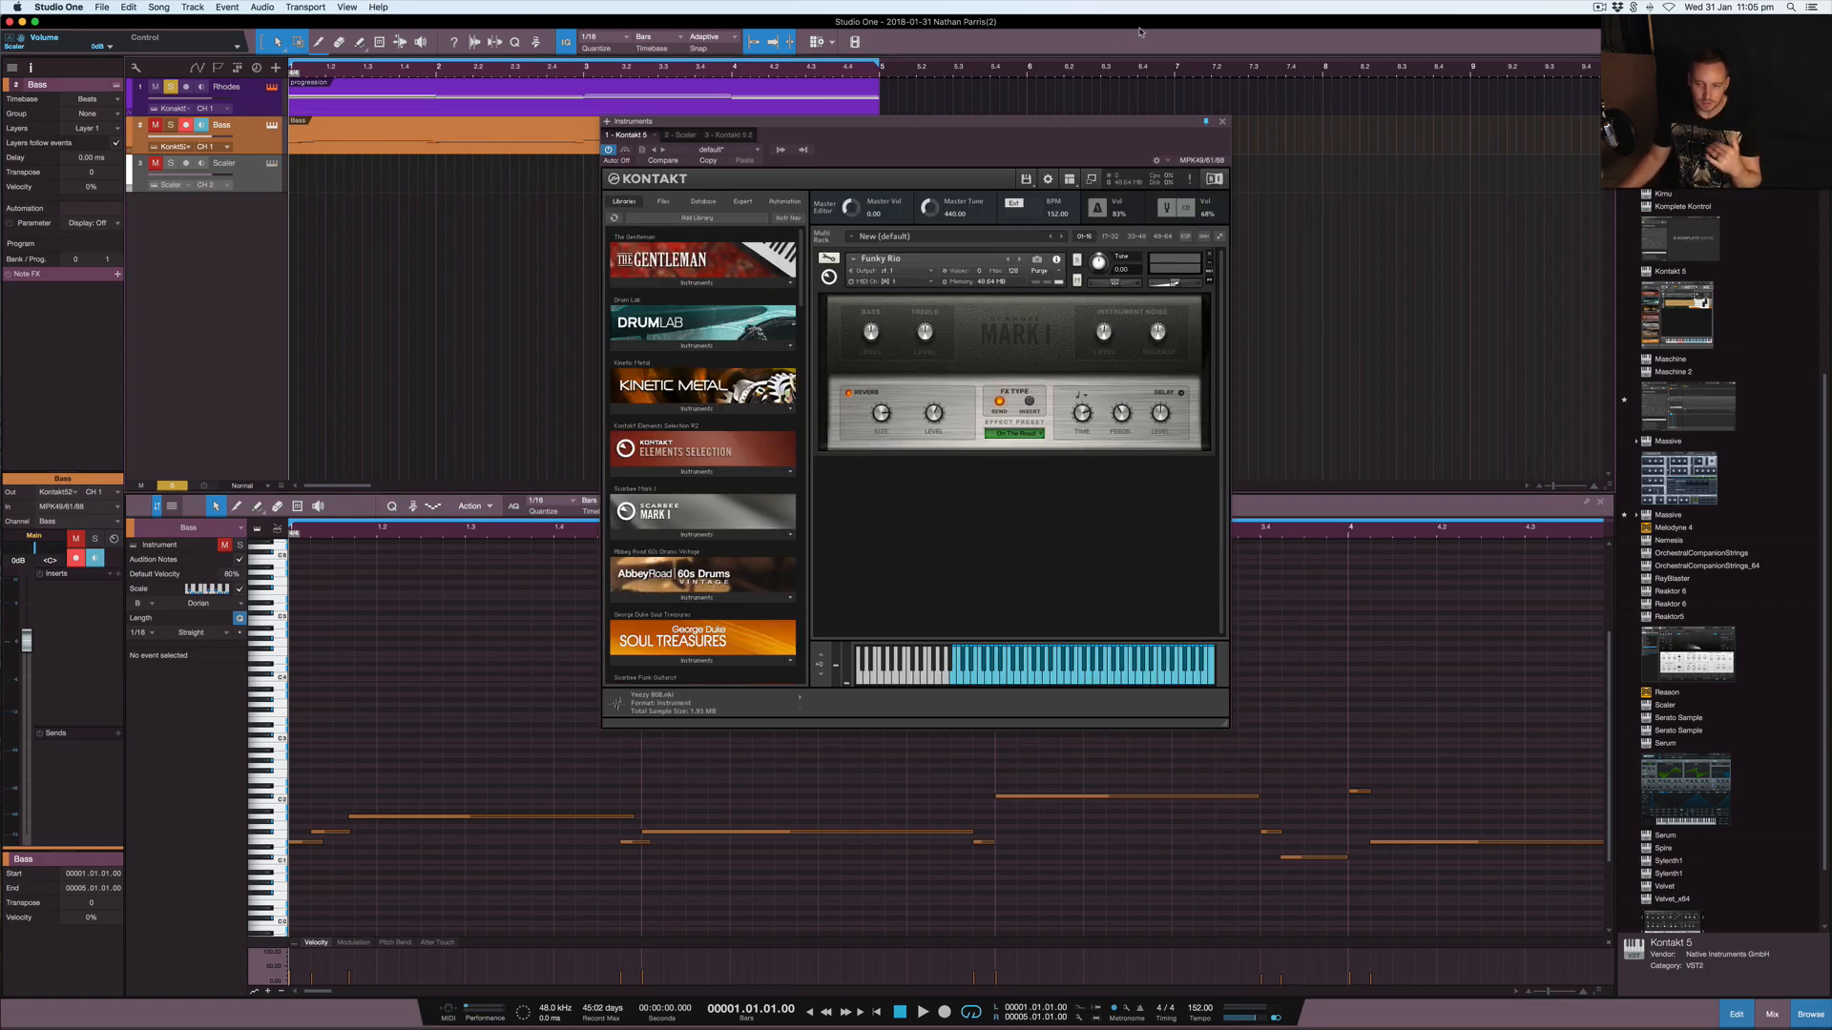
left_click(1222, 121)
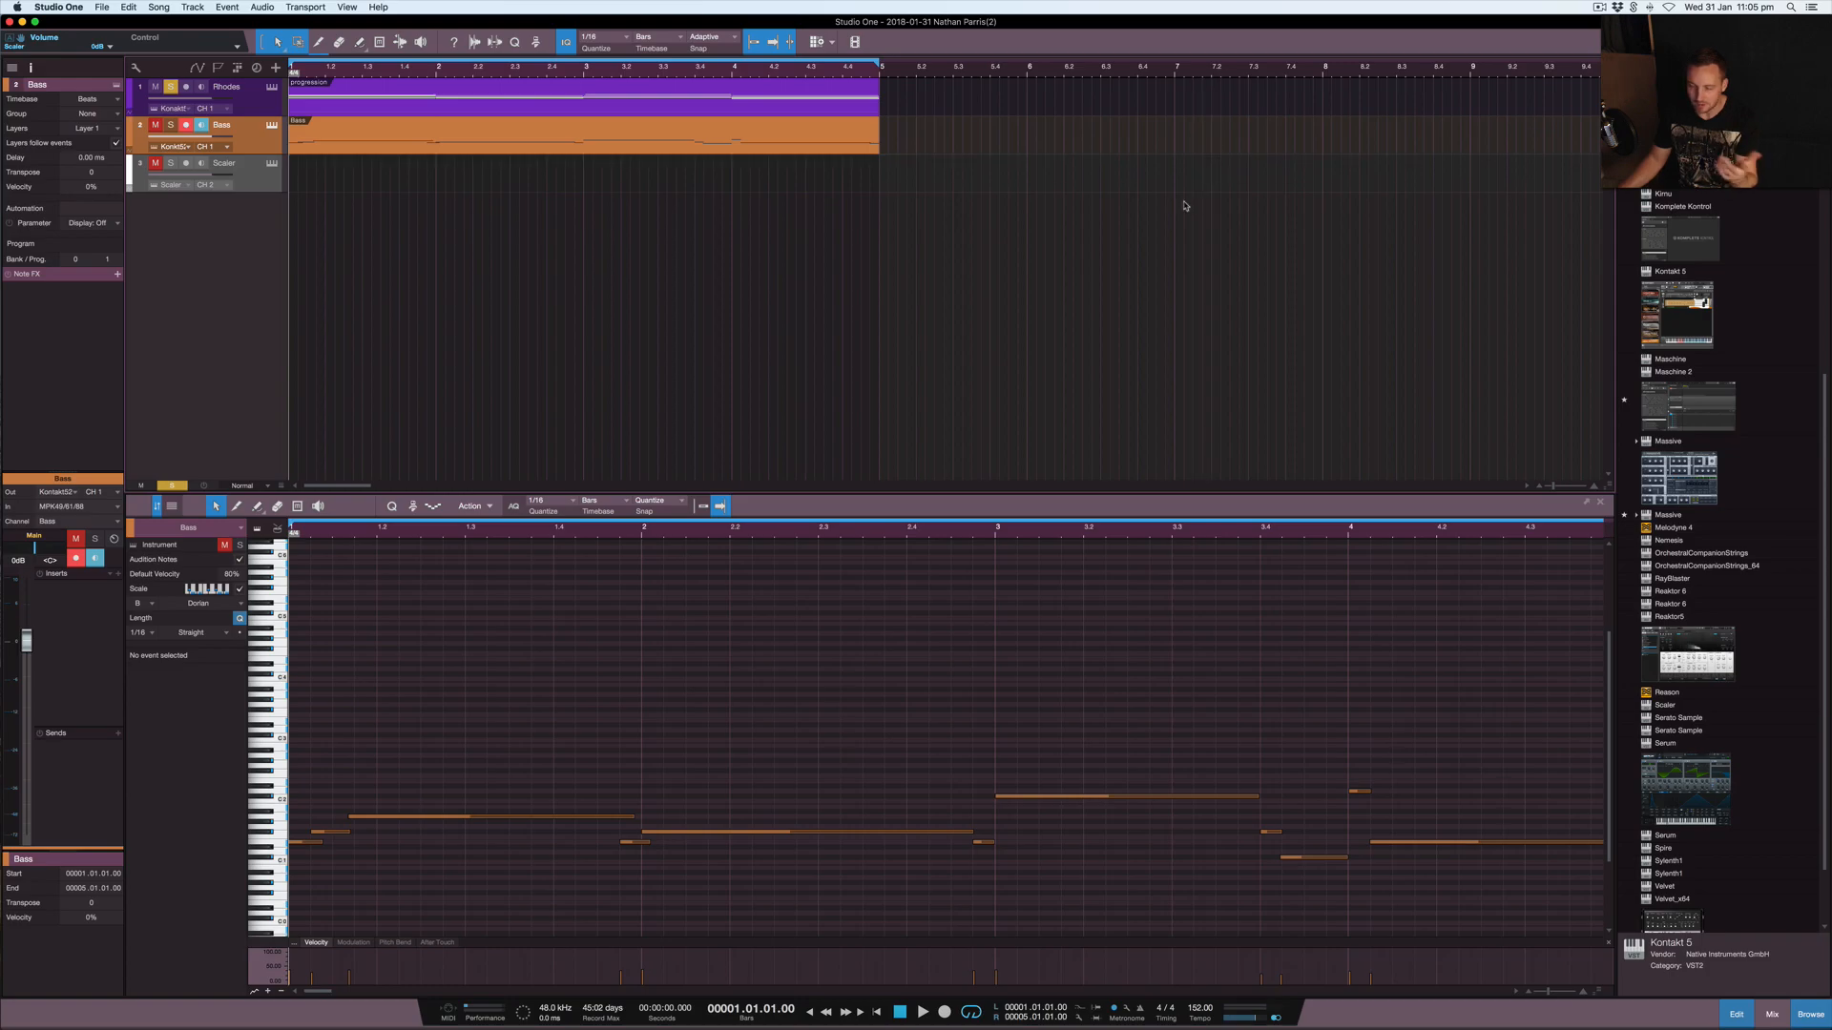
mouse_move(640, 308)
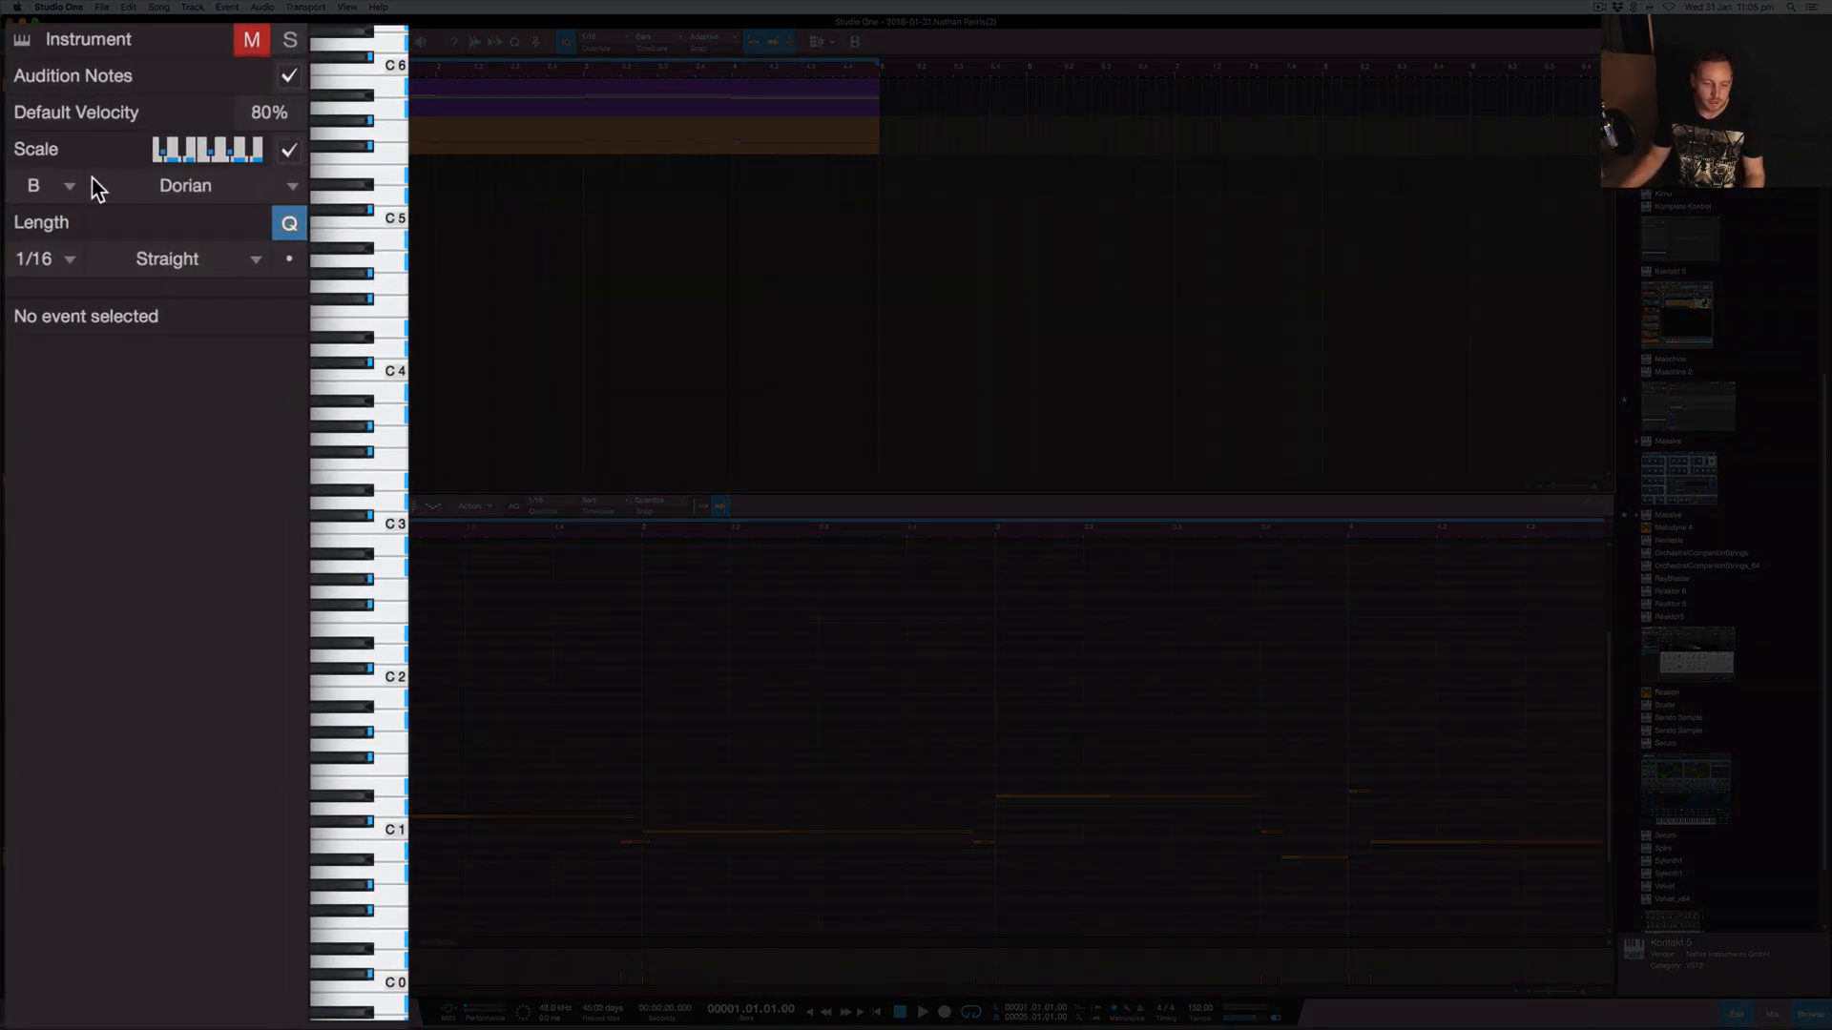
left_click(48, 184)
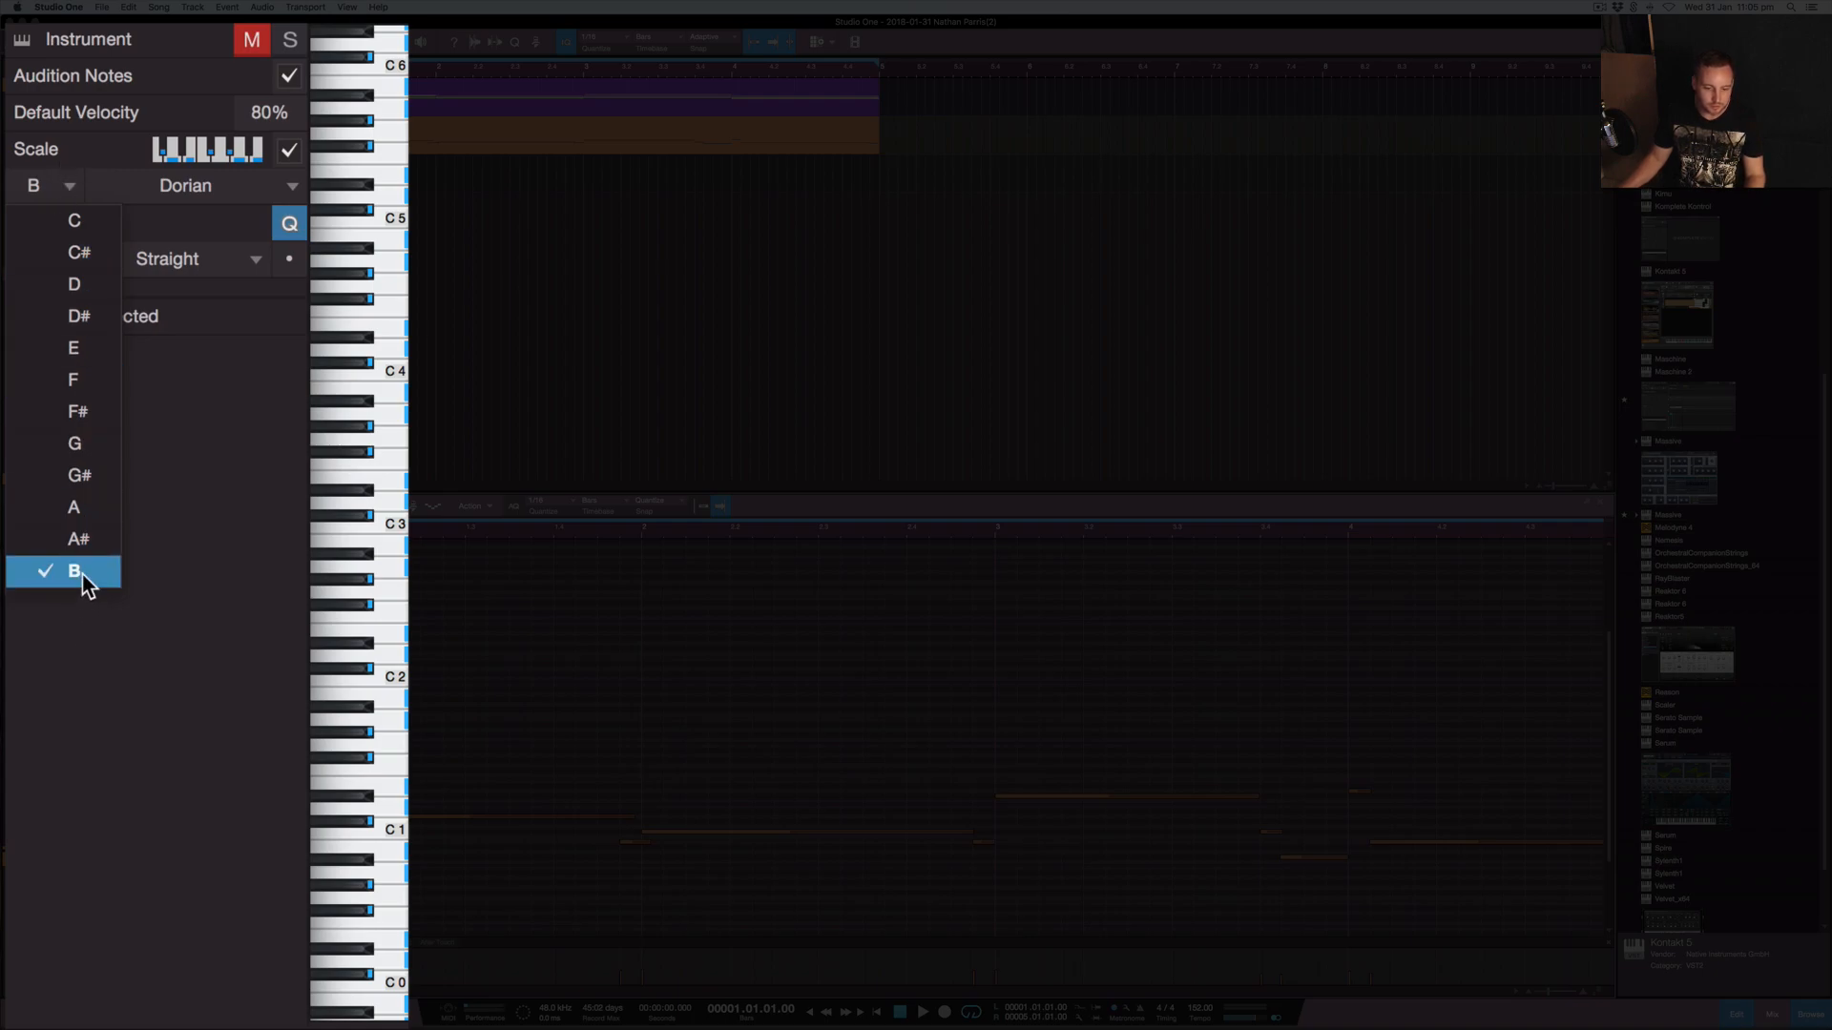
left_click(184, 186)
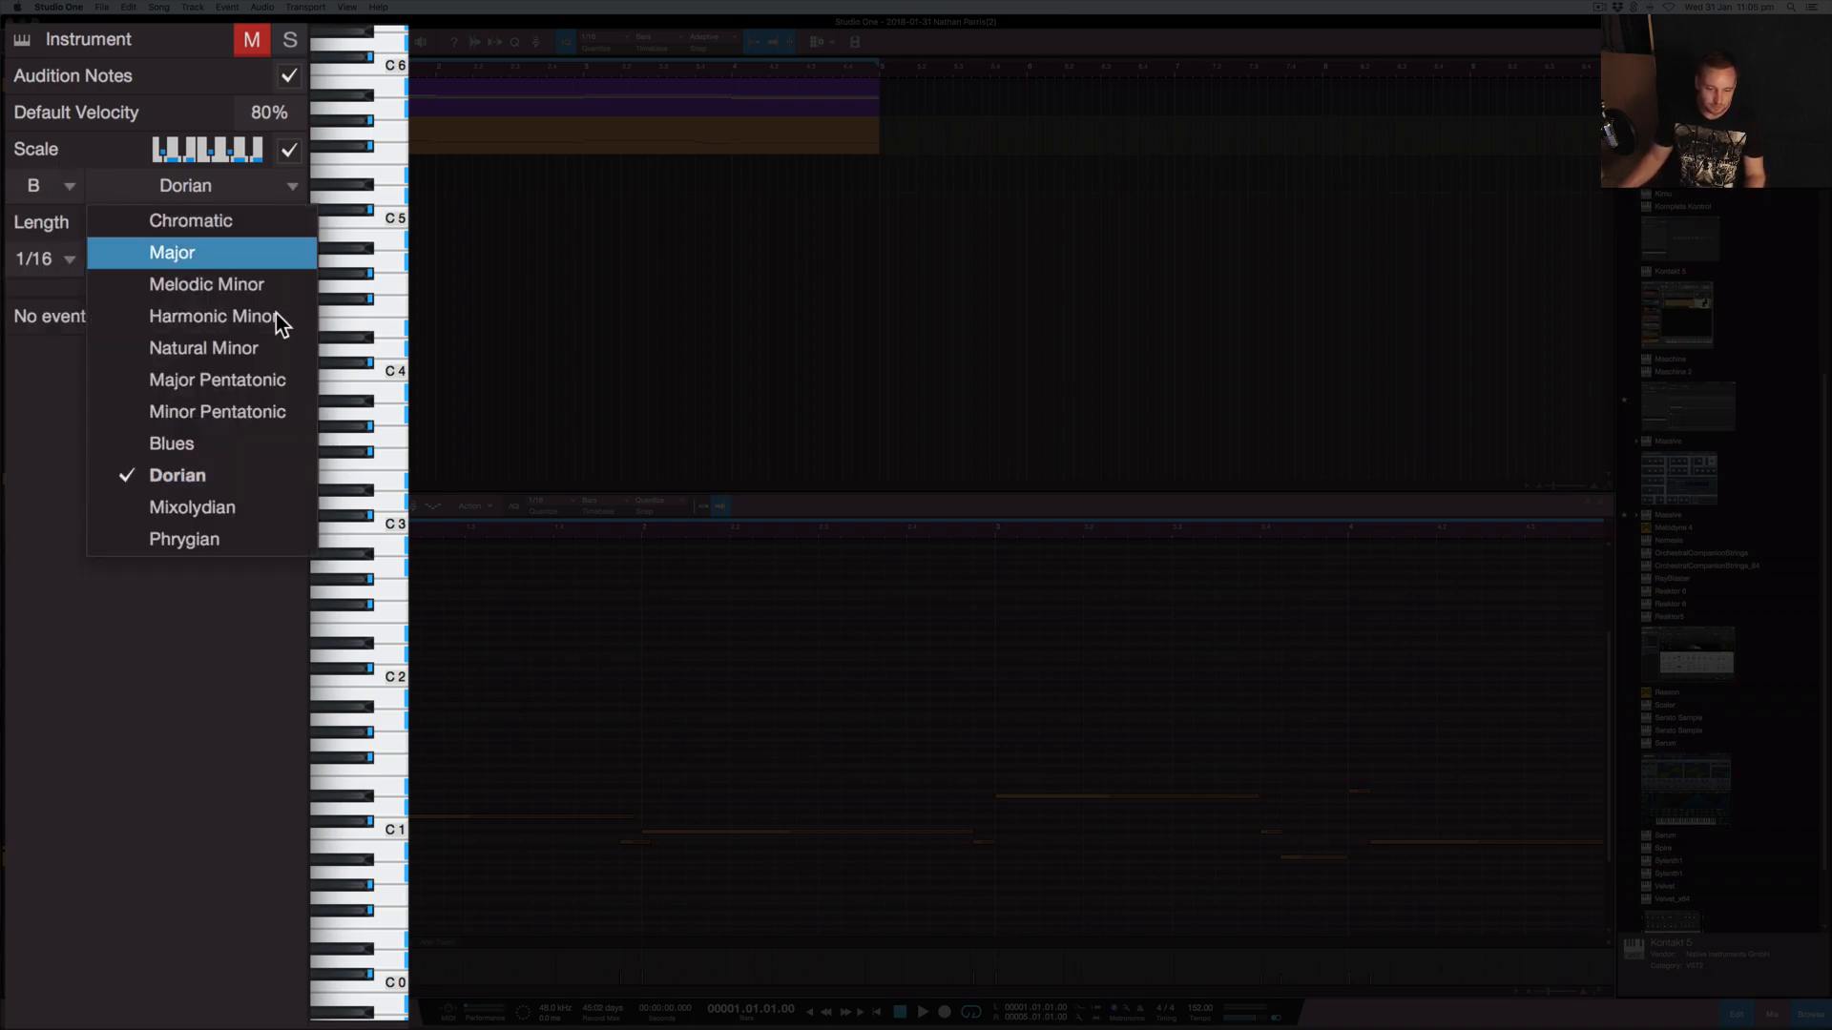
left_click(288, 150)
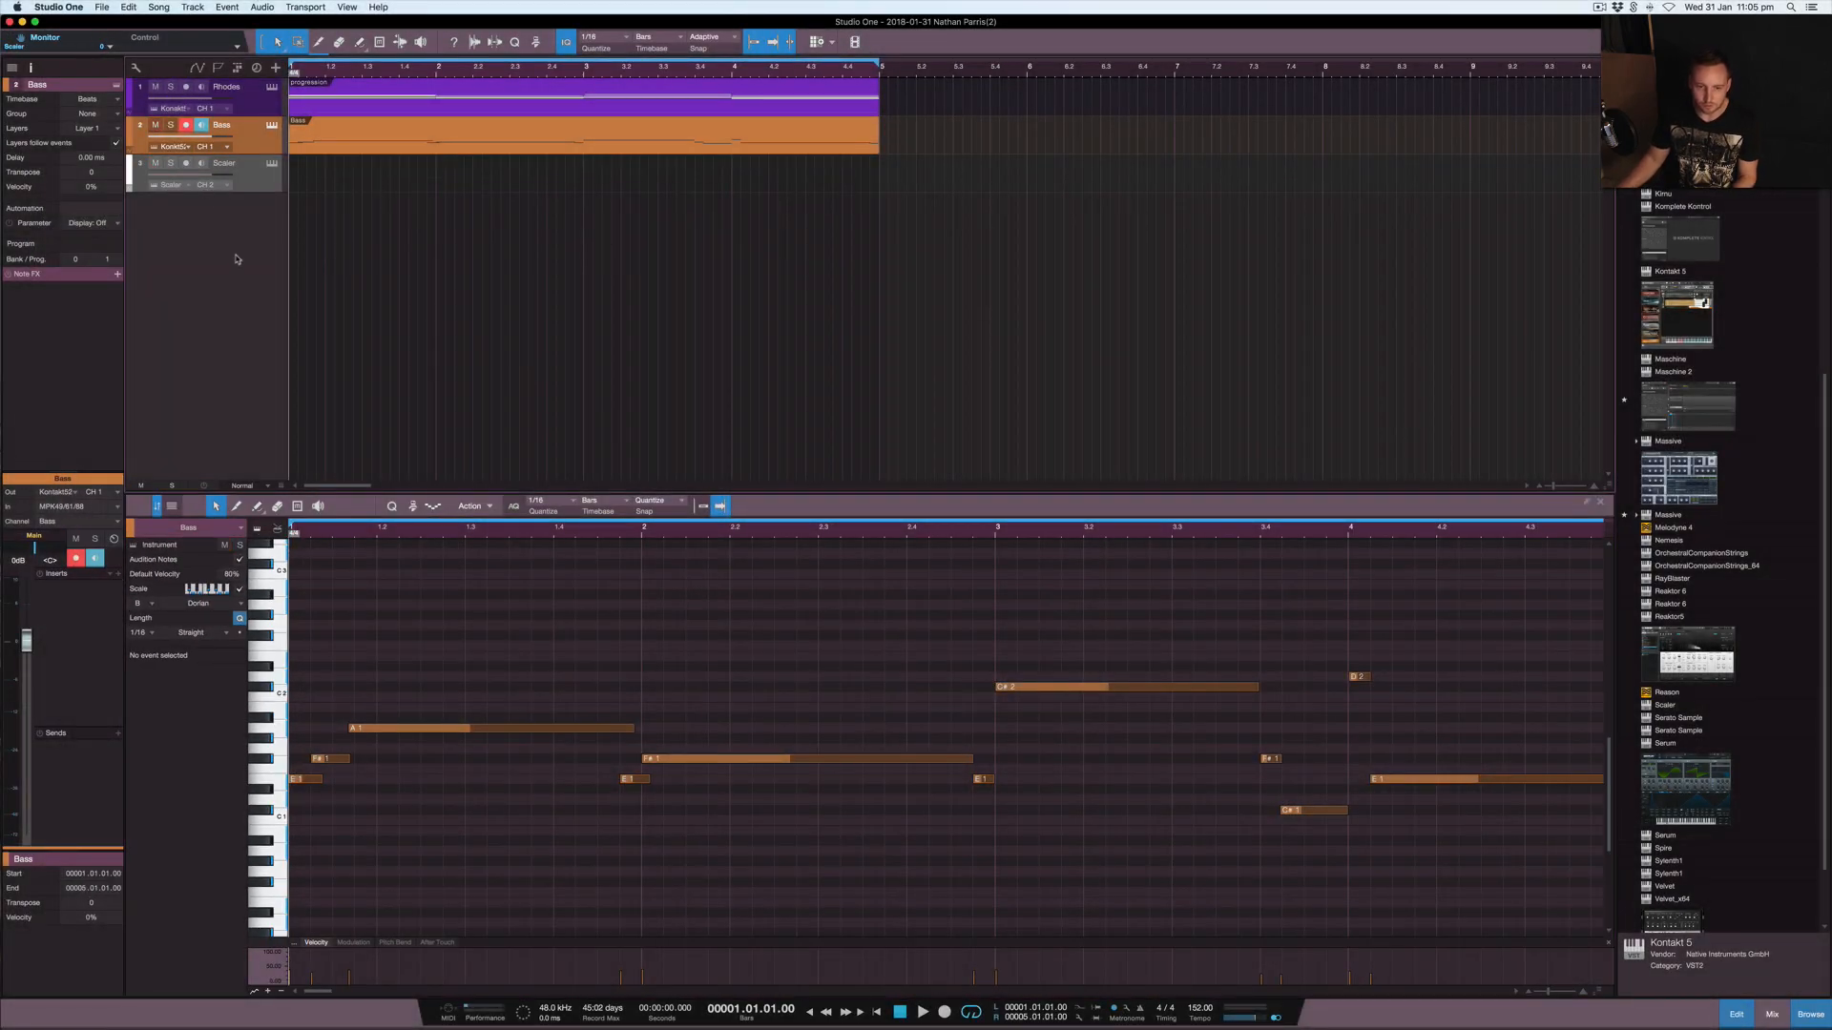
Step: Zoom the note editor to fit the whole Bass part
left_click(187, 125)
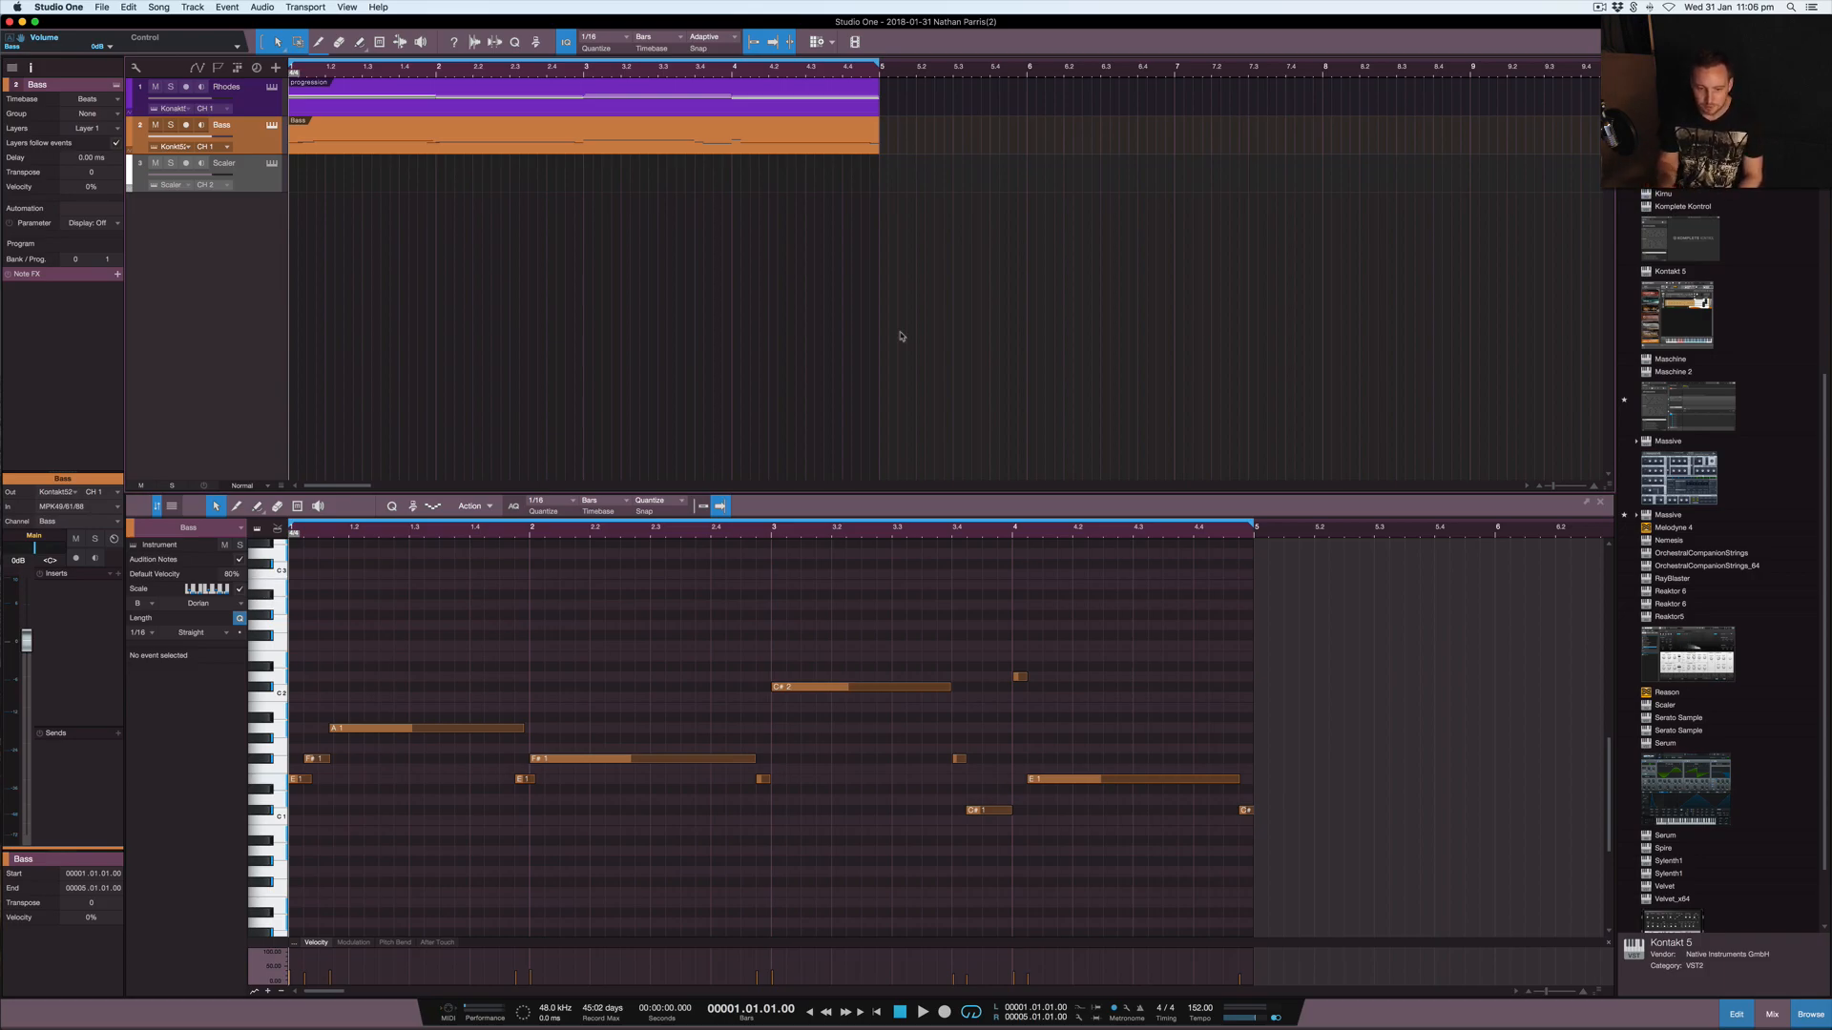
mouse_move(571, 557)
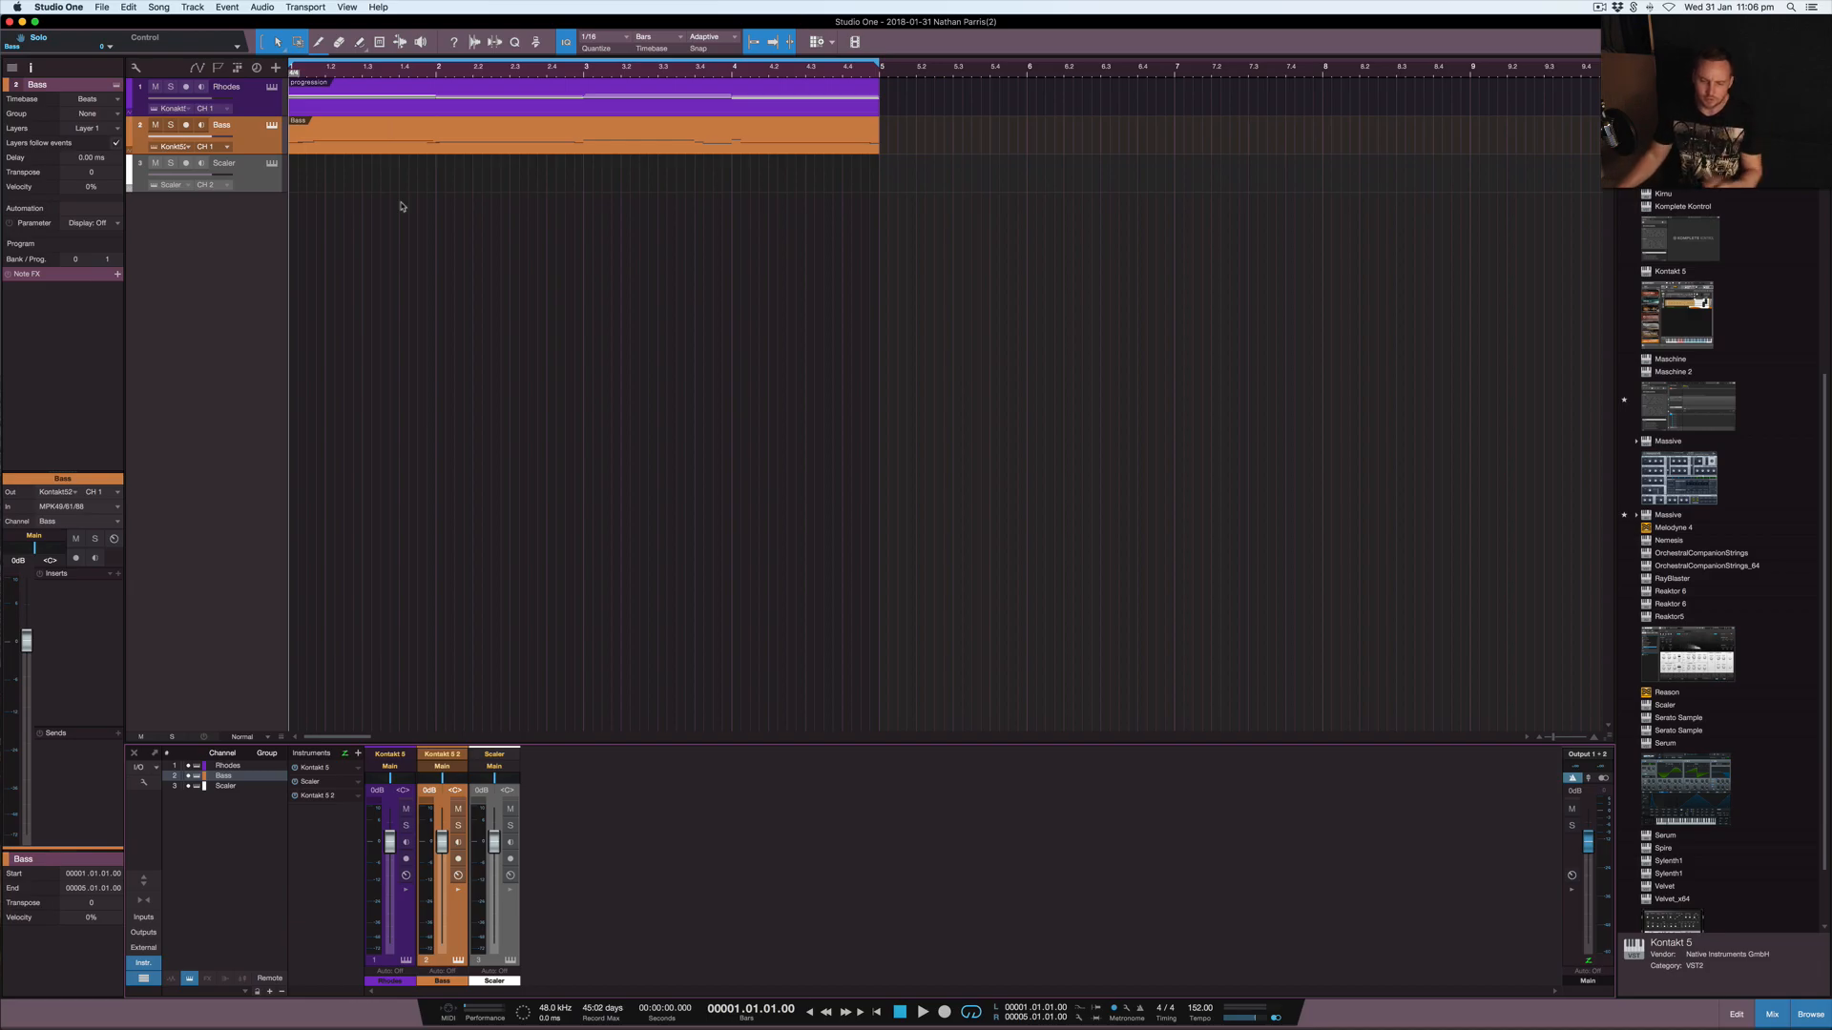
mouse_move(447, 561)
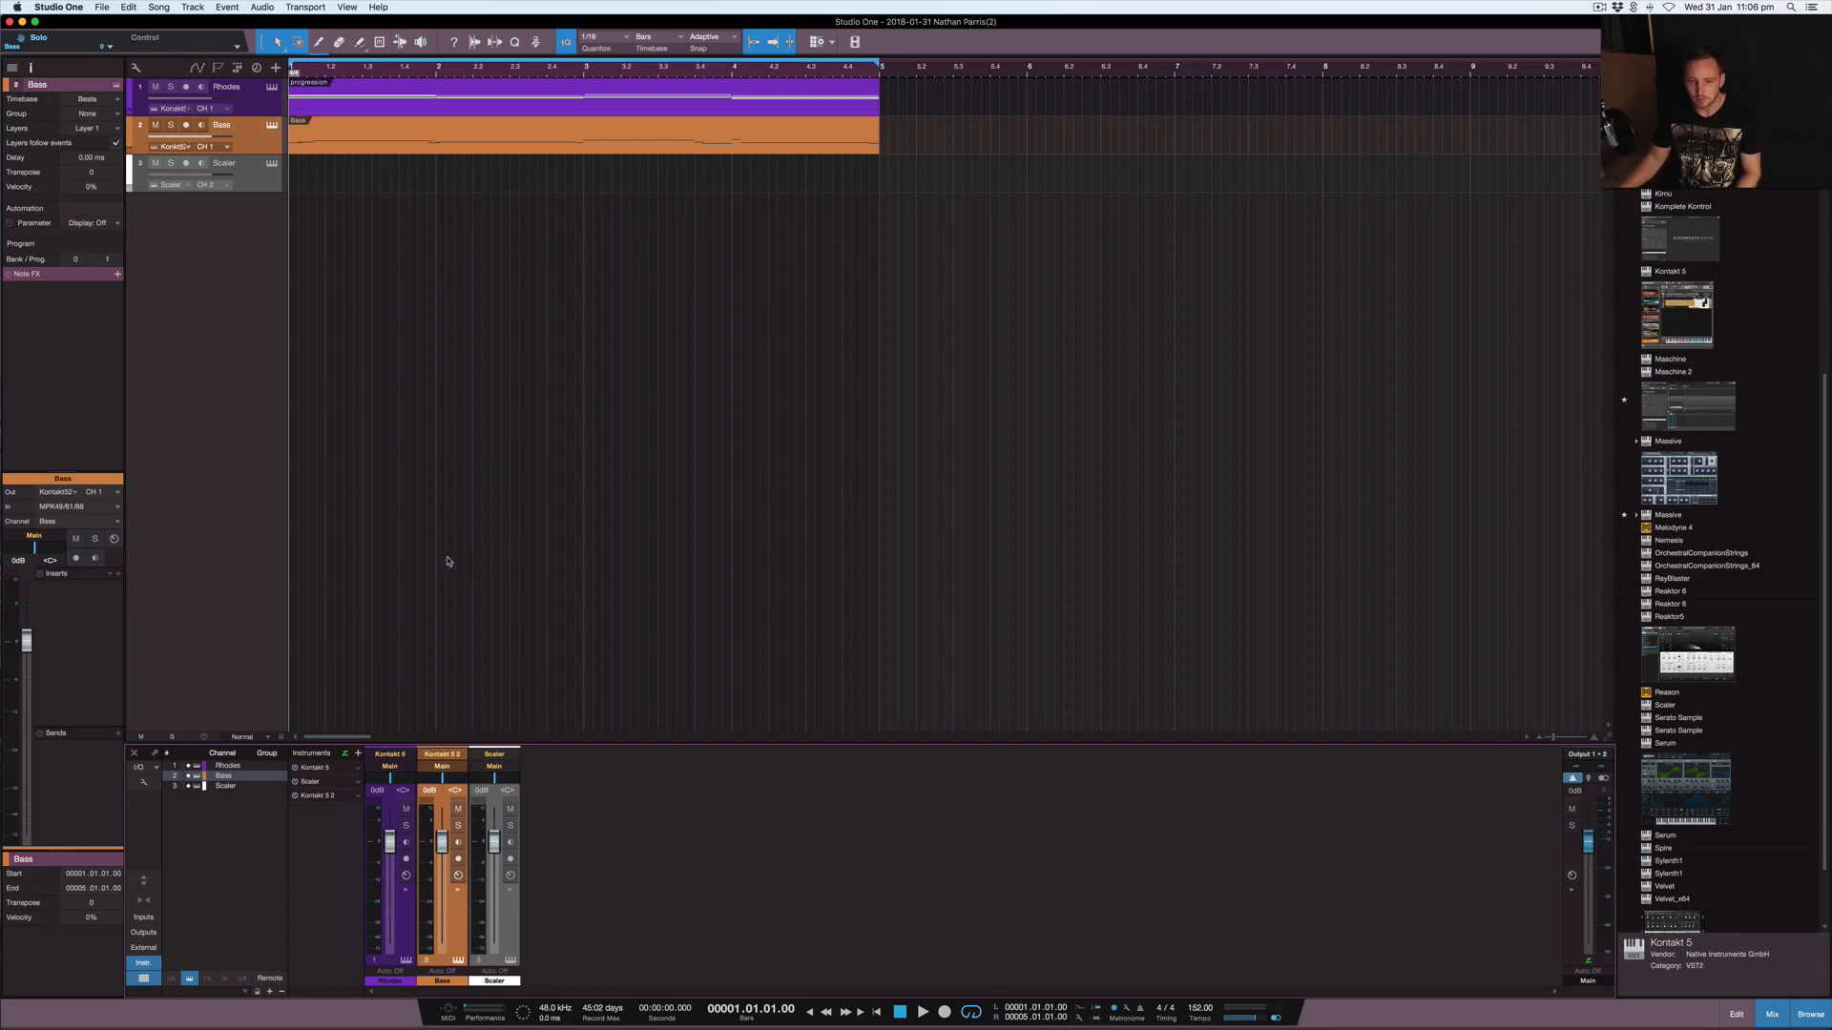
left_click(922, 1011)
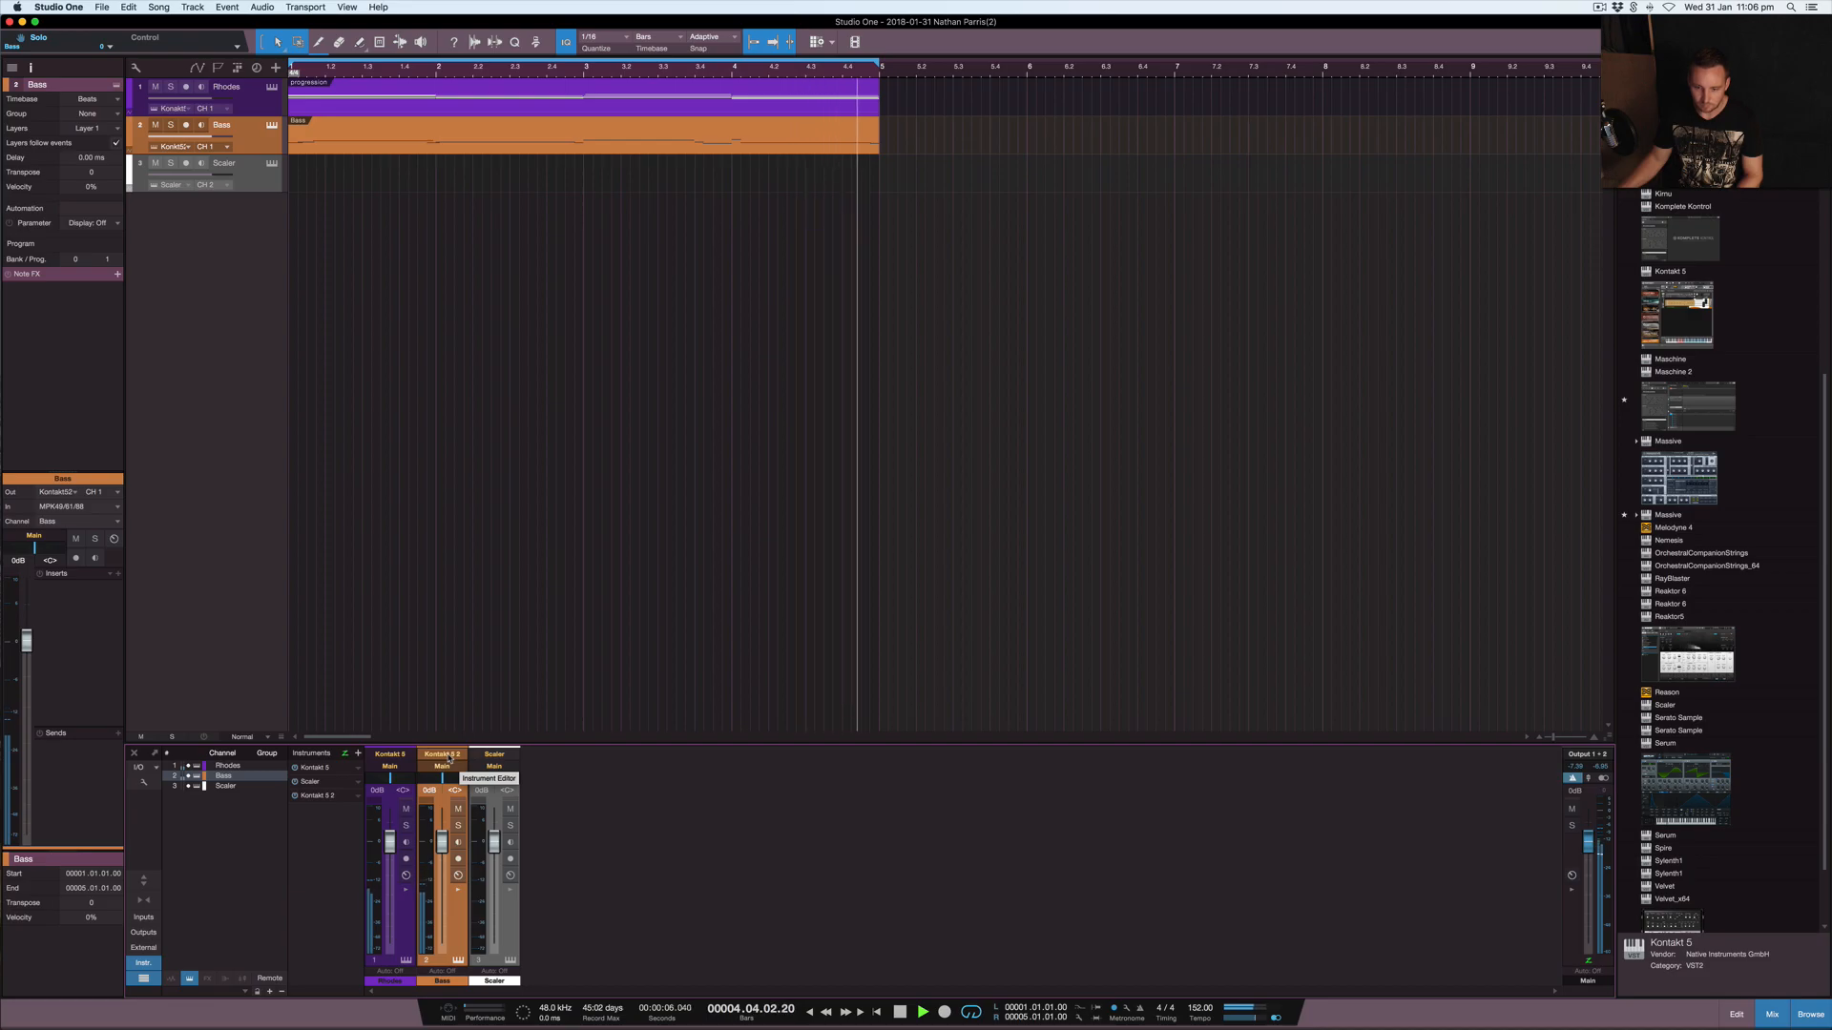
left_click(899, 1012)
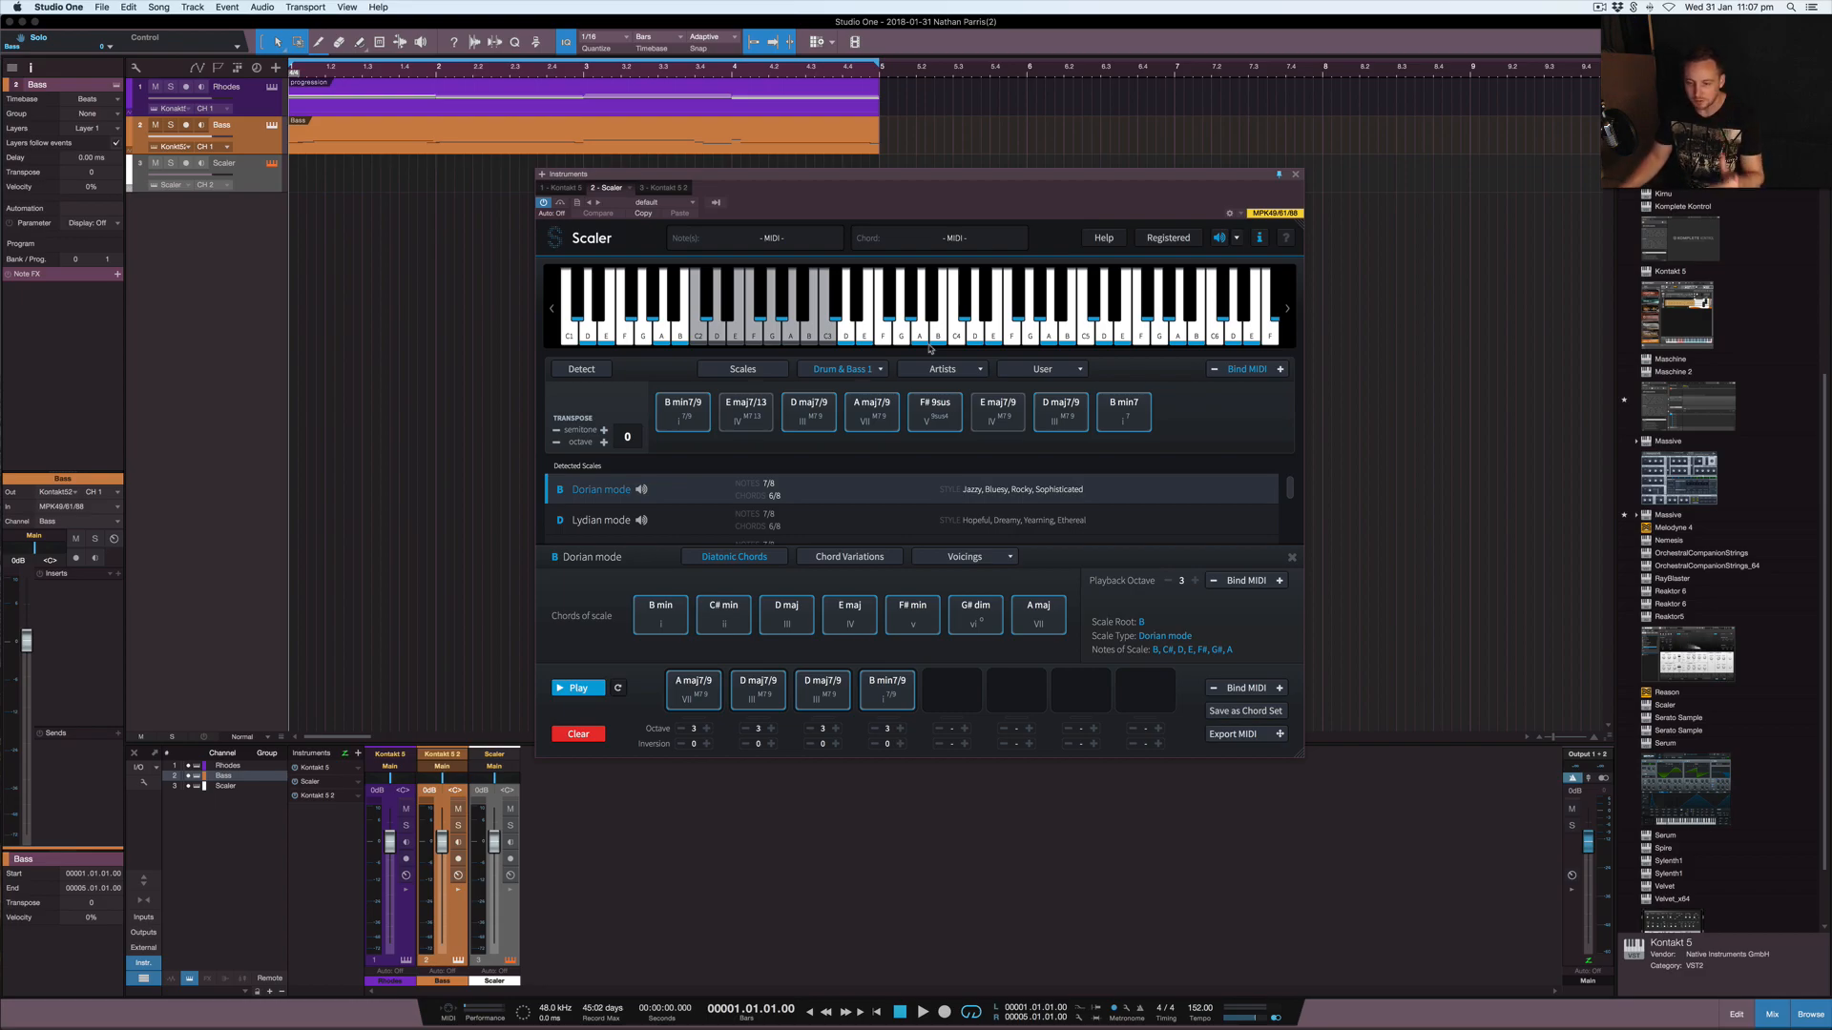
mouse_move(932, 350)
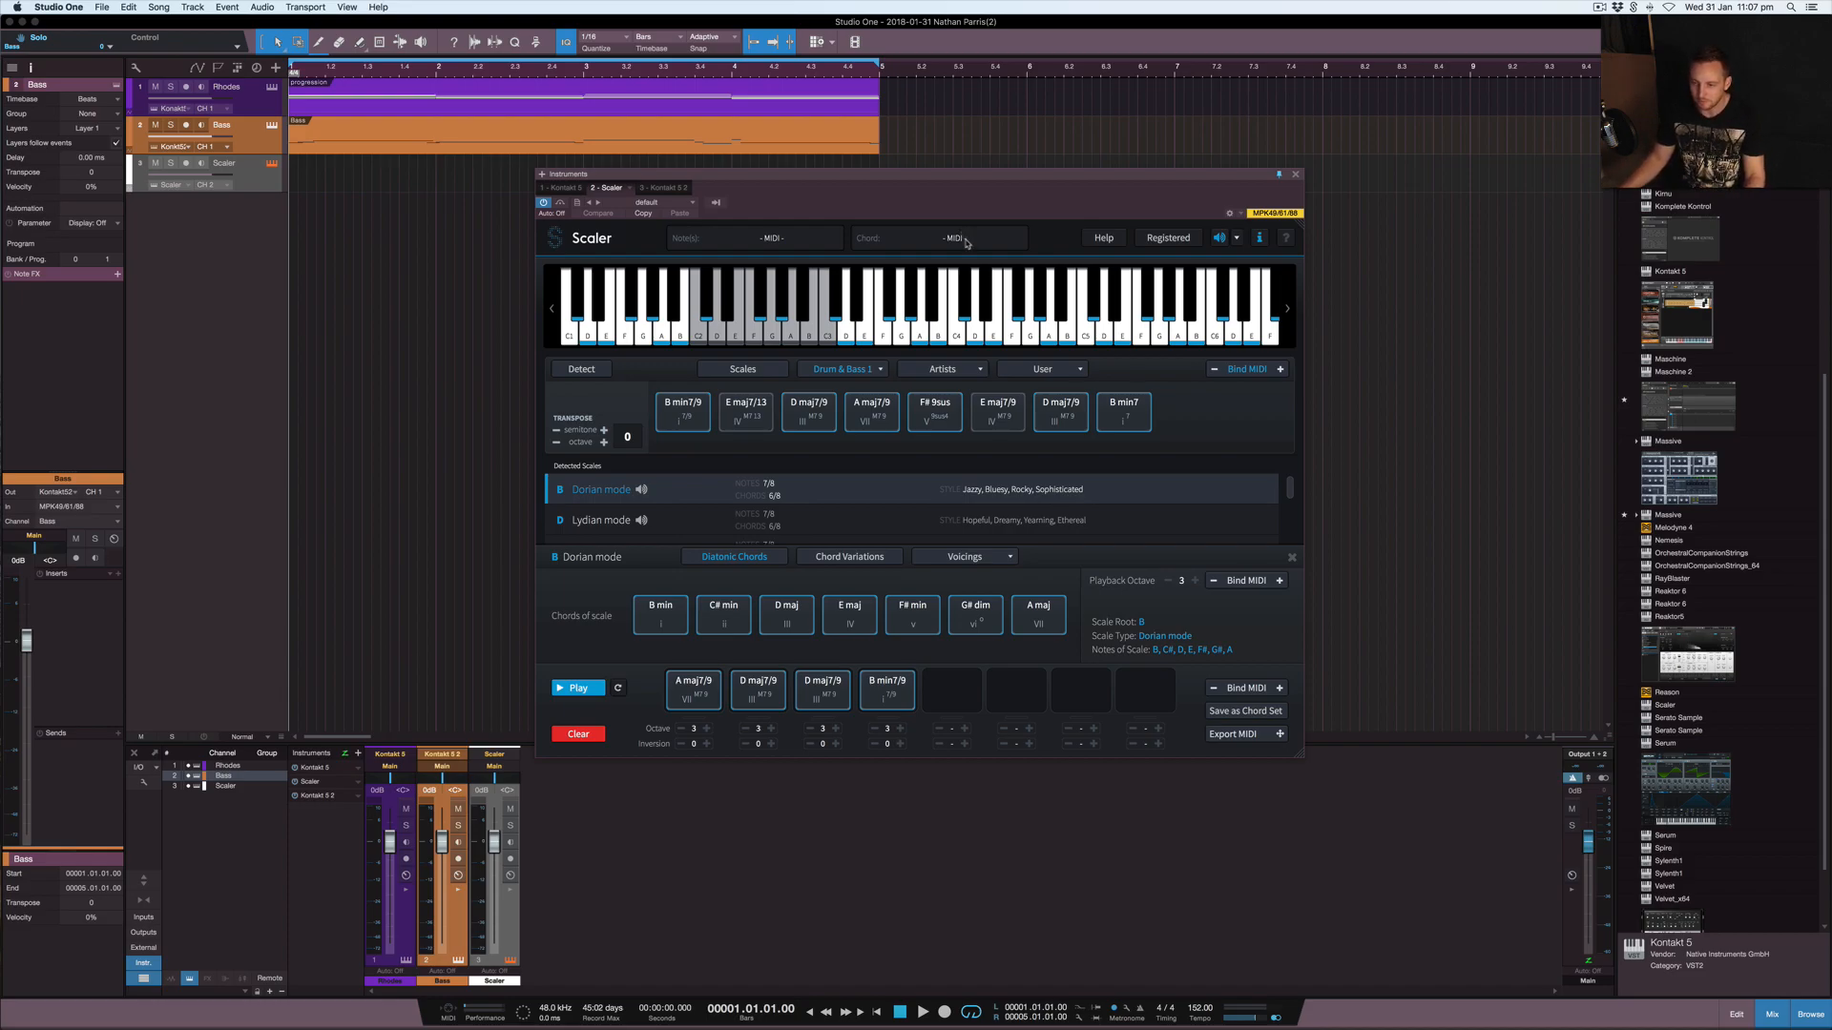
mouse_move(935, 252)
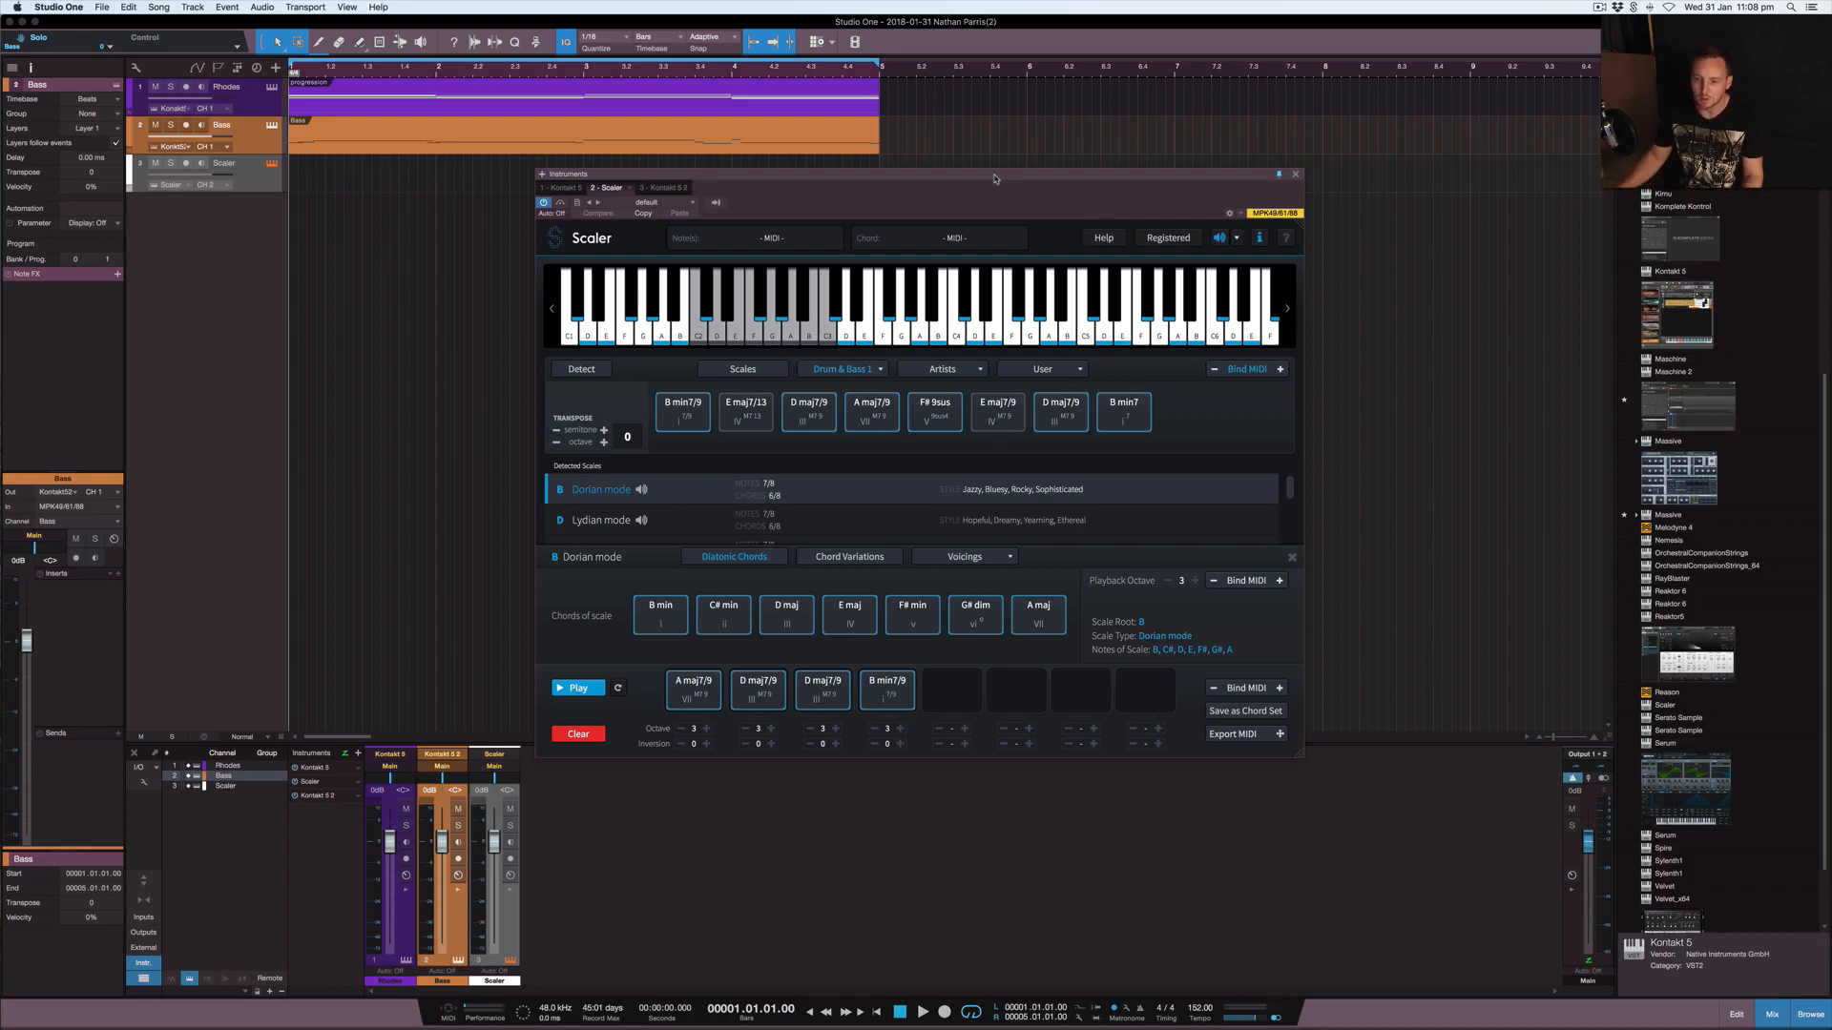
mouse_move(1196, 417)
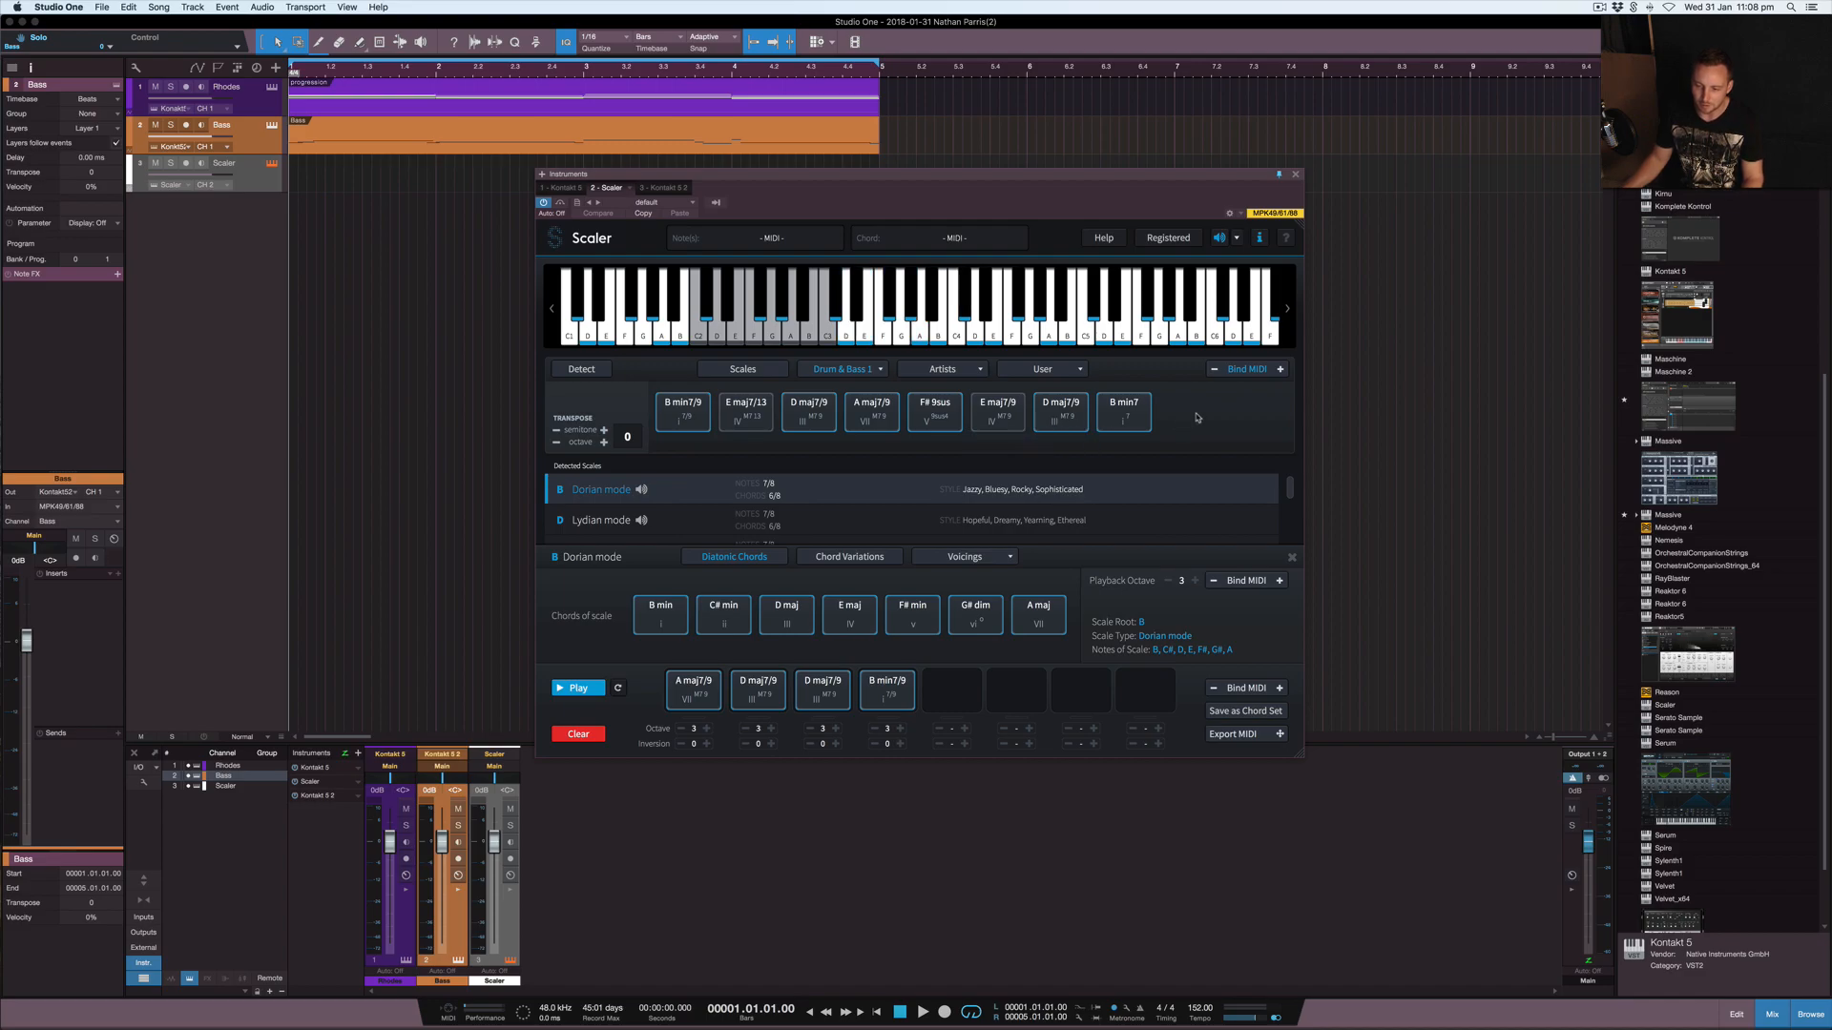